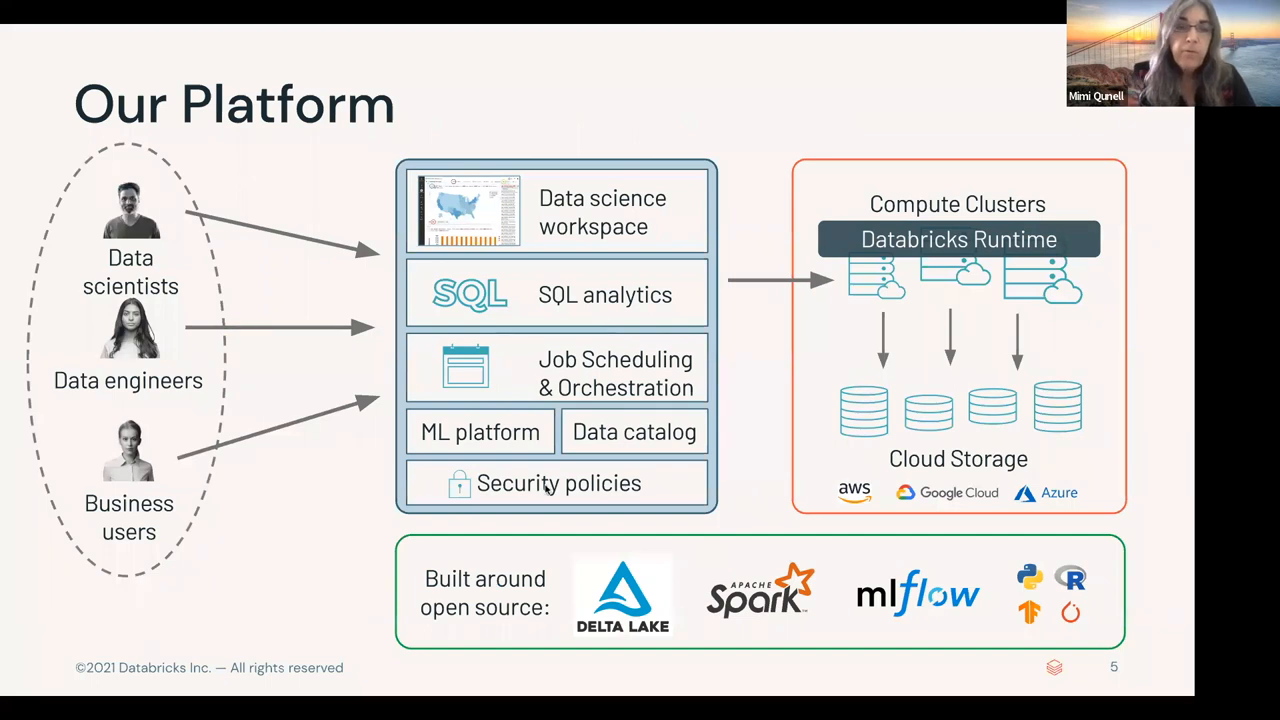
{"action": "mouse_move", "coordinate": [181, 311]}
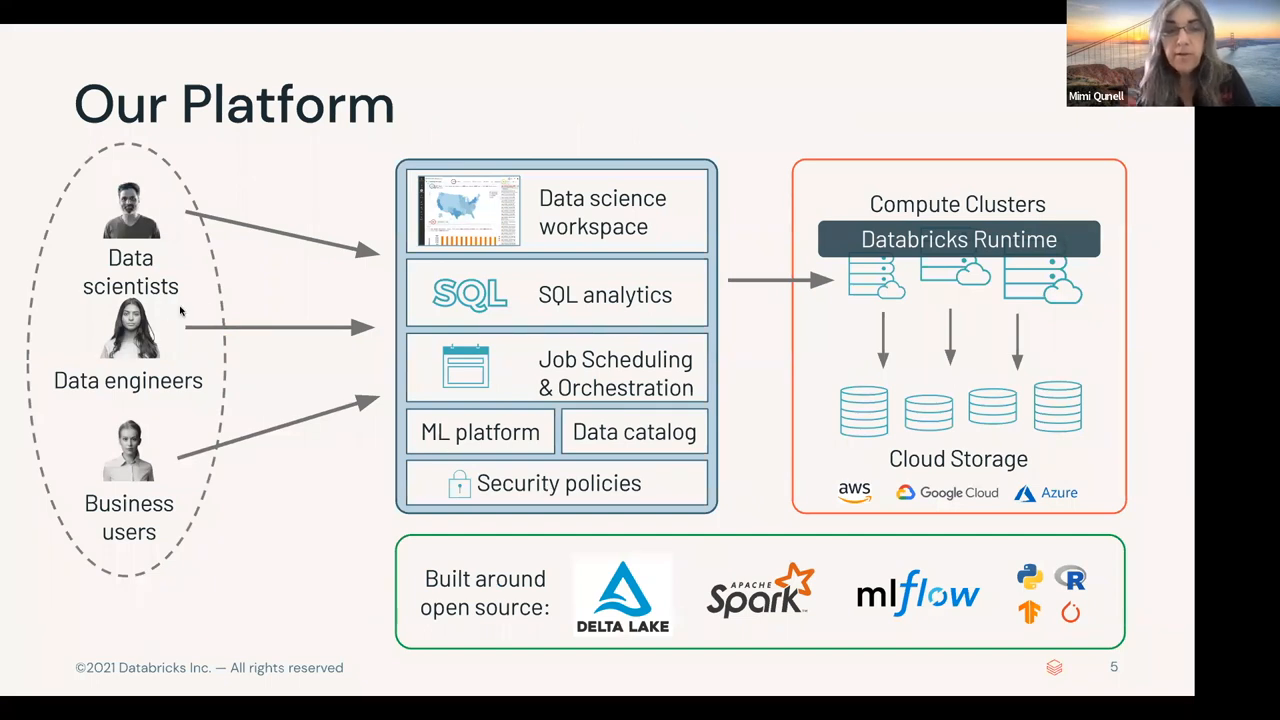
{"action": "mouse_move", "coordinate": [399, 200]}
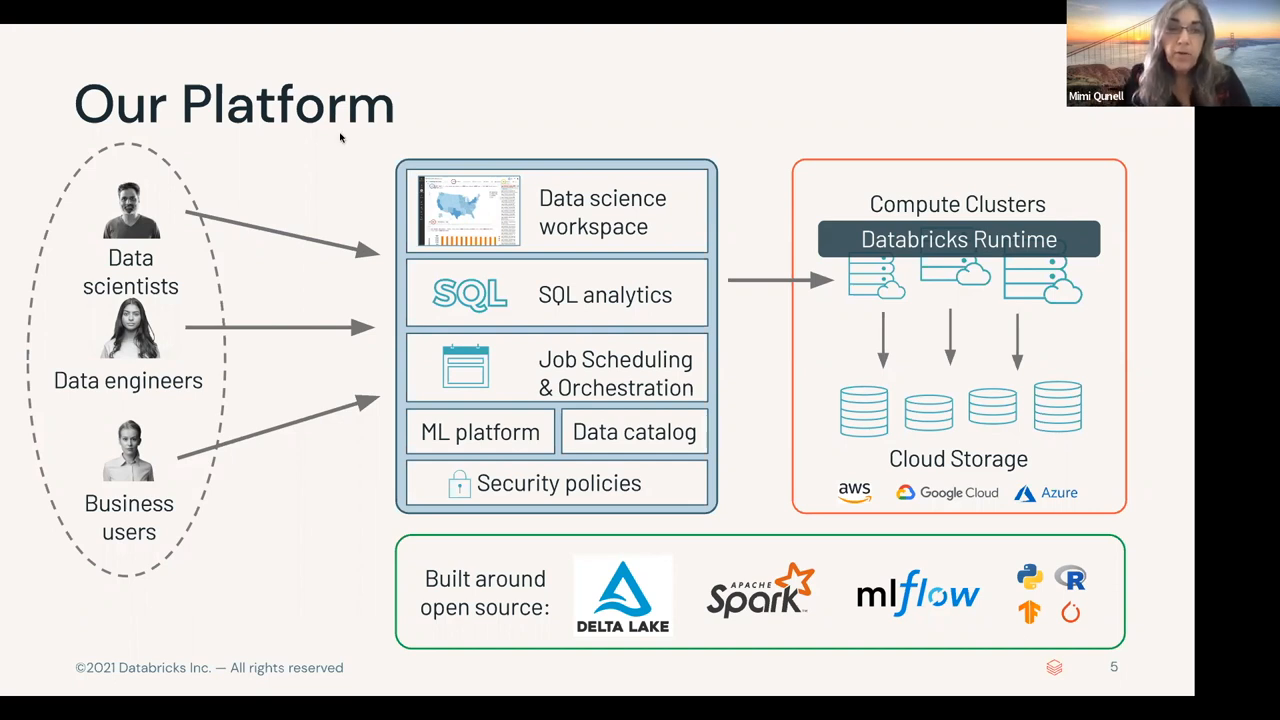
{"action": "mouse_move", "coordinate": [715, 517]}
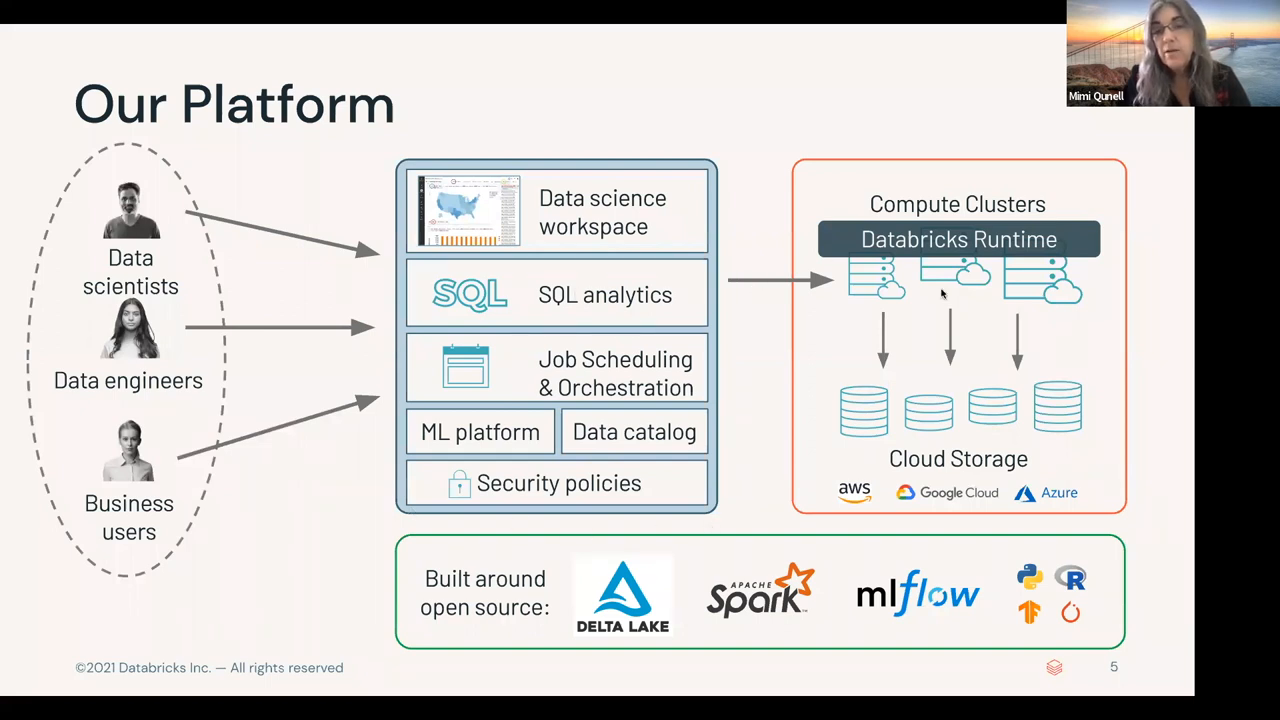
{"action": "mouse_move", "coordinate": [905, 293]}
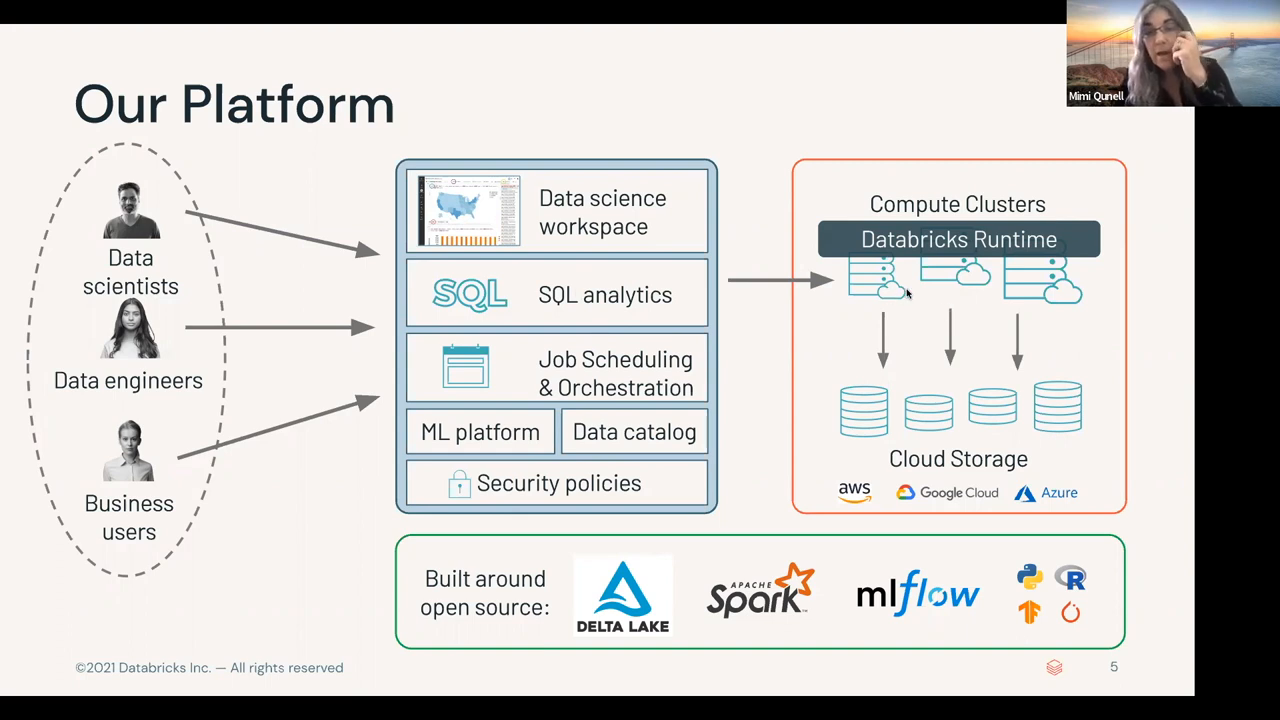
{"action": "mouse_move", "coordinate": [968, 302]}
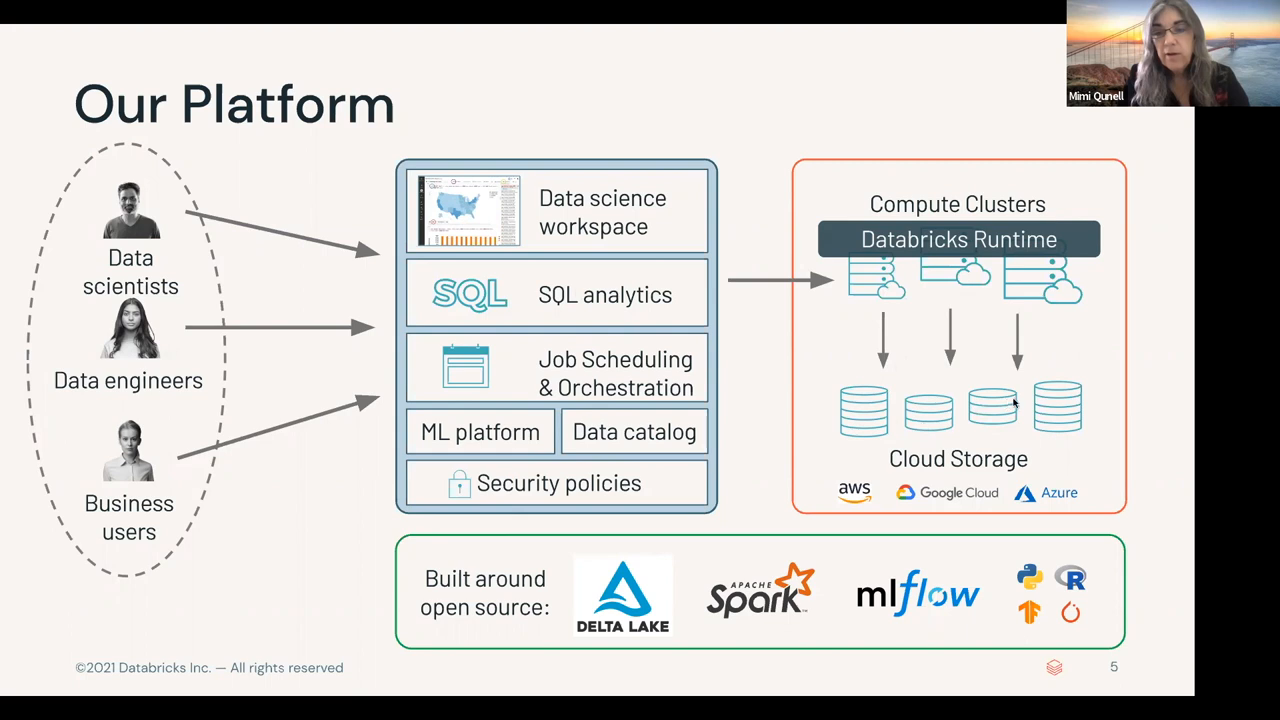
{"action": "mouse_move", "coordinate": [955, 354]}
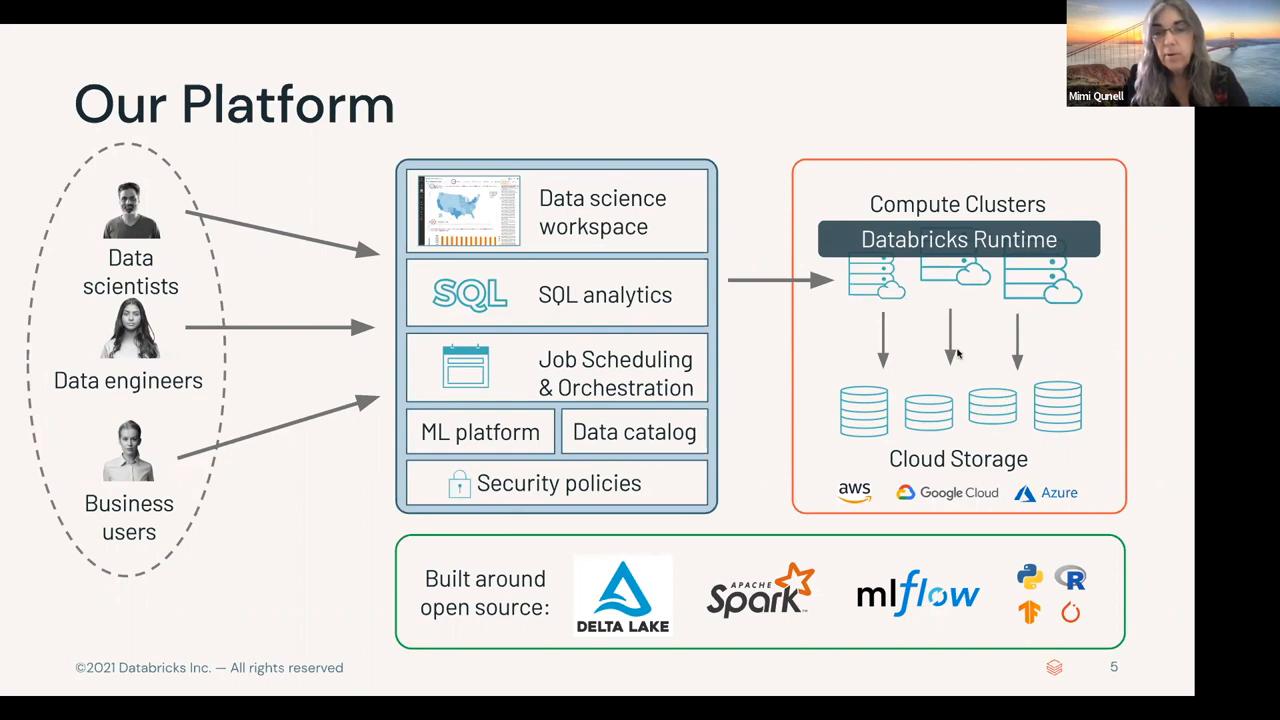
{"action": "mouse_move", "coordinate": [1045, 351]}
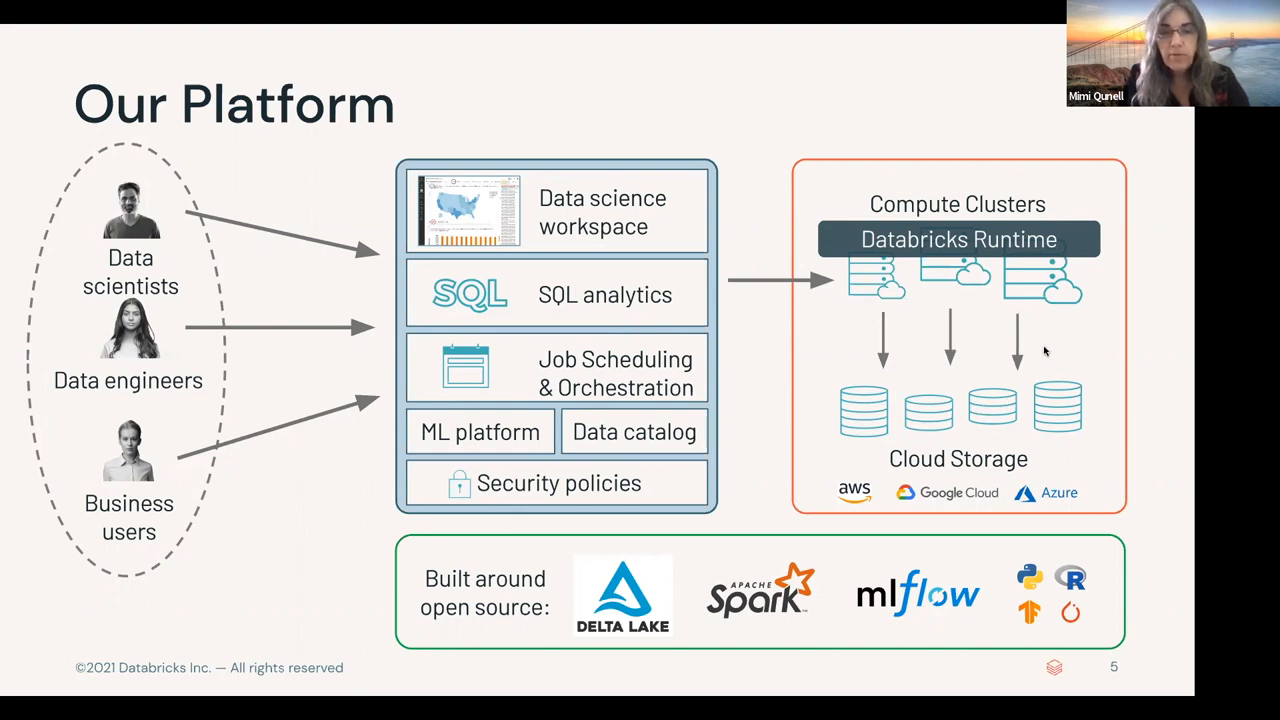
{"action": "mouse_move", "coordinate": [397, 225]}
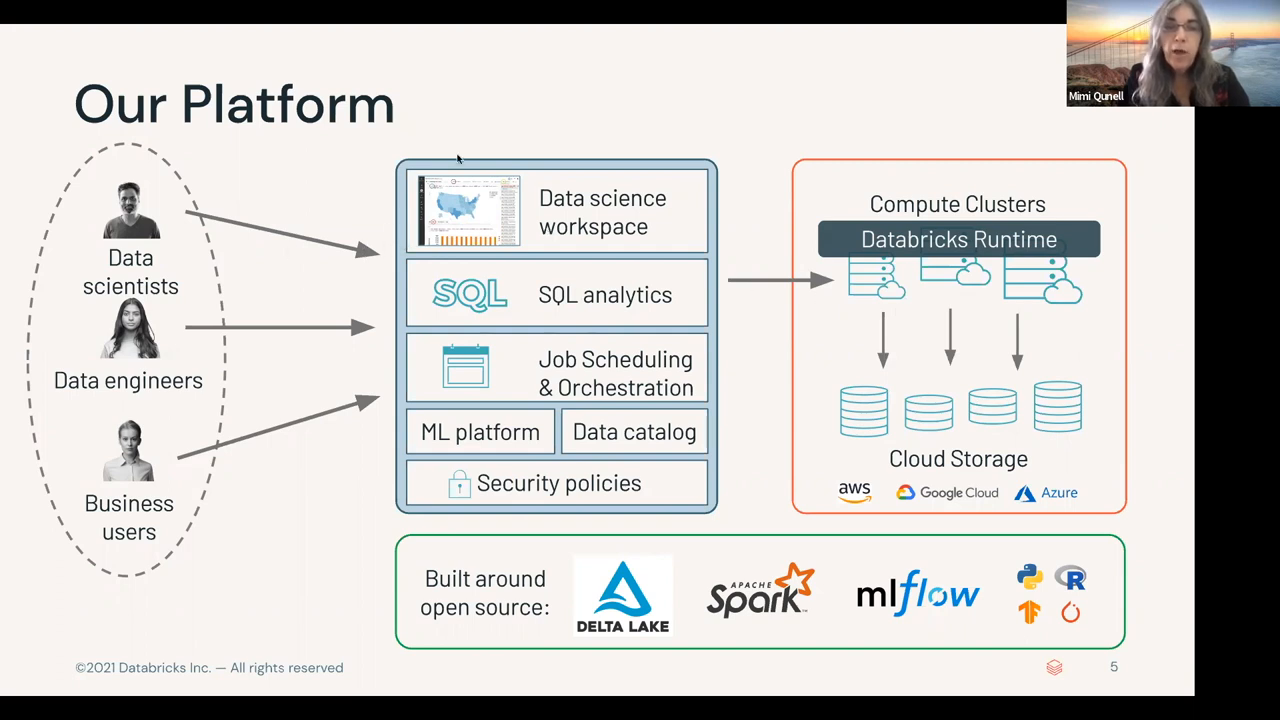
{"action": "mouse_move", "coordinate": [496, 167]}
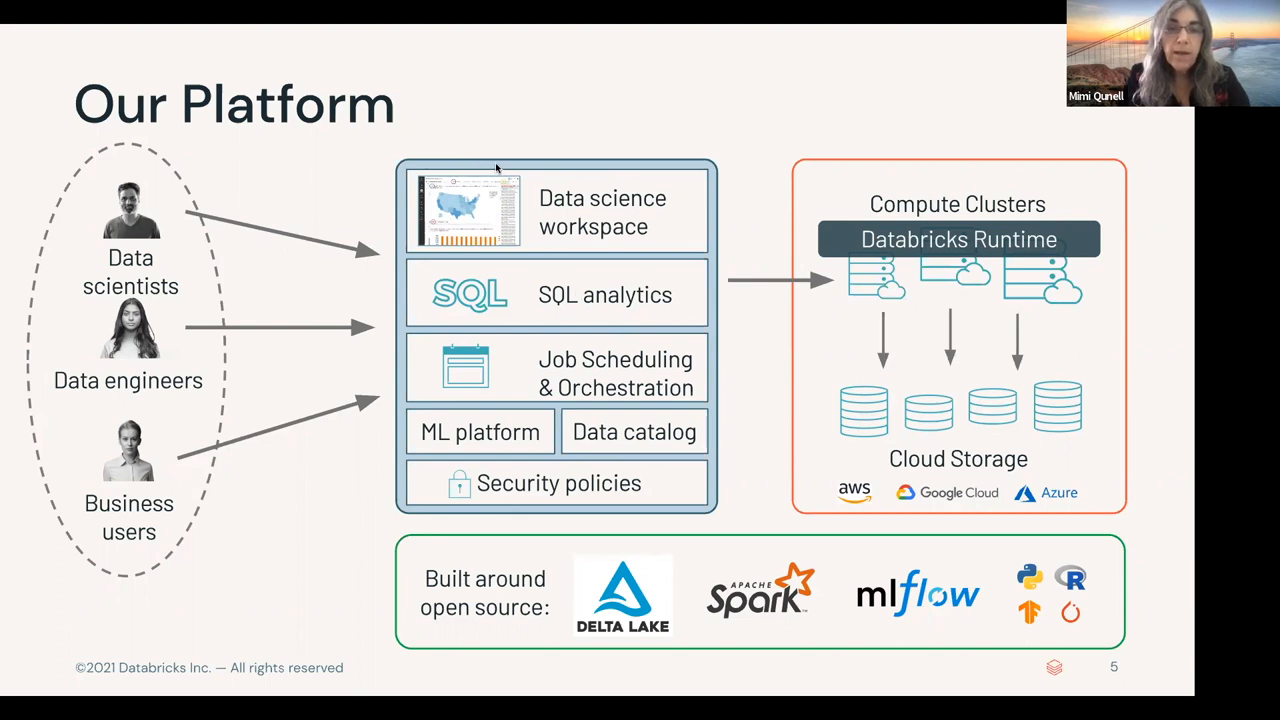
{"action": "mouse_move", "coordinate": [650, 230]}
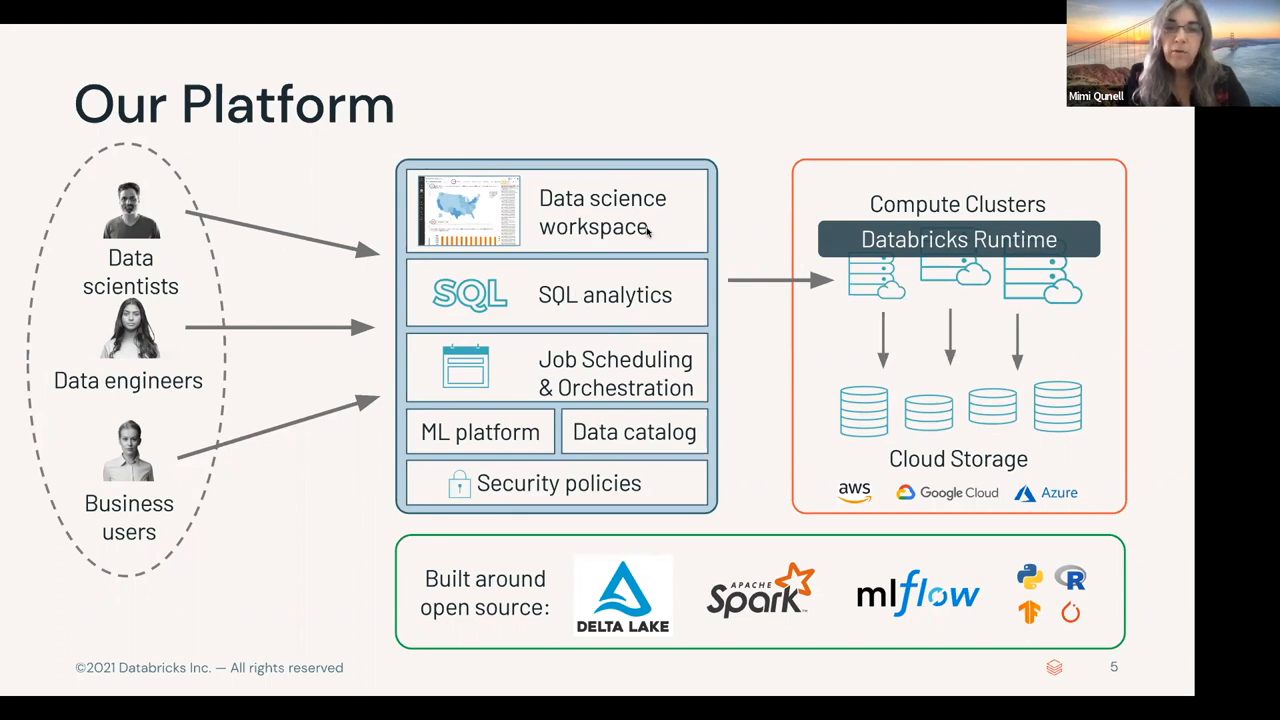
{"action": "mouse_move", "coordinate": [800, 282]}
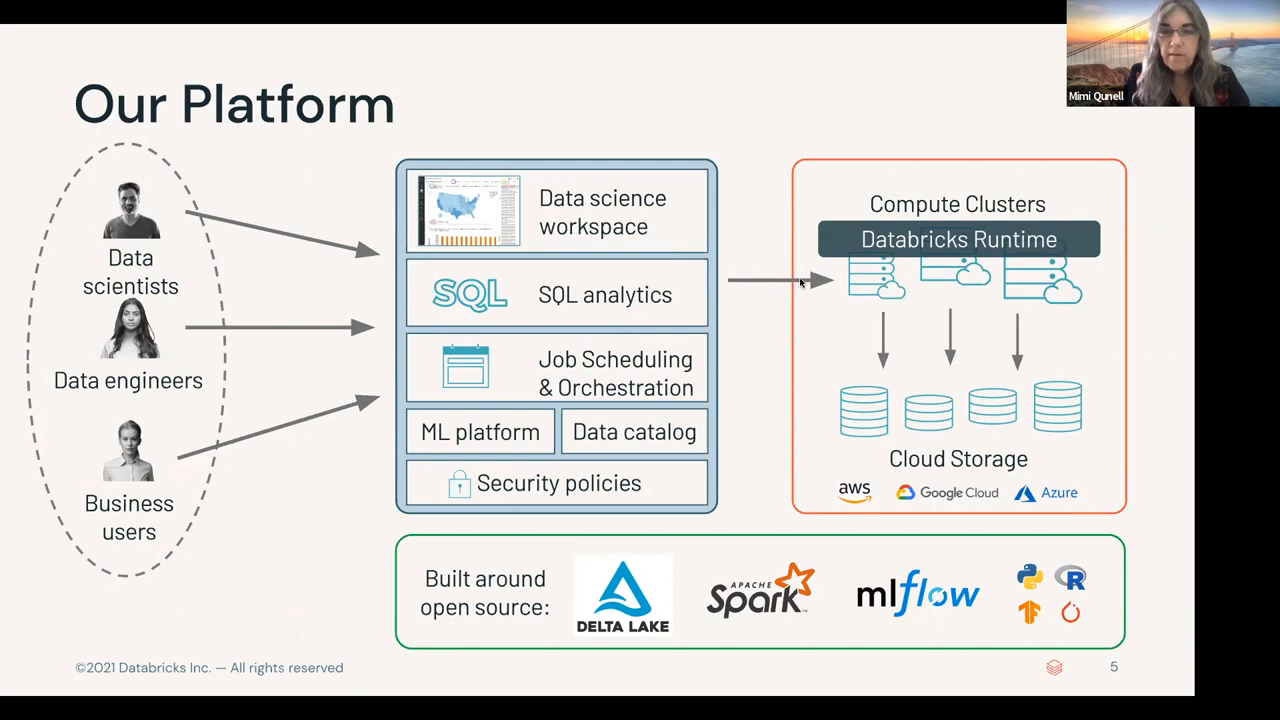
{"action": "mouse_move", "coordinate": [308, 429]}
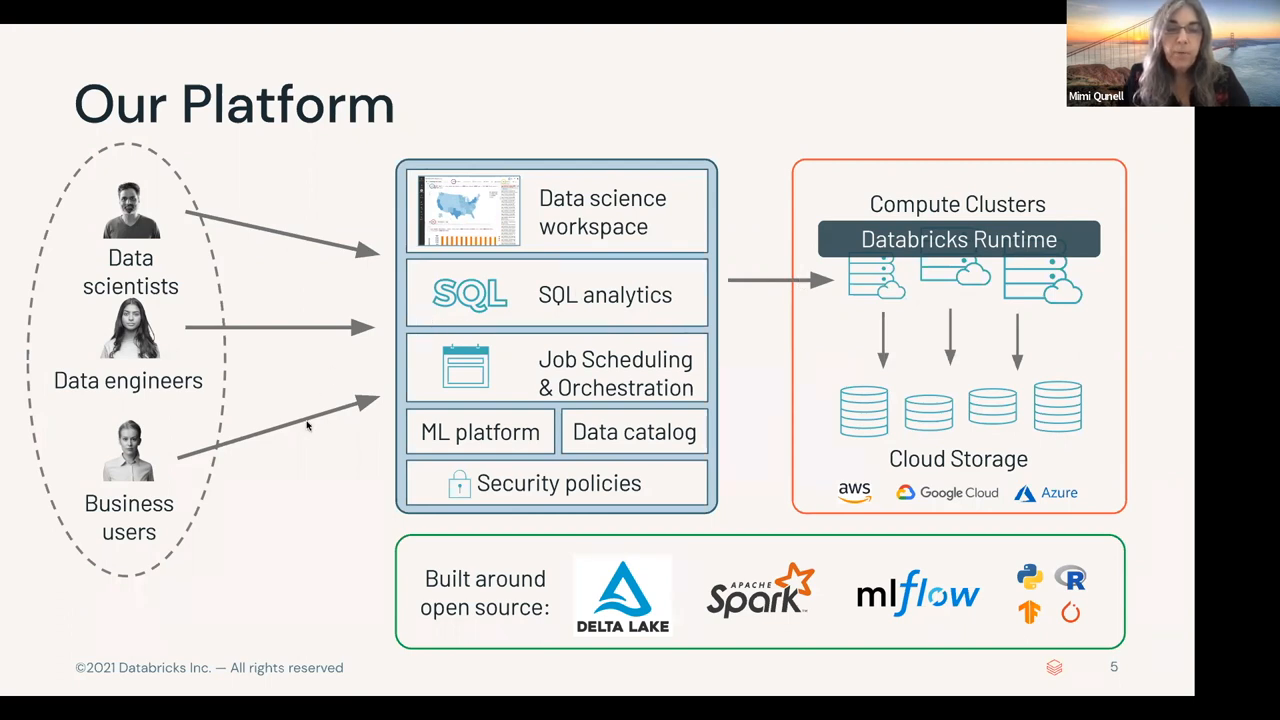
{"action": "mouse_move", "coordinate": [310, 348]}
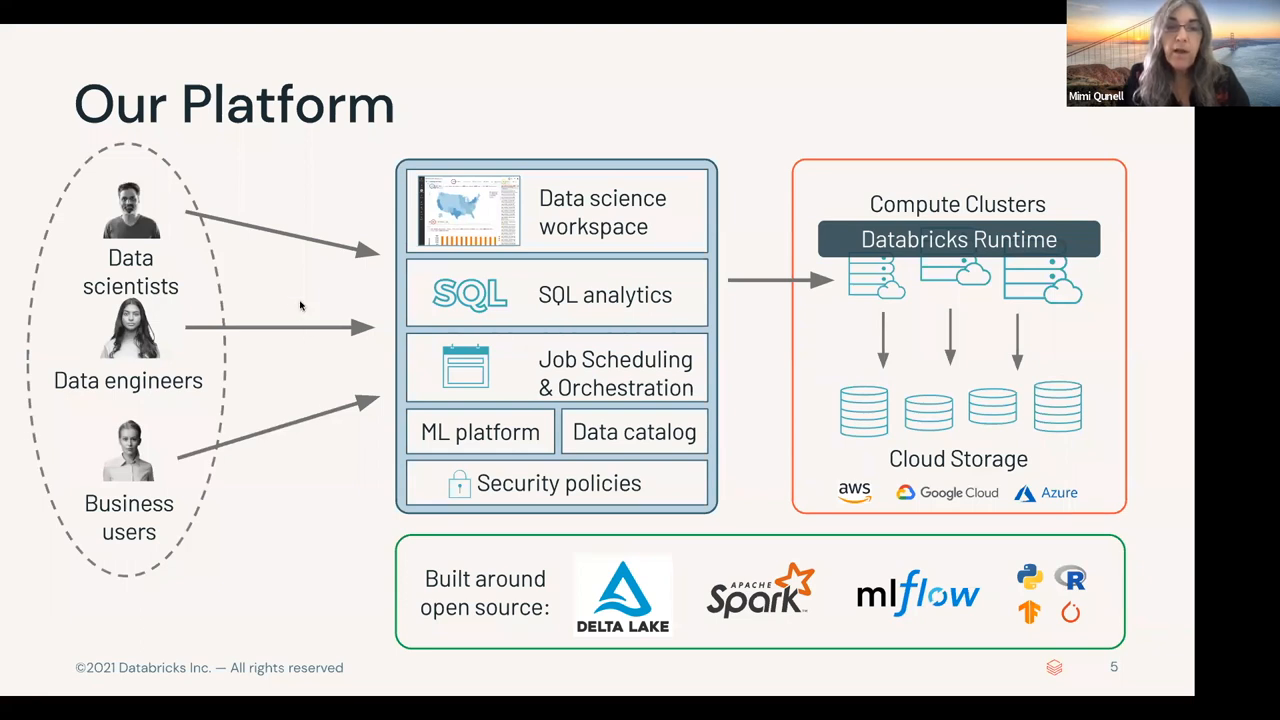
{"action": "mouse_move", "coordinate": [709, 283]}
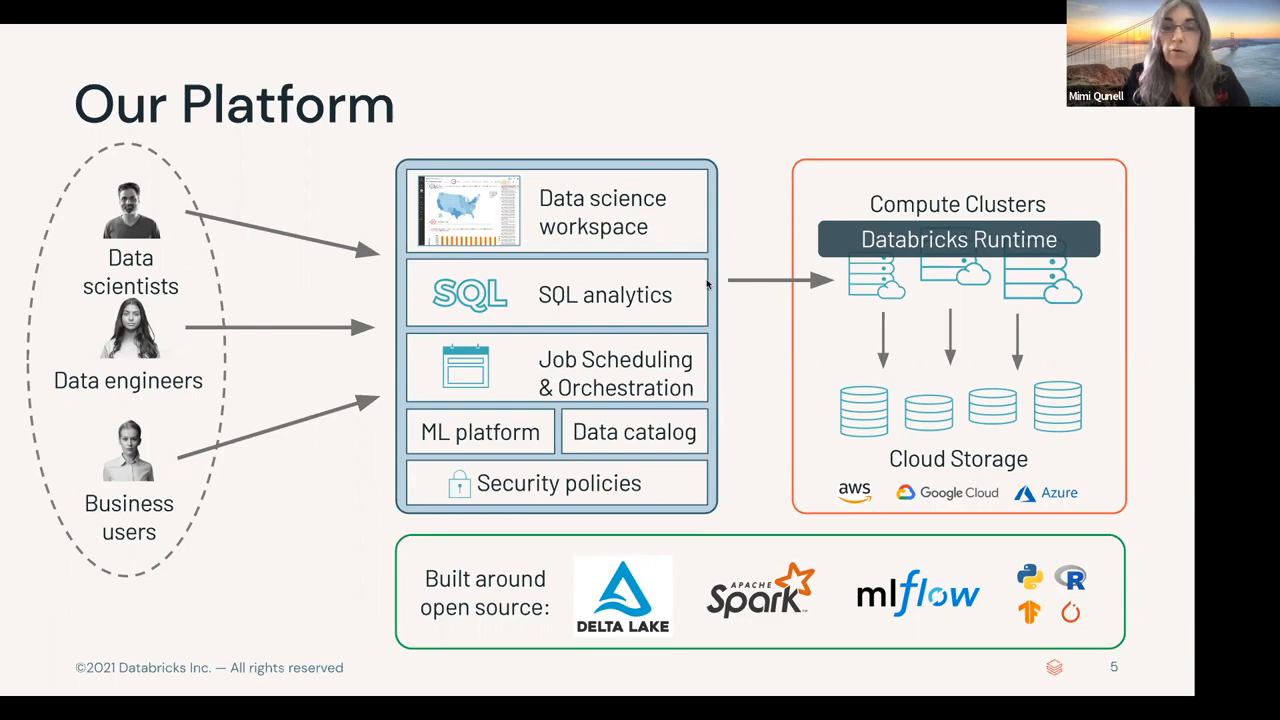
{"action": "mouse_move", "coordinate": [672, 265]}
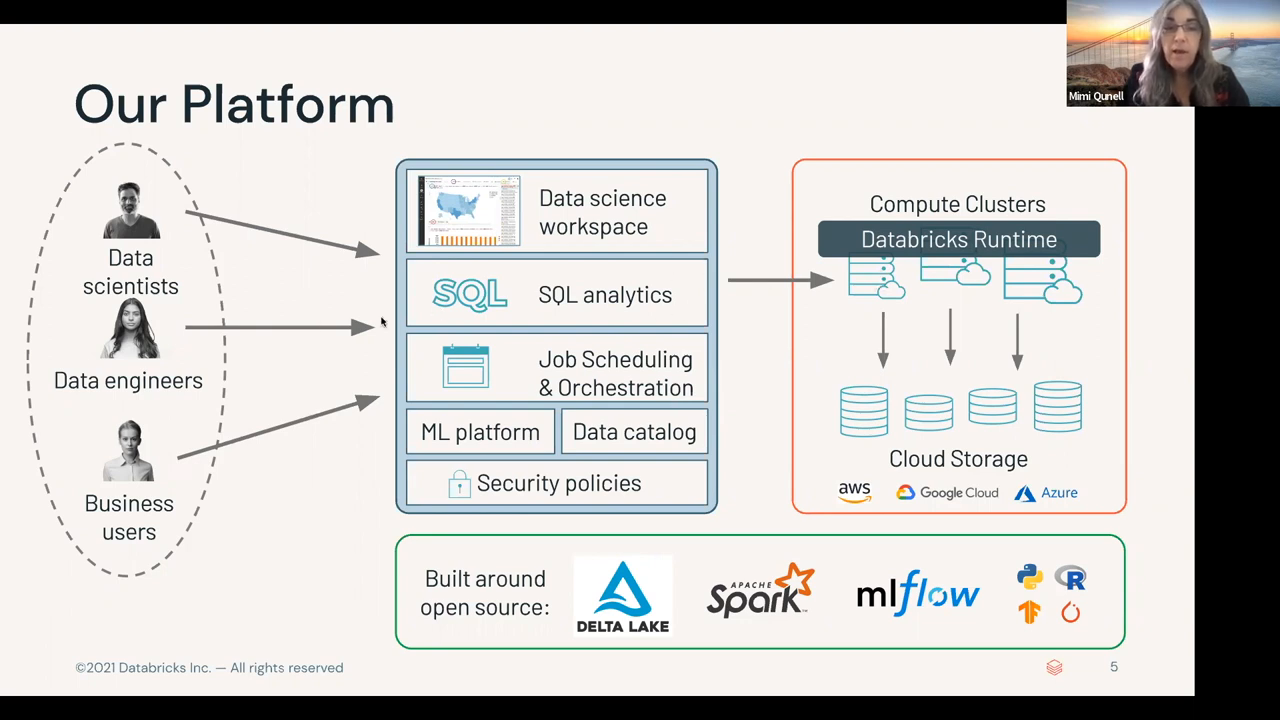
{"action": "mouse_move", "coordinate": [331, 348]}
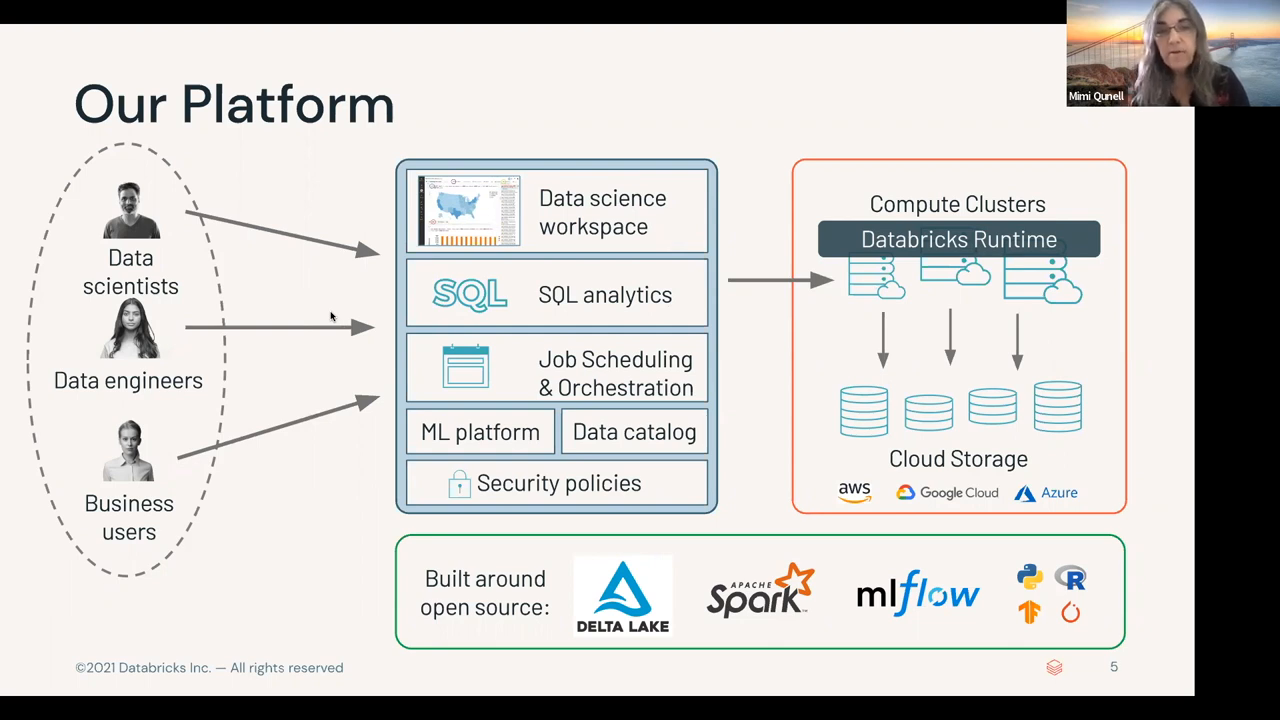
{"action": "mouse_move", "coordinate": [295, 365]}
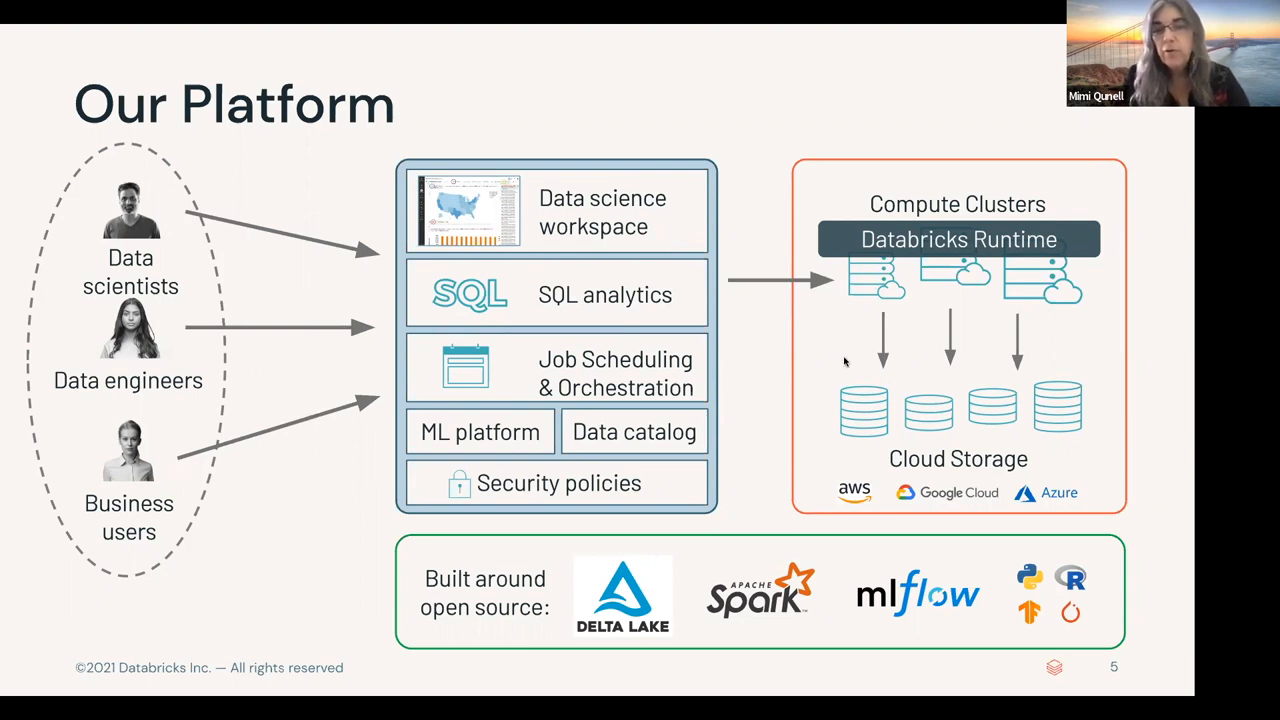
{"action": "mouse_move", "coordinate": [336, 476]}
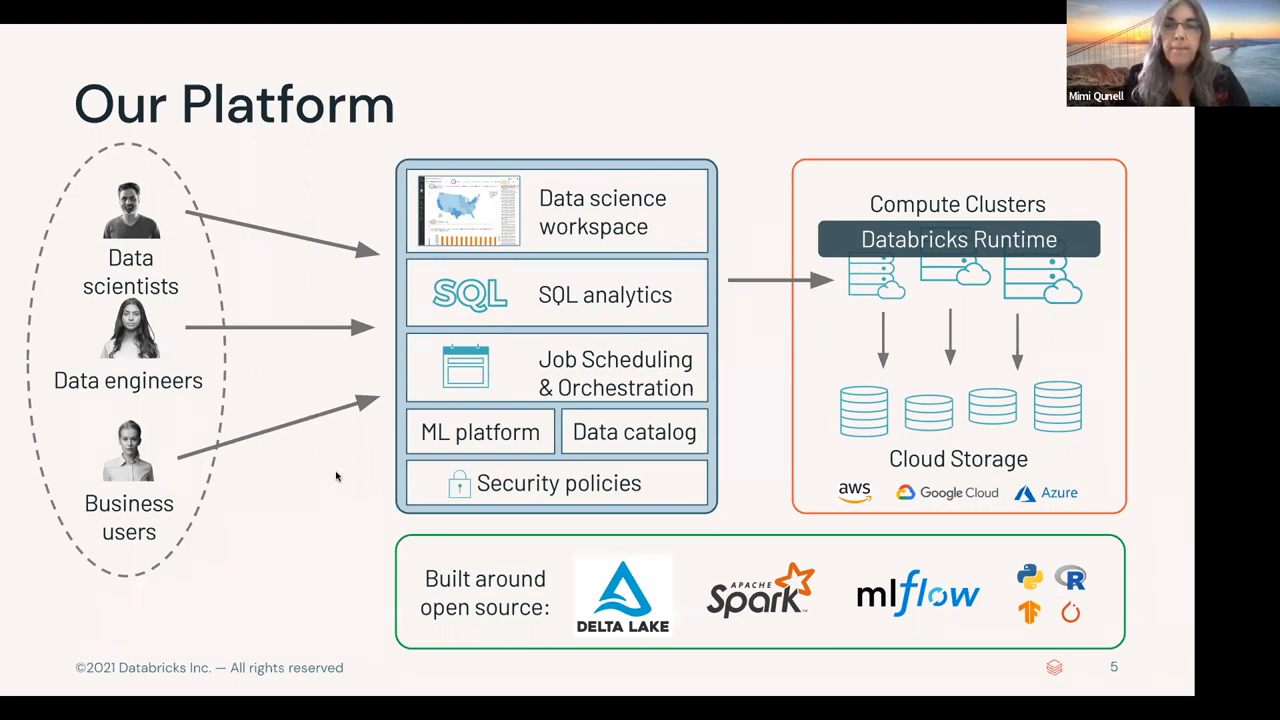
{"action": "mouse_move", "coordinate": [348, 421]}
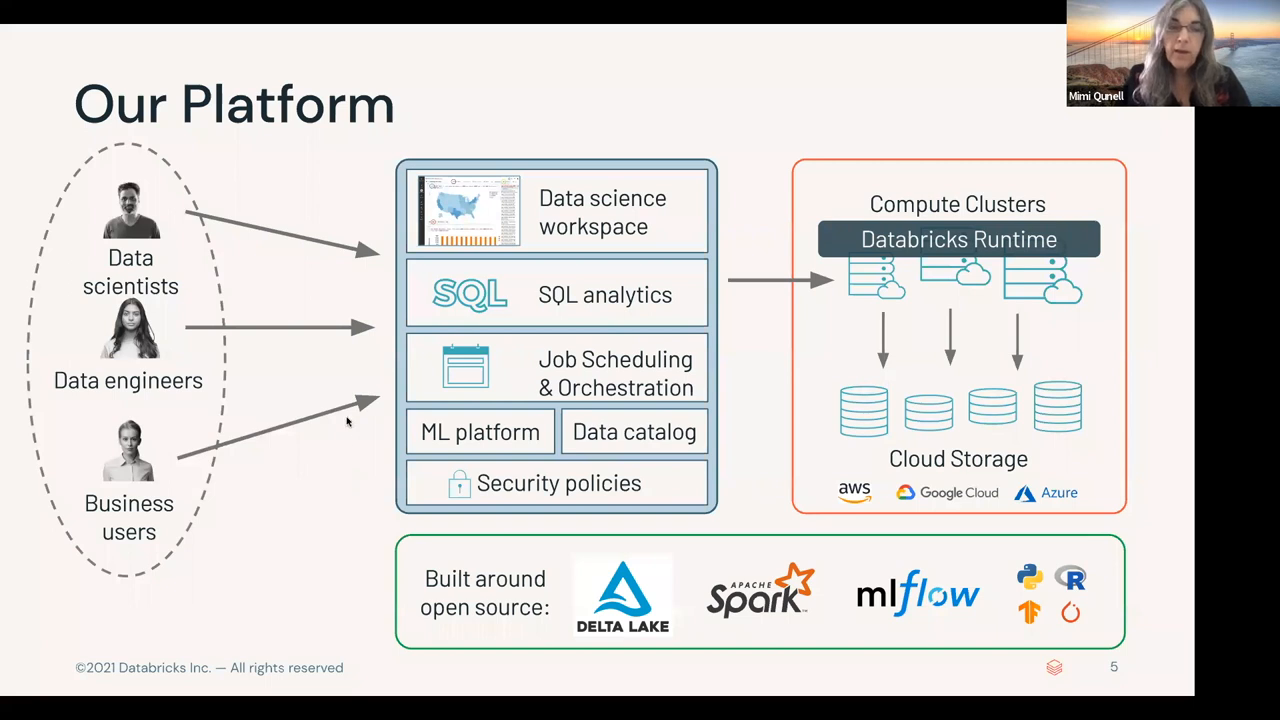
{"action": "mouse_move", "coordinate": [300, 372]}
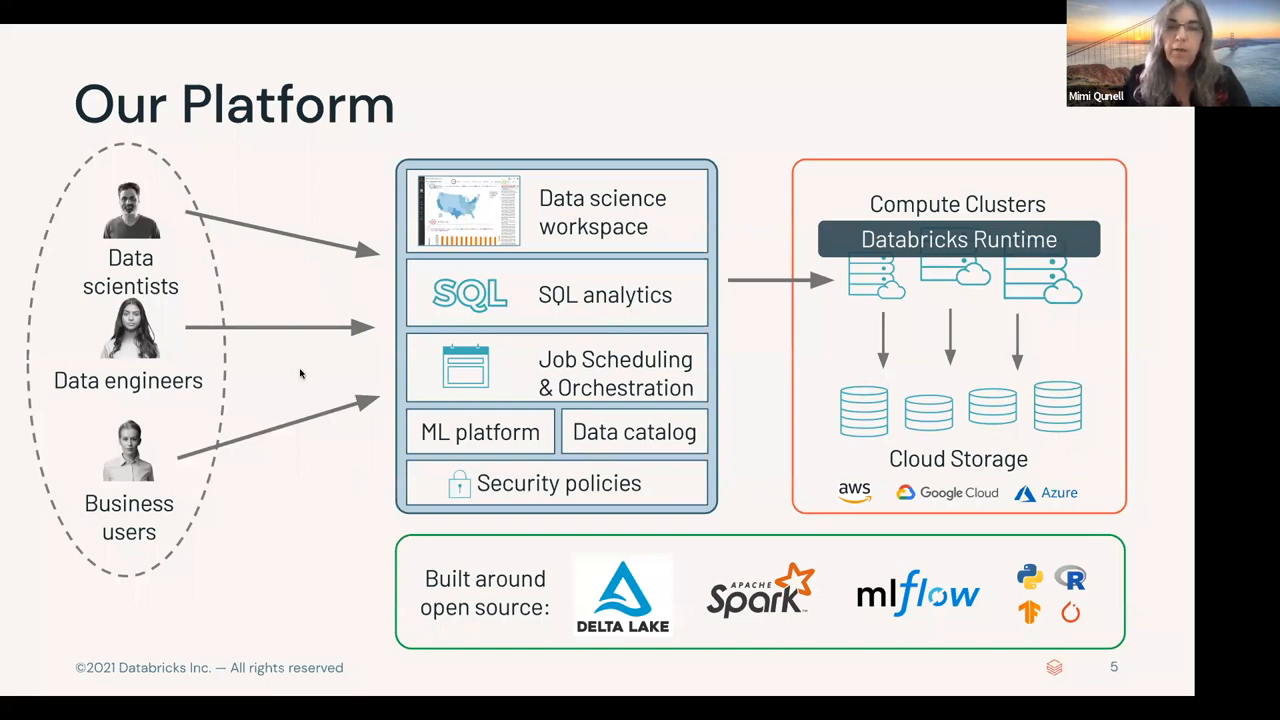
Step: Advance to slide 6, How to Interact With The Platform & Data, and exit the slideshow
{"action": "key", "text": "Right"}
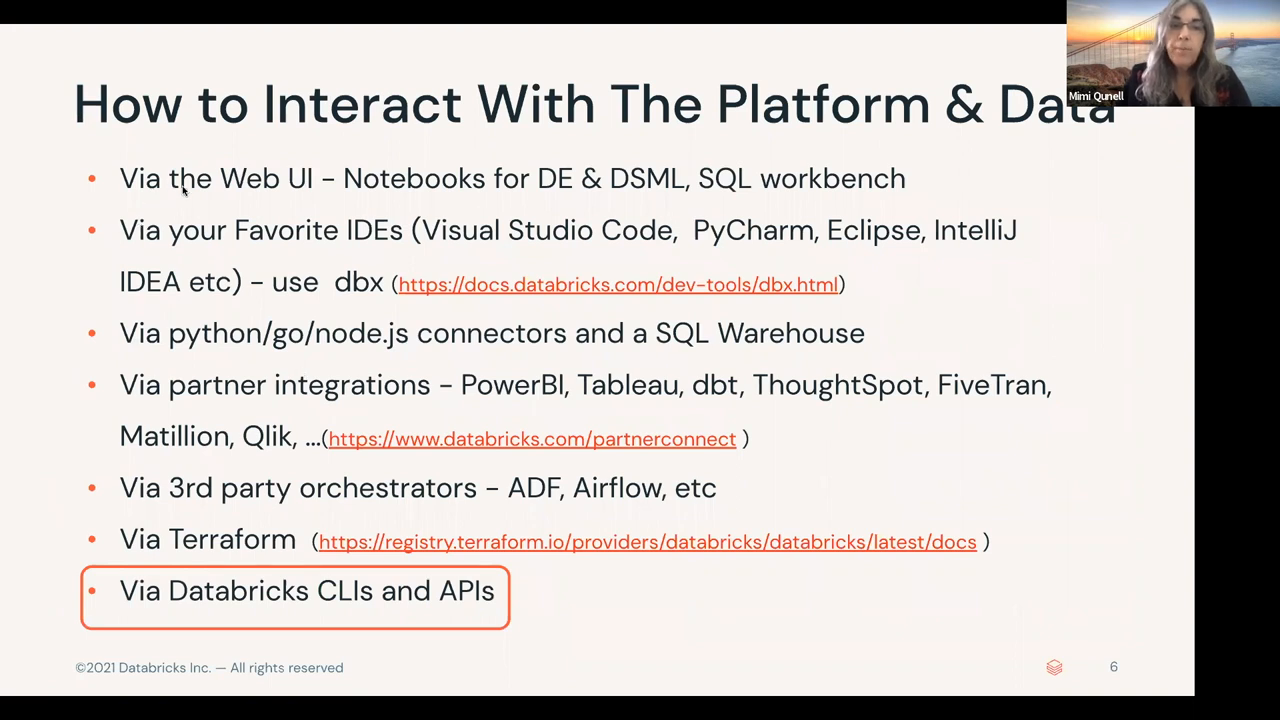
{"action": "mouse_move", "coordinate": [483, 201]}
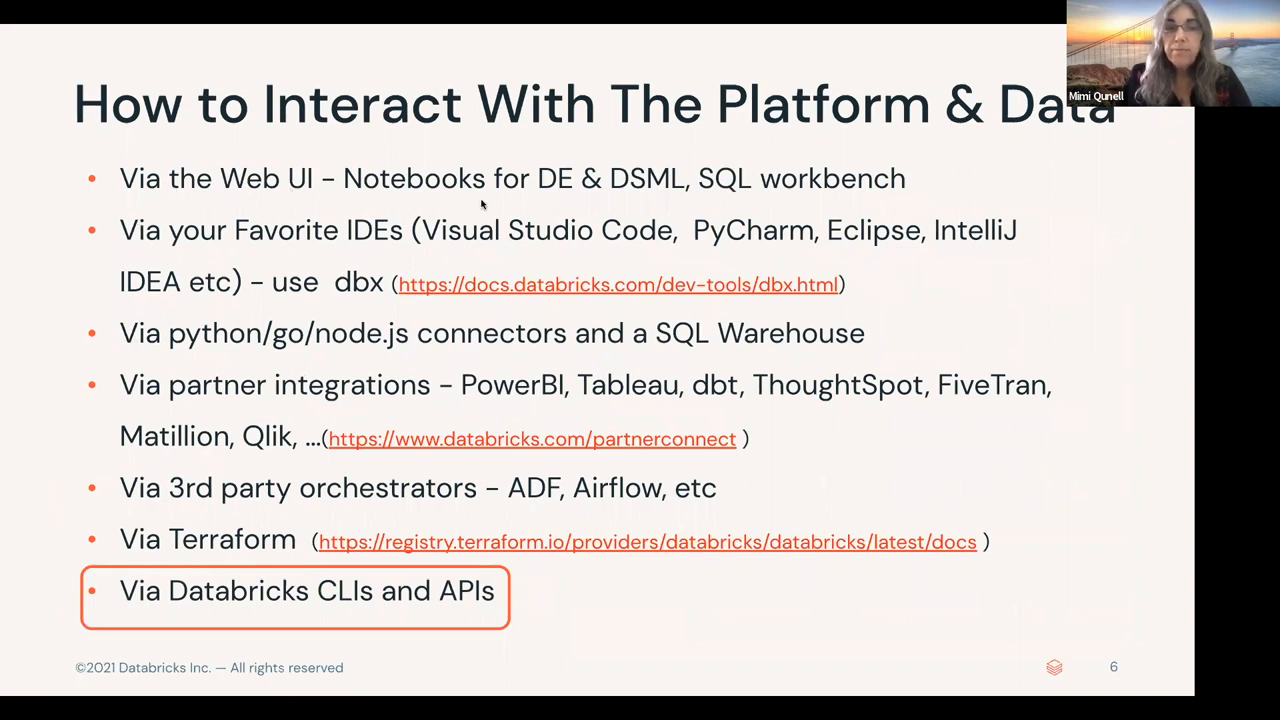
{"action": "mouse_move", "coordinate": [368, 242]}
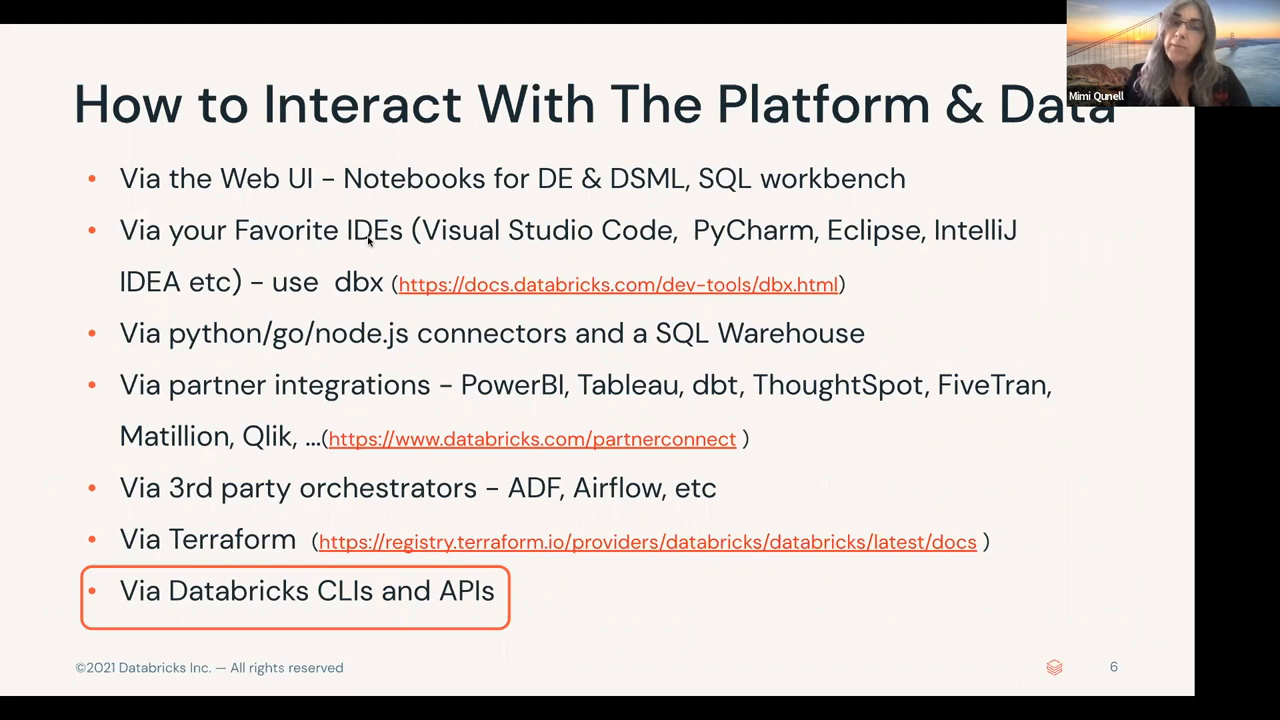
{"action": "mouse_move", "coordinate": [360, 240]}
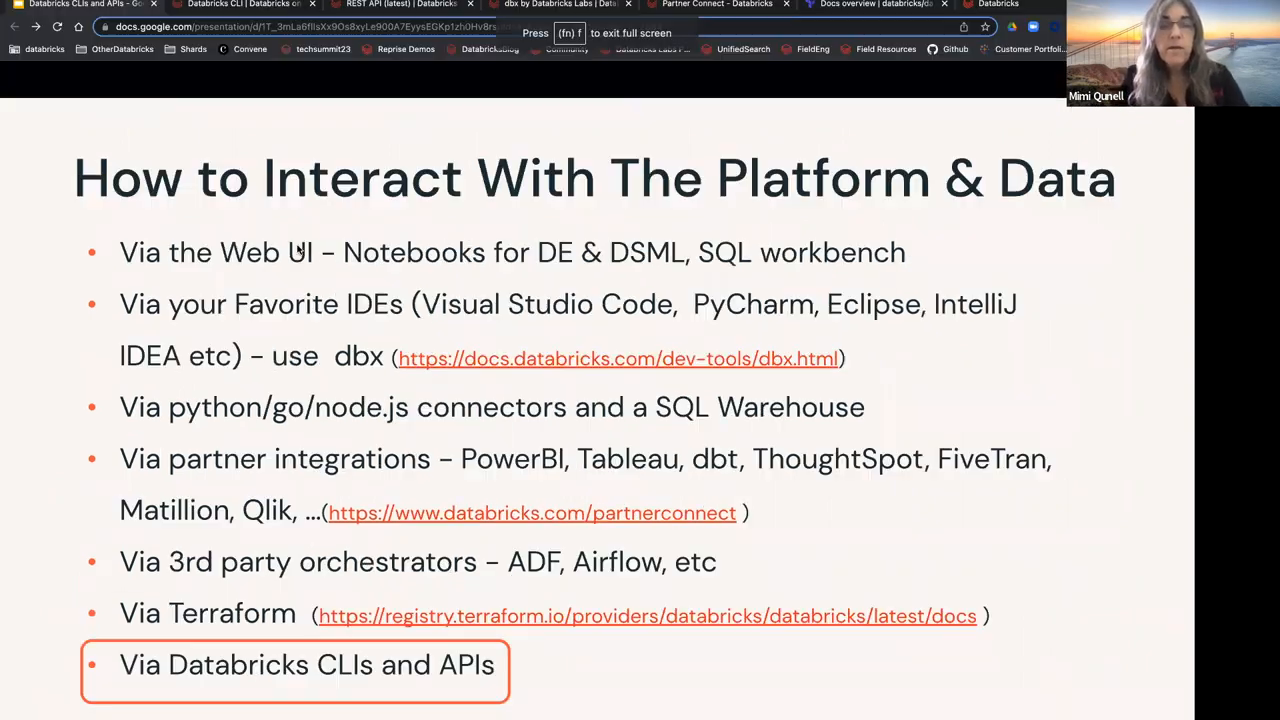
{"action": "key", "text": "Escape"}
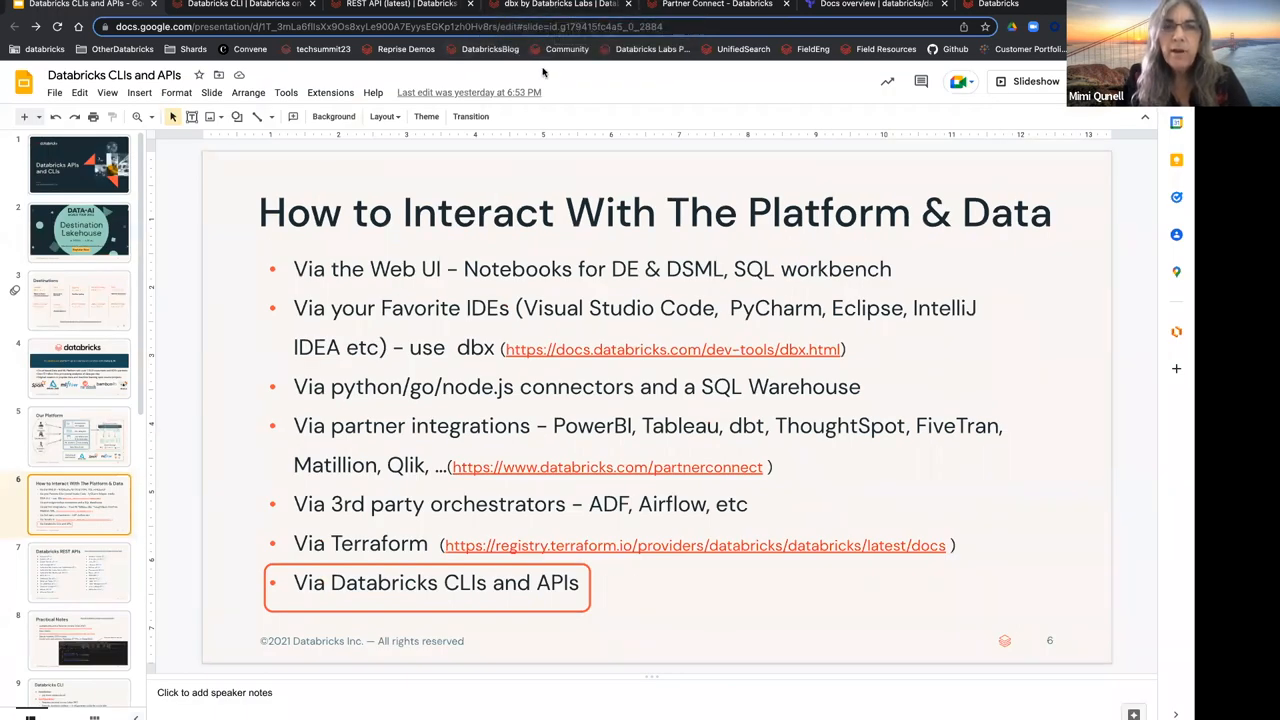
{"action": "mouse_move", "coordinate": [555, 10]}
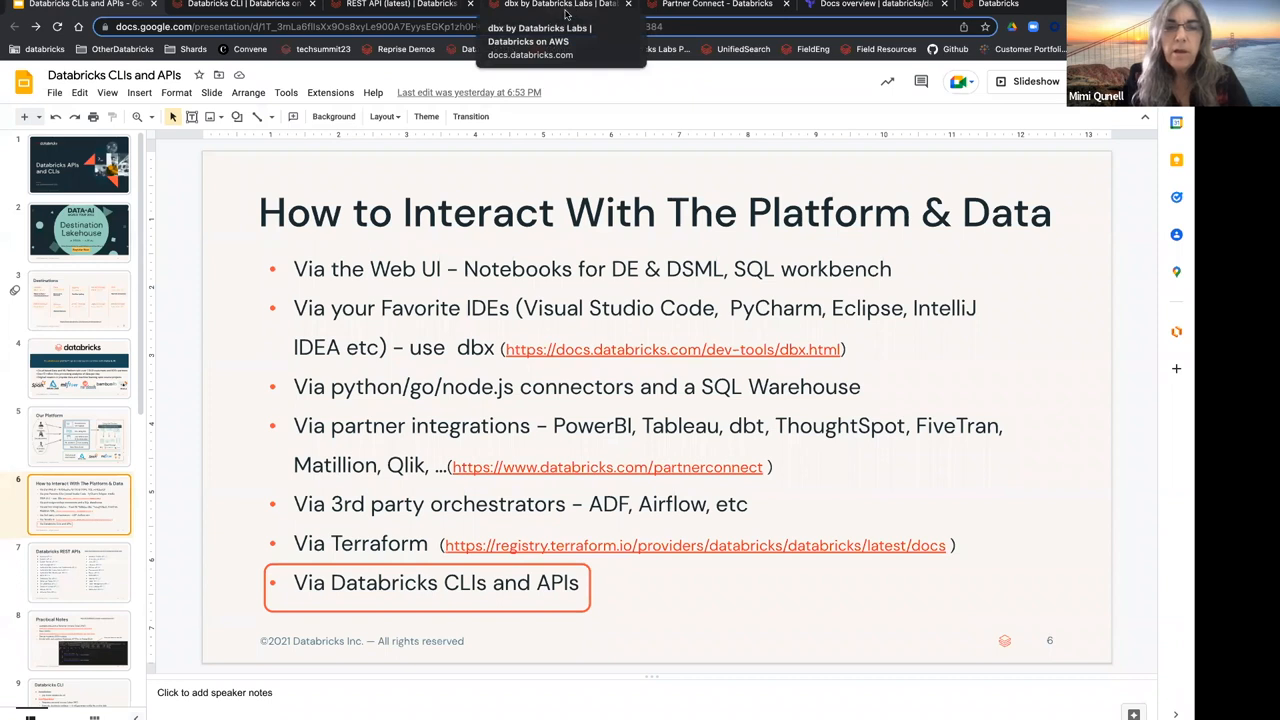
Step: Switch to the dbx by Databricks Labs docs and scroll to its Requirements section
{"action": "left_click", "coordinate": [560, 7]}
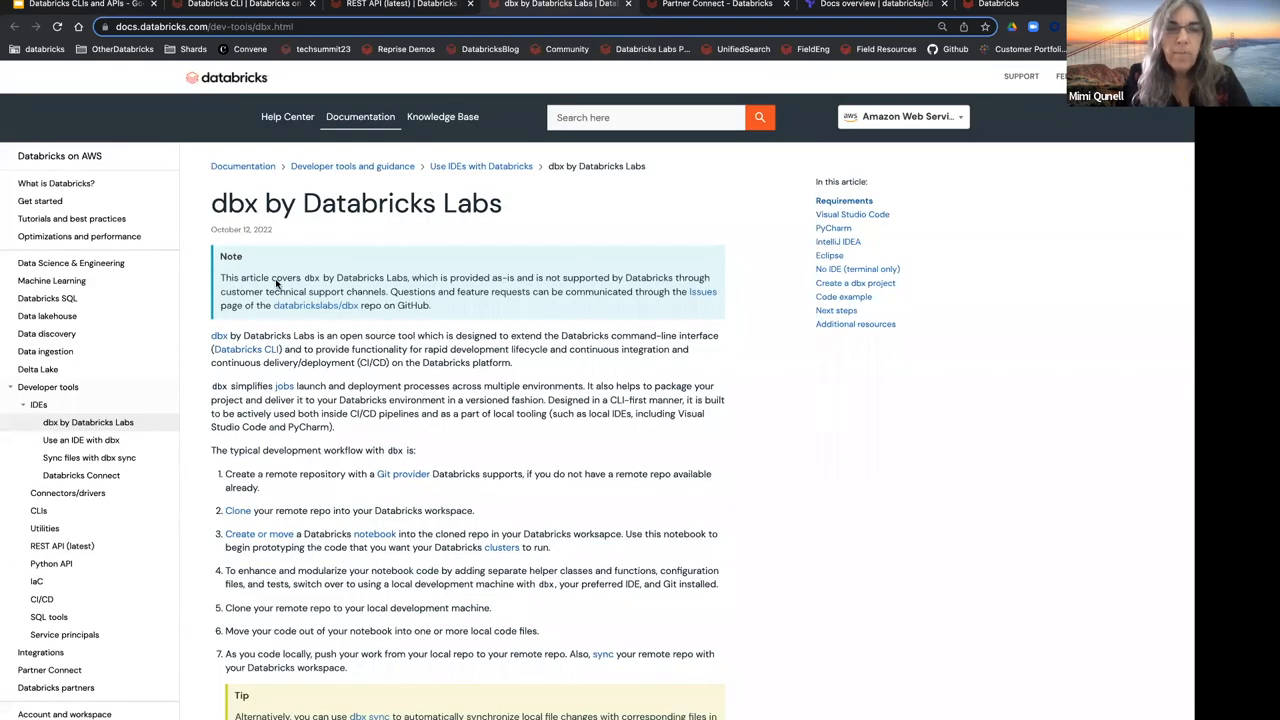
{"action": "scroll", "scroll_direction": "down", "scroll_amount": 3}
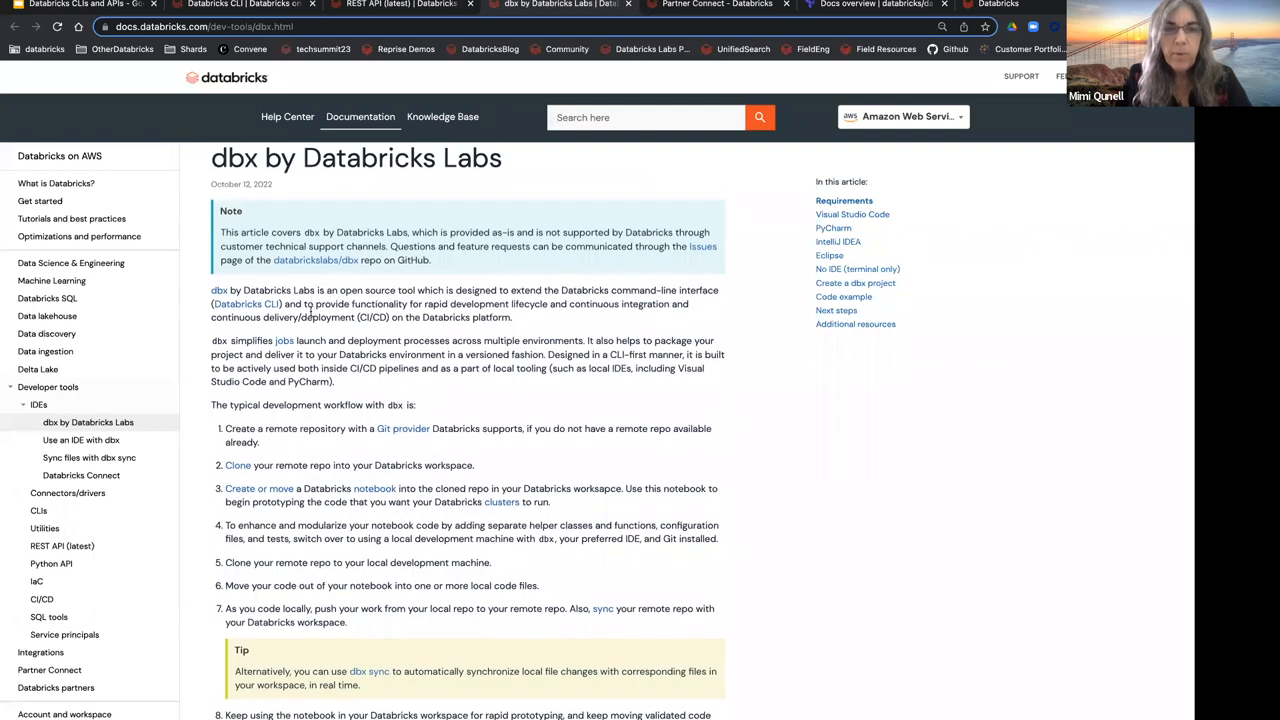
{"action": "scroll", "scroll_direction": "down", "scroll_amount": 3}
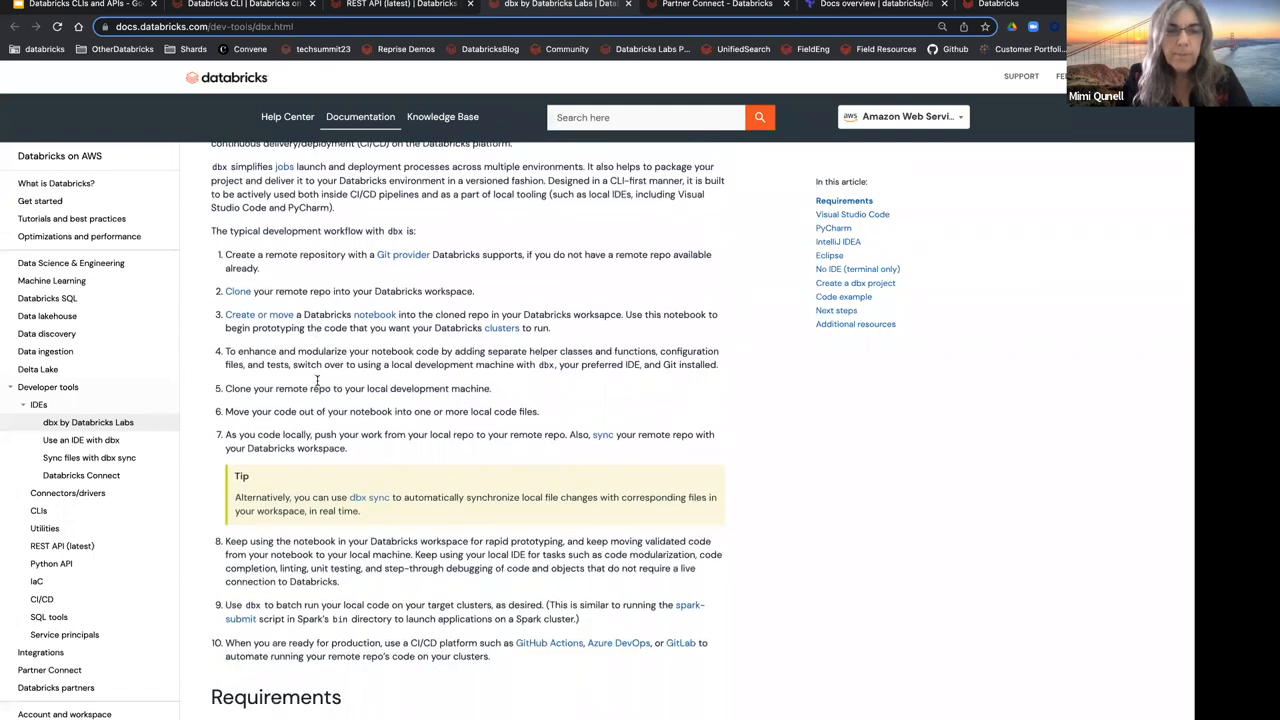
{"action": "scroll", "scroll_direction": "down", "scroll_amount": 3}
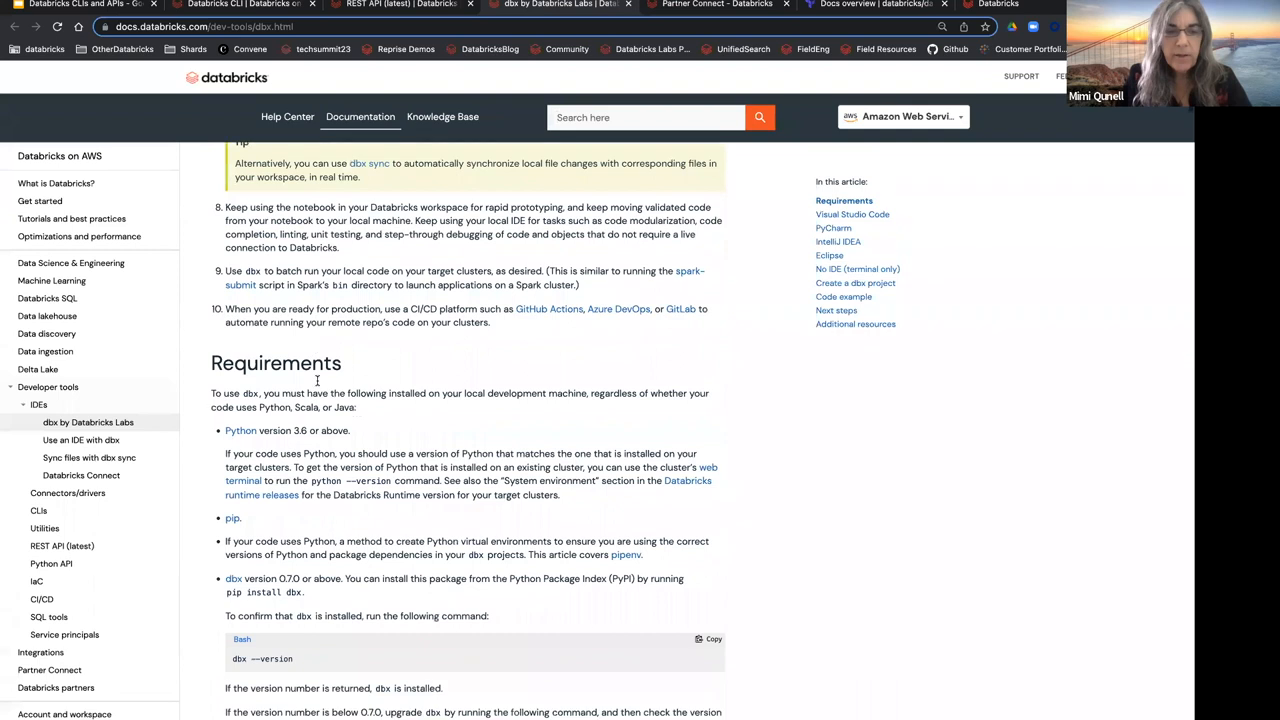
{"action": "scroll", "scroll_direction": "down", "scroll_amount": 3}
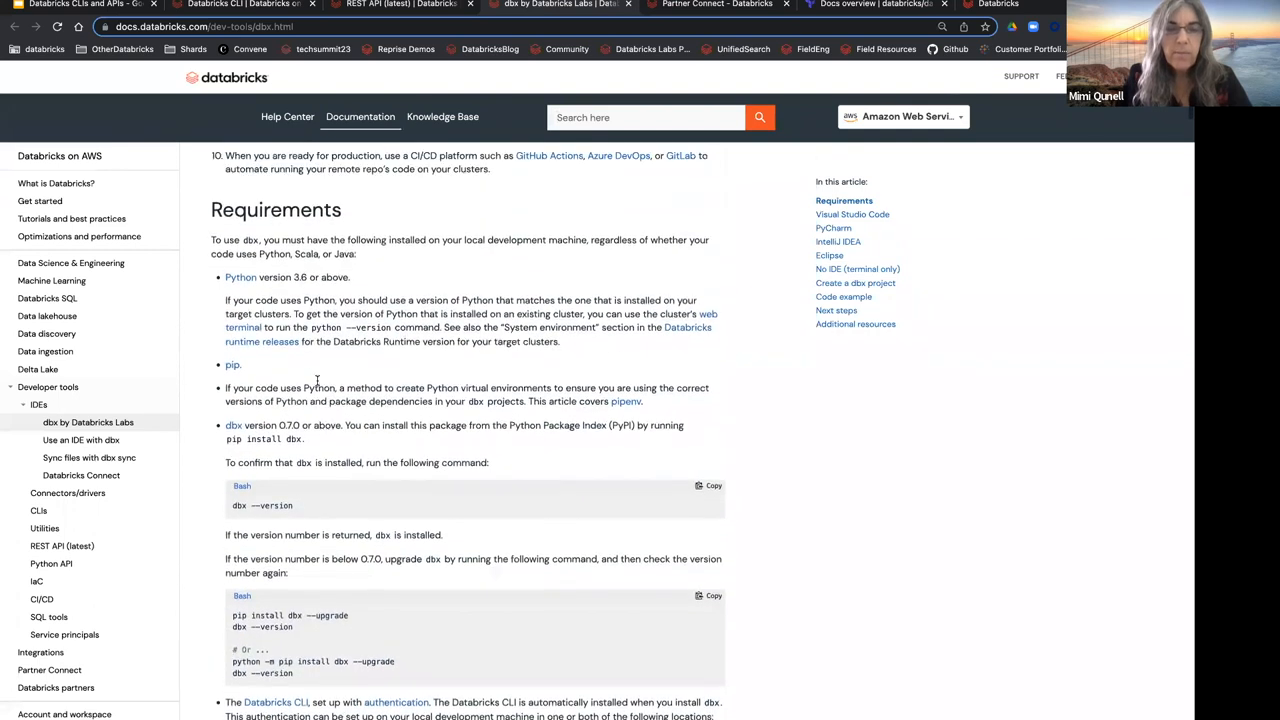
{"action": "scroll", "scroll_direction": "up", "scroll_amount": 3}
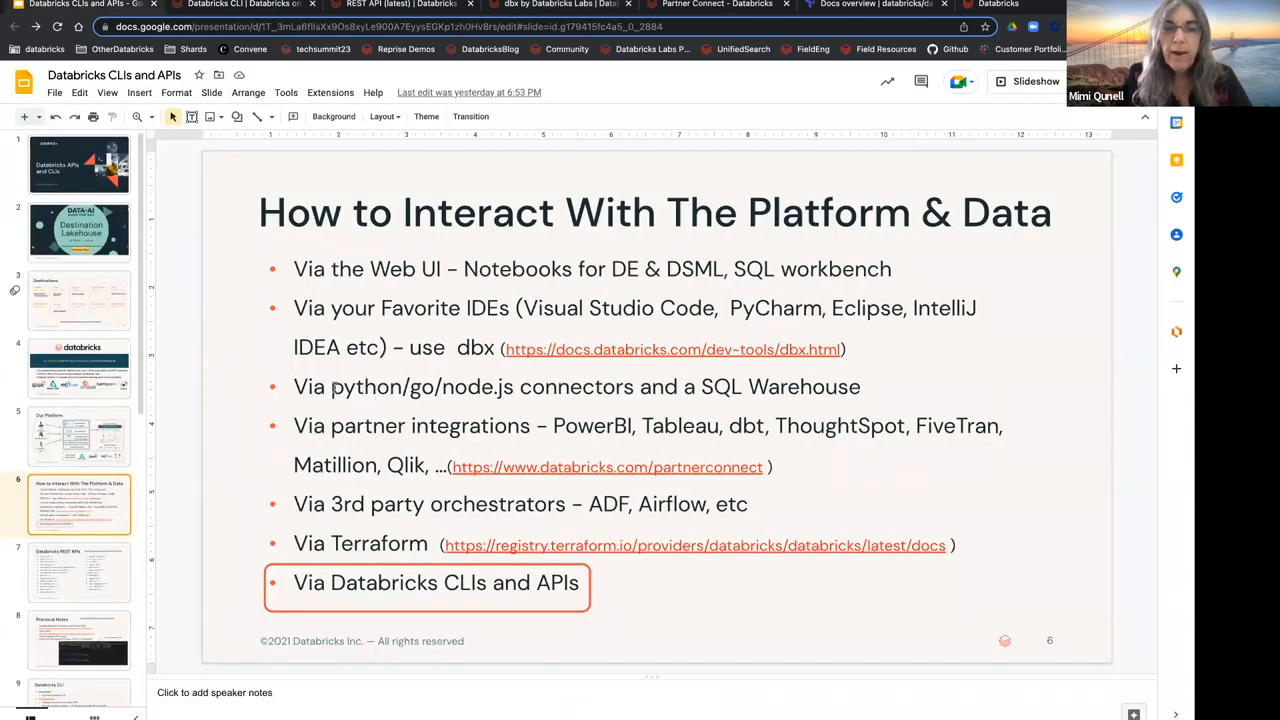
Step: Select the python/go/node.js connectors phrase in slide 6's bullet text
{"action": "double_click", "coordinate": [413, 387]}
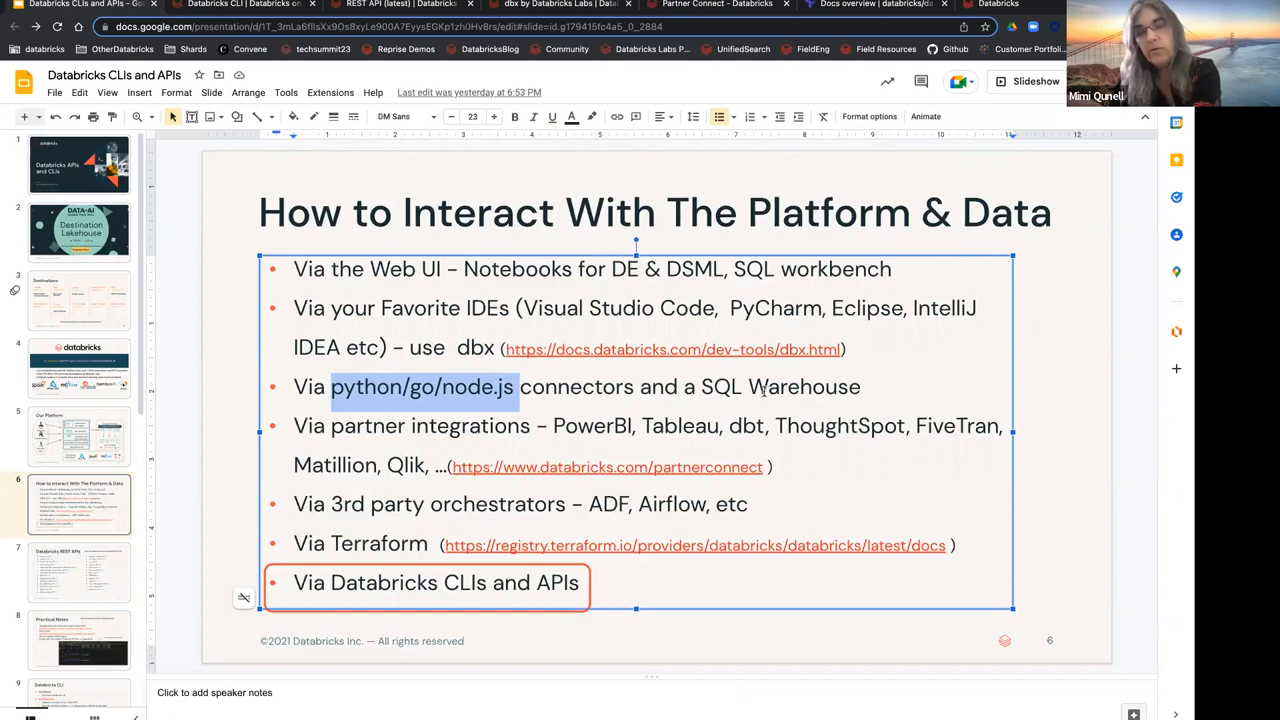
{"action": "mouse_move", "coordinate": [650, 393]}
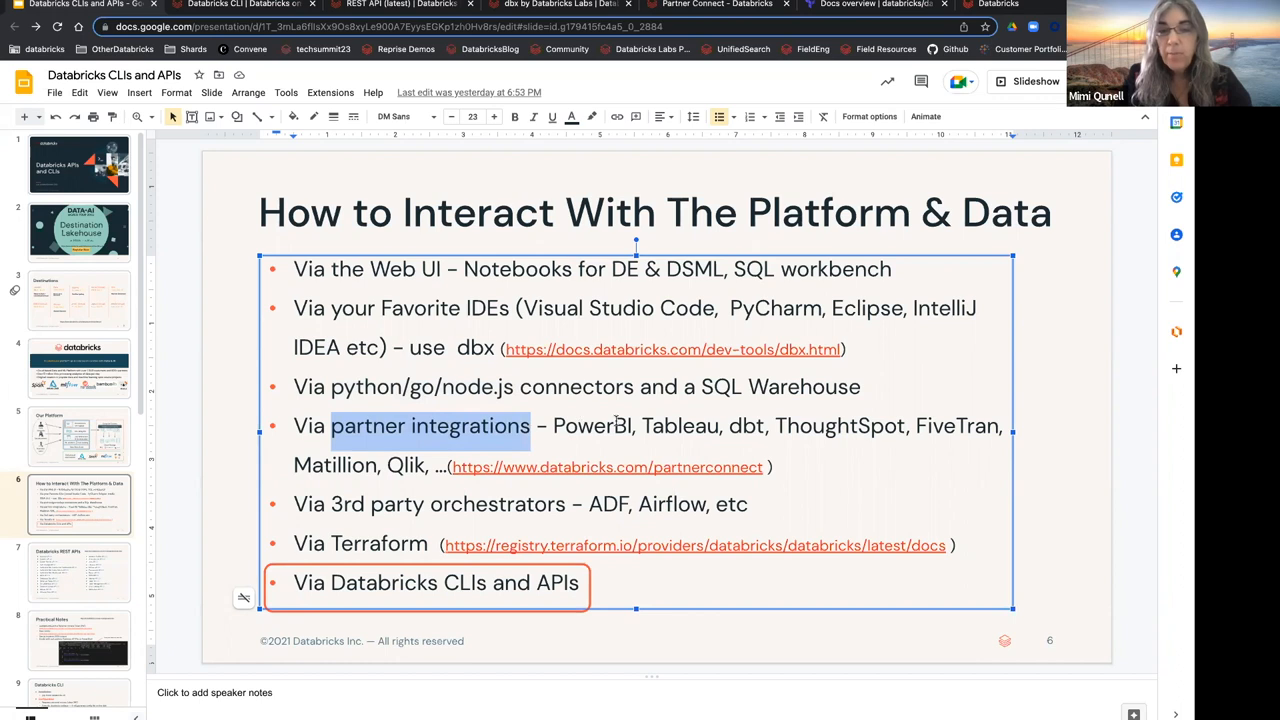
{"action": "mouse_move", "coordinate": [674, 317]}
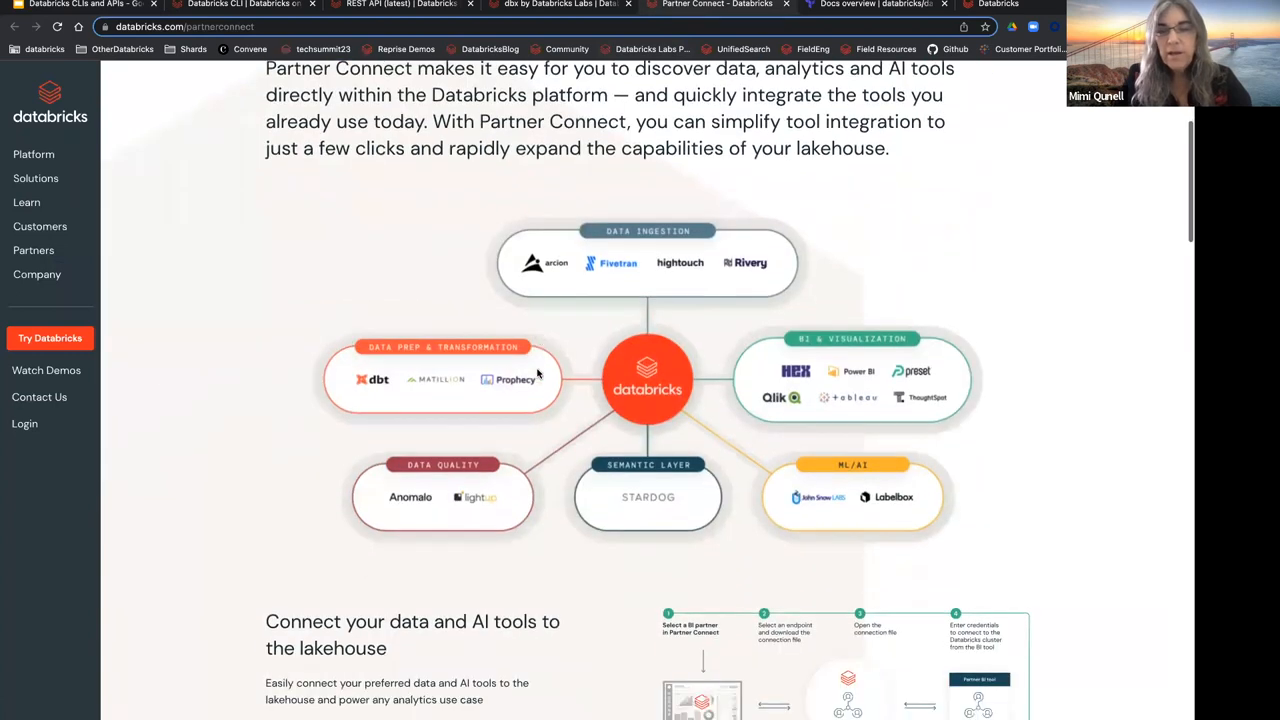
Step: Scroll the Partner Connect page down to the partner ecosystem diagram
{"action": "scroll", "scroll_direction": "down", "scroll_amount": 3}
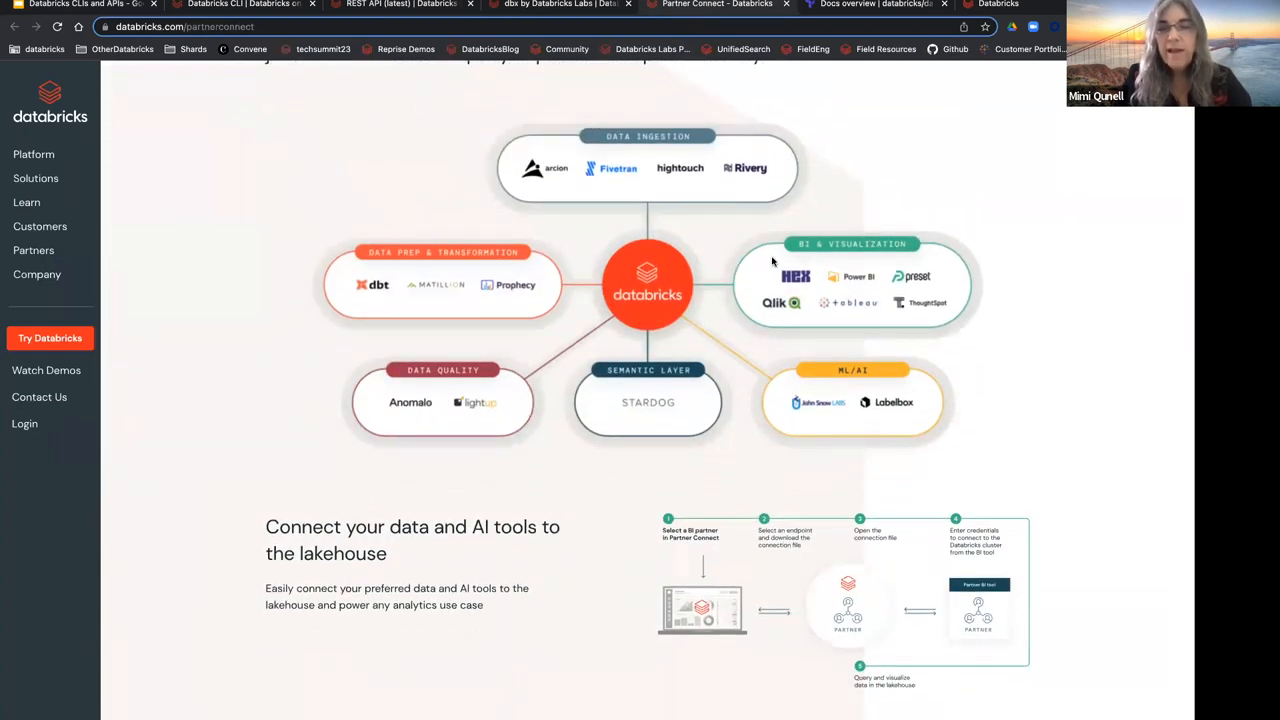
{"action": "mouse_move", "coordinate": [803, 424]}
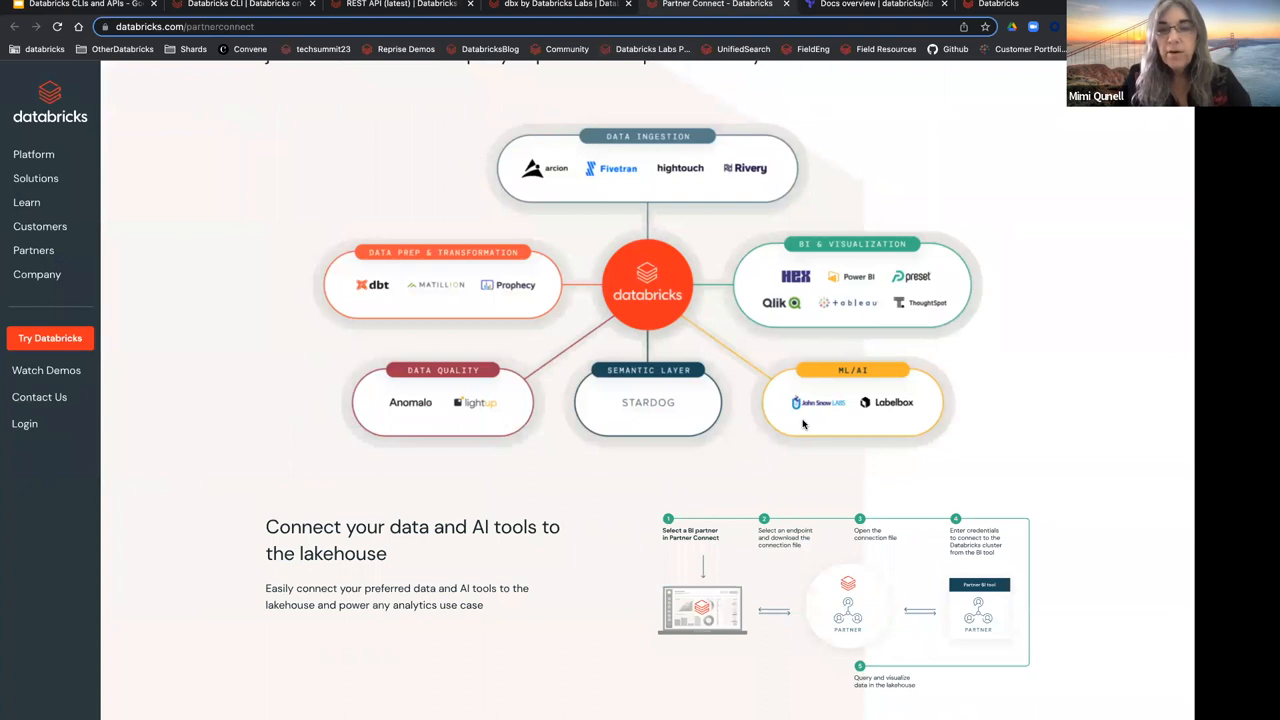
{"action": "mouse_move", "coordinate": [821, 426]}
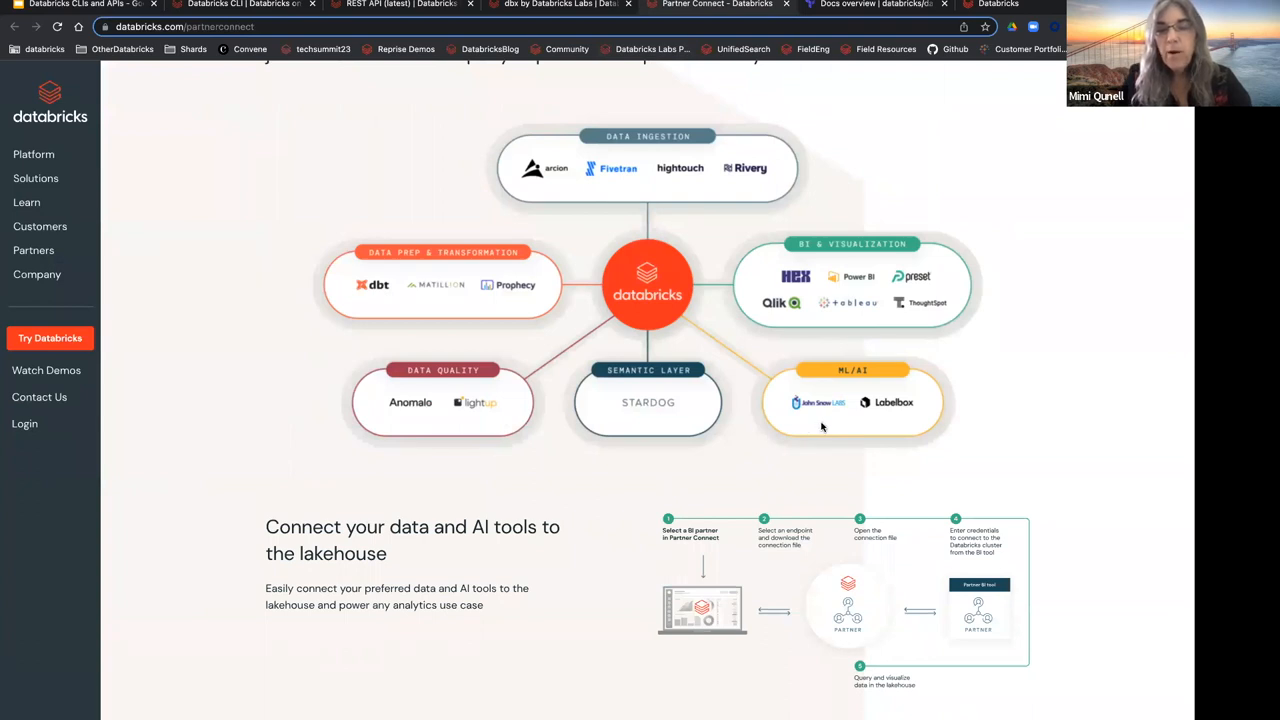
{"action": "mouse_move", "coordinate": [693, 304]}
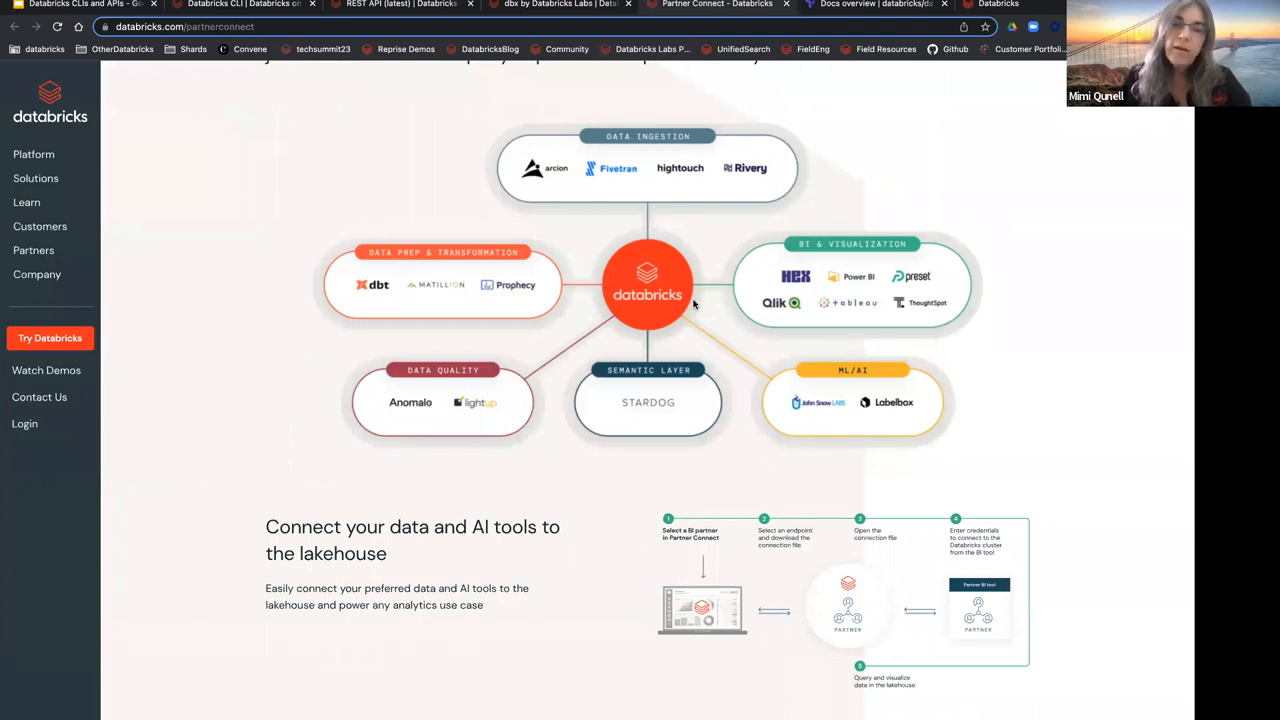
{"action": "mouse_move", "coordinate": [627, 274]}
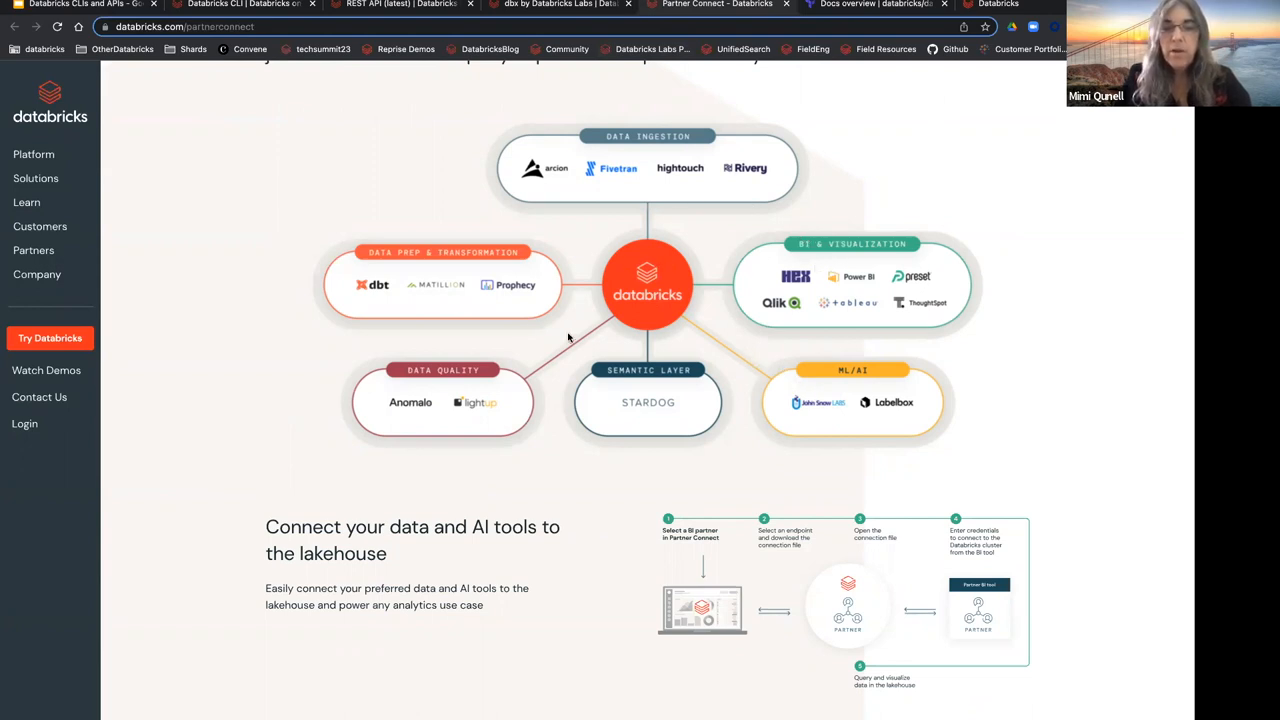
{"action": "mouse_move", "coordinate": [331, 83]}
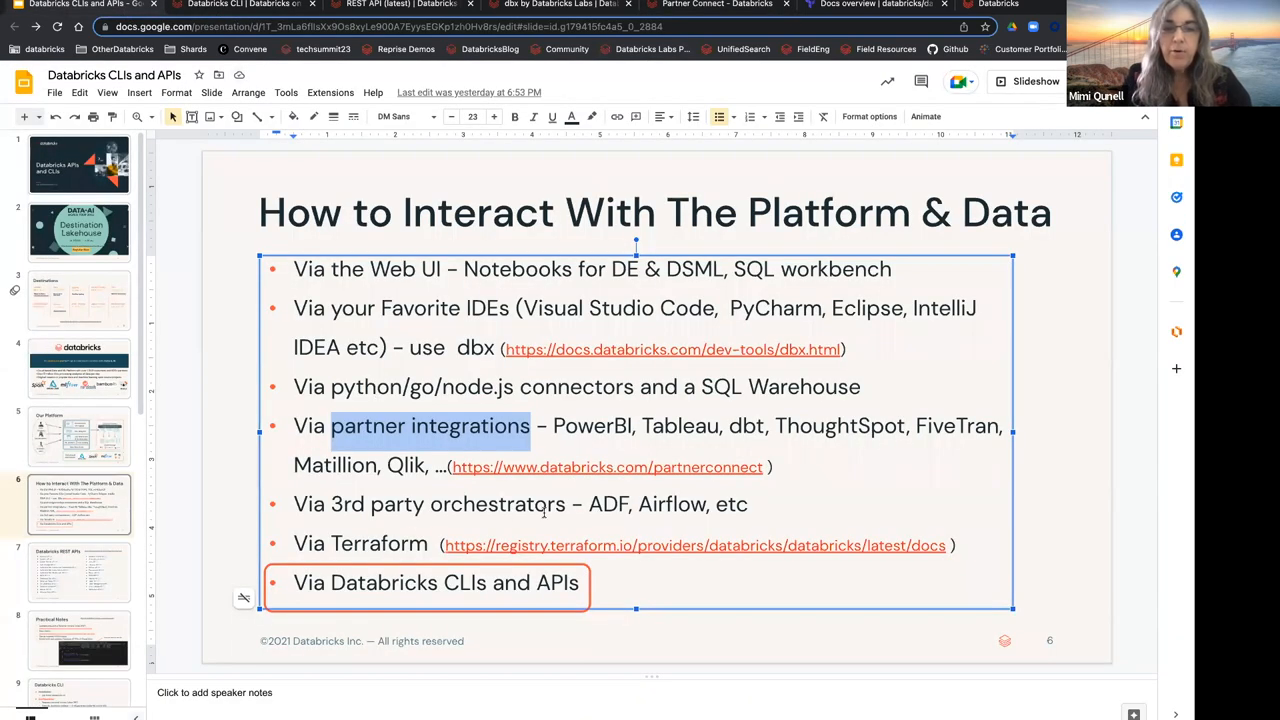
{"action": "mouse_move", "coordinate": [592, 509]}
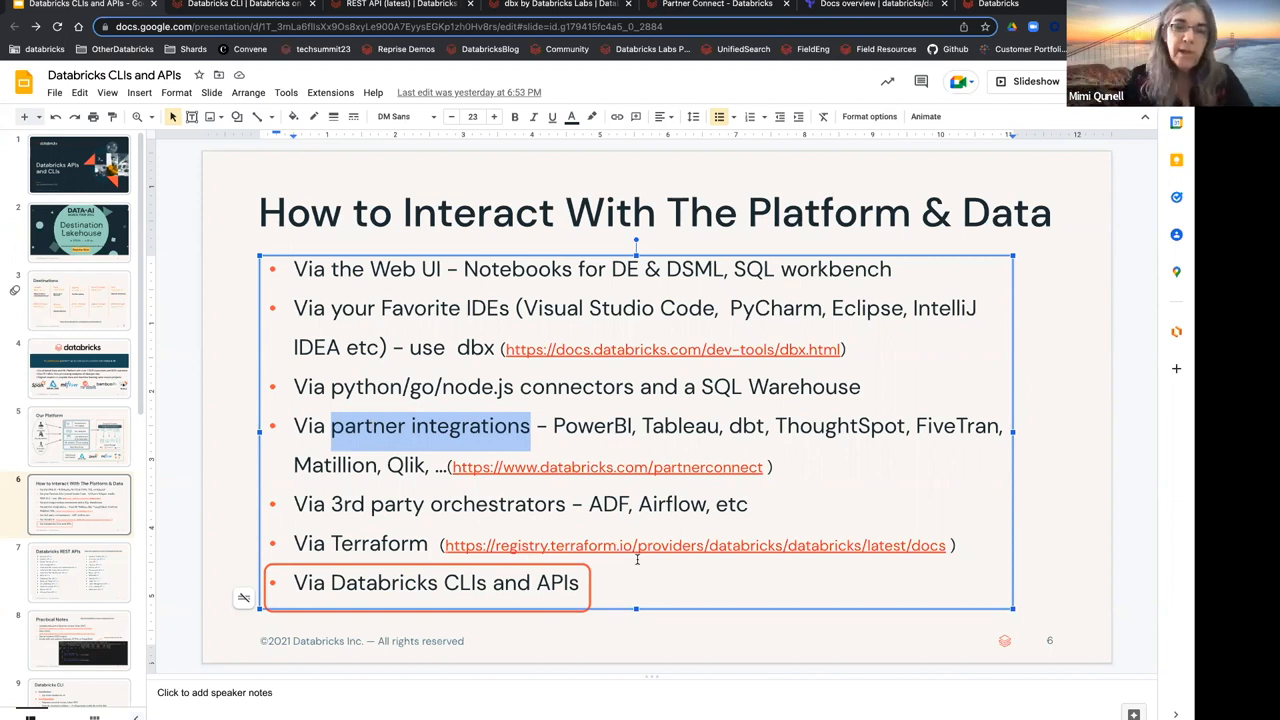
{"action": "mouse_move", "coordinate": [296, 426]}
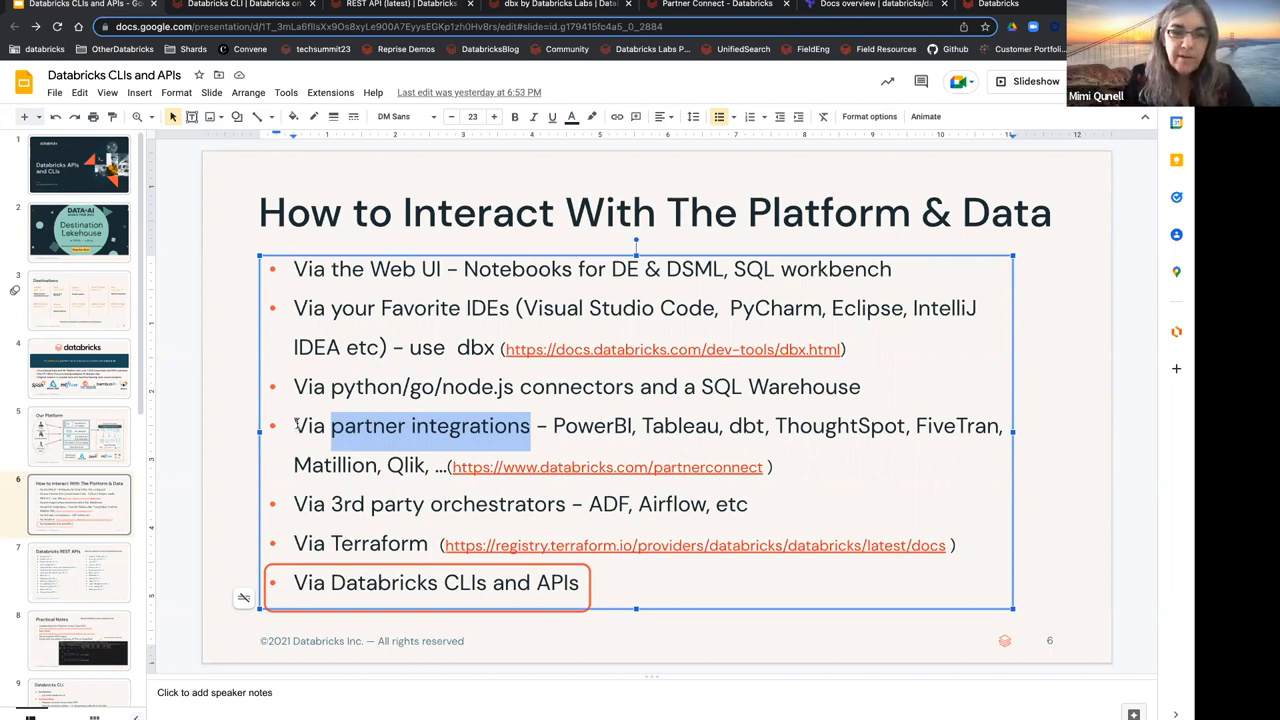
Step: Highlight the partner, orchestrator and Terraform bullets, then go to slide 7, Databricks REST APIs
{"action": "left_click_drag", "start_coordinate": [294, 425], "coordinate": [294, 545]}
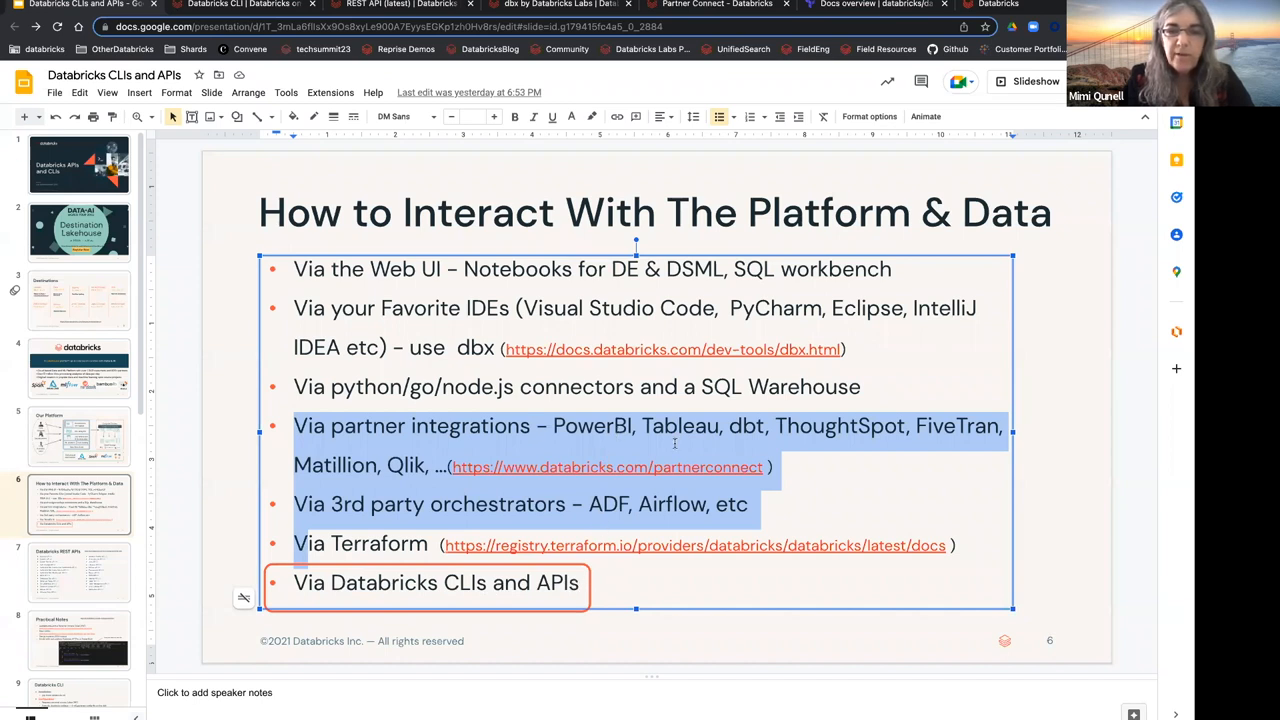
{"action": "left_click", "coordinate": [773, 578]}
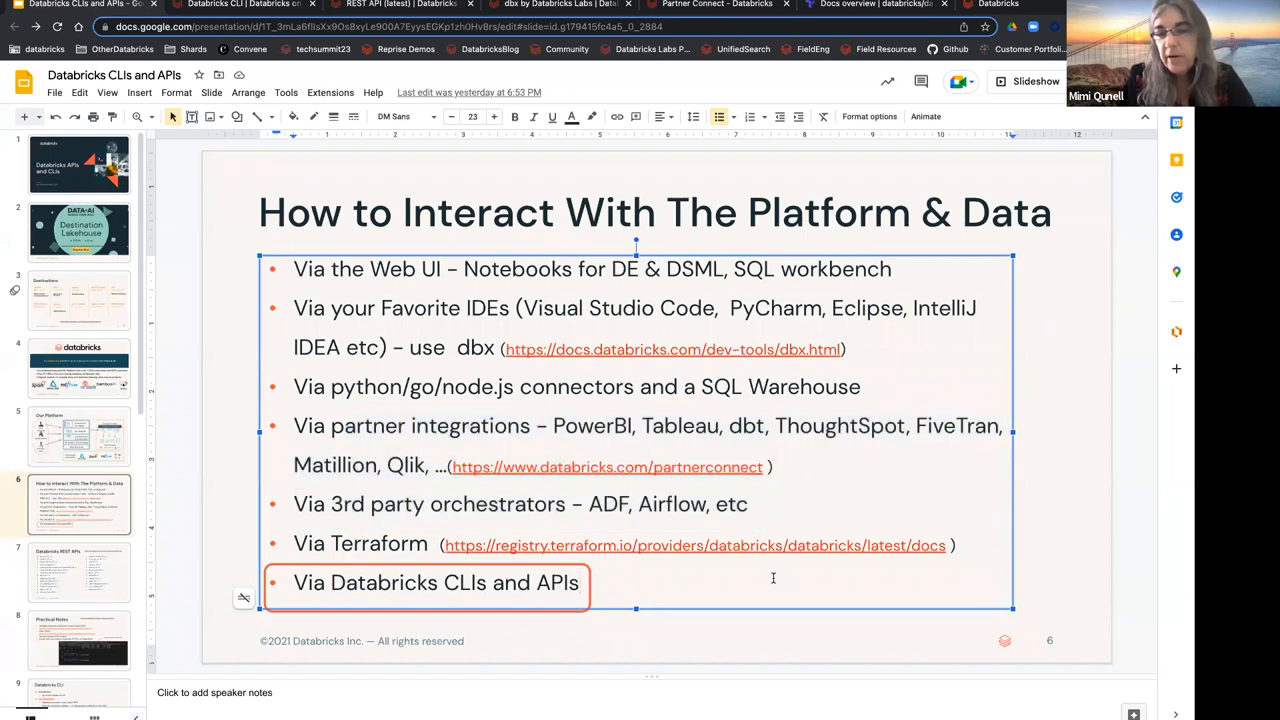
{"action": "mouse_move", "coordinate": [801, 512]}
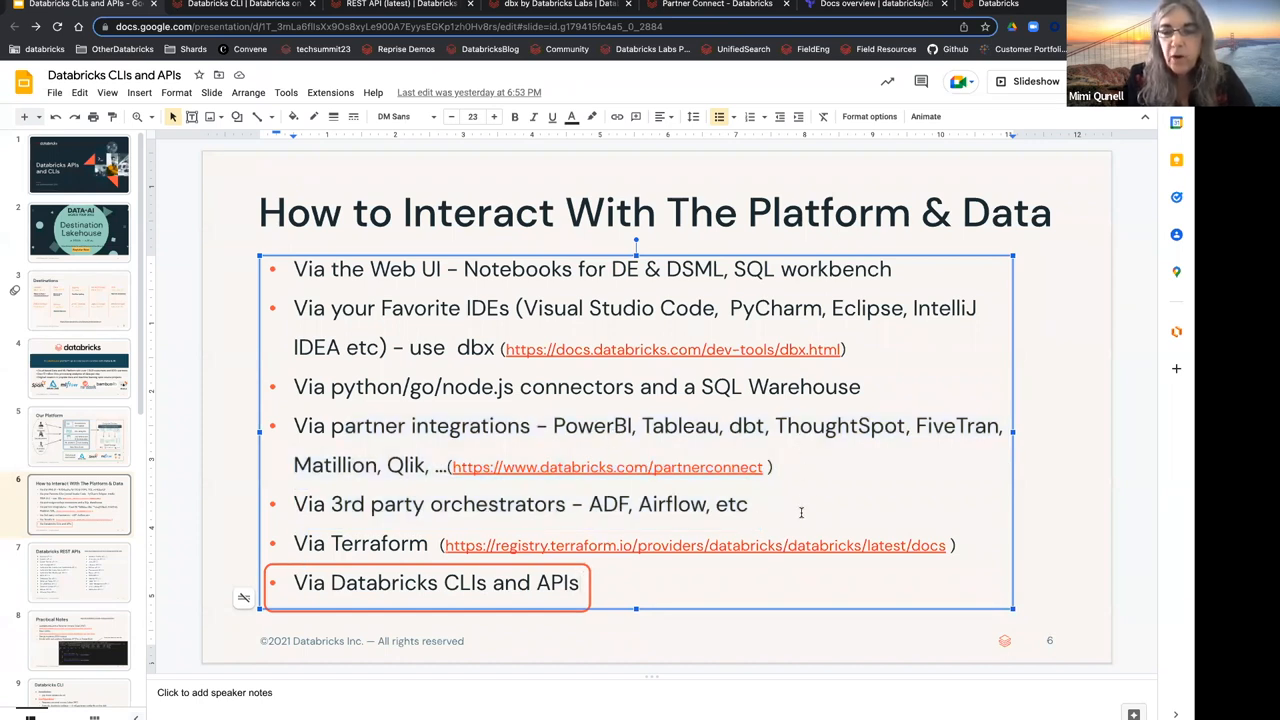
{"action": "mouse_move", "coordinate": [893, 466]}
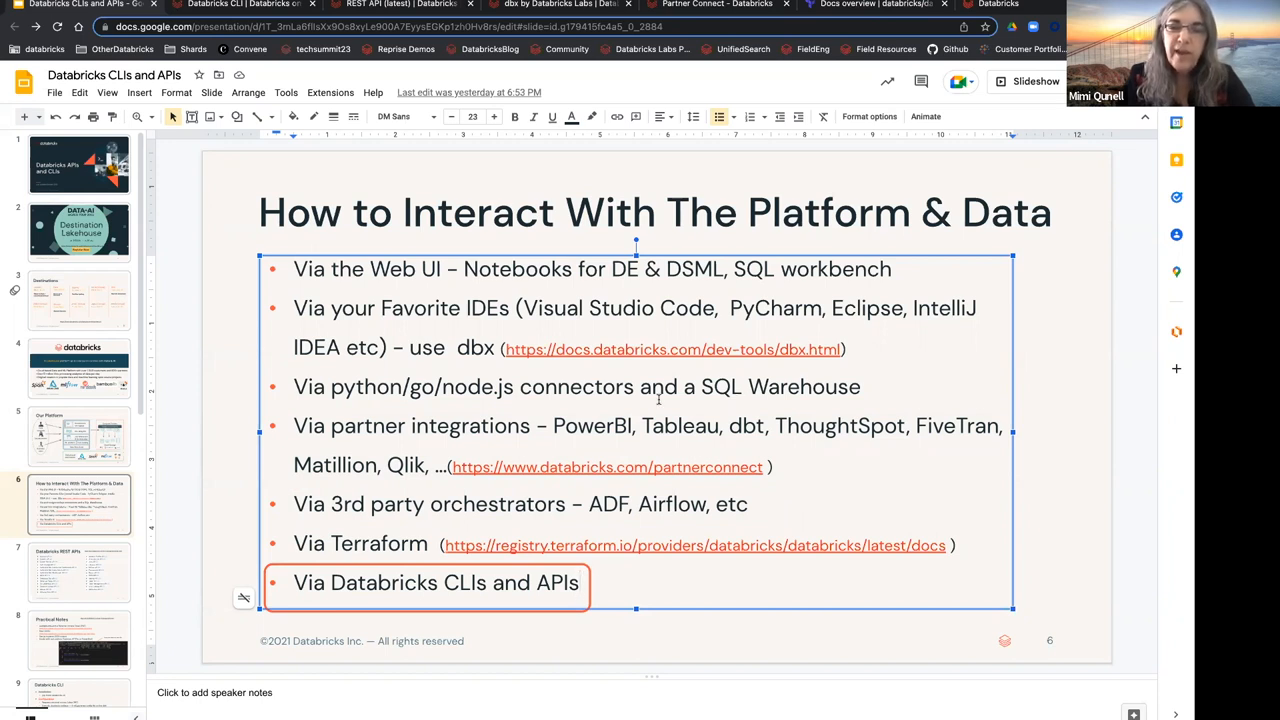
{"action": "mouse_move", "coordinate": [936, 472]}
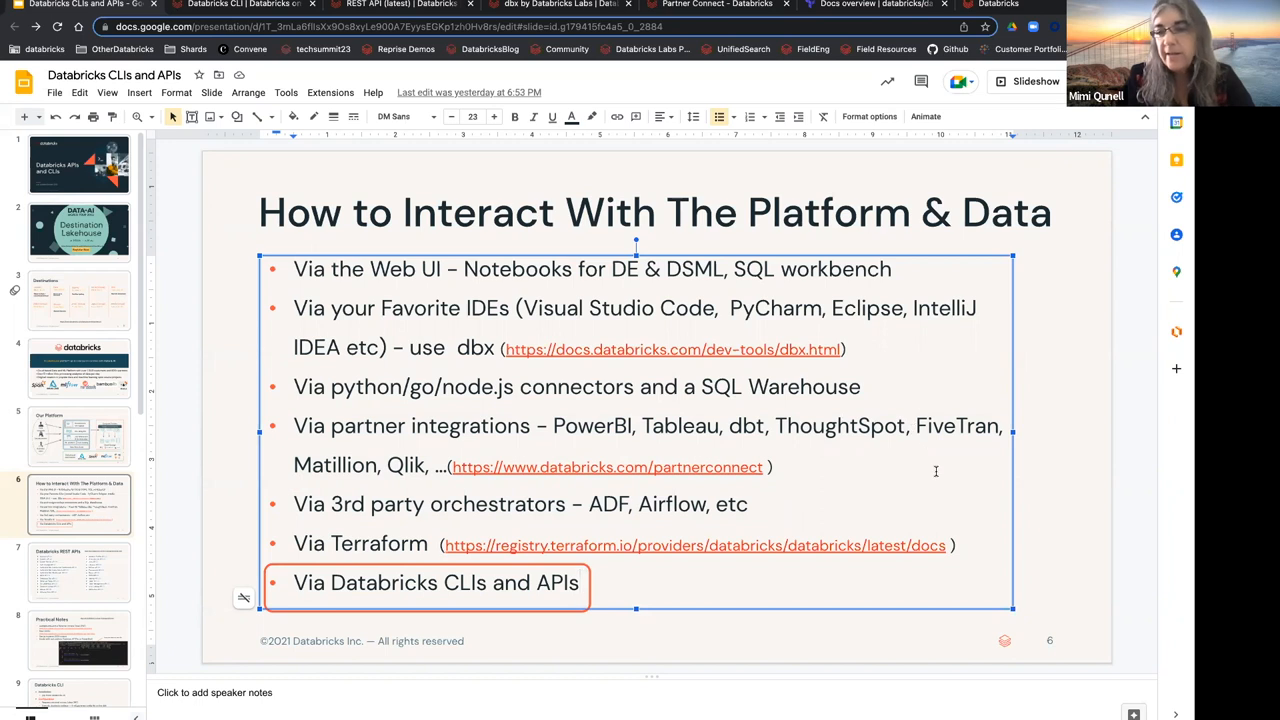
{"action": "mouse_move", "coordinate": [873, 498]}
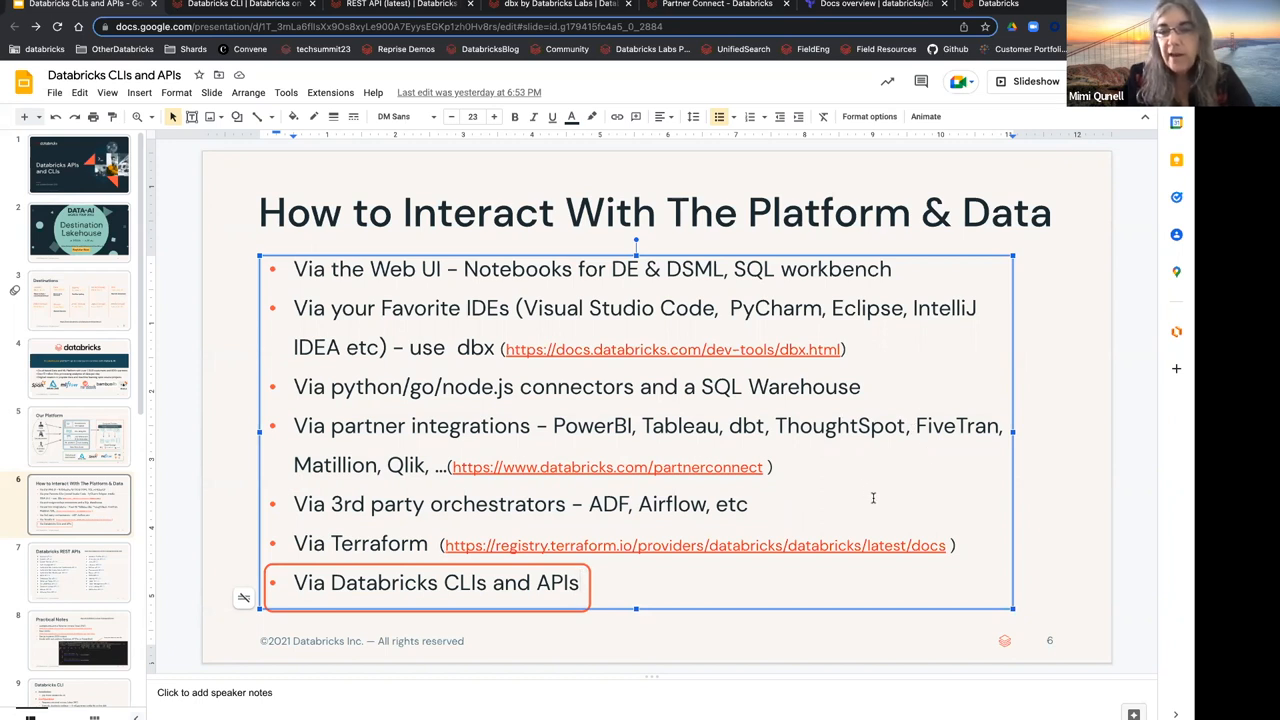
{"action": "mouse_move", "coordinate": [721, 573]}
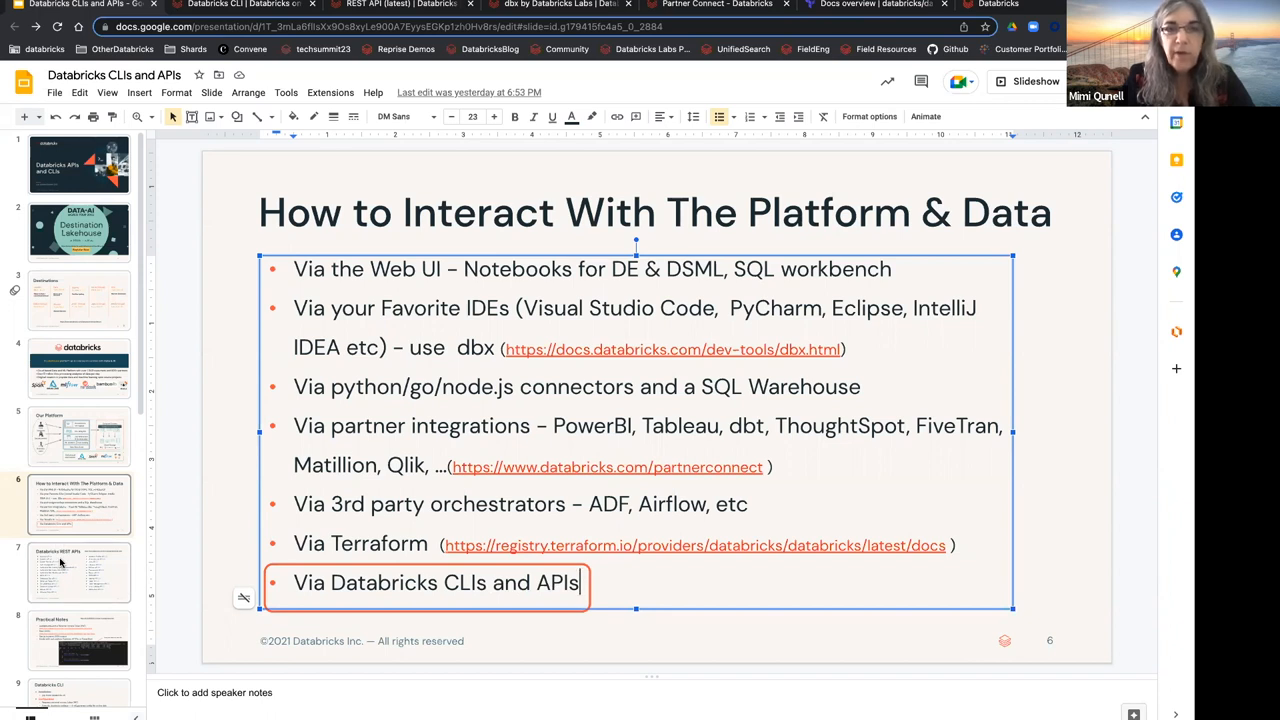
{"action": "left_click", "coordinate": [79, 581]}
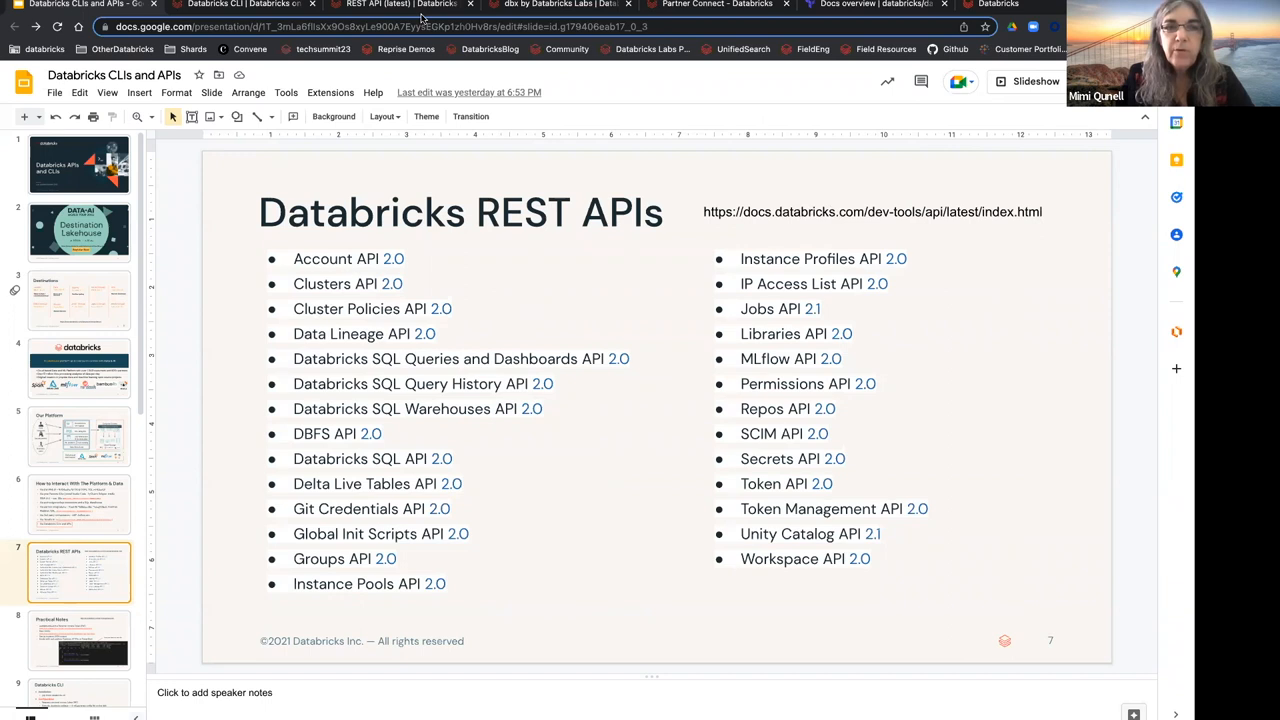
Step: Switch to the REST API (latest) docs and scroll through the API version list
{"action": "left_click", "coordinate": [410, 7]}
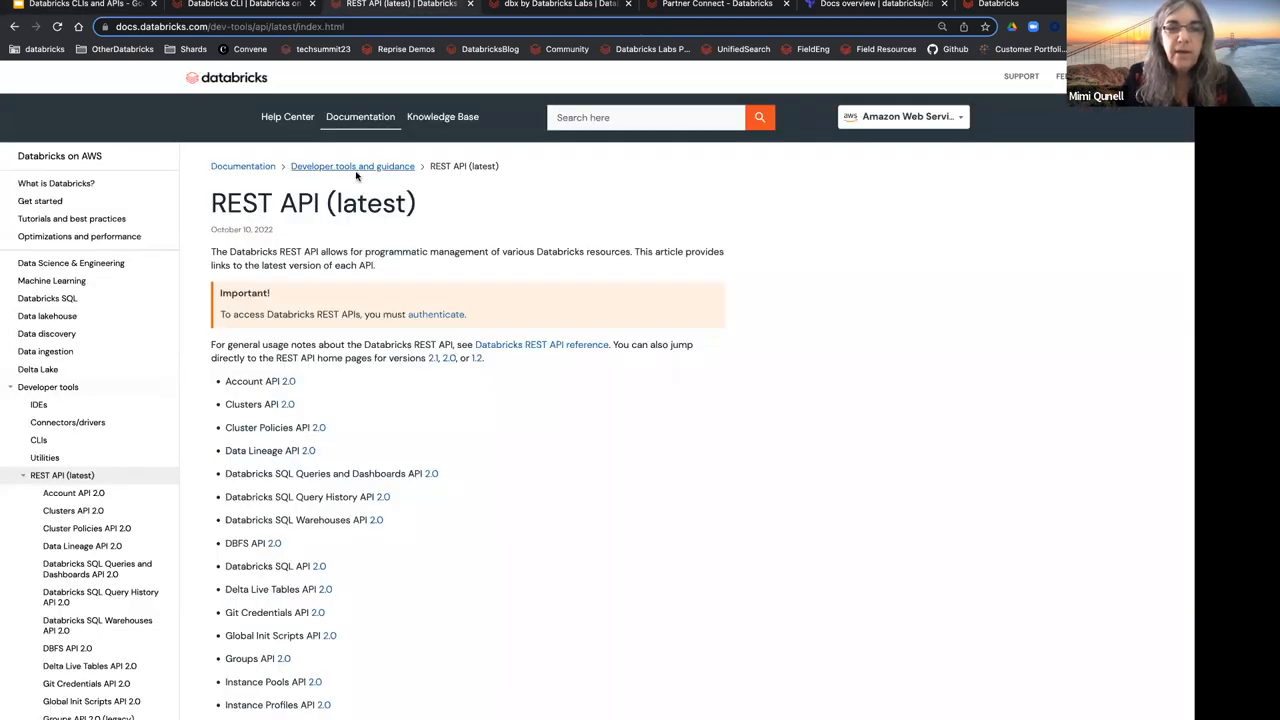
{"action": "scroll", "scroll_direction": "down", "scroll_amount": 3}
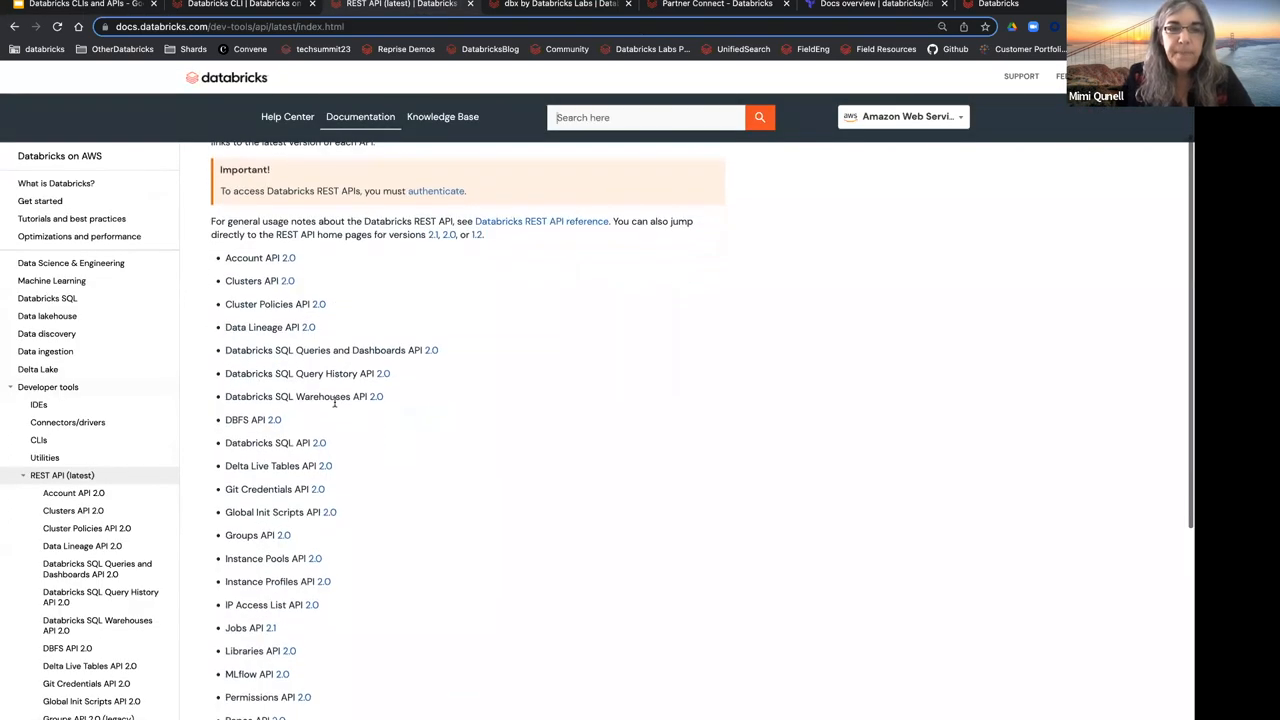
{"action": "scroll", "scroll_direction": "down", "scroll_amount": 3}
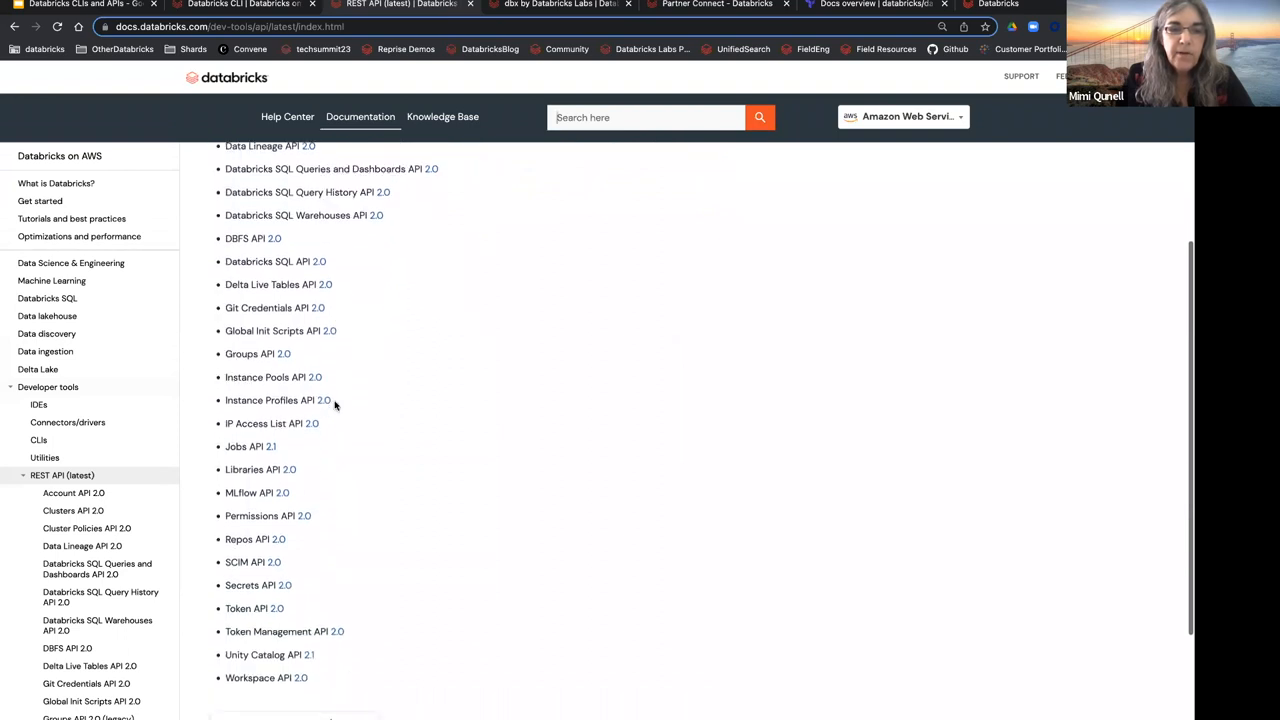
{"action": "scroll", "scroll_direction": "down", "scroll_amount": 3}
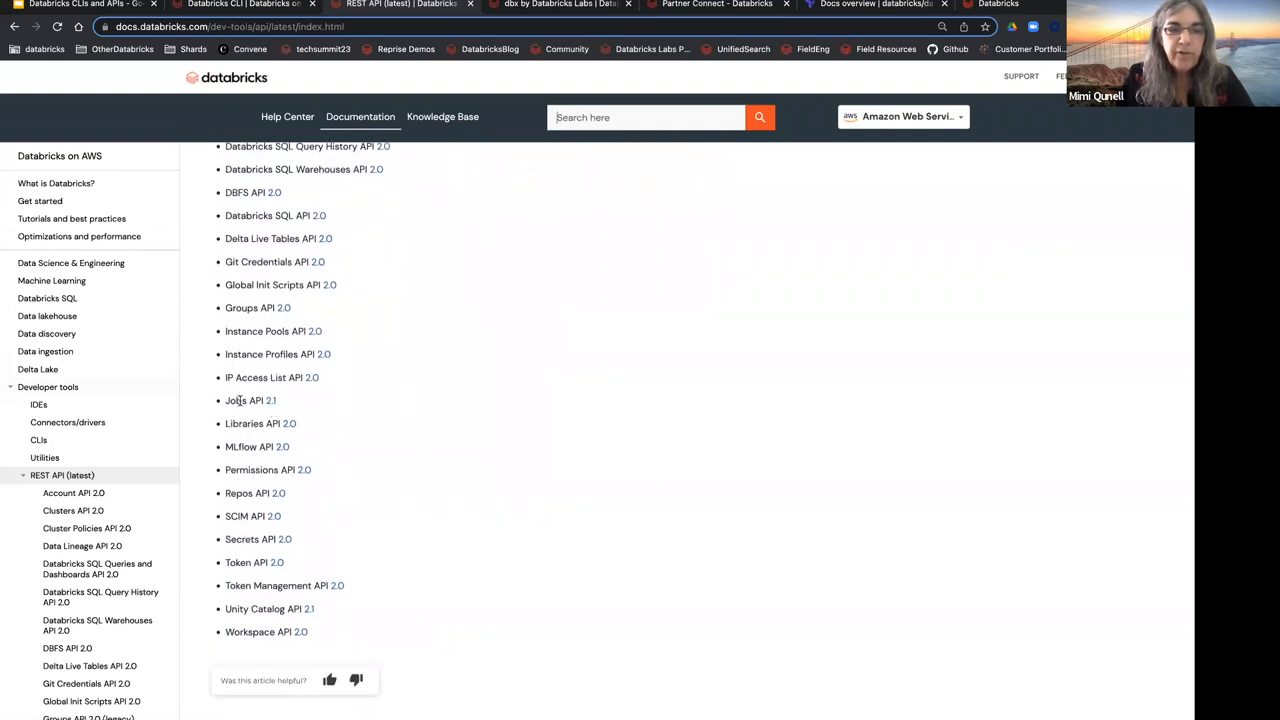
Step: Open the Jobs API 2.1 reference and scroll past the create-job samples to List all jobs
{"action": "left_click", "coordinate": [237, 400]}
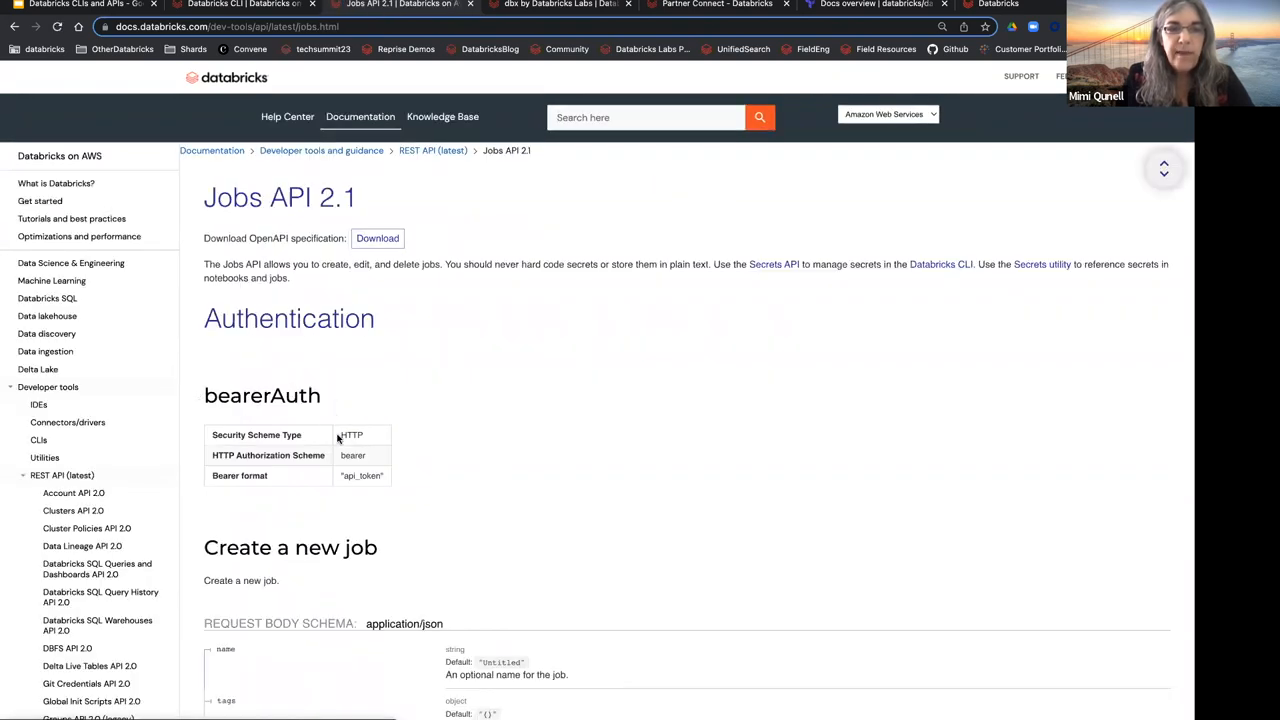
{"action": "scroll", "scroll_direction": "down", "scroll_amount": 3}
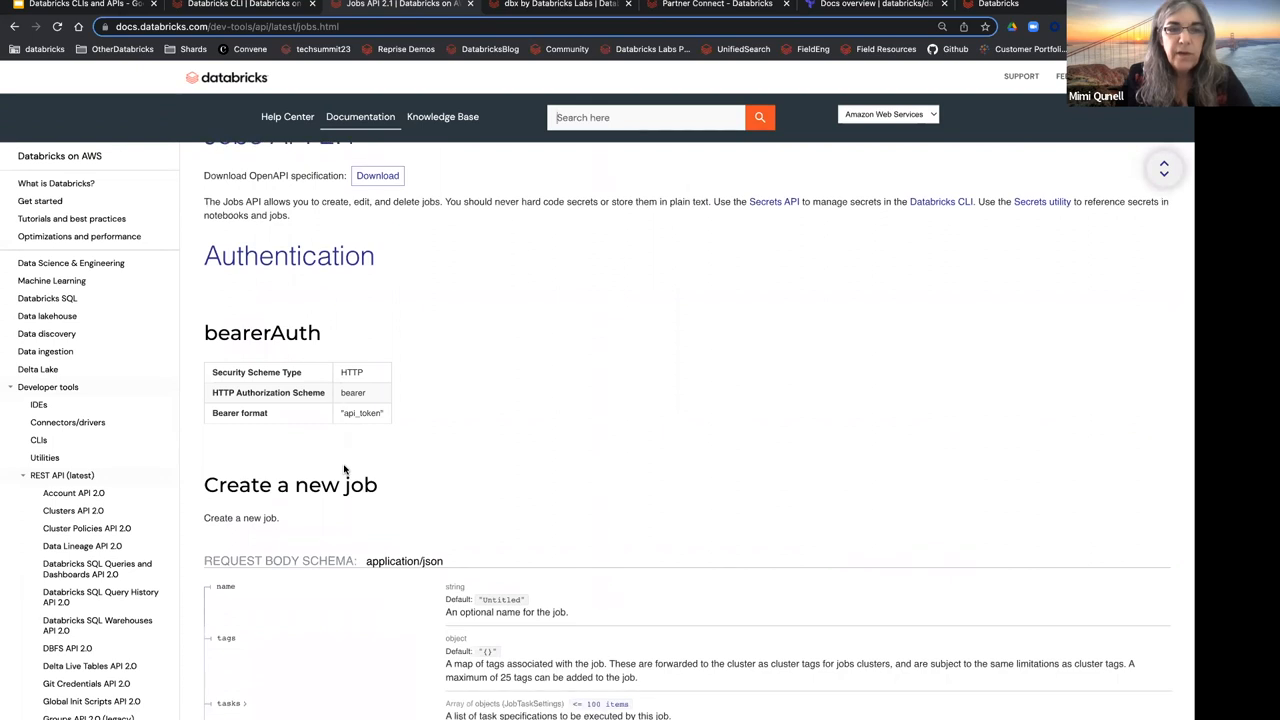
{"action": "scroll", "scroll_direction": "down", "scroll_amount": 3}
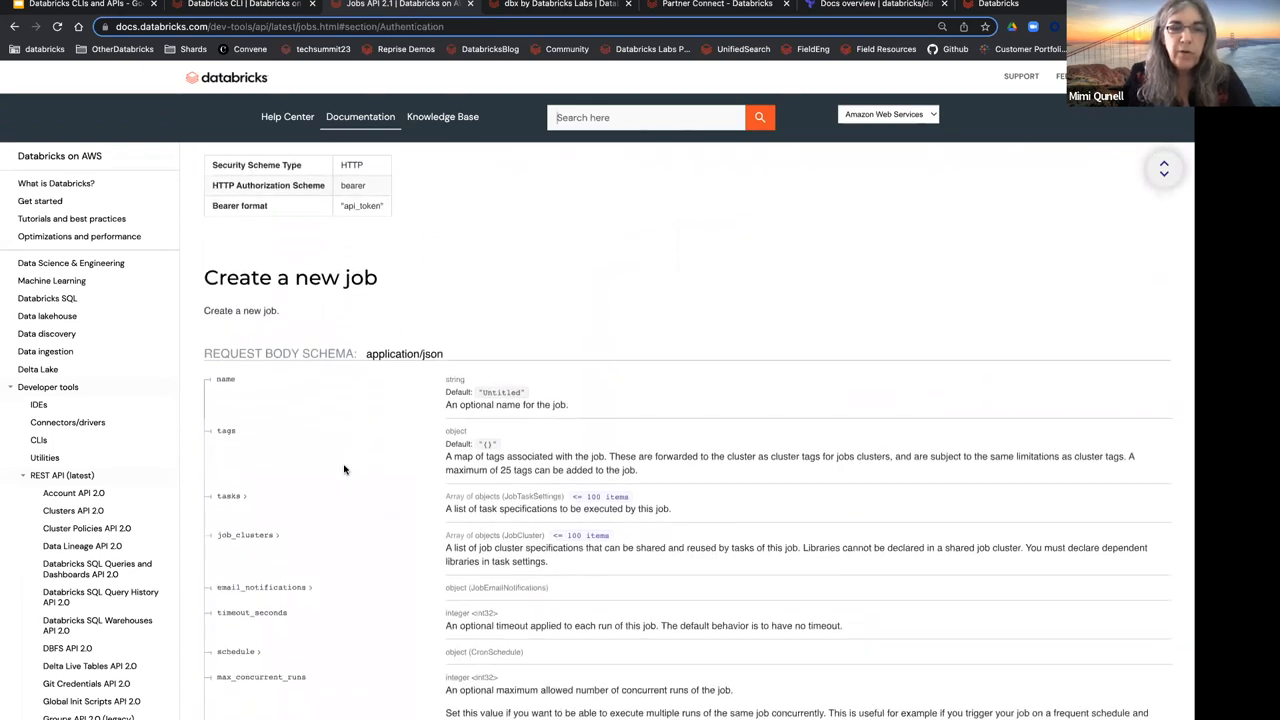
{"action": "scroll", "scroll_direction": "down", "scroll_amount": 3}
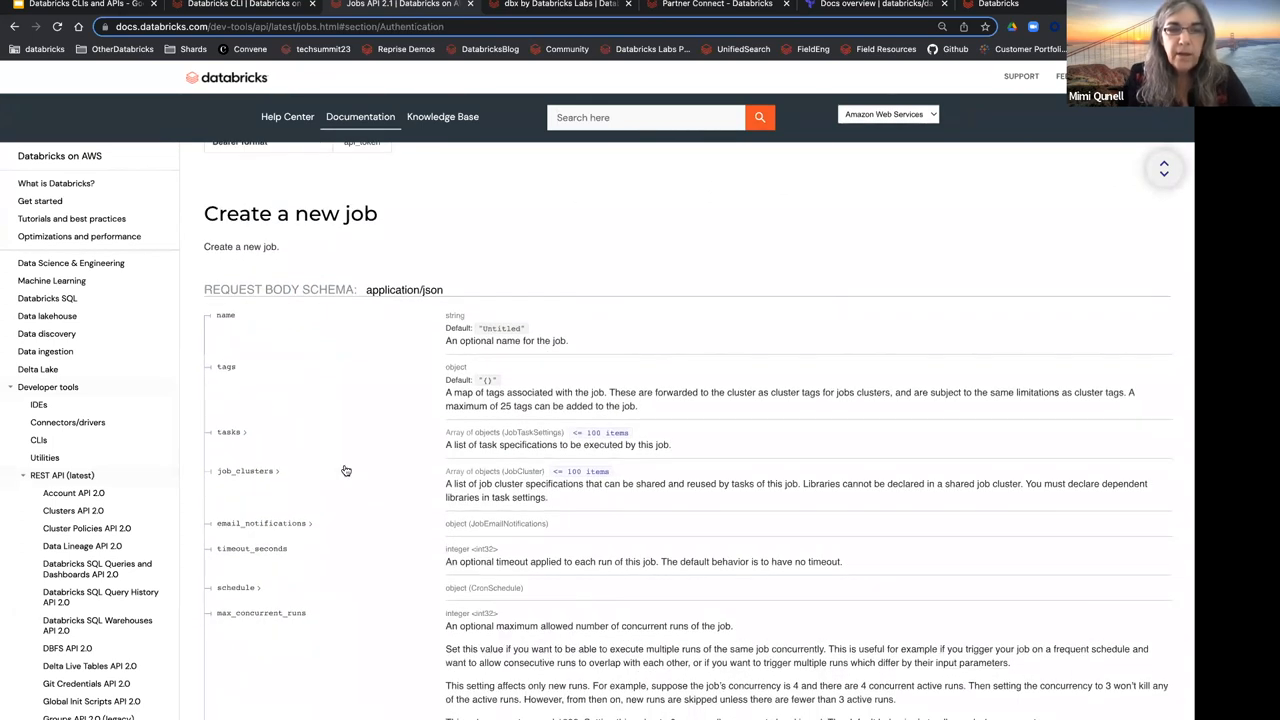
{"action": "scroll", "scroll_direction": "down", "scroll_amount": 3}
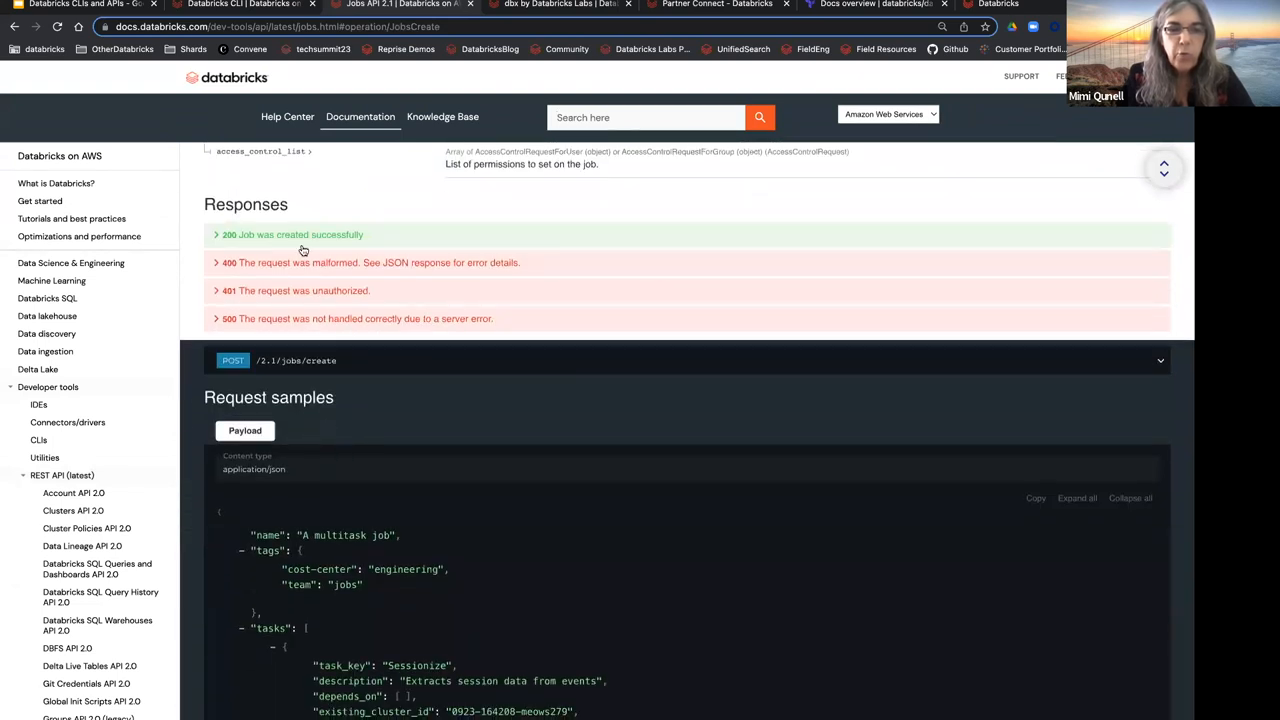
{"action": "mouse_move", "coordinate": [357, 360]}
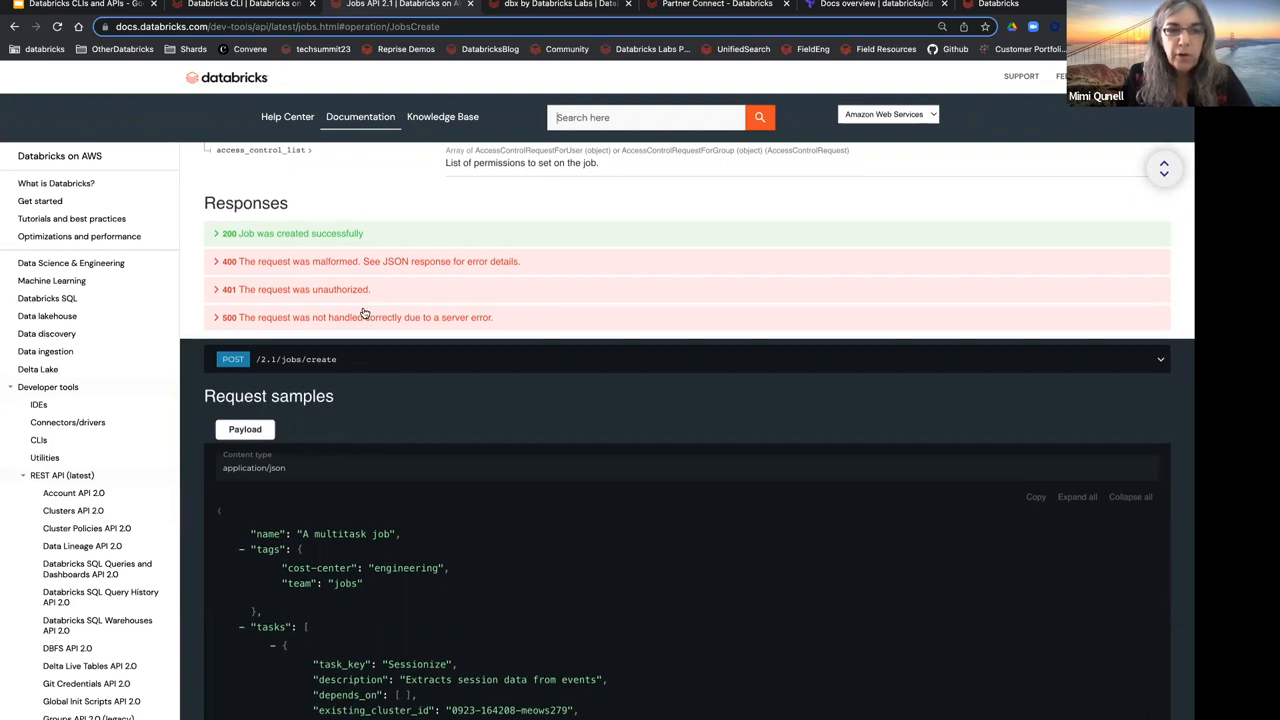
{"action": "scroll", "scroll_direction": "down", "scroll_amount": 3}
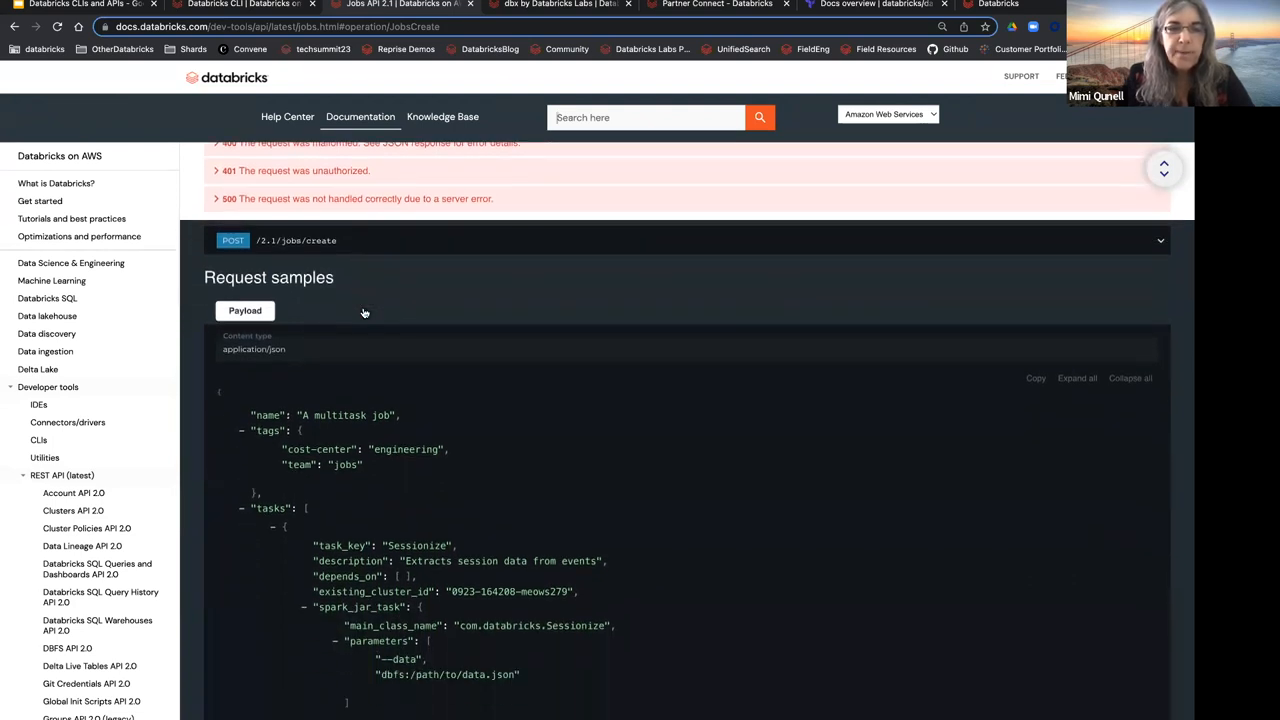
{"action": "scroll", "scroll_direction": "down", "scroll_amount": 3}
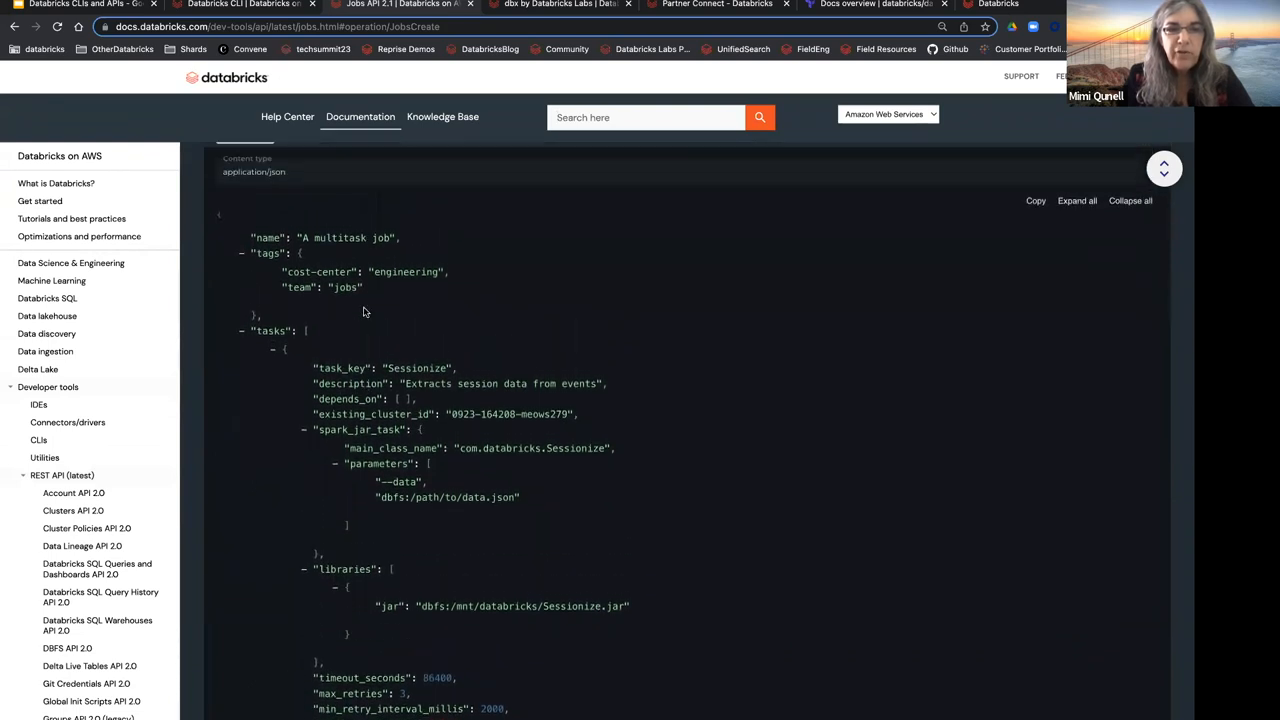
{"action": "mouse_move", "coordinate": [348, 356]}
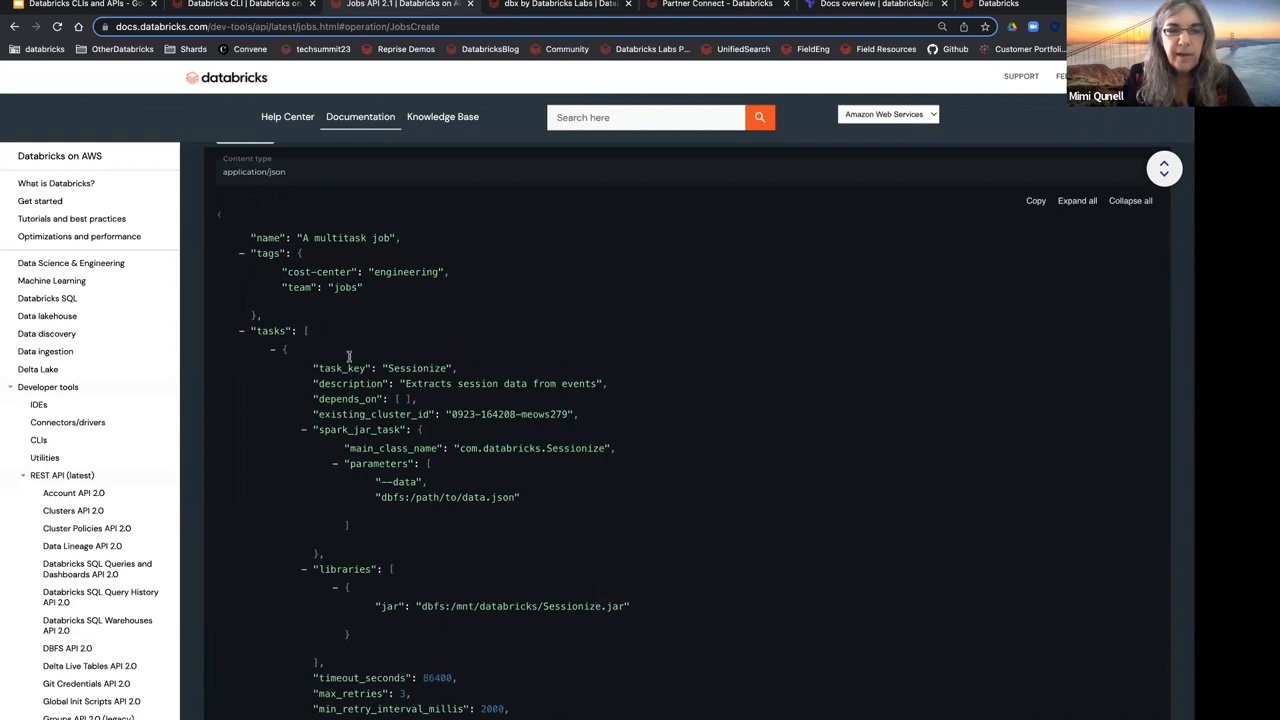
{"action": "mouse_move", "coordinate": [347, 432]}
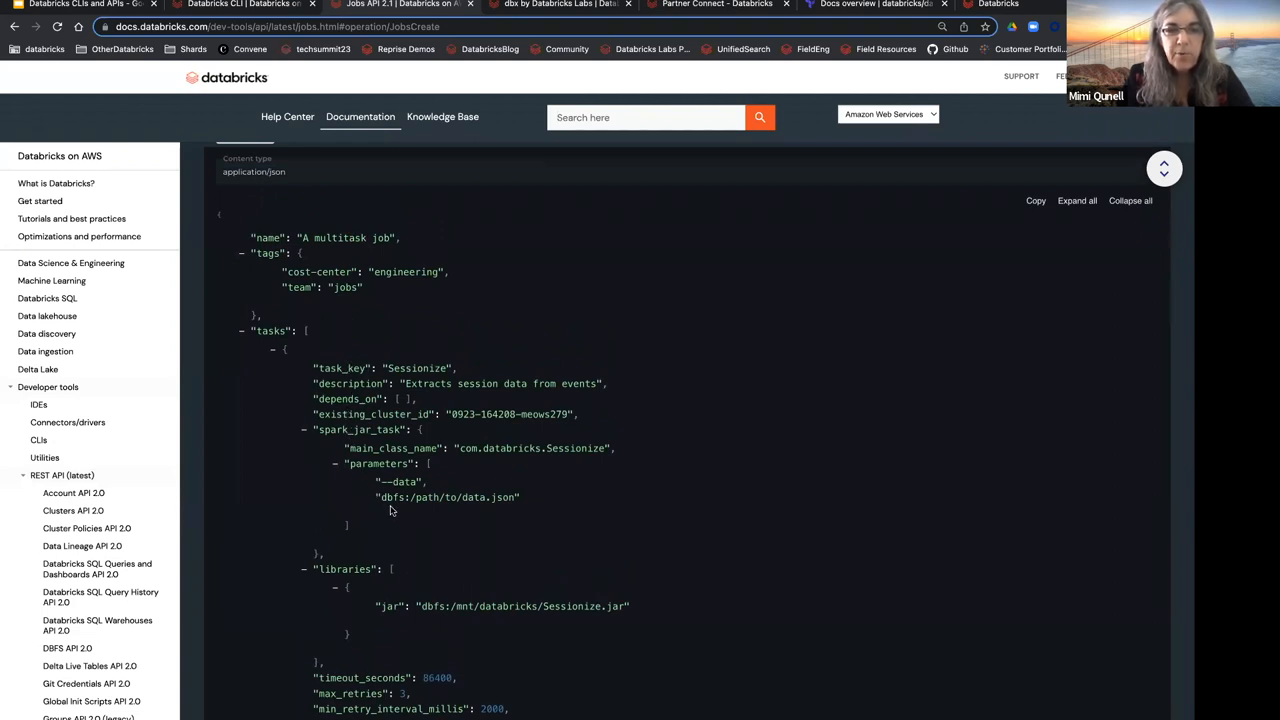
{"action": "scroll", "scroll_direction": "down", "scroll_amount": 3}
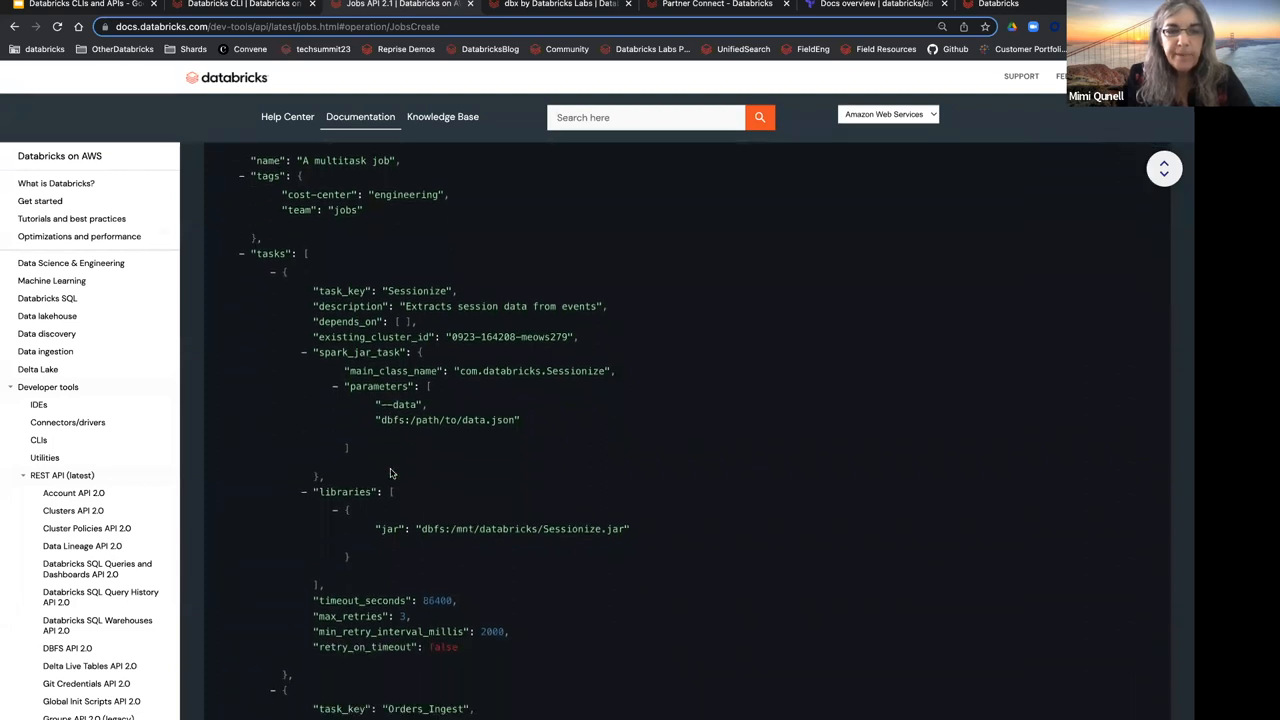
{"action": "scroll", "scroll_direction": "down", "scroll_amount": 3}
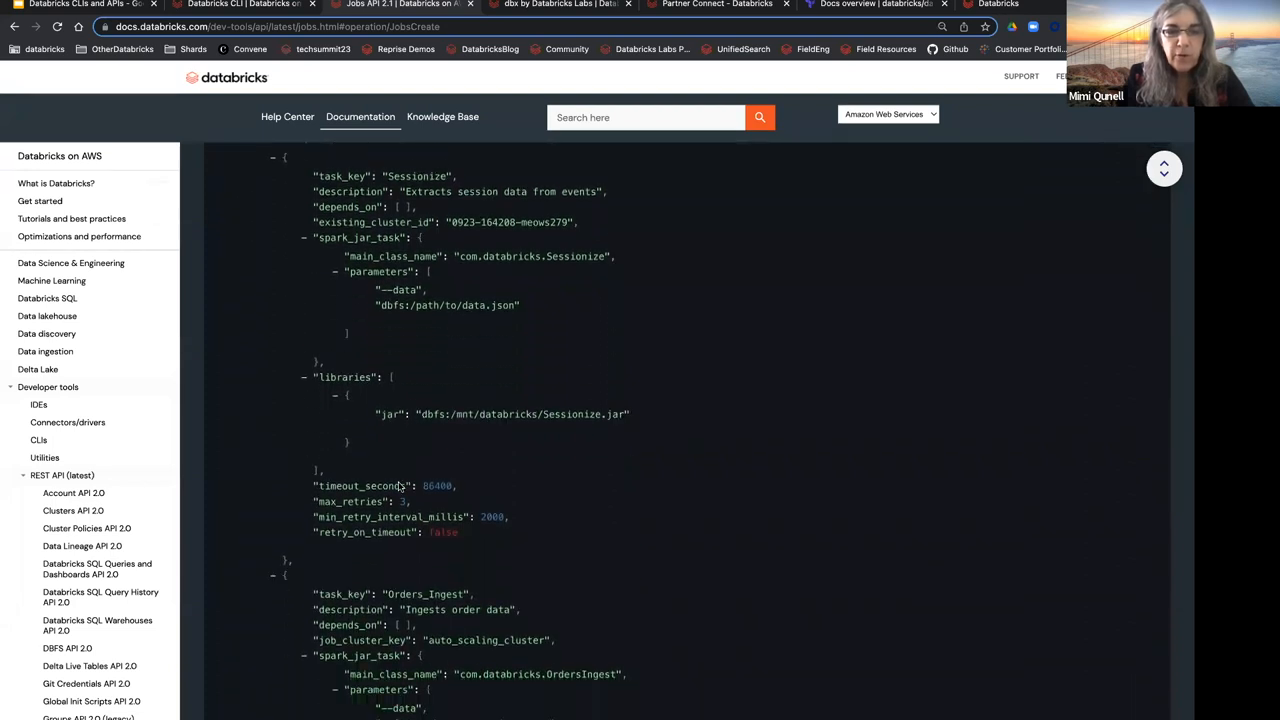
{"action": "scroll", "scroll_direction": "down", "scroll_amount": 3}
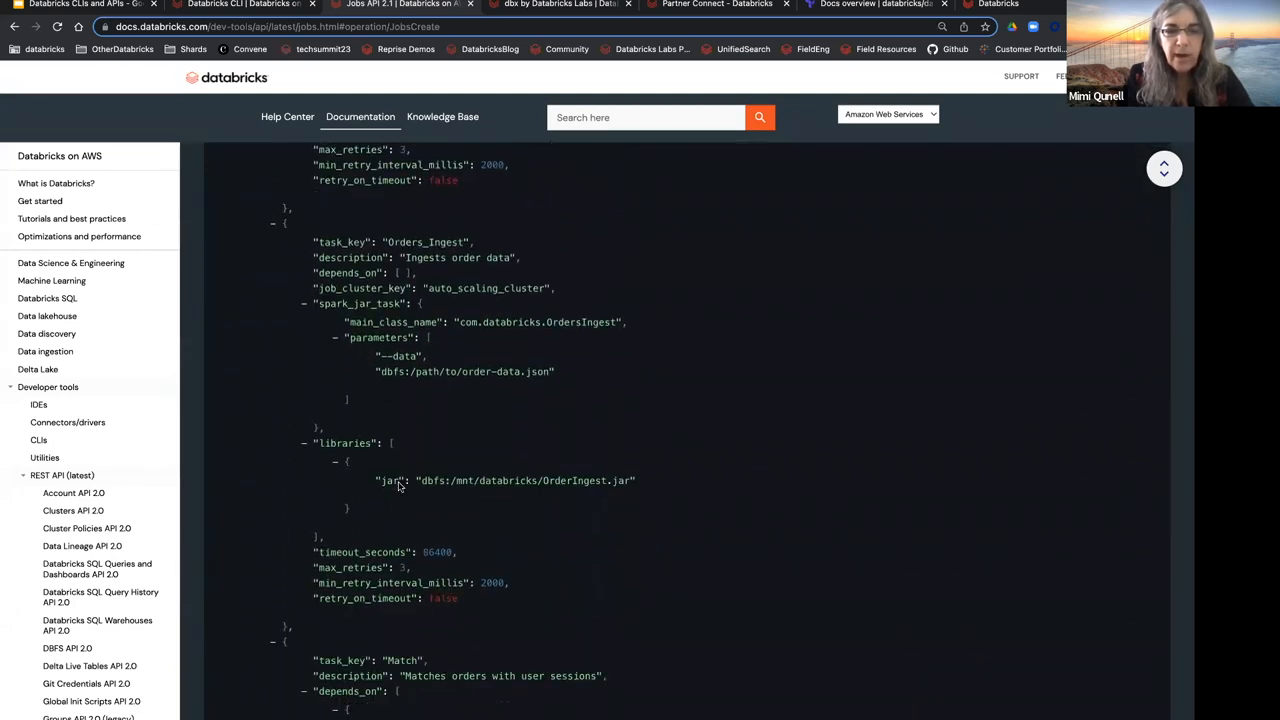
{"action": "scroll", "scroll_direction": "down", "scroll_amount": 3}
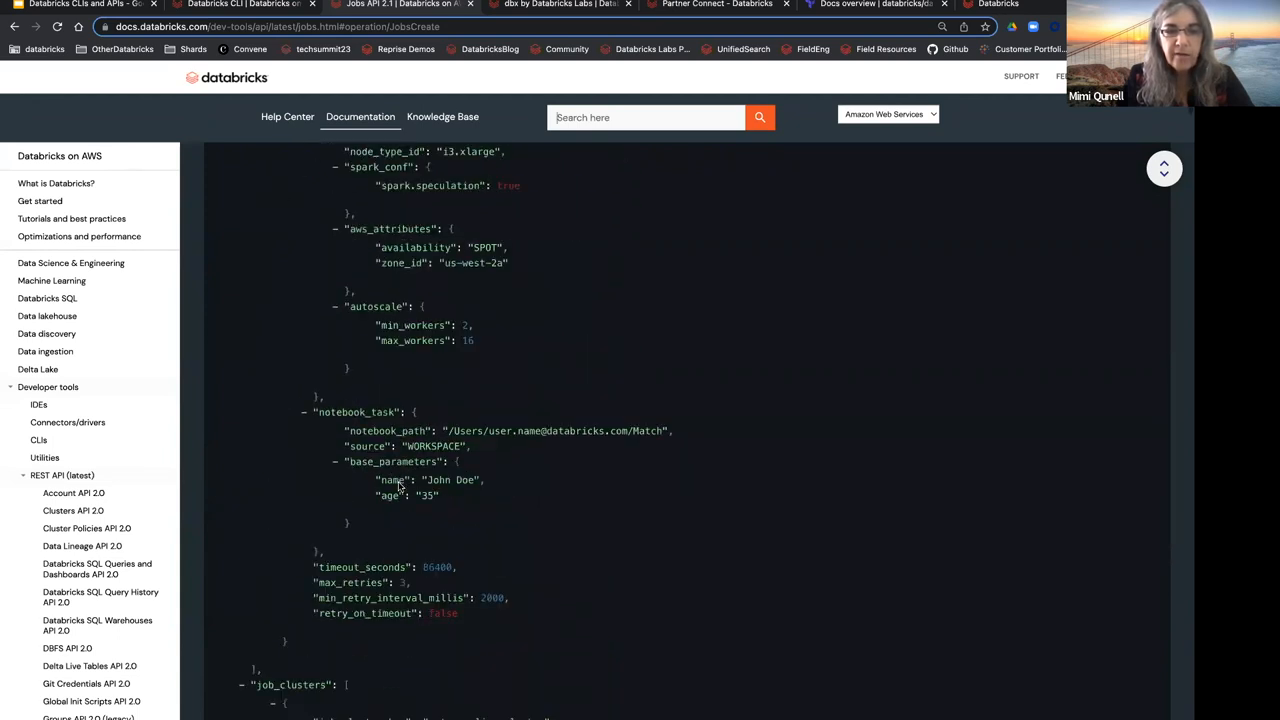
{"action": "scroll", "scroll_direction": "down", "scroll_amount": 3}
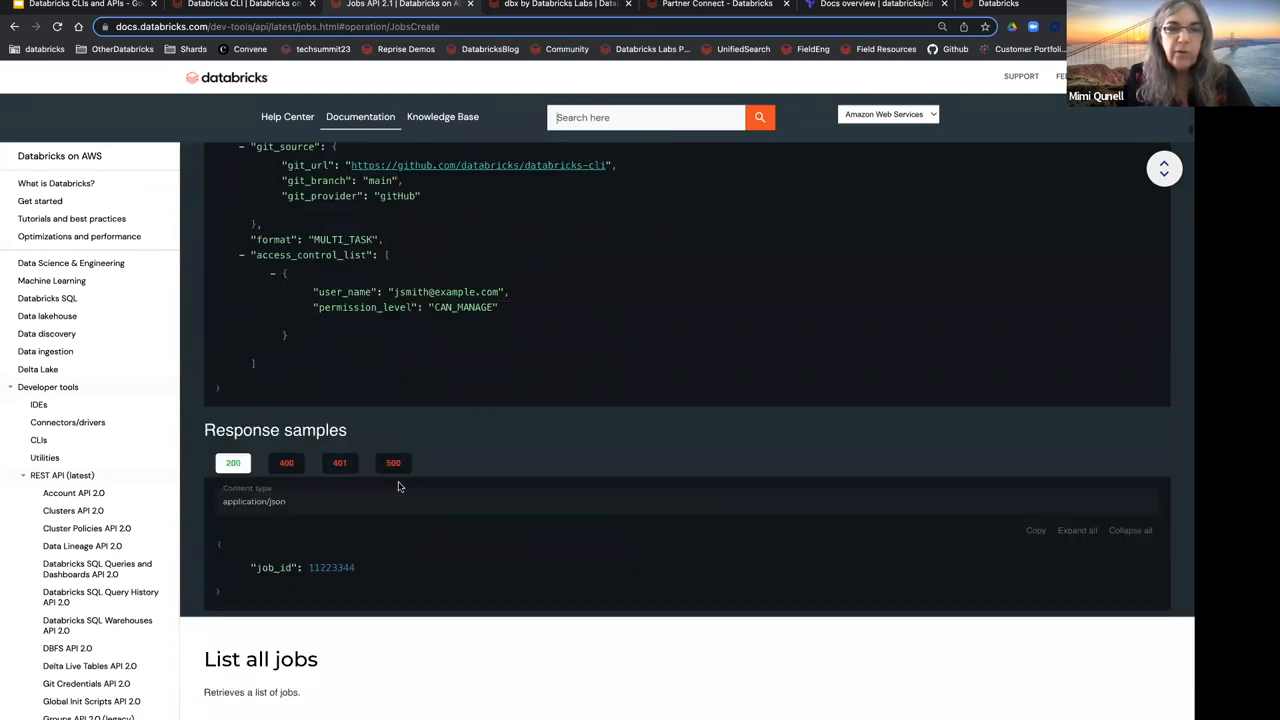
{"action": "scroll", "scroll_direction": "down", "scroll_amount": 3}
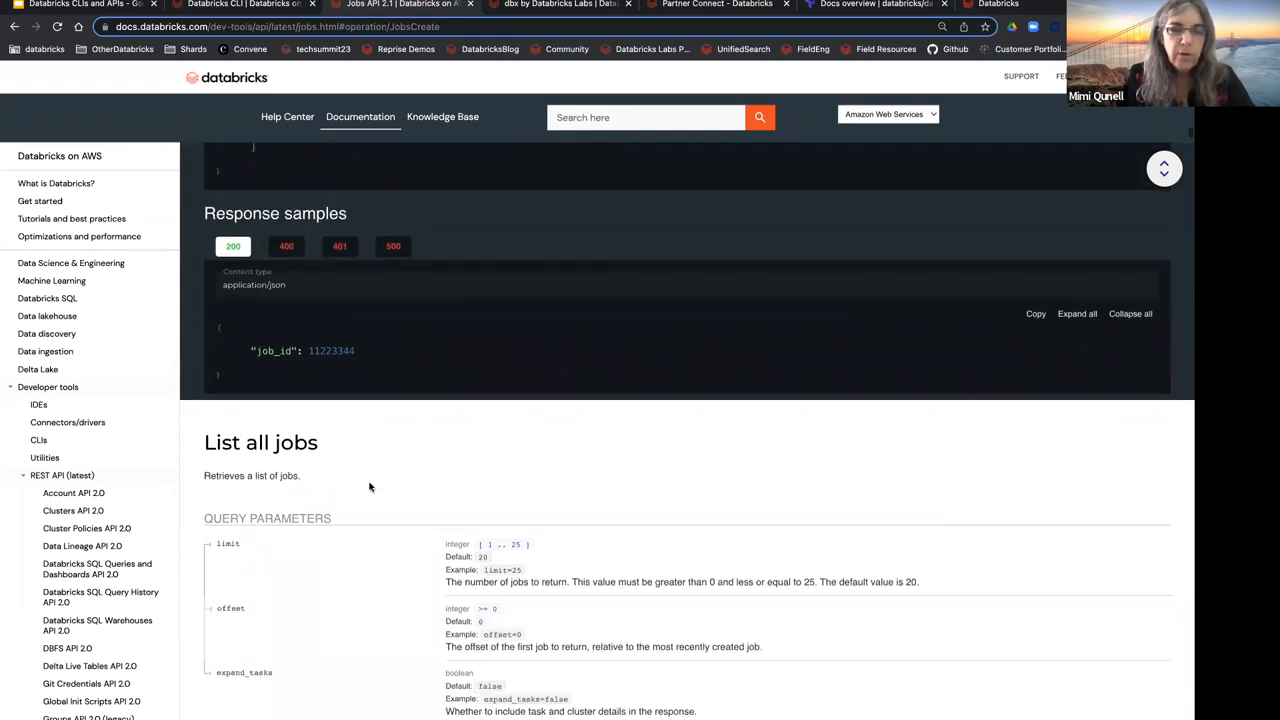
Step: Scroll past the List all jobs response sample to the Get a single job responses
{"action": "scroll", "scroll_direction": "down", "scroll_amount": 3}
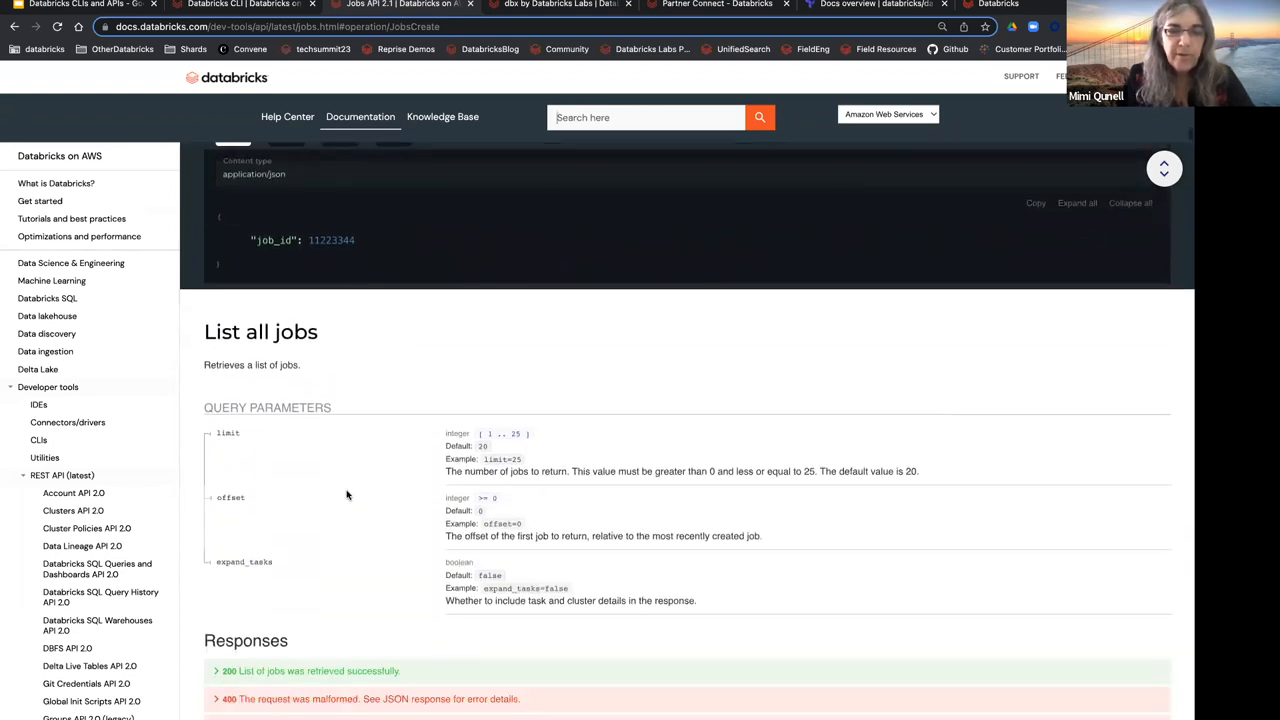
{"action": "scroll", "scroll_direction": "down", "scroll_amount": 3}
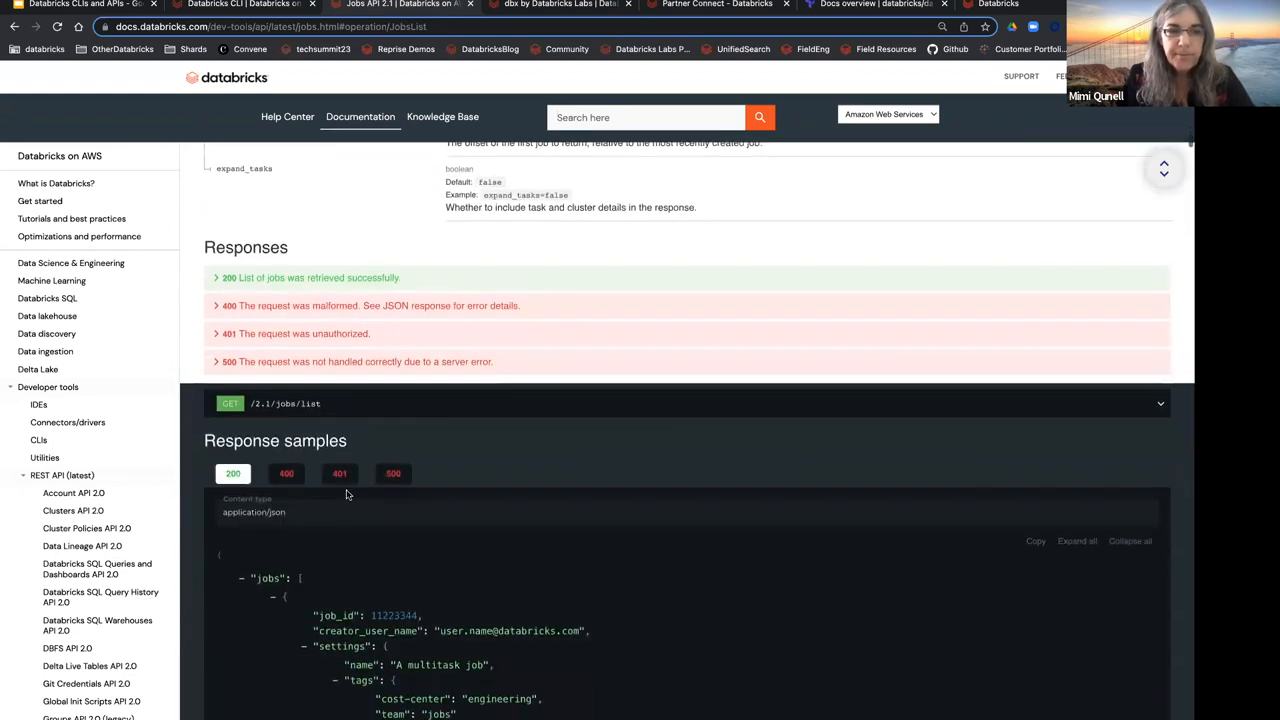
{"action": "scroll", "scroll_direction": "down", "scroll_amount": 3}
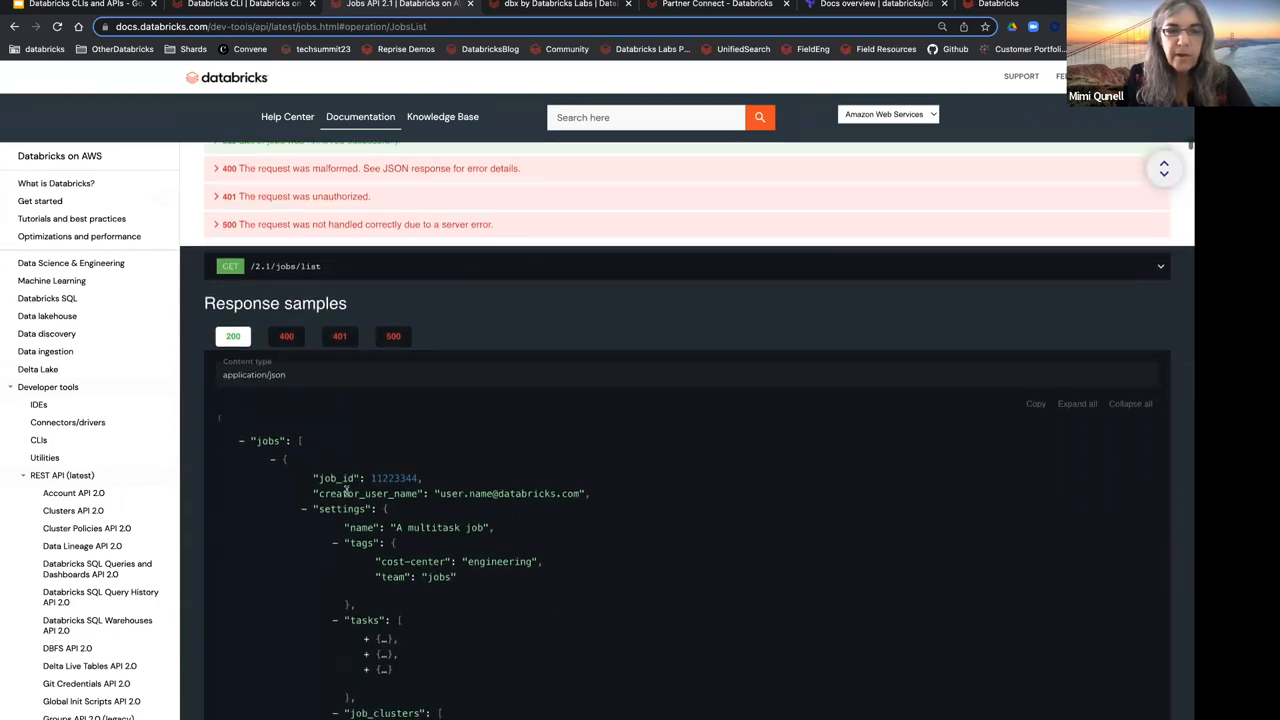
{"action": "scroll", "scroll_direction": "down", "scroll_amount": 3}
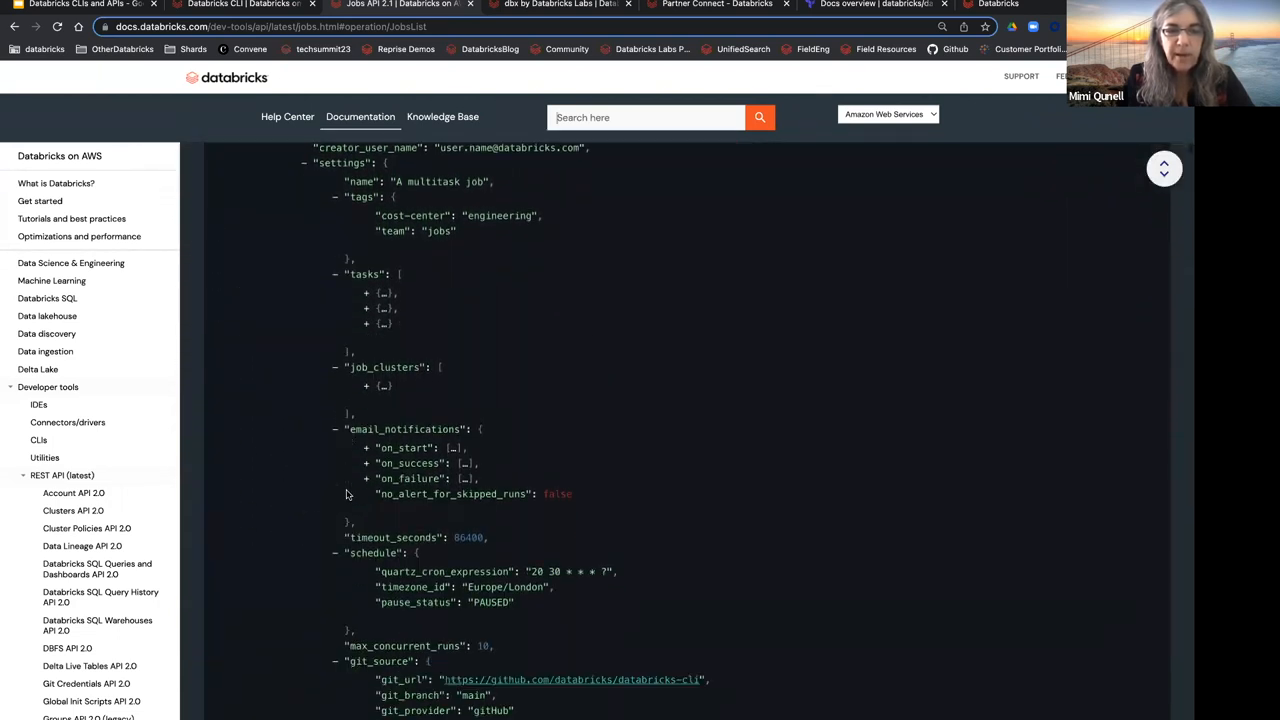
{"action": "scroll", "scroll_direction": "down", "scroll_amount": 3}
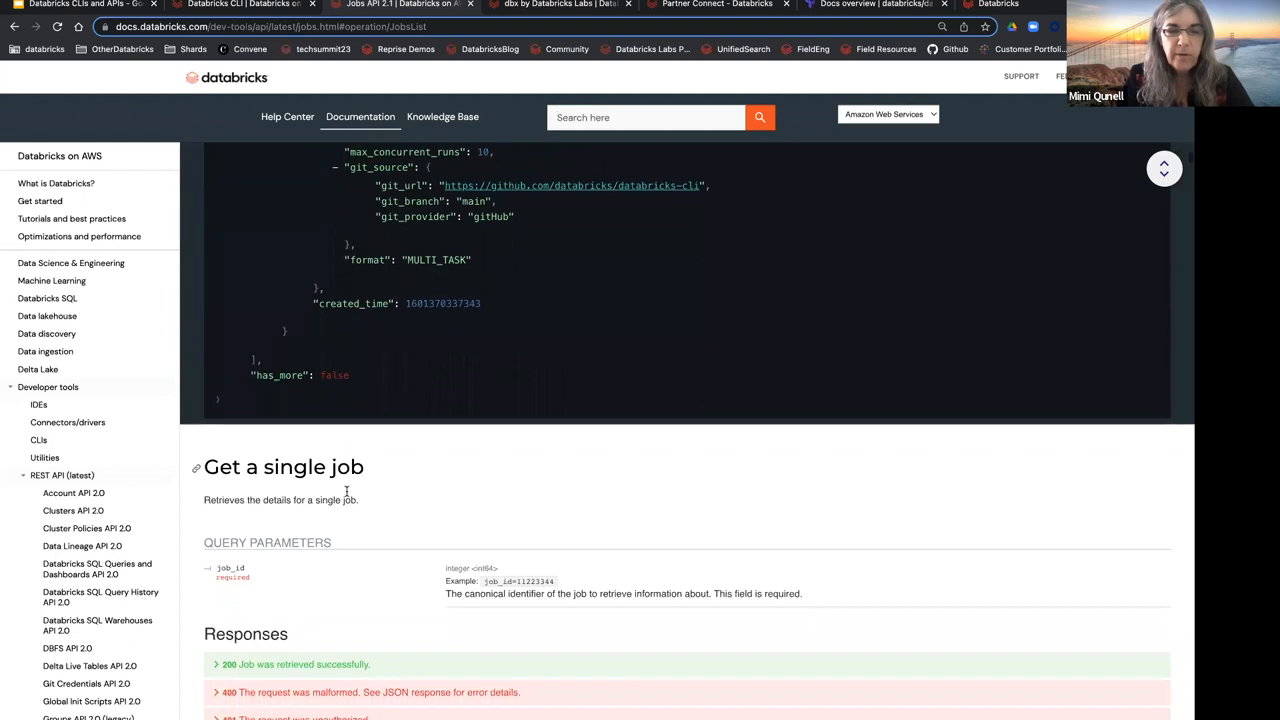
{"action": "scroll", "scroll_direction": "down", "scroll_amount": 3}
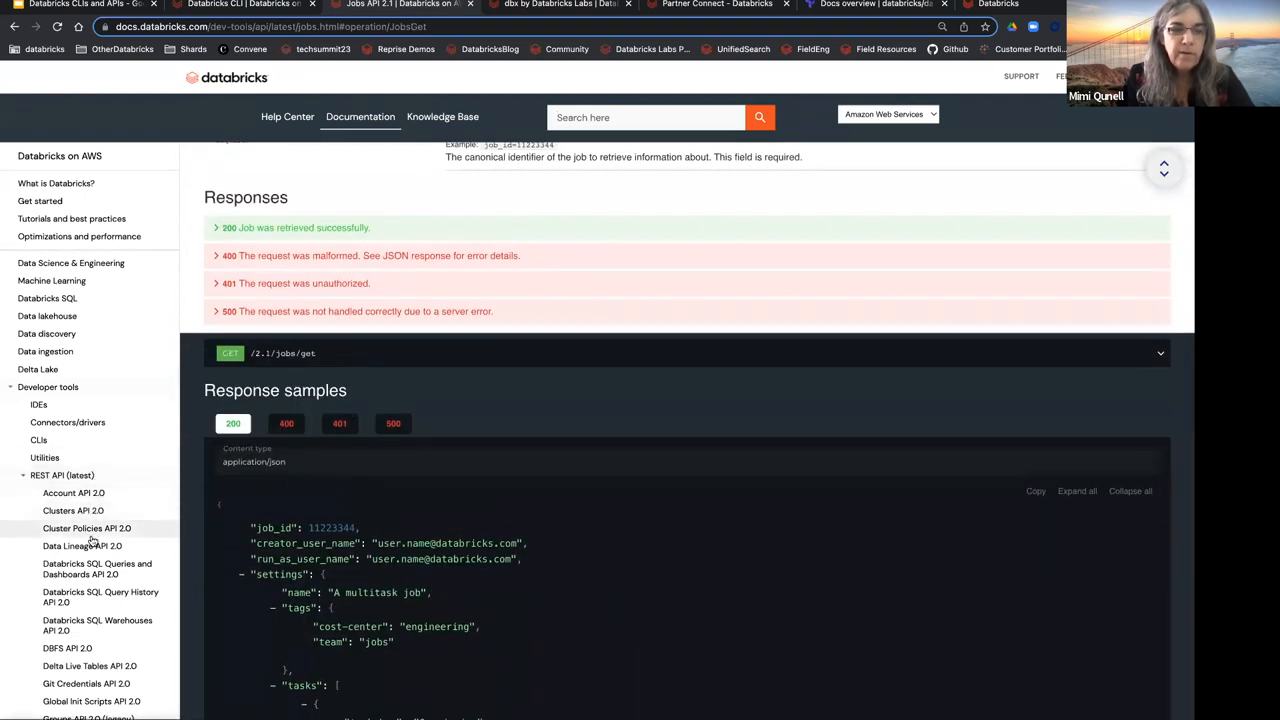
{"action": "mouse_move", "coordinate": [85, 666]}
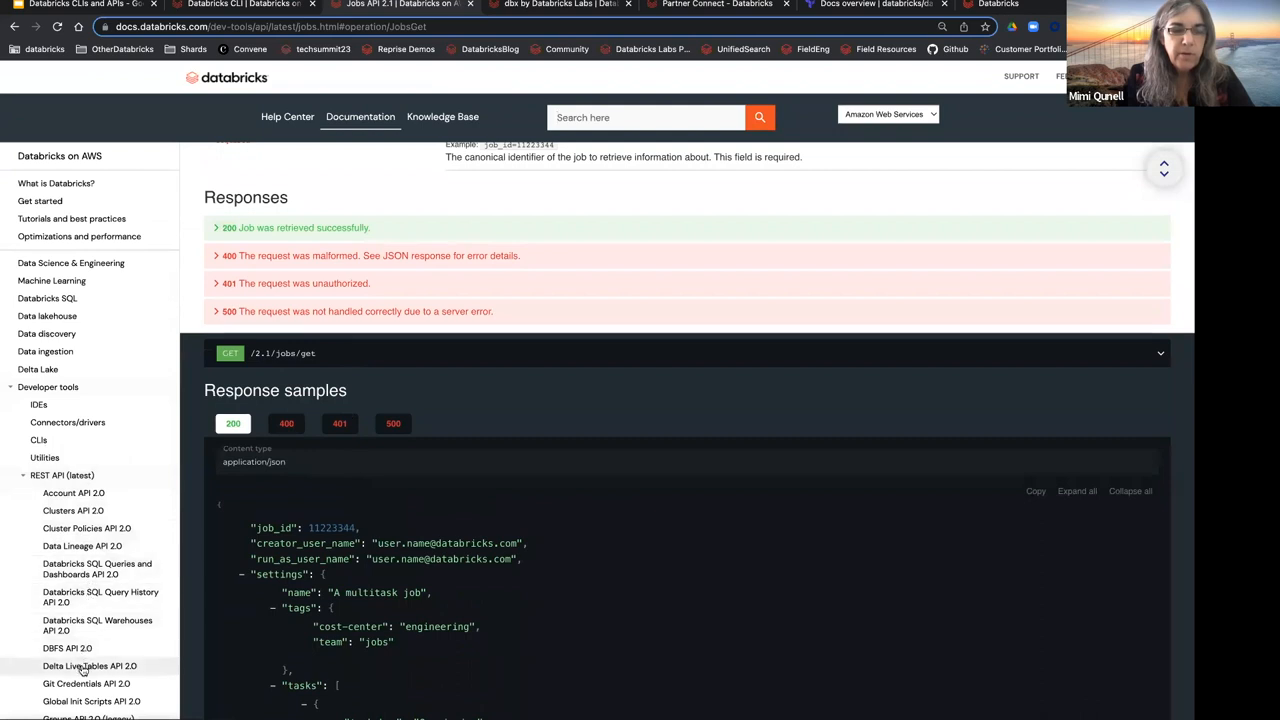
Step: Open the DBFS API 2.0 reference and scroll to the Add block endpoint
{"action": "left_click", "coordinate": [60, 648]}
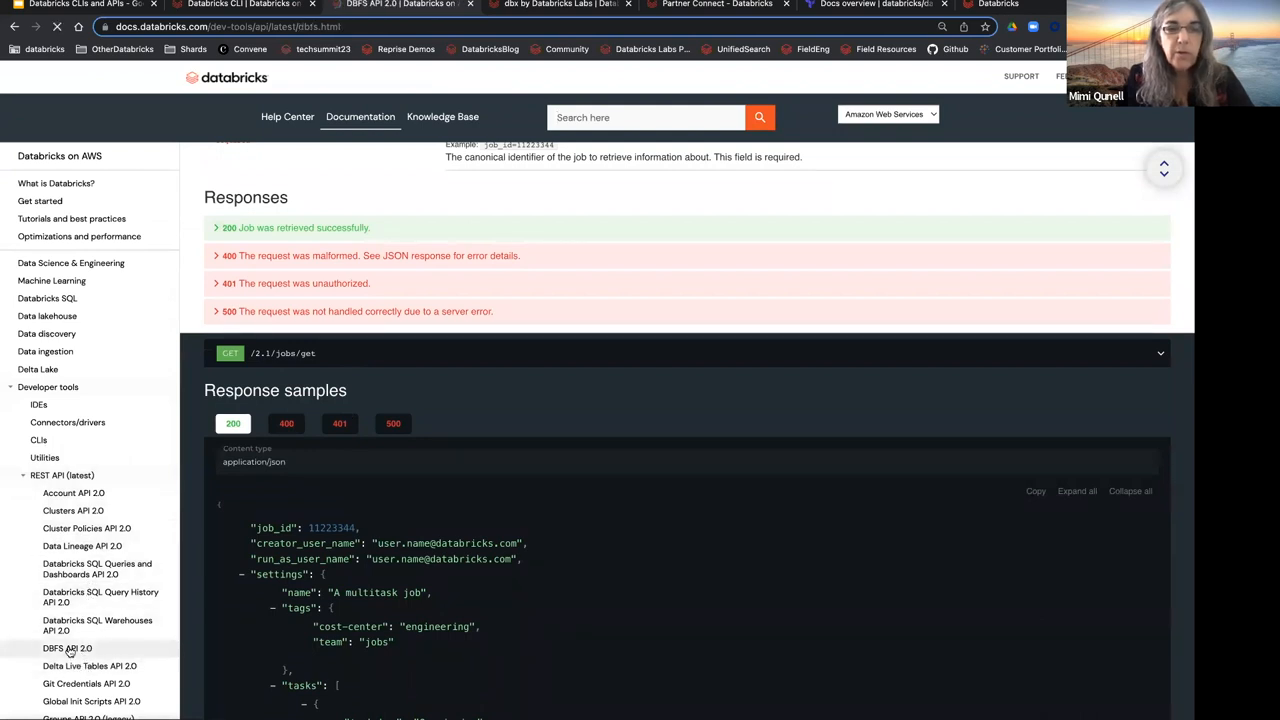
{"action": "left_click", "coordinate": [63, 648]}
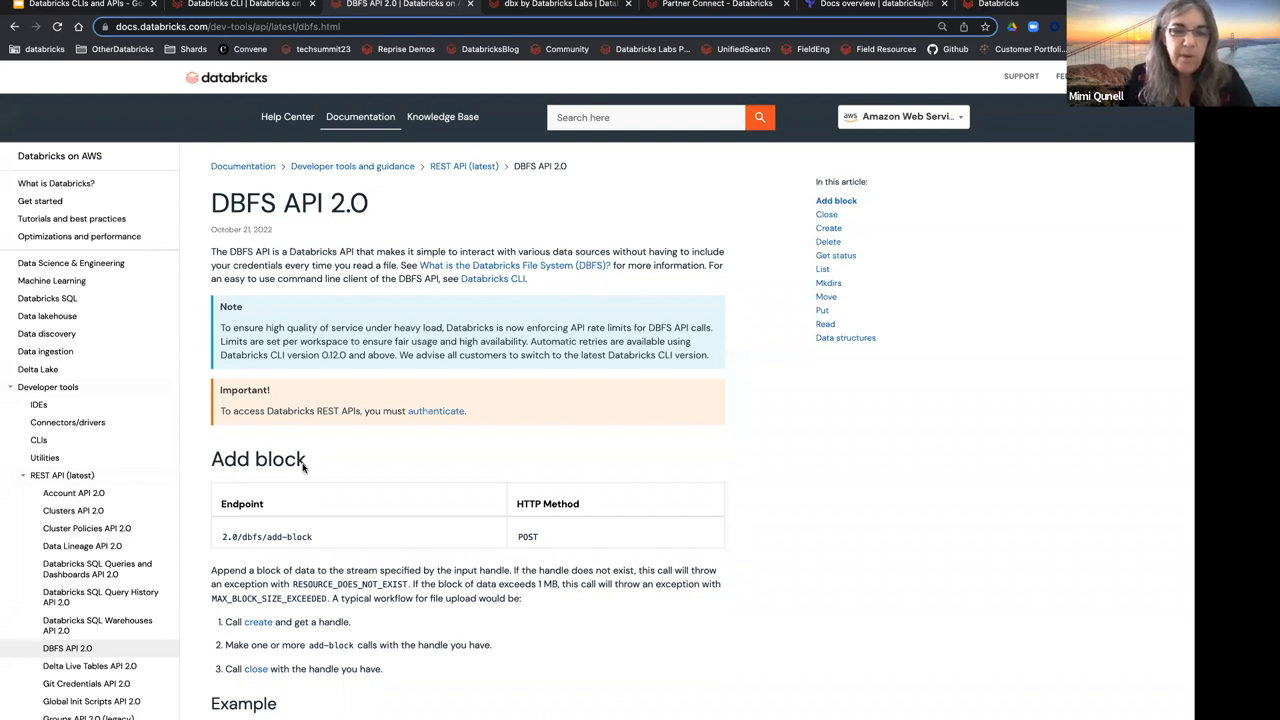
{"action": "scroll", "scroll_direction": "down", "scroll_amount": 3}
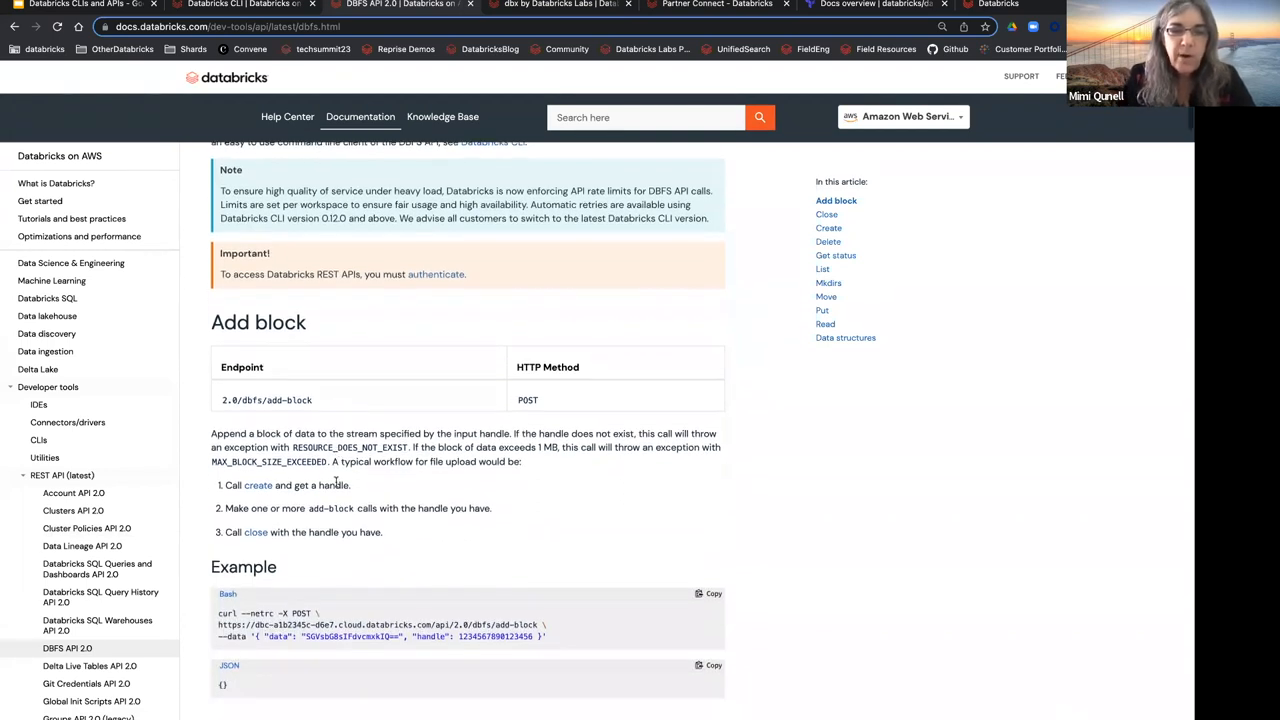
{"action": "scroll", "scroll_direction": "down", "scroll_amount": 3}
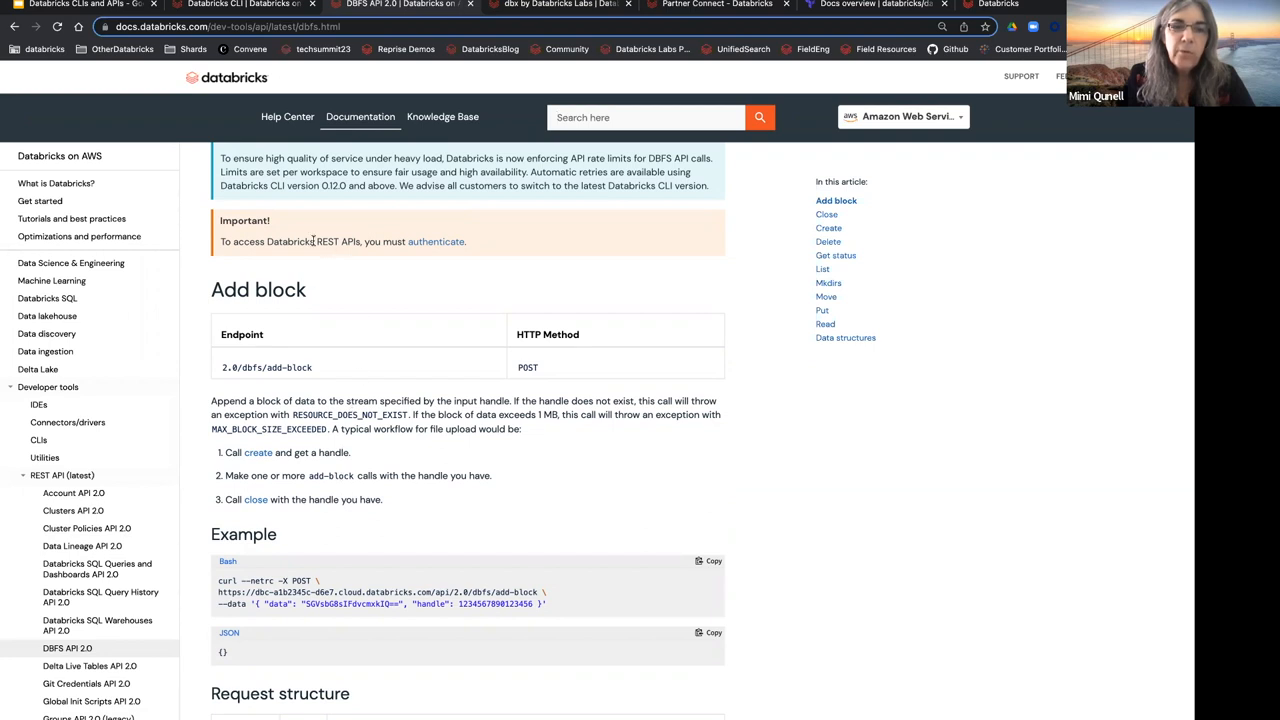
{"action": "mouse_move", "coordinate": [347, 245]}
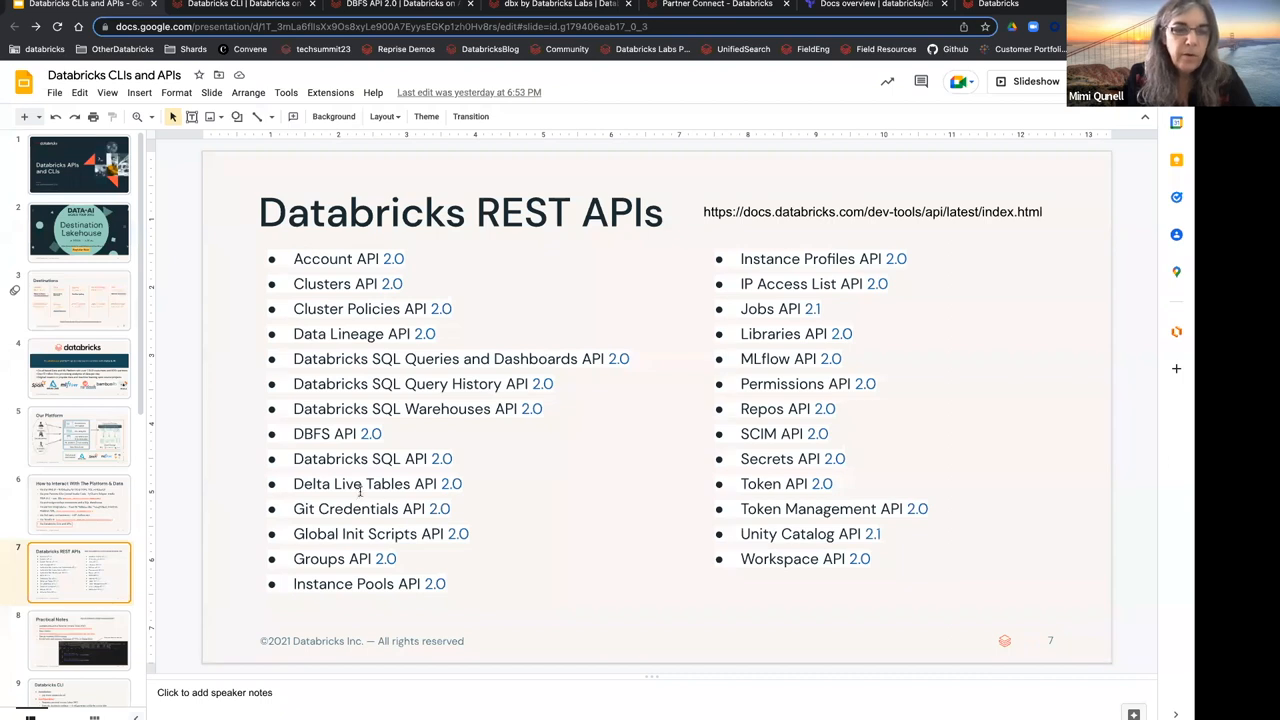
Step: Go to slide 8, Practical Notes on tokens, rate limits, jq and curl
{"action": "left_click", "coordinate": [79, 640]}
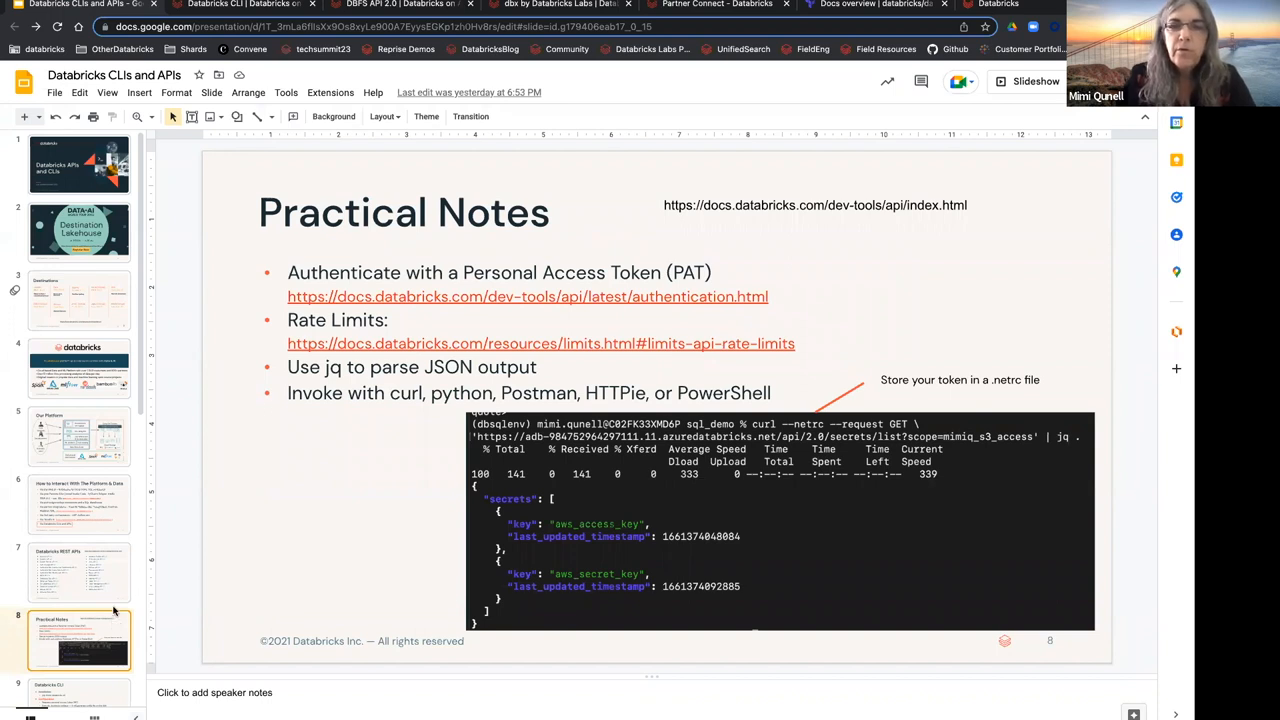
{"action": "mouse_move", "coordinate": [222, 530]}
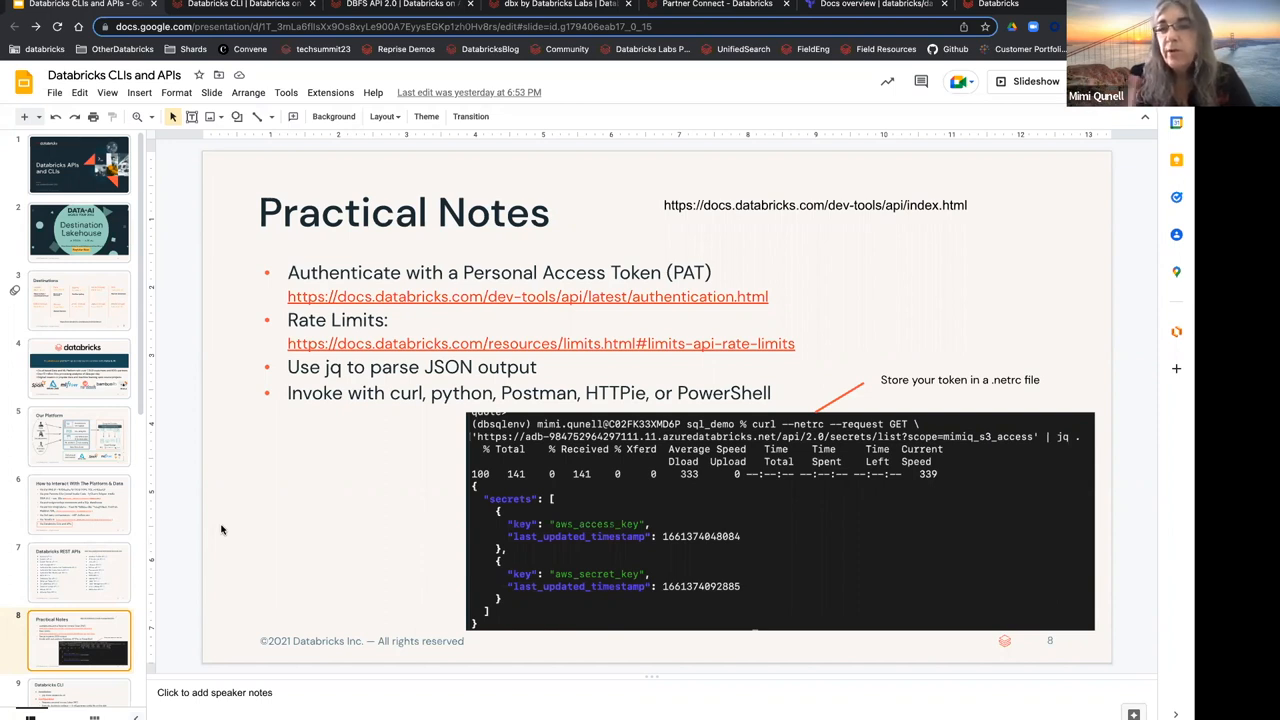
{"action": "mouse_move", "coordinate": [230, 499]}
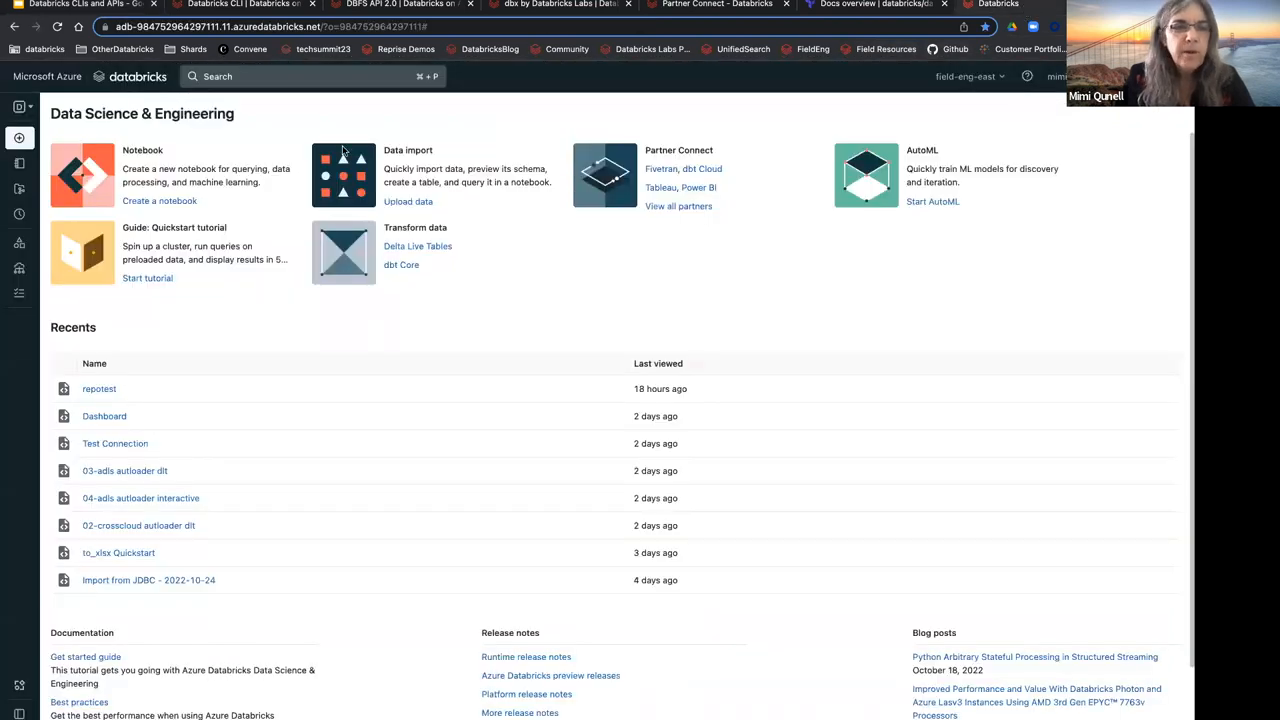
{"action": "mouse_move", "coordinate": [1021, 97]}
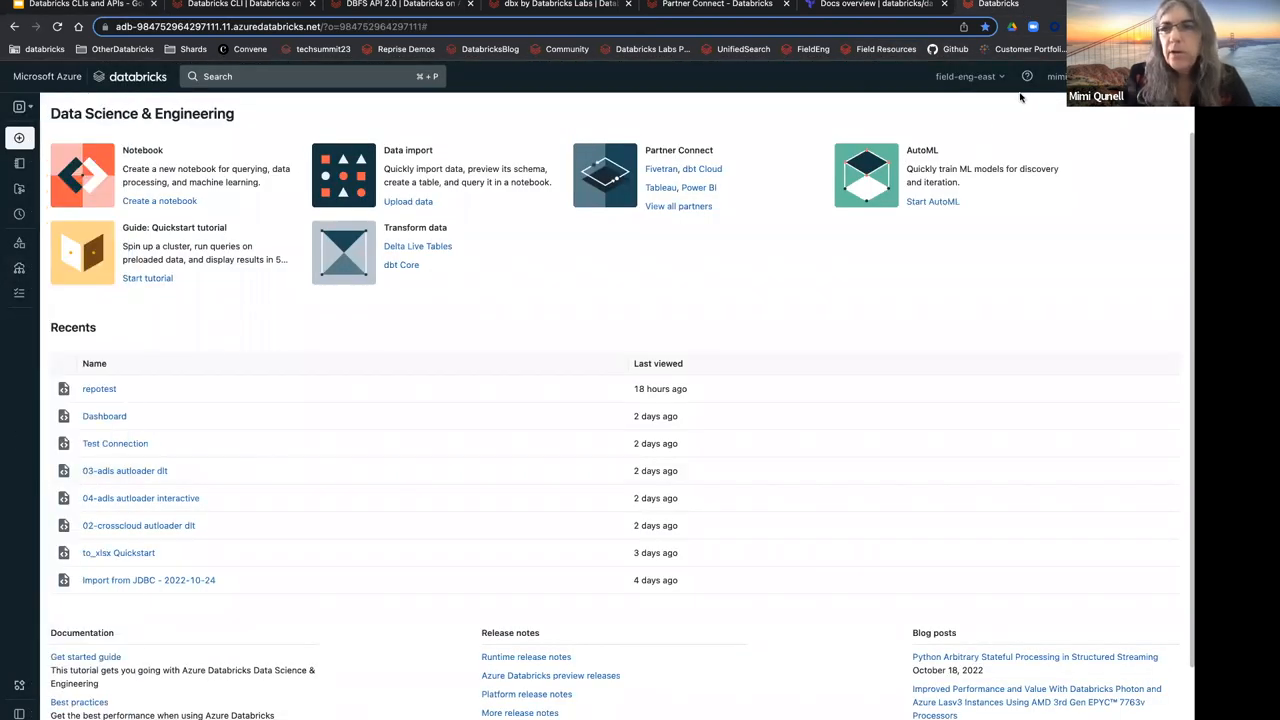
Step: Open User Settings from the account menu to view the Access tokens list
{"action": "left_click", "coordinate": [1057, 76]}
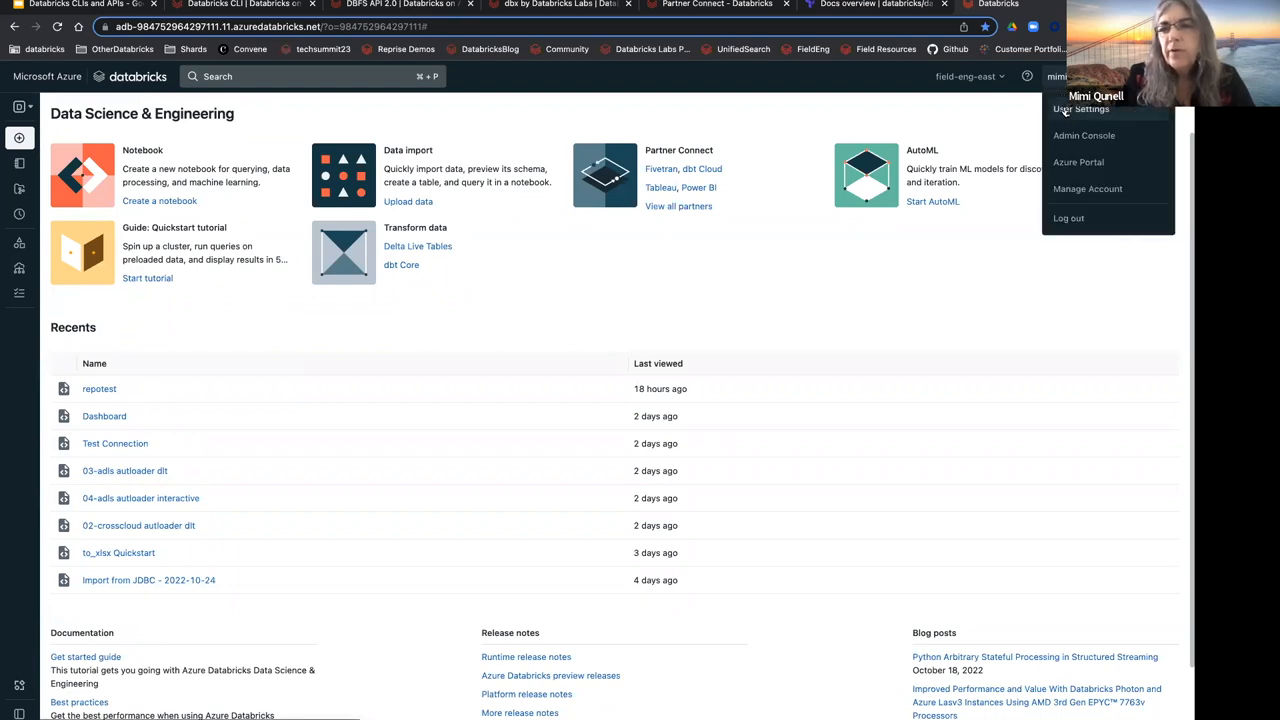
{"action": "left_click", "coordinate": [1082, 109]}
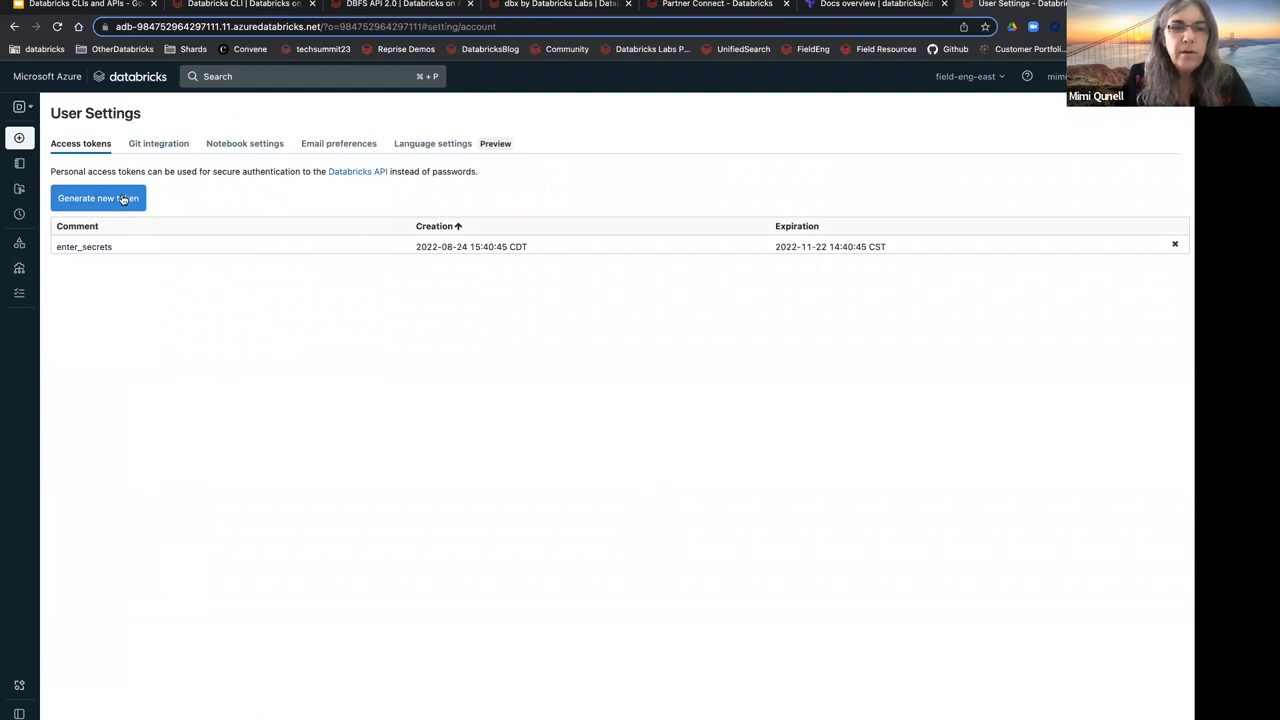
Step: Generate a new personal access token commented 'cli demo' and select its value for copying
{"action": "left_click", "coordinate": [97, 197]}
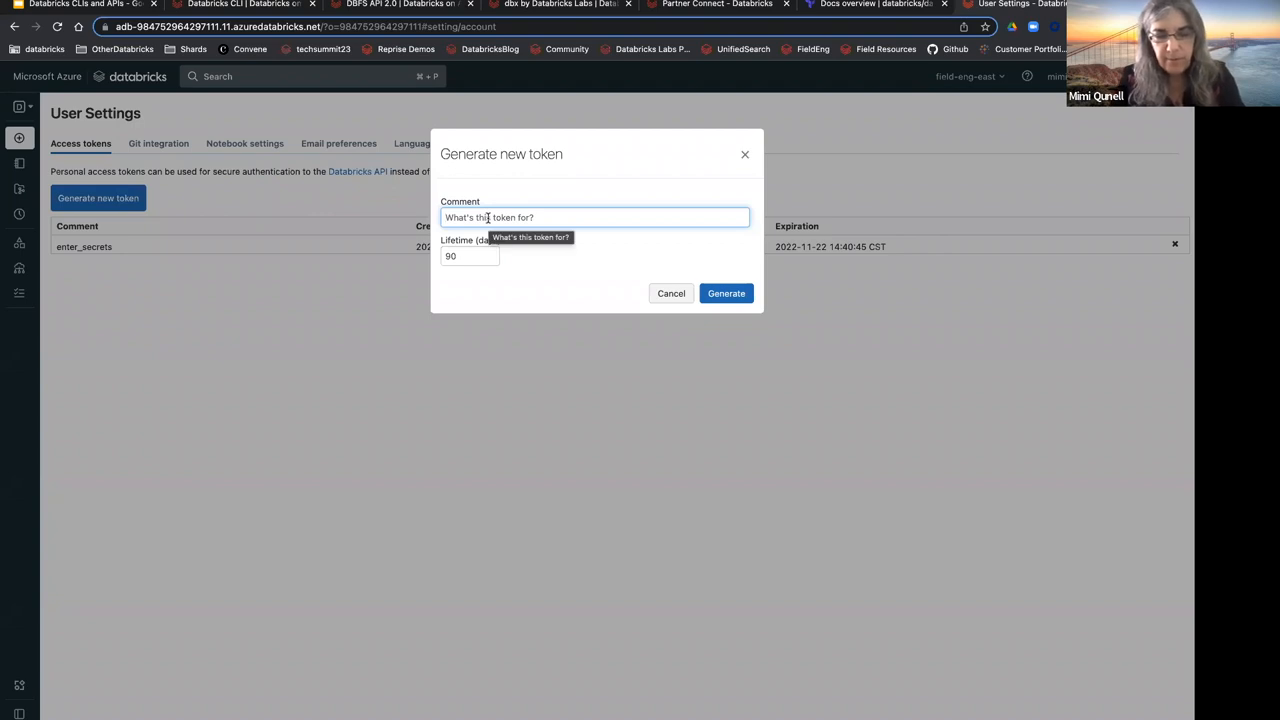
{"action": "type", "text": "cli demo"}
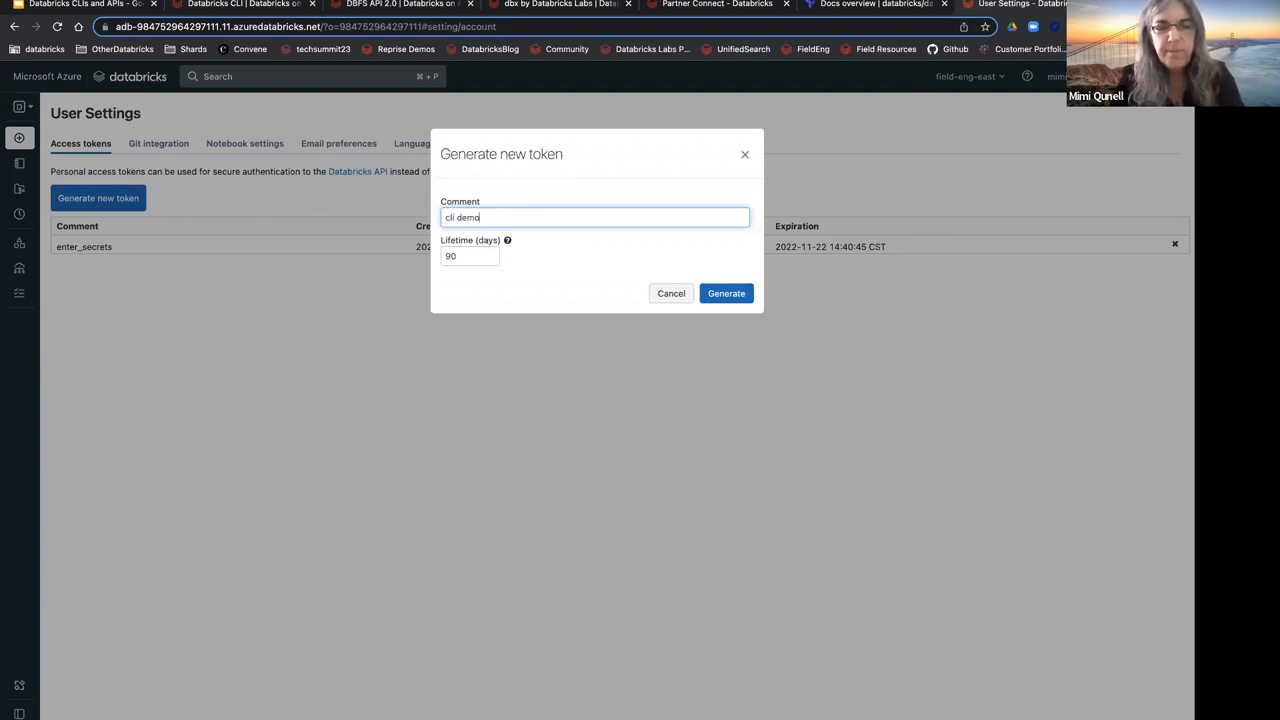
{"action": "mouse_move", "coordinate": [626, 294]}
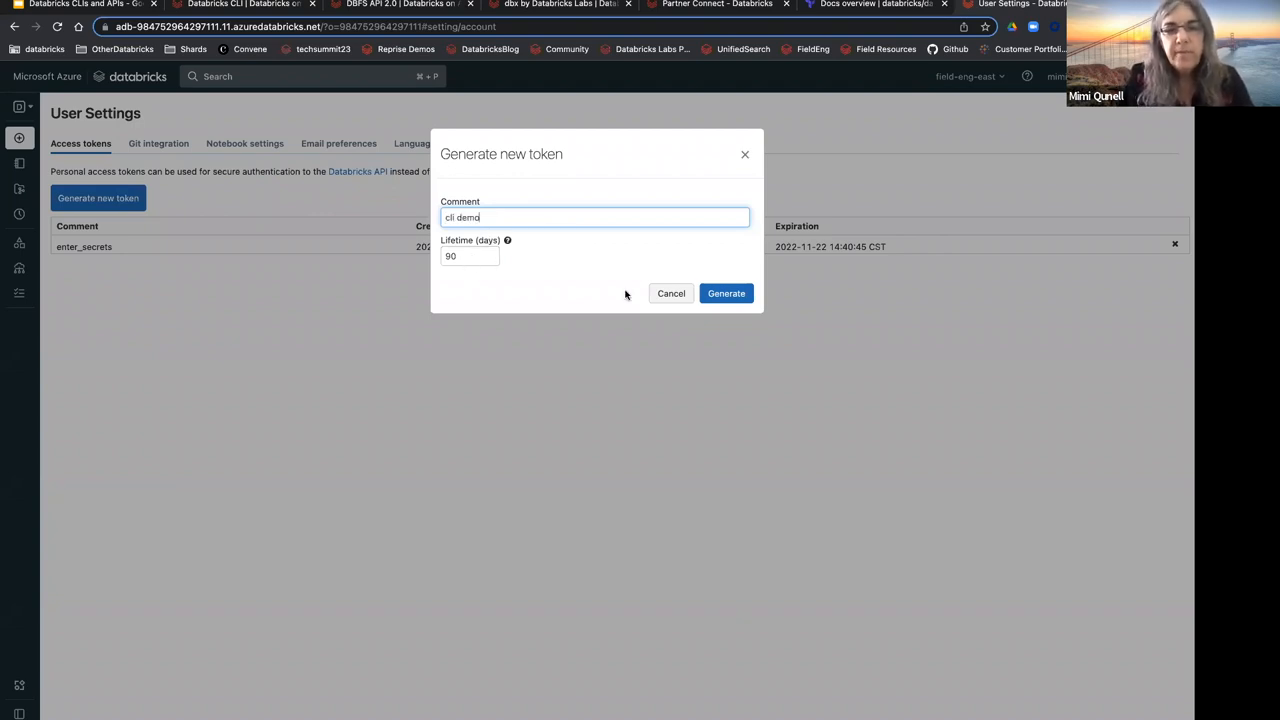
{"action": "left_click", "coordinate": [726, 293]}
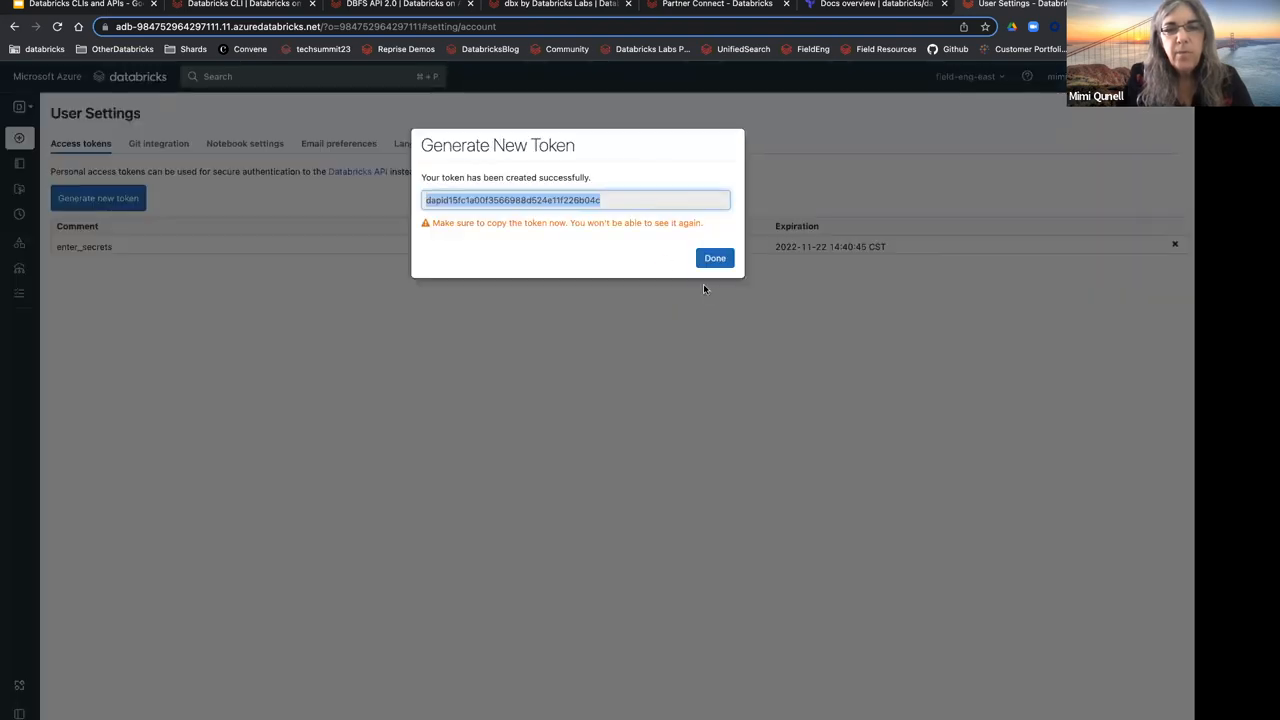
{"action": "mouse_move", "coordinate": [613, 202]}
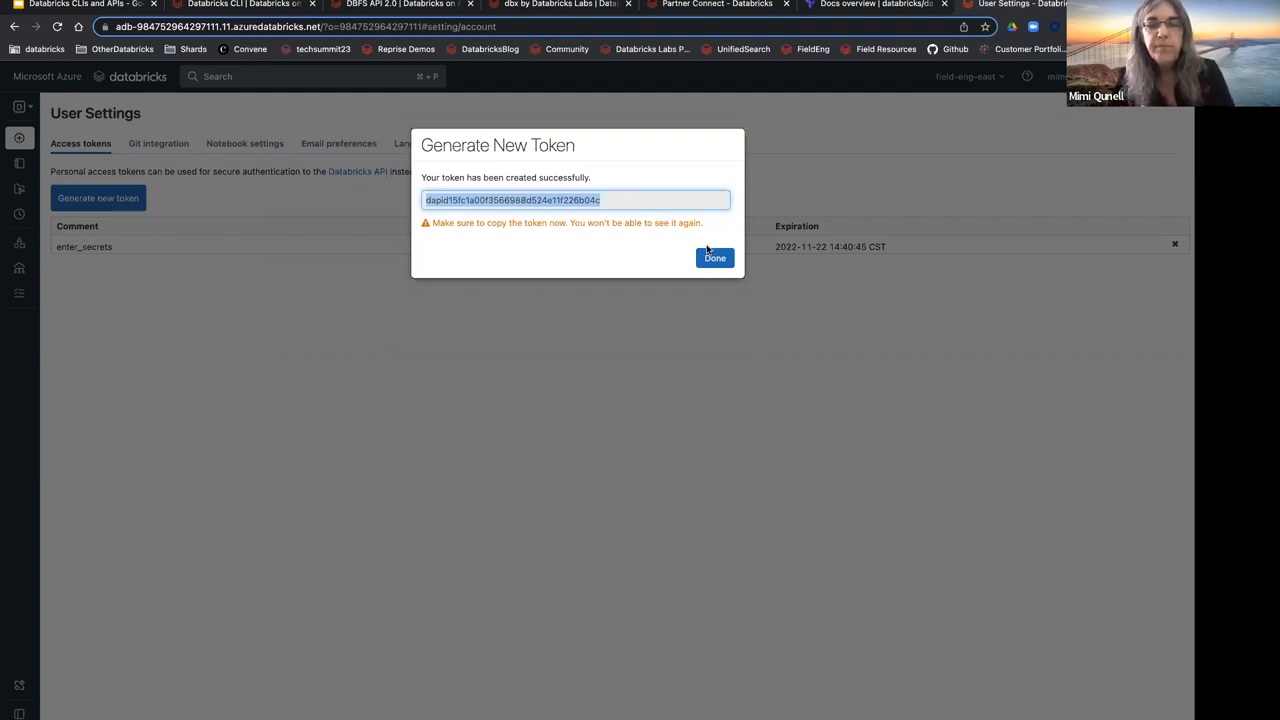
{"action": "mouse_move", "coordinate": [623, 213]}
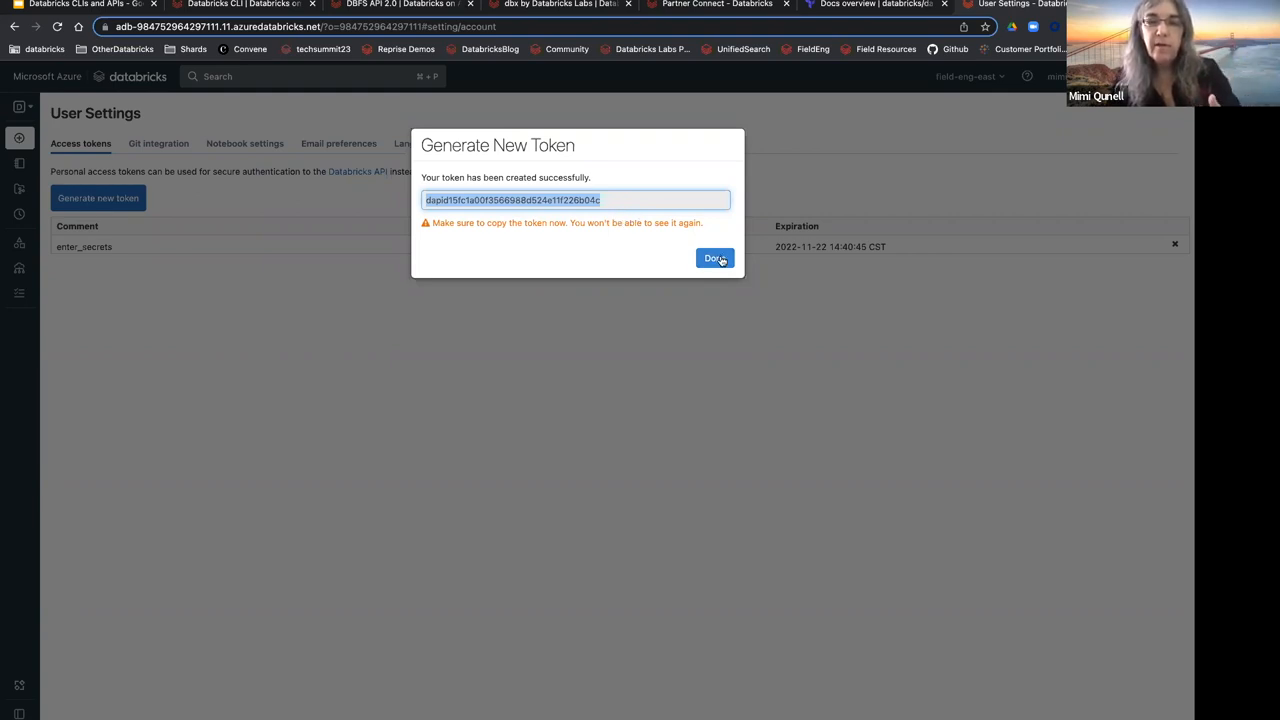
Step: Dismiss the token confirmation and start revoking the 'cli demo' token
{"action": "left_click", "coordinate": [713, 258]}
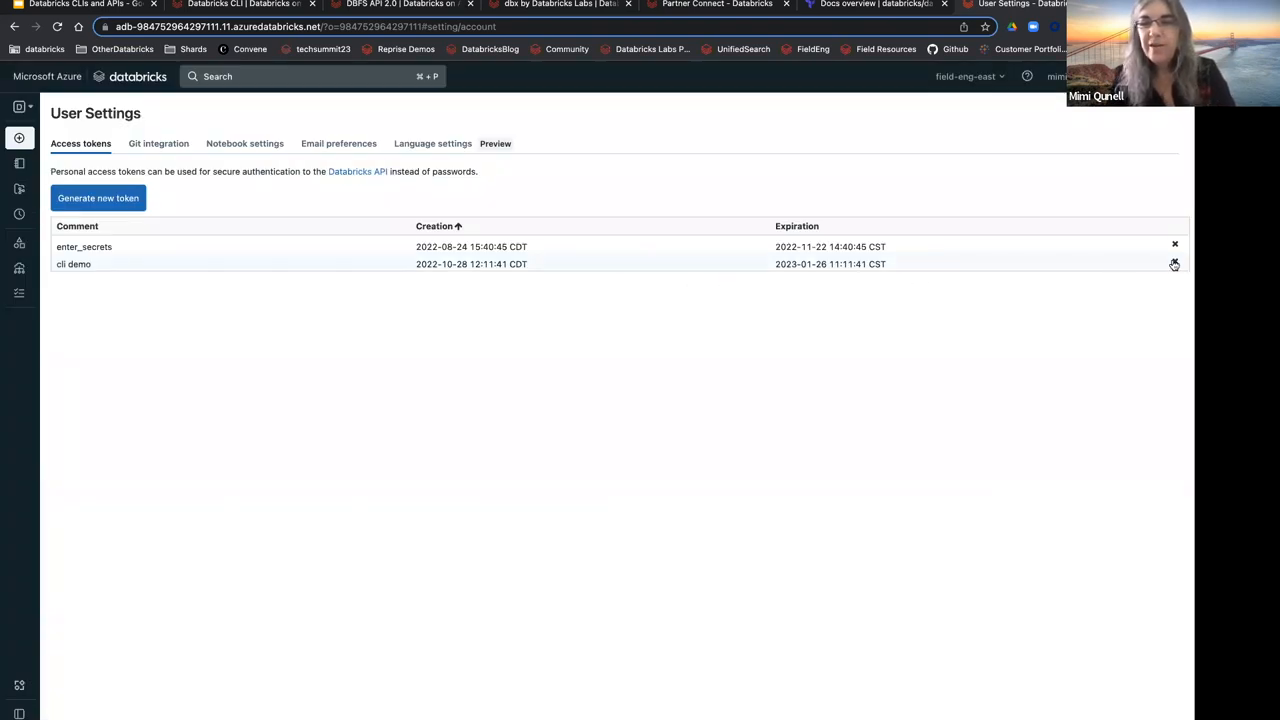
{"action": "left_click", "coordinate": [1174, 263]}
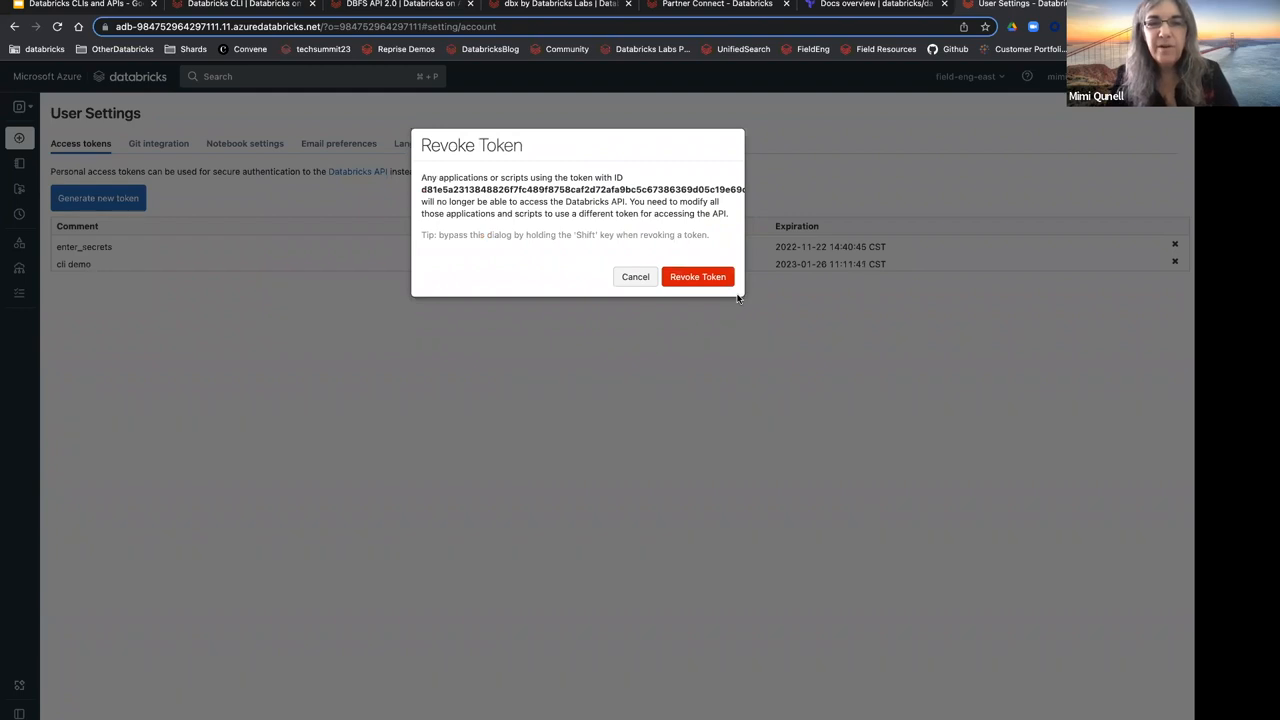
{"action": "left_click", "coordinate": [697, 276]}
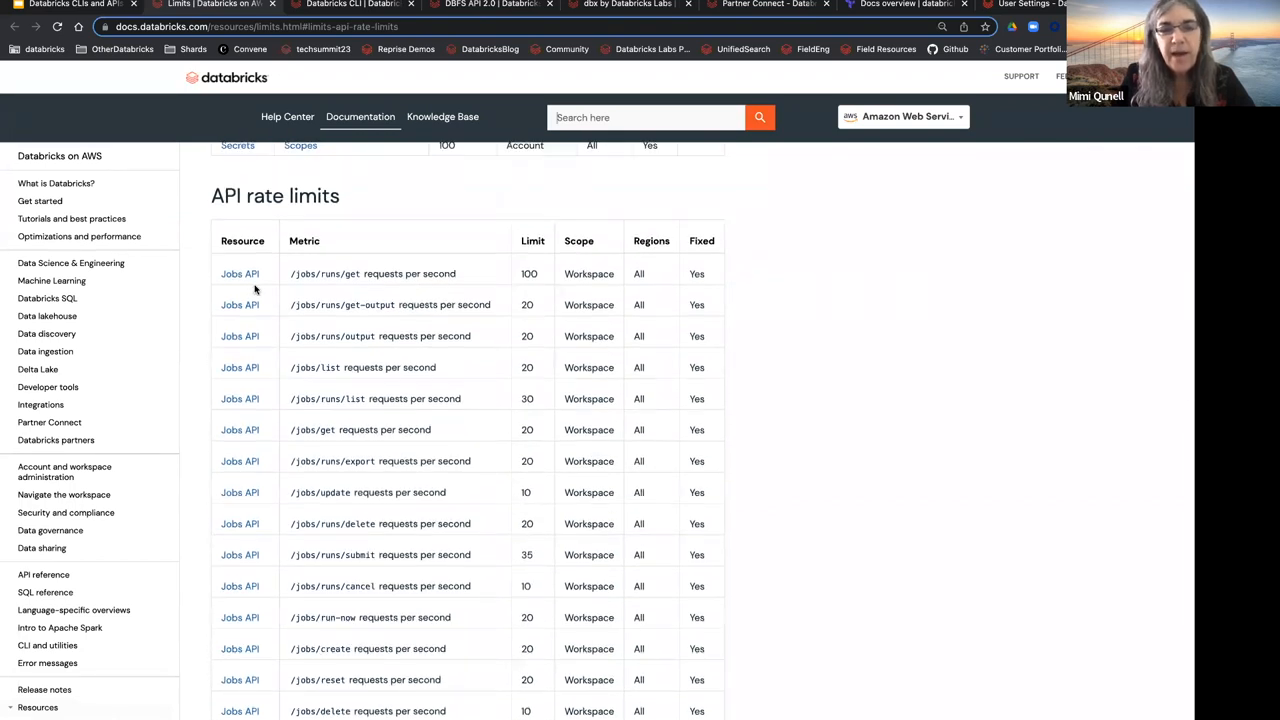
{"action": "mouse_move", "coordinate": [355, 296]}
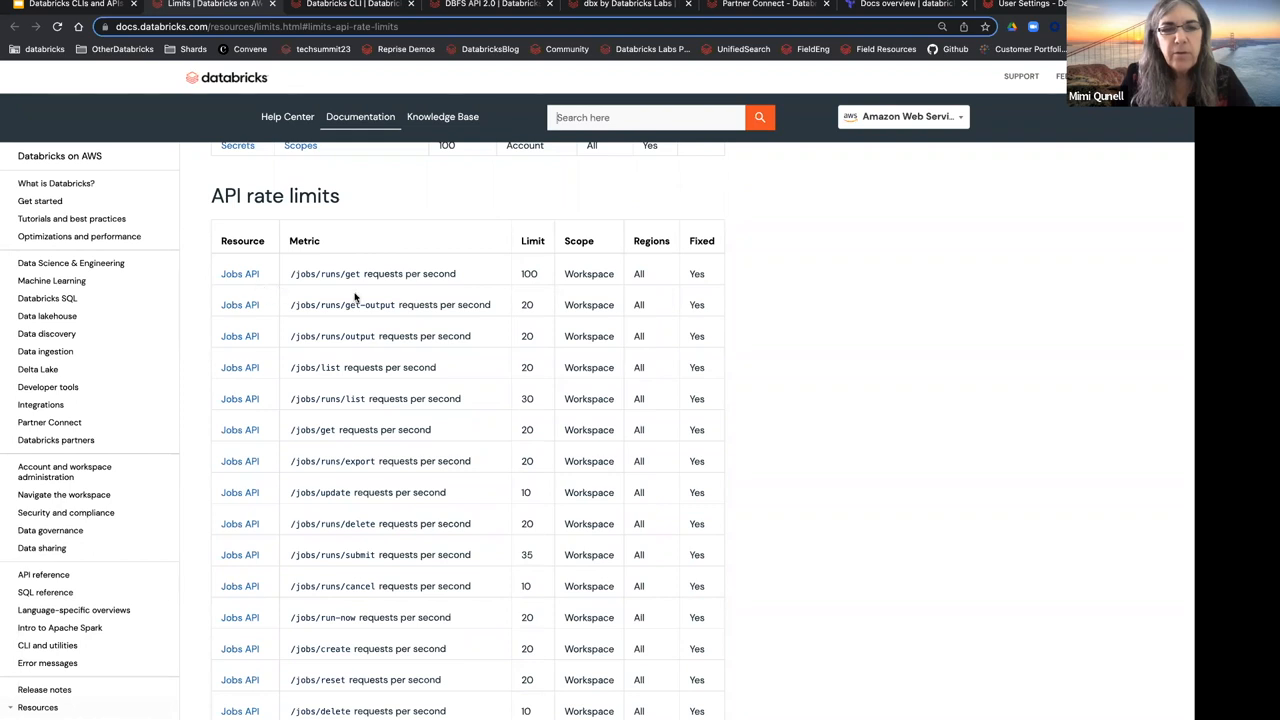
{"action": "mouse_move", "coordinate": [463, 278]}
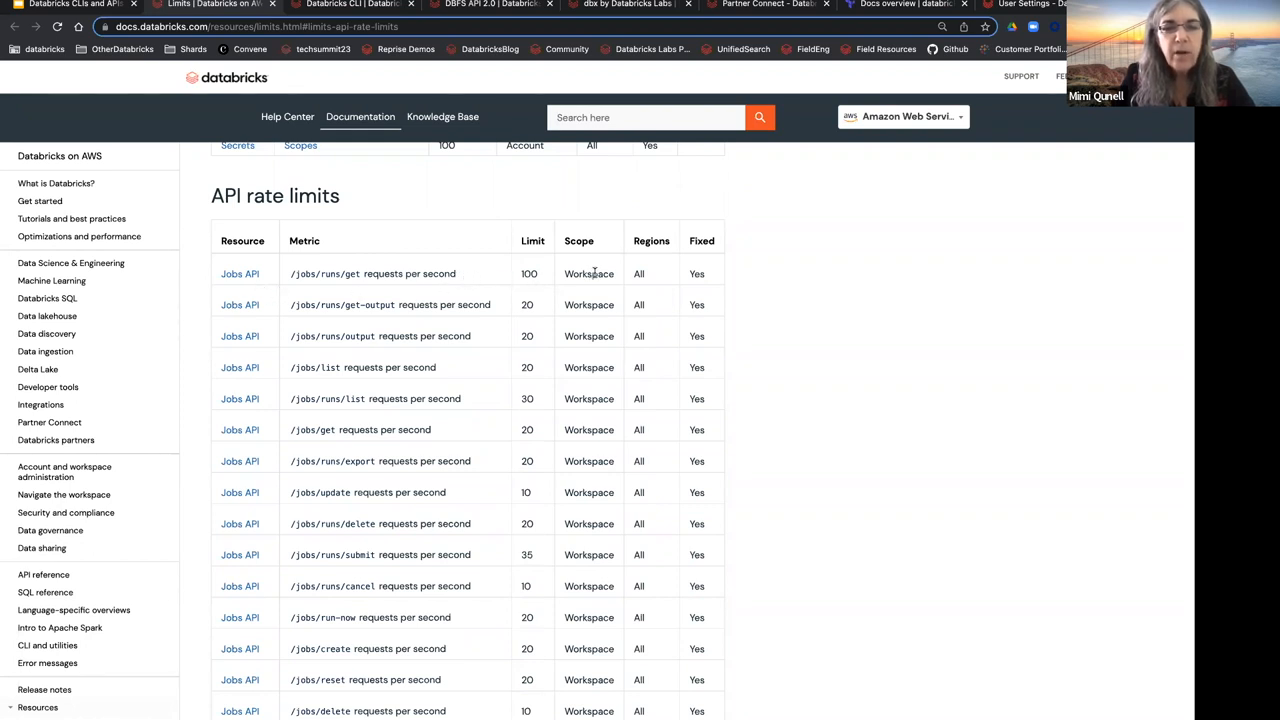
{"action": "mouse_move", "coordinate": [497, 291]}
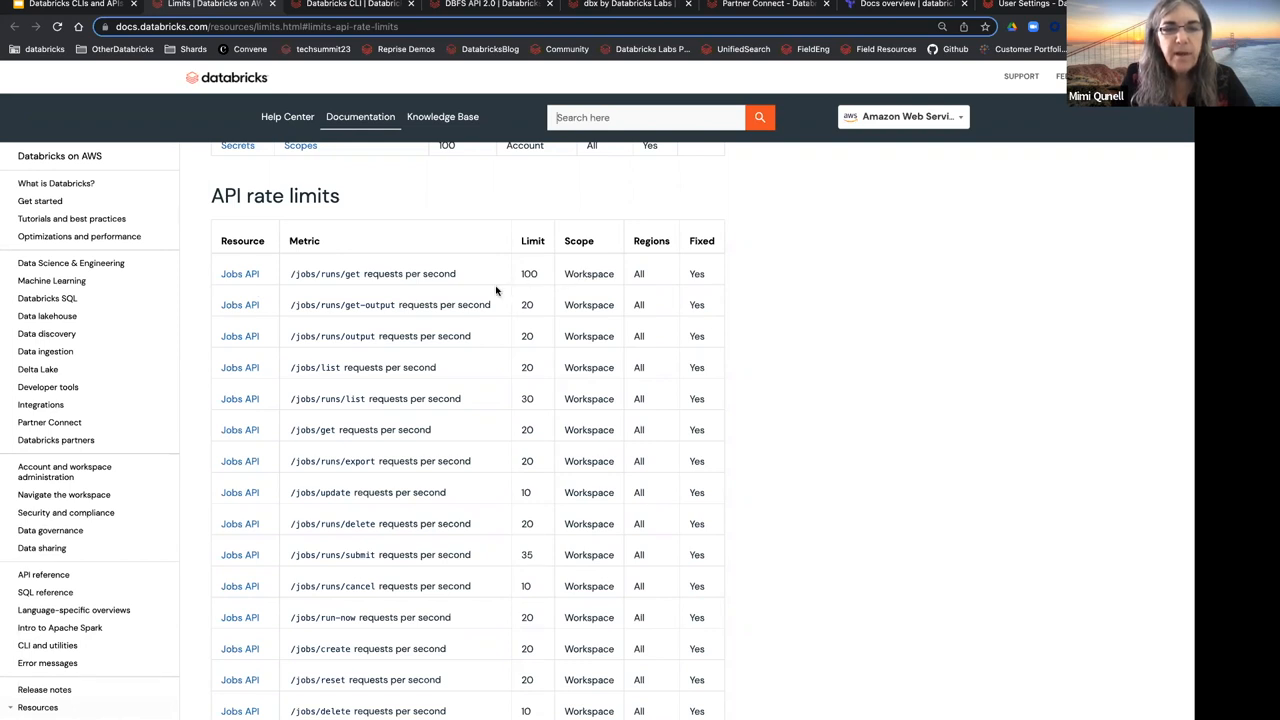
{"action": "mouse_move", "coordinate": [332, 277]}
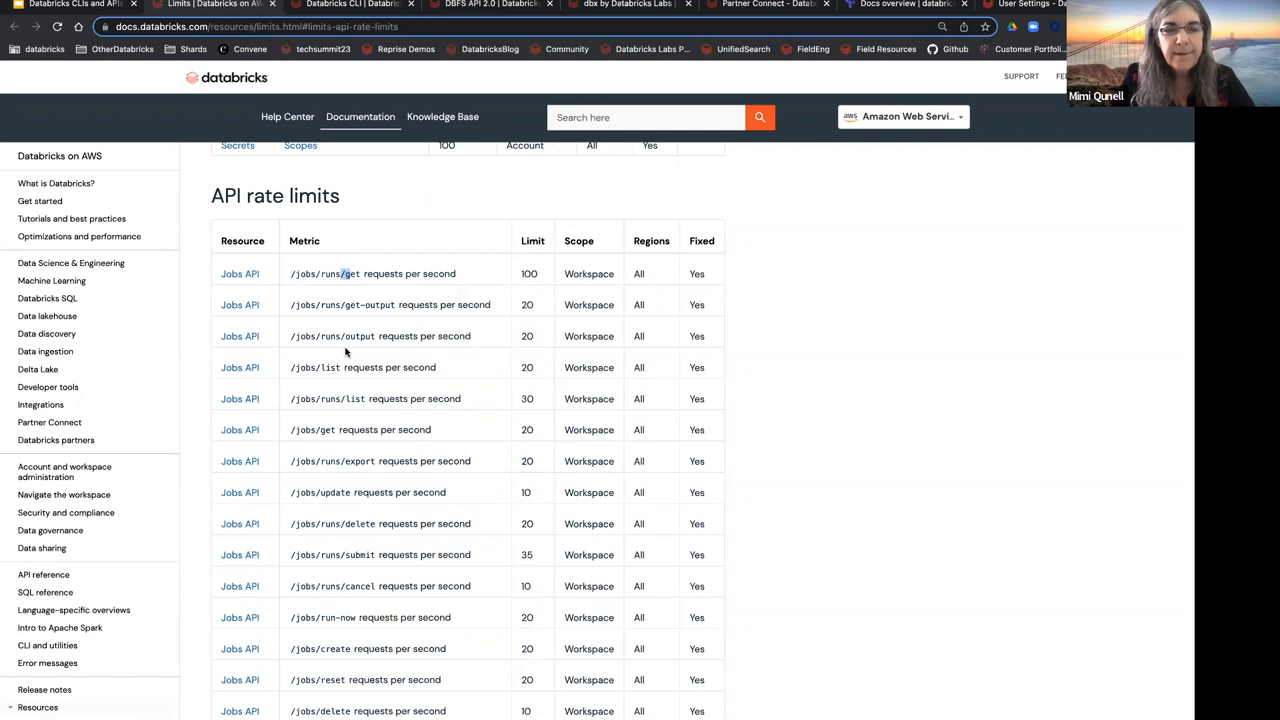
{"action": "mouse_move", "coordinate": [330, 390]}
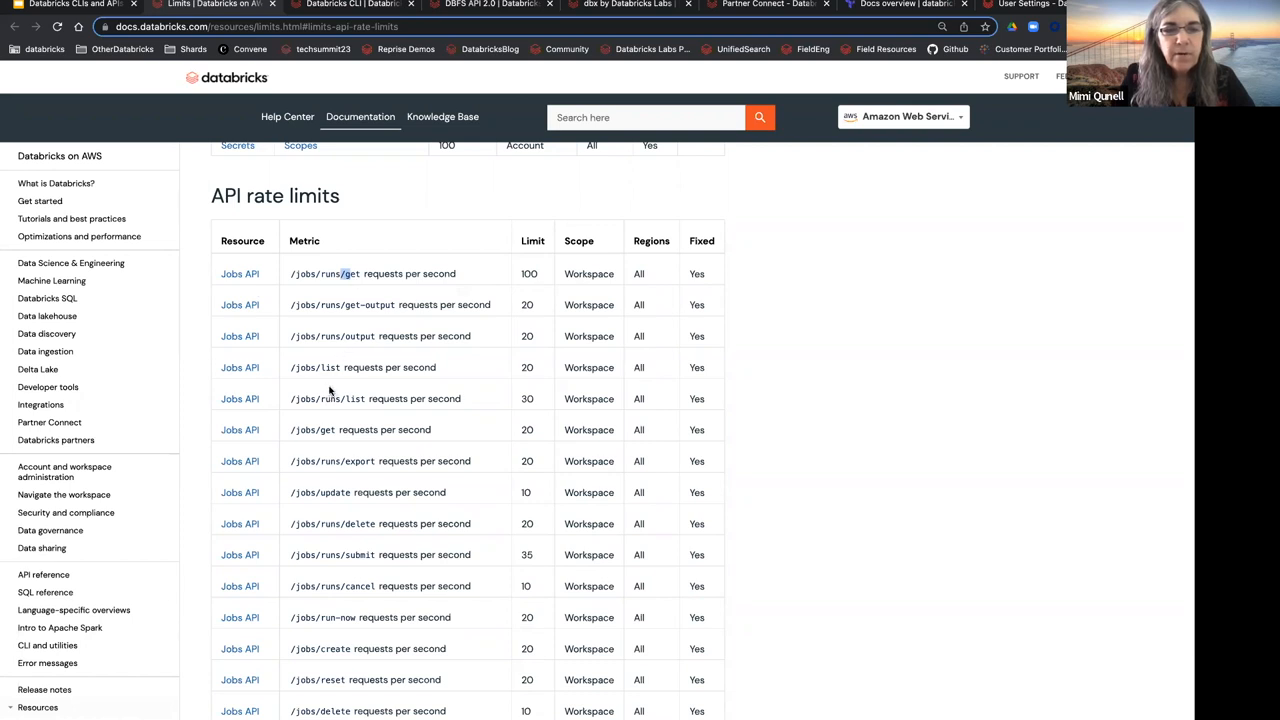
{"action": "mouse_move", "coordinate": [327, 385]}
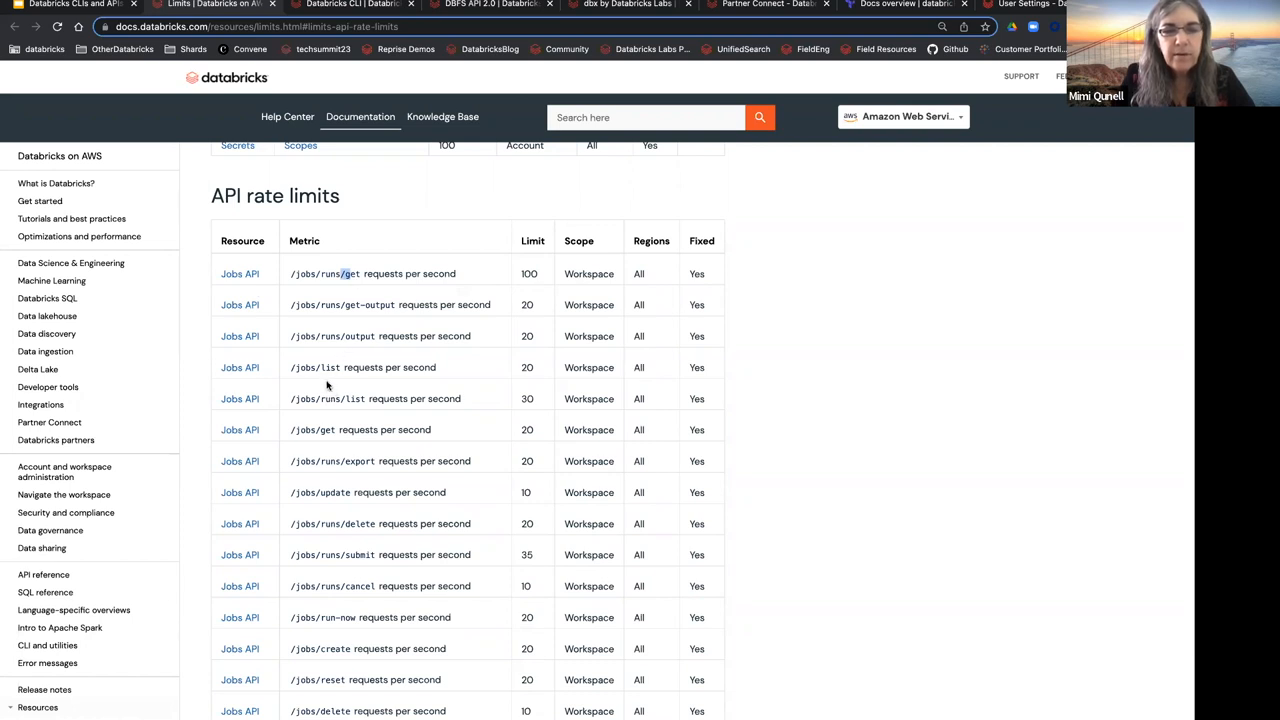
{"action": "mouse_move", "coordinate": [604, 297]}
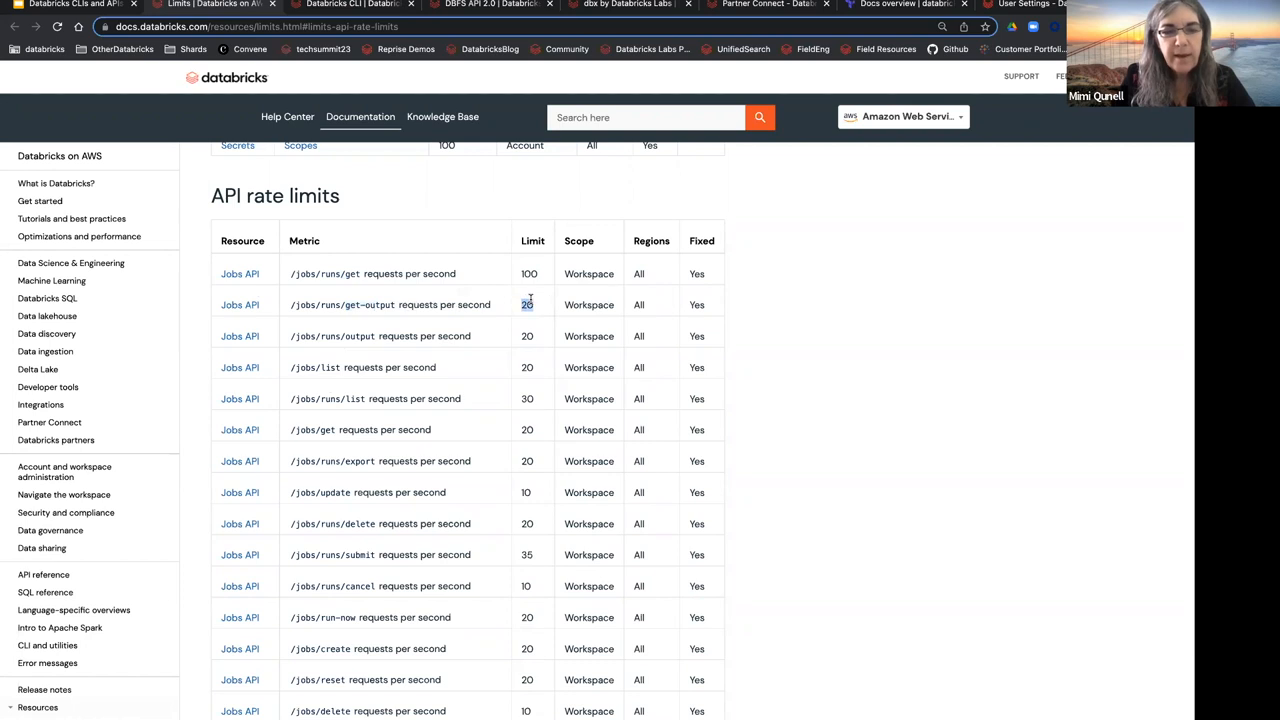
{"action": "scroll", "scroll_direction": "down", "scroll_amount": 3}
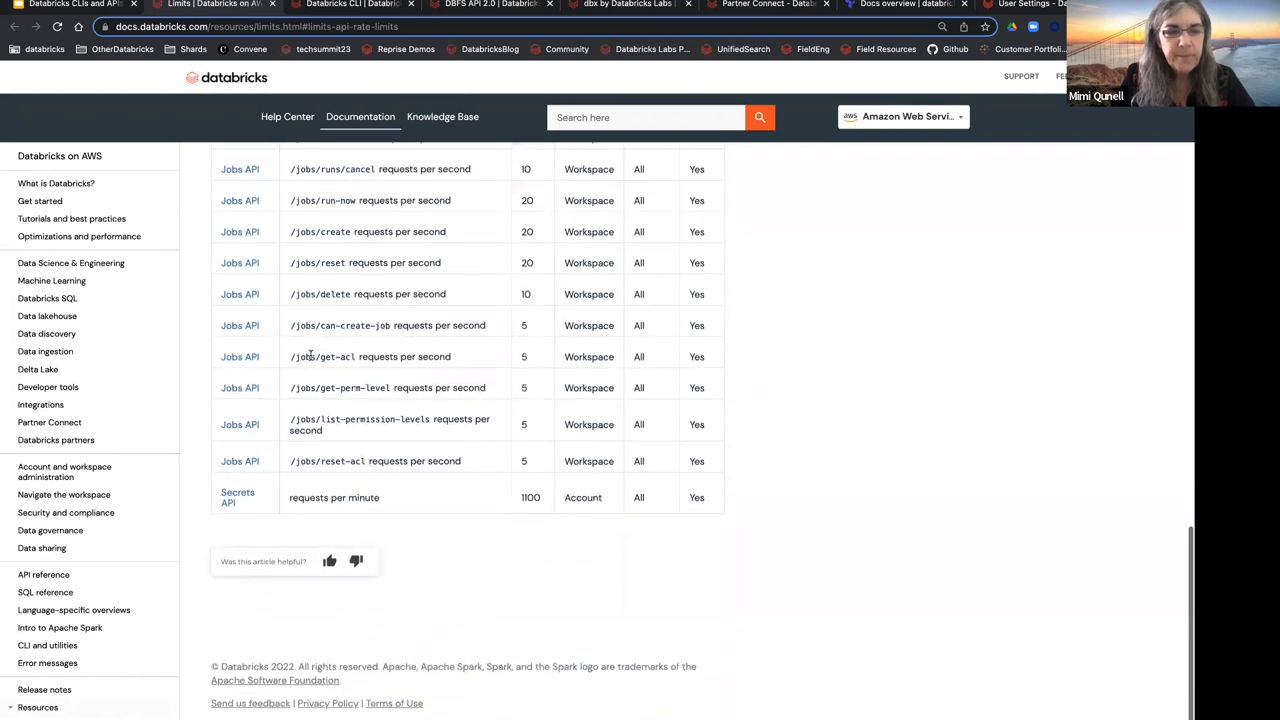
{"action": "mouse_move", "coordinate": [245, 497]}
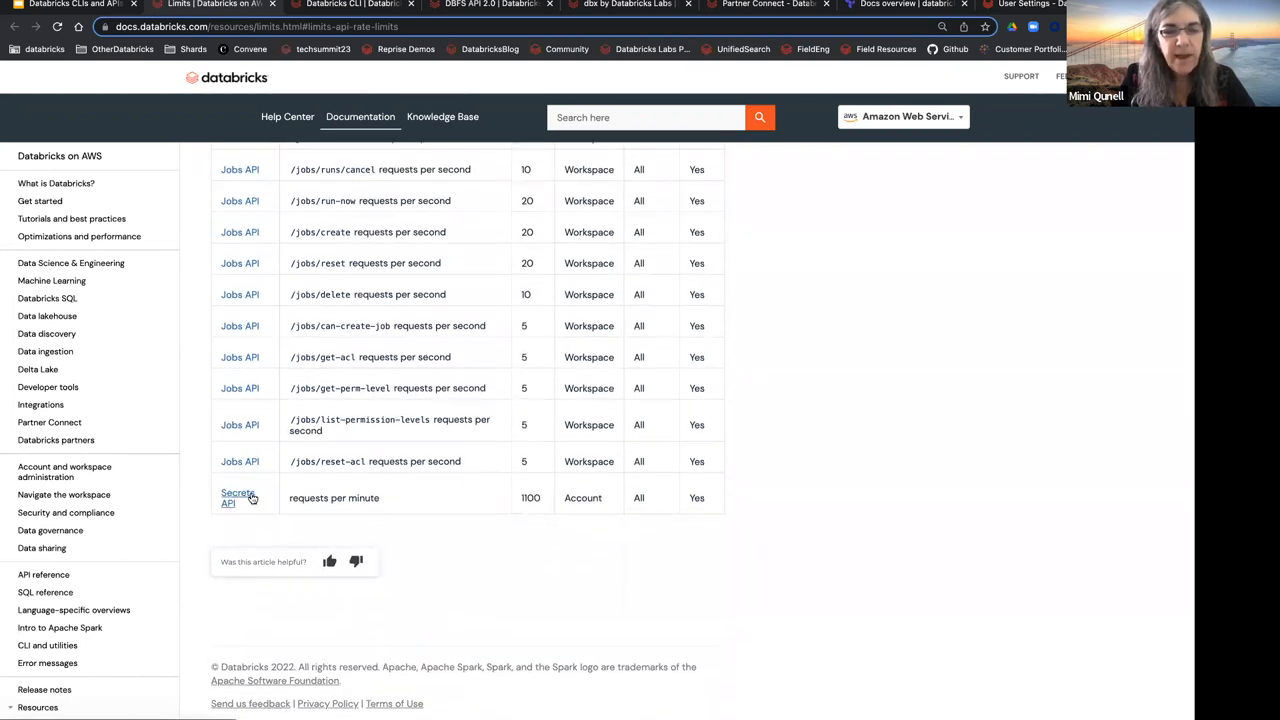
{"action": "mouse_move", "coordinate": [598, 508]}
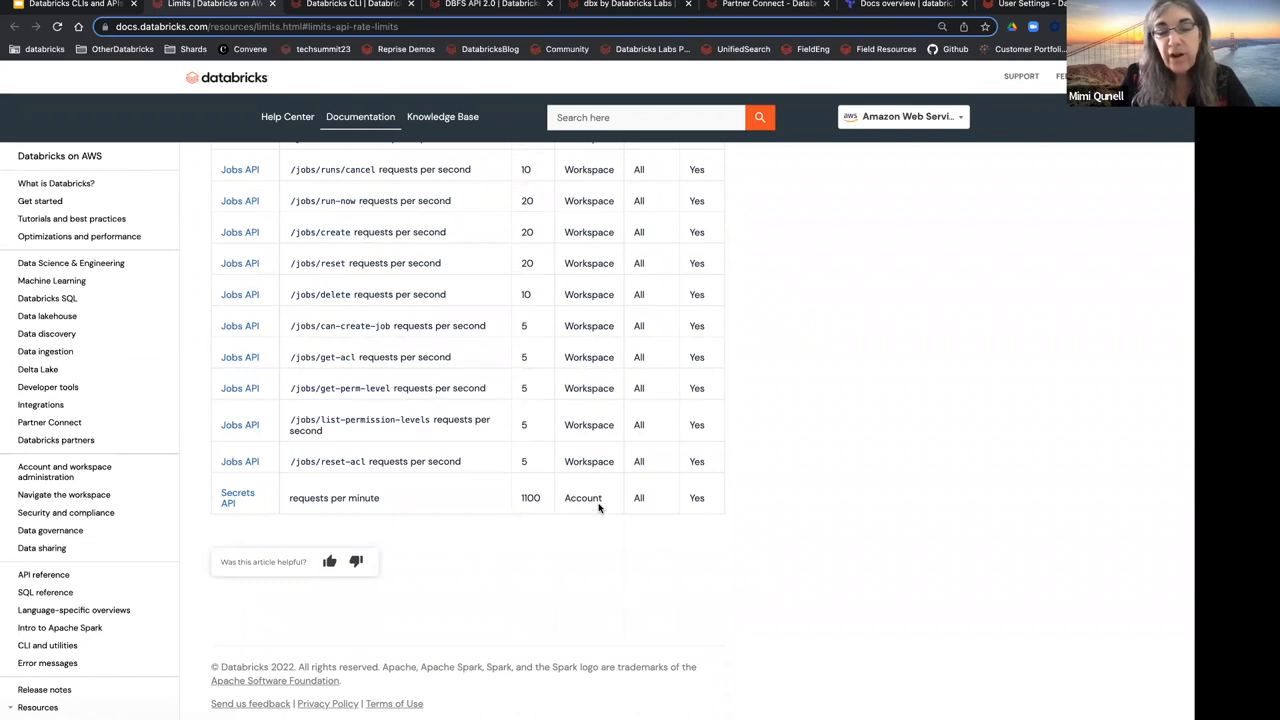
{"action": "mouse_move", "coordinate": [436, 500]}
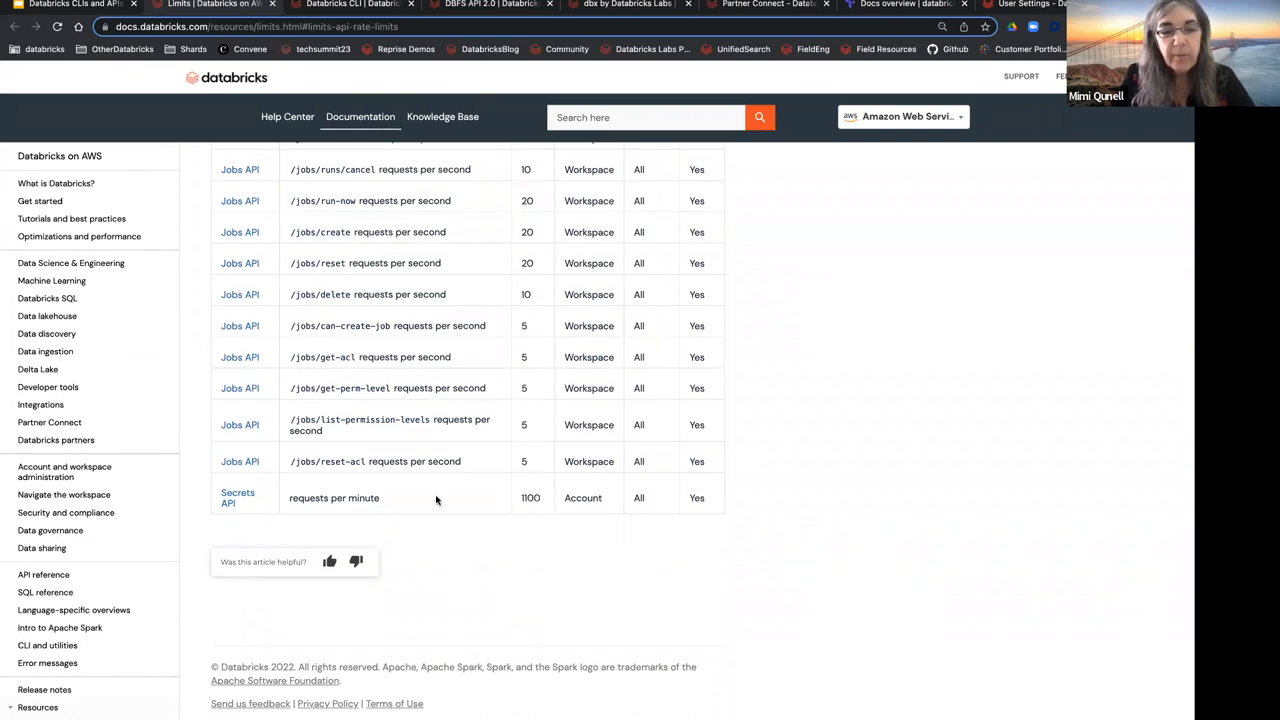
{"action": "scroll", "scroll_direction": "up", "scroll_amount": 3}
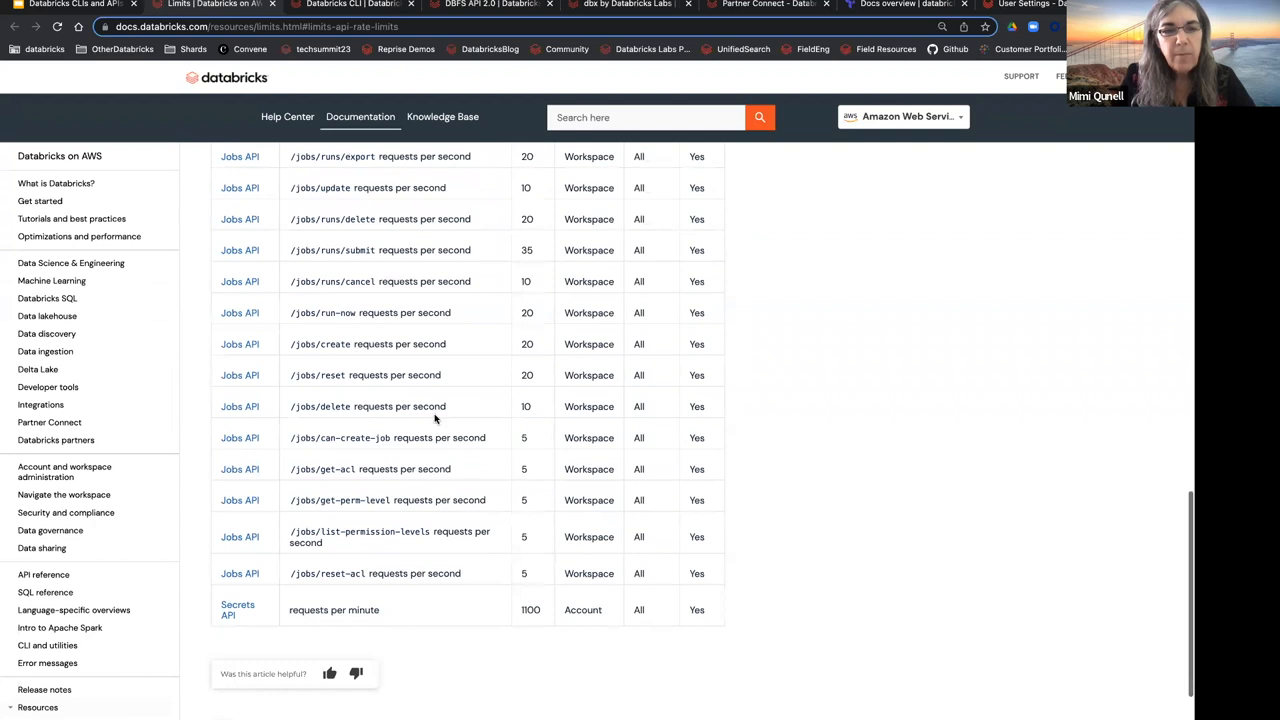
{"action": "scroll", "scroll_direction": "up", "scroll_amount": 3}
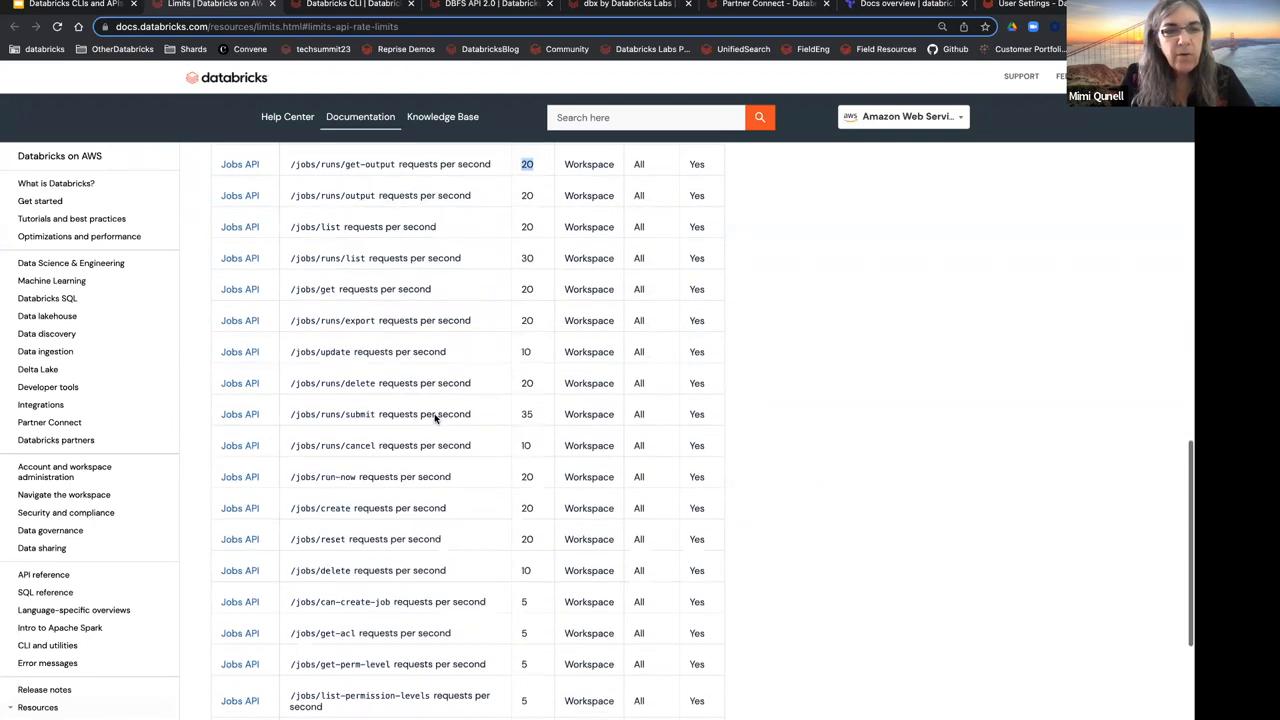
{"action": "scroll", "scroll_direction": "down", "scroll_amount": 3}
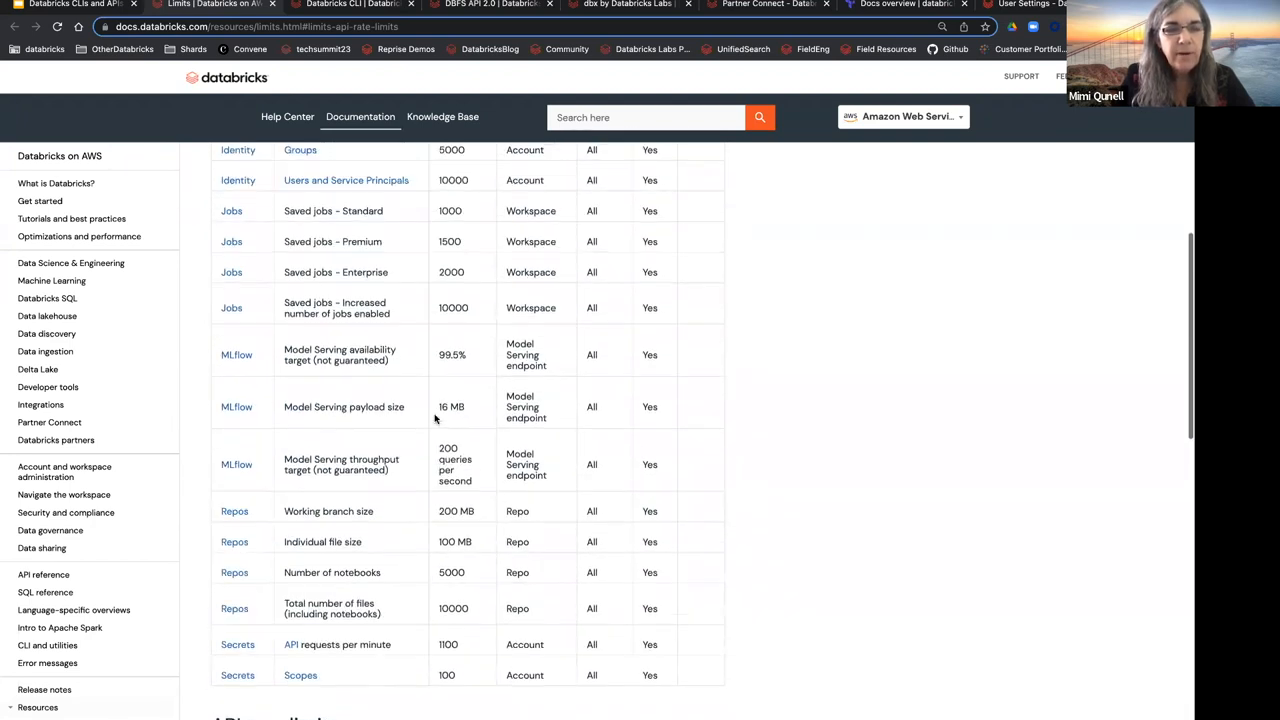
{"action": "scroll", "scroll_direction": "up", "scroll_amount": 3}
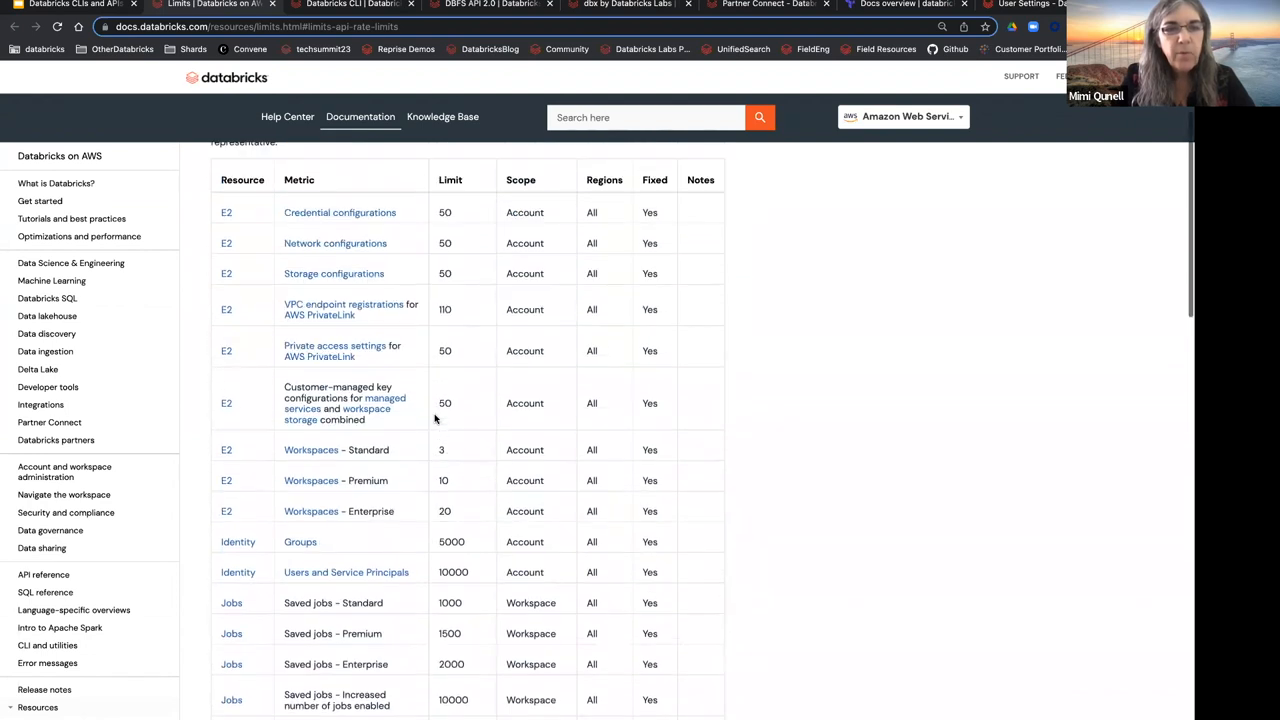
{"action": "scroll", "scroll_direction": "up", "scroll_amount": 3}
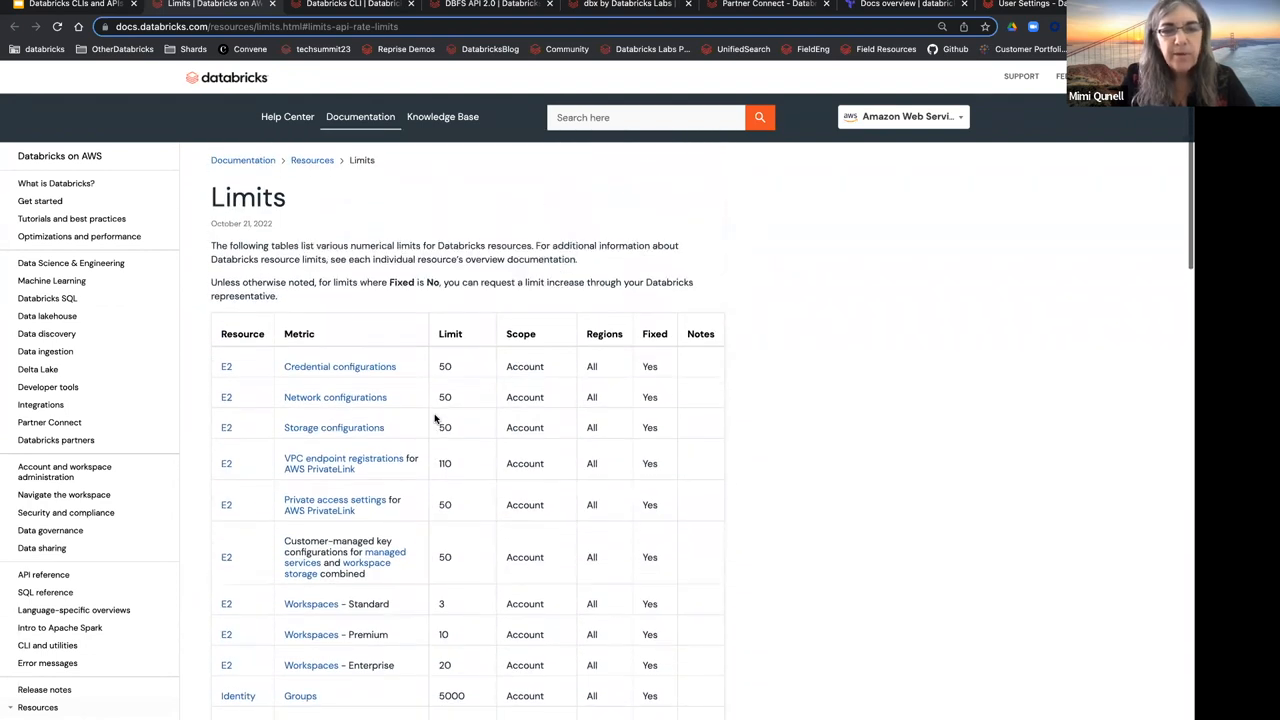
{"action": "scroll", "scroll_direction": "down", "scroll_amount": 3}
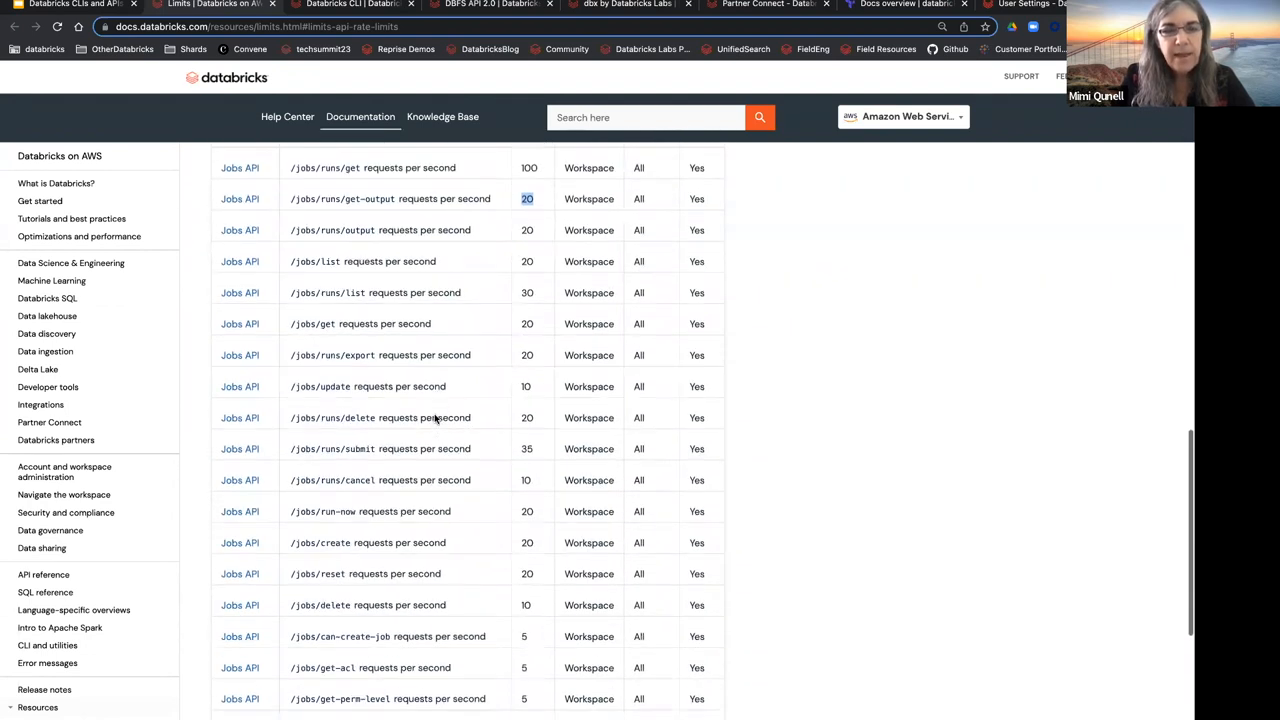
{"action": "scroll", "scroll_direction": "down", "scroll_amount": 3}
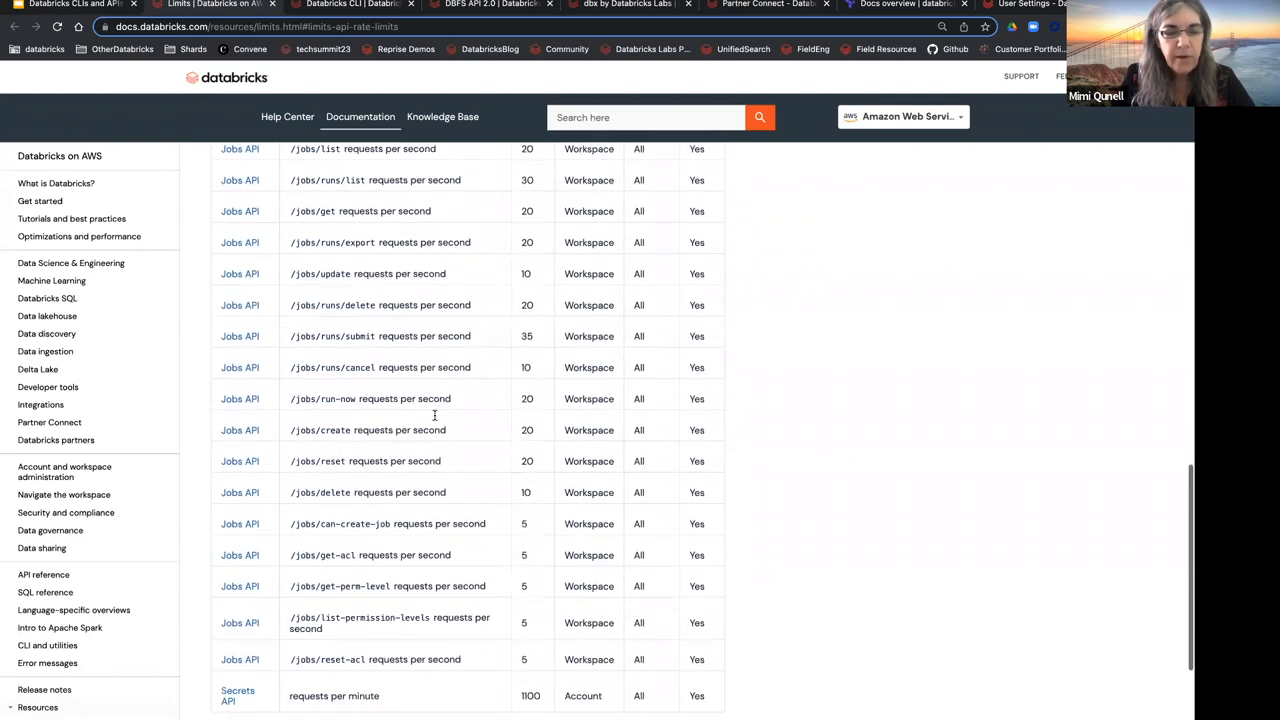
{"action": "scroll", "scroll_direction": "down", "scroll_amount": 3}
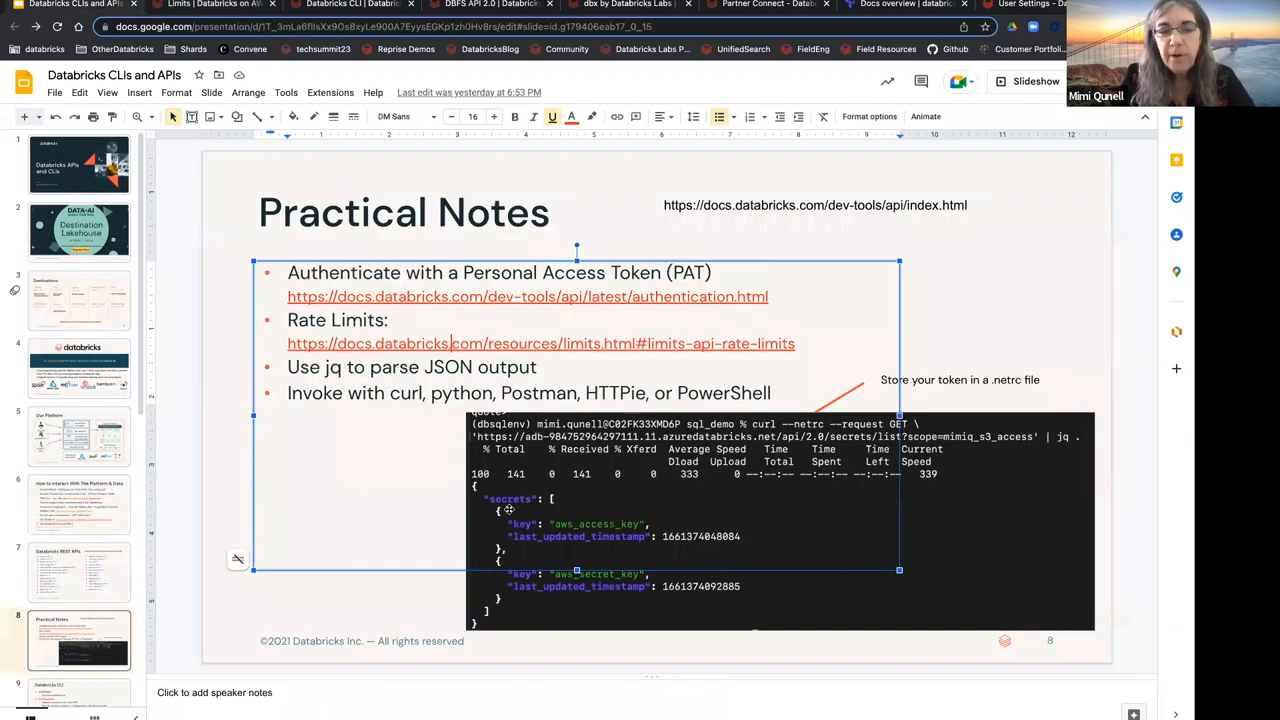
{"action": "mouse_move", "coordinate": [526, 617]}
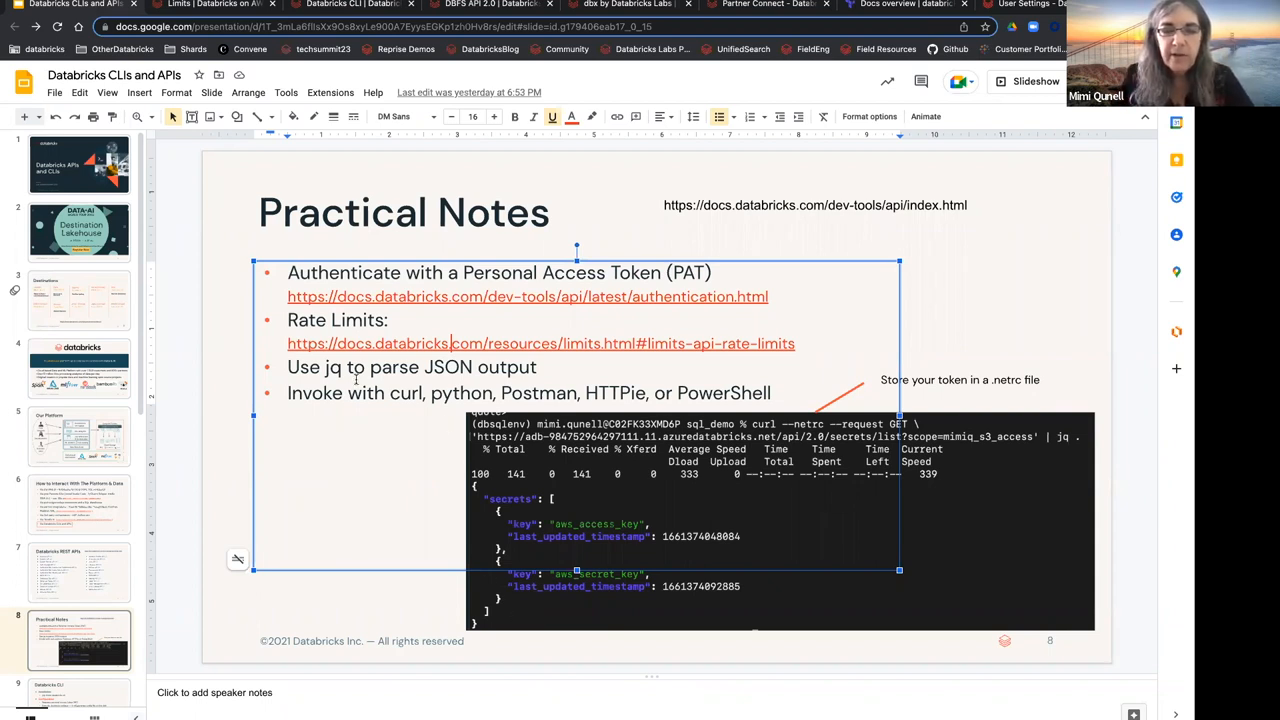
Step: Highlight jq, curl, python and HTTPie in the Practical Notes bullets
{"action": "double_click", "coordinate": [332, 367]}
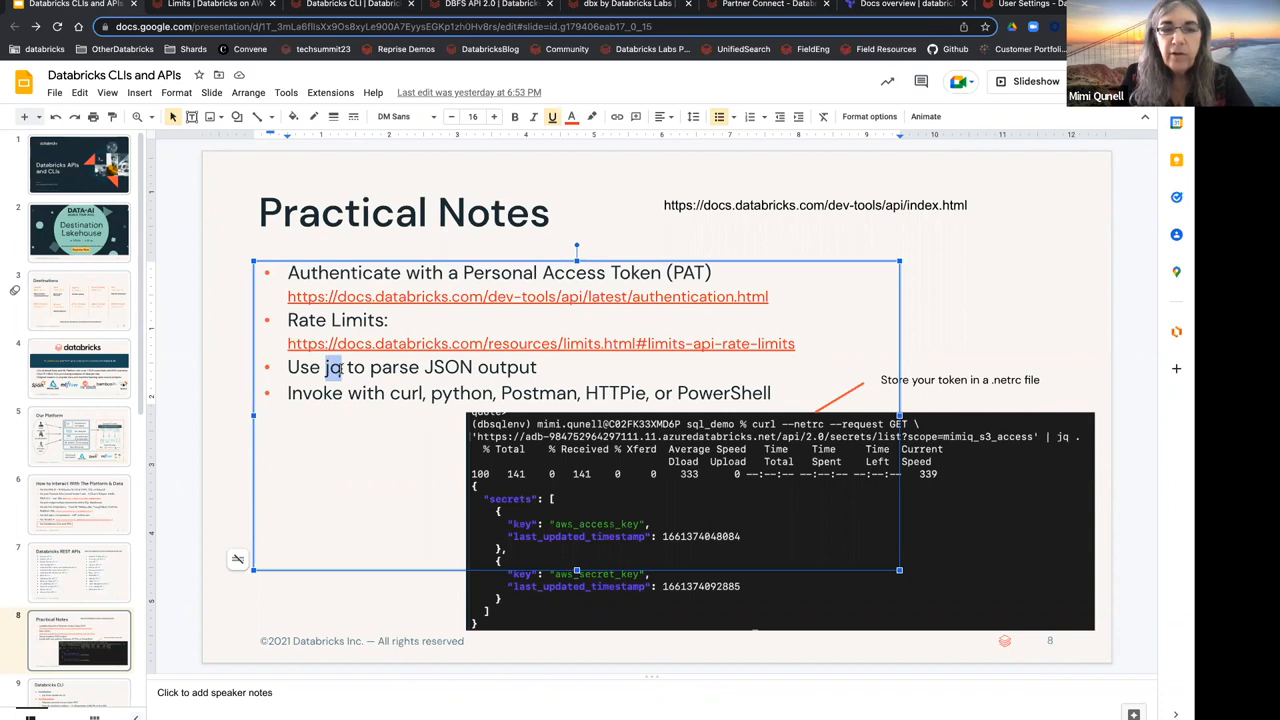
{"action": "left_click", "coordinate": [492, 117]}
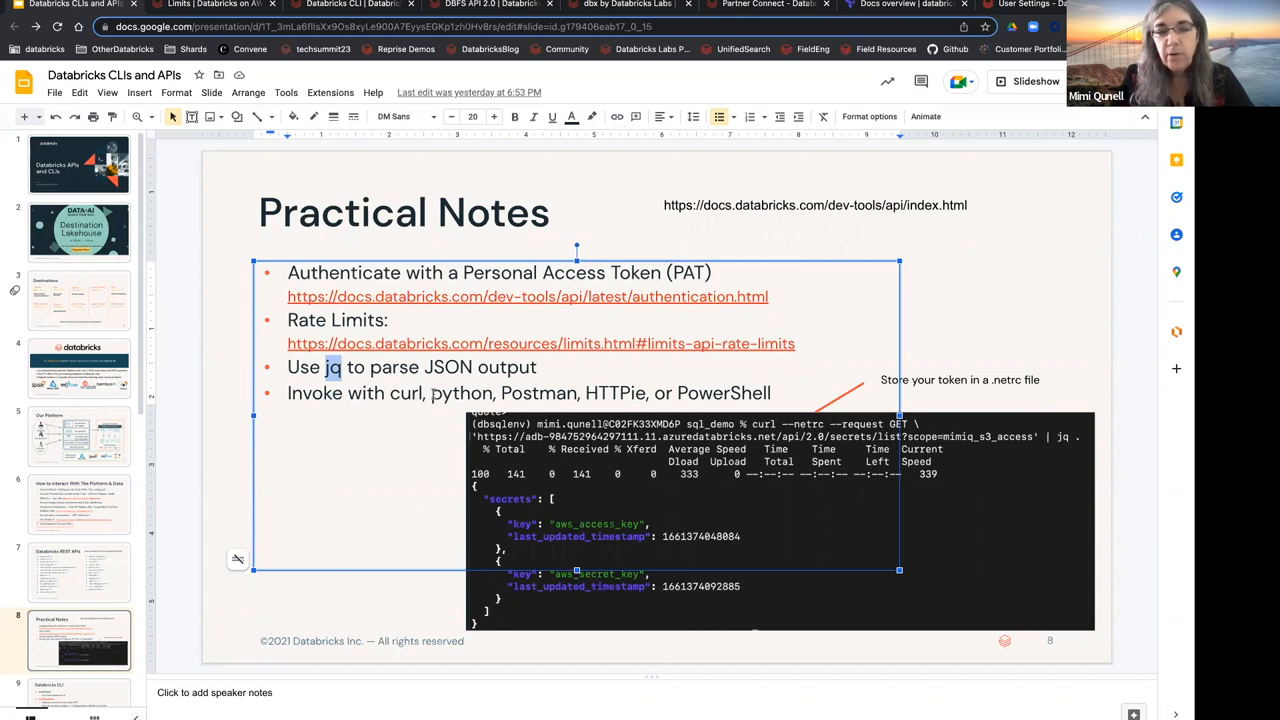
{"action": "double_click", "coordinate": [447, 394]}
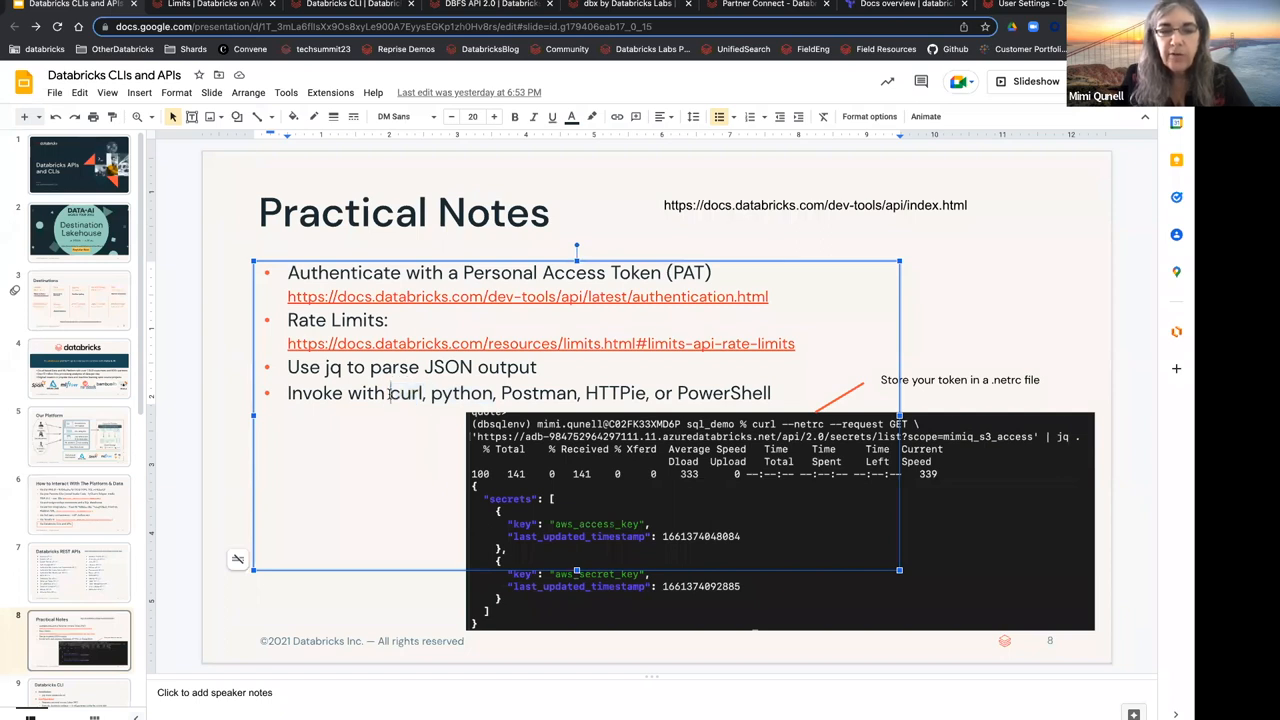
{"action": "double_click", "coordinate": [399, 393]}
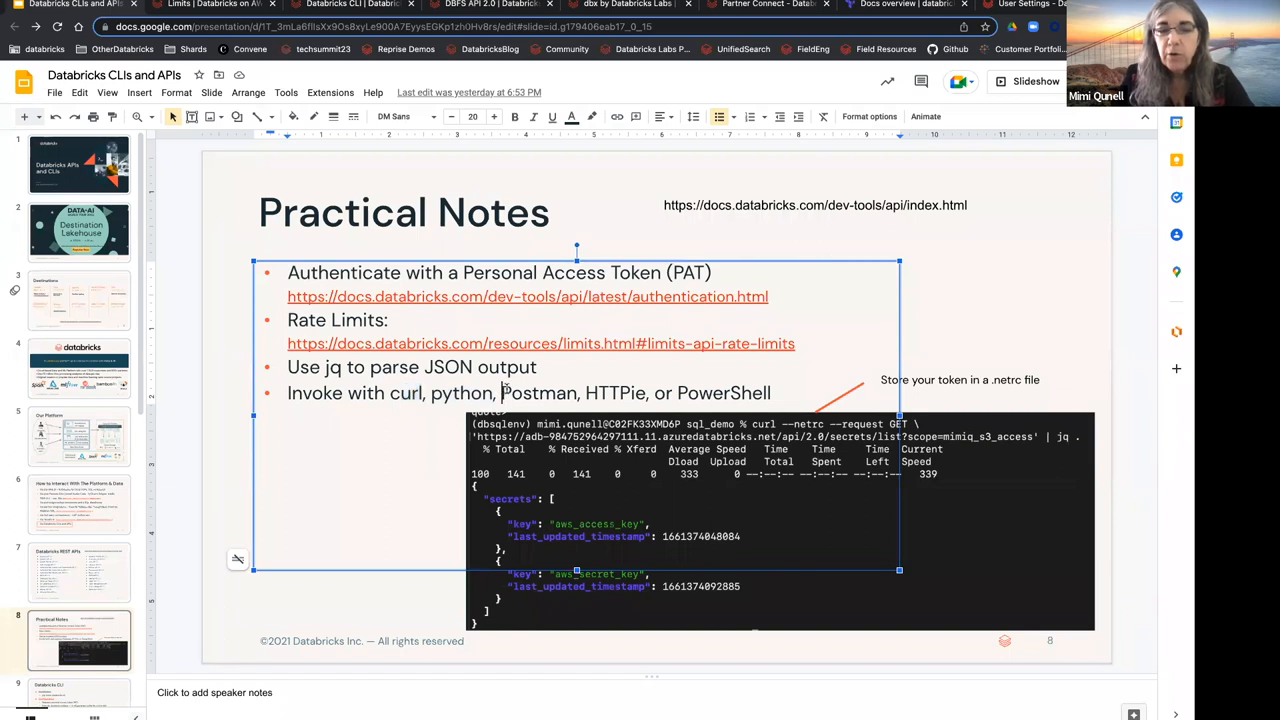
{"action": "double_click", "coordinate": [539, 393]}
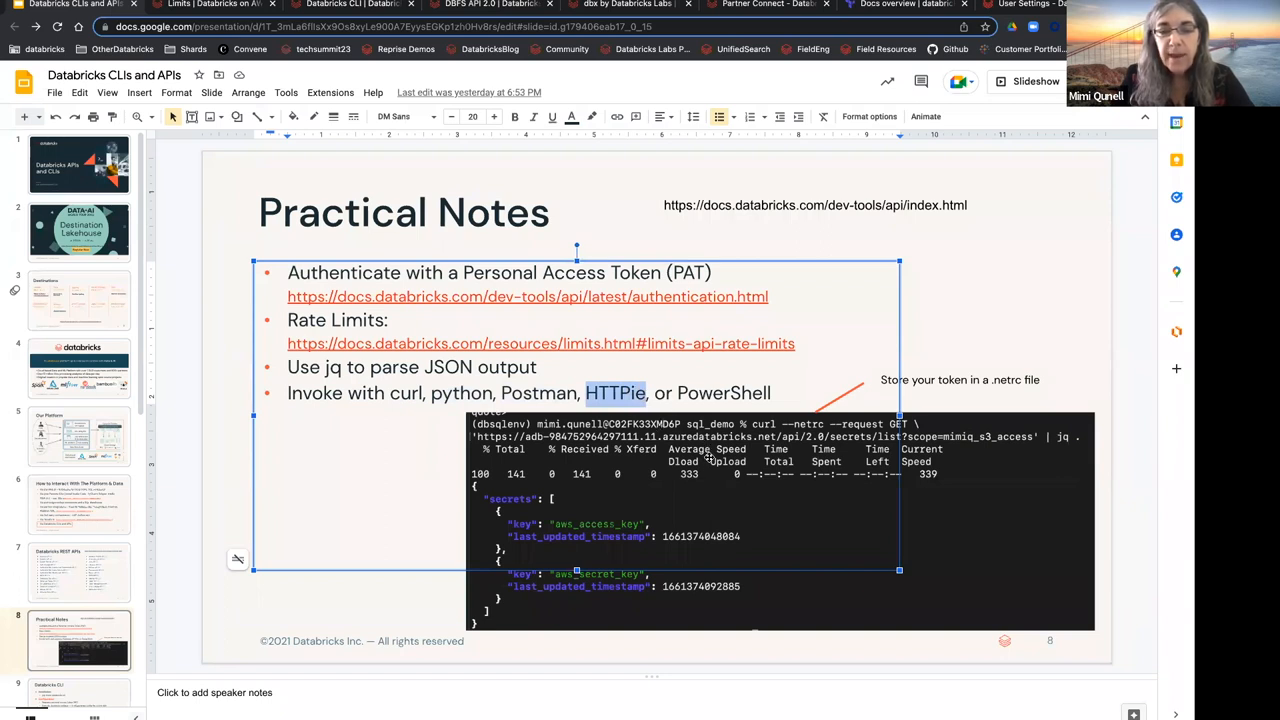
{"action": "mouse_move", "coordinate": [864, 379]}
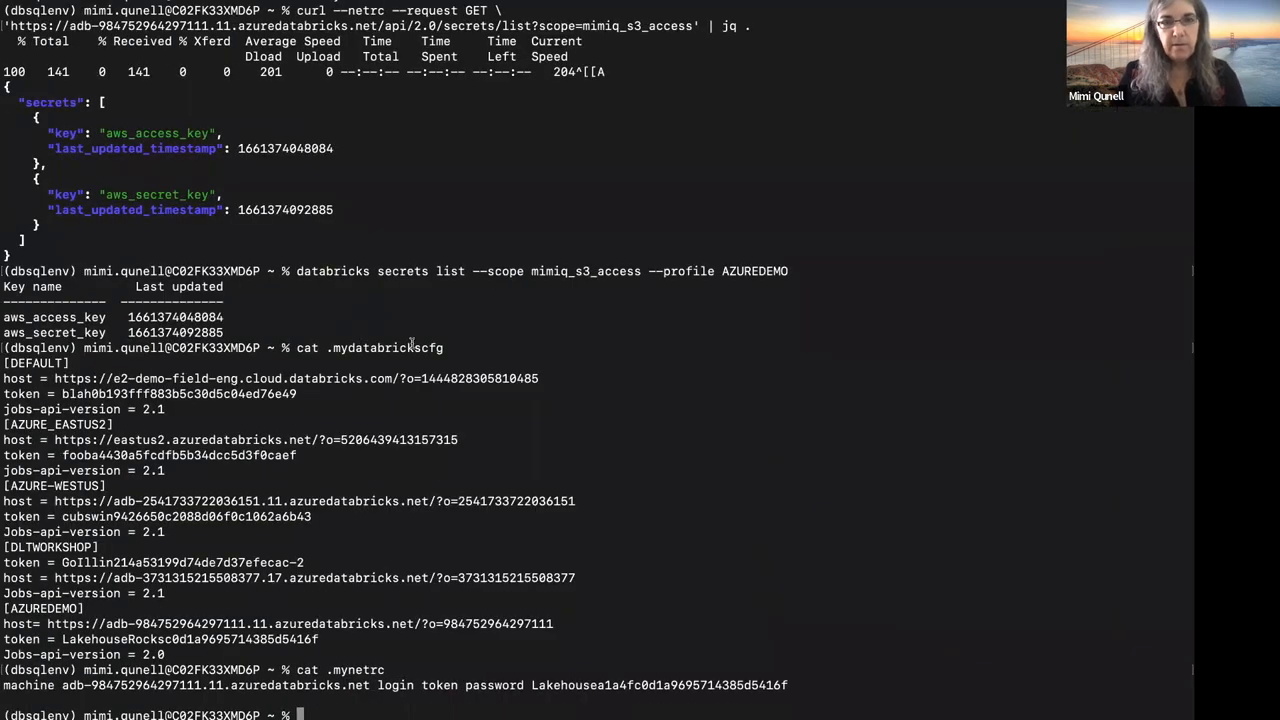
Step: Run cat .mynetrc to show the netrc credentials on a cleared screen
{"action": "type", "text": "cat .mynetrc"}
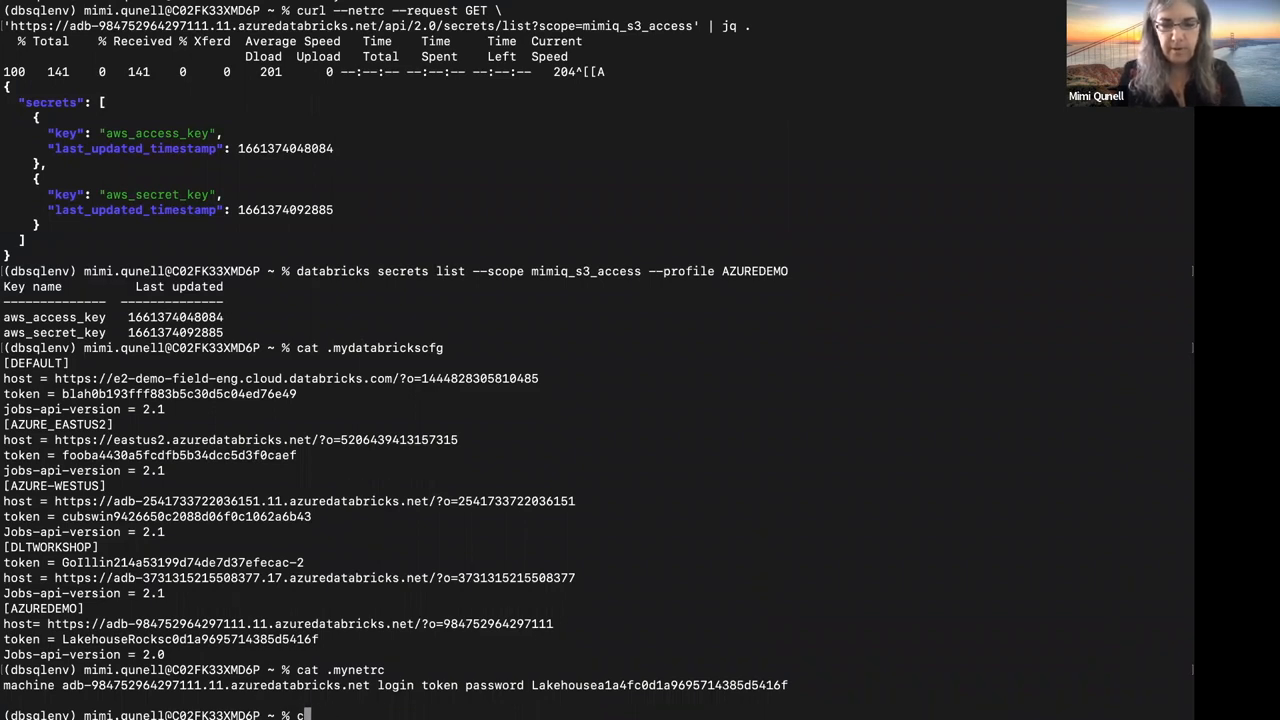
{"action": "key", "text": "Enter"}
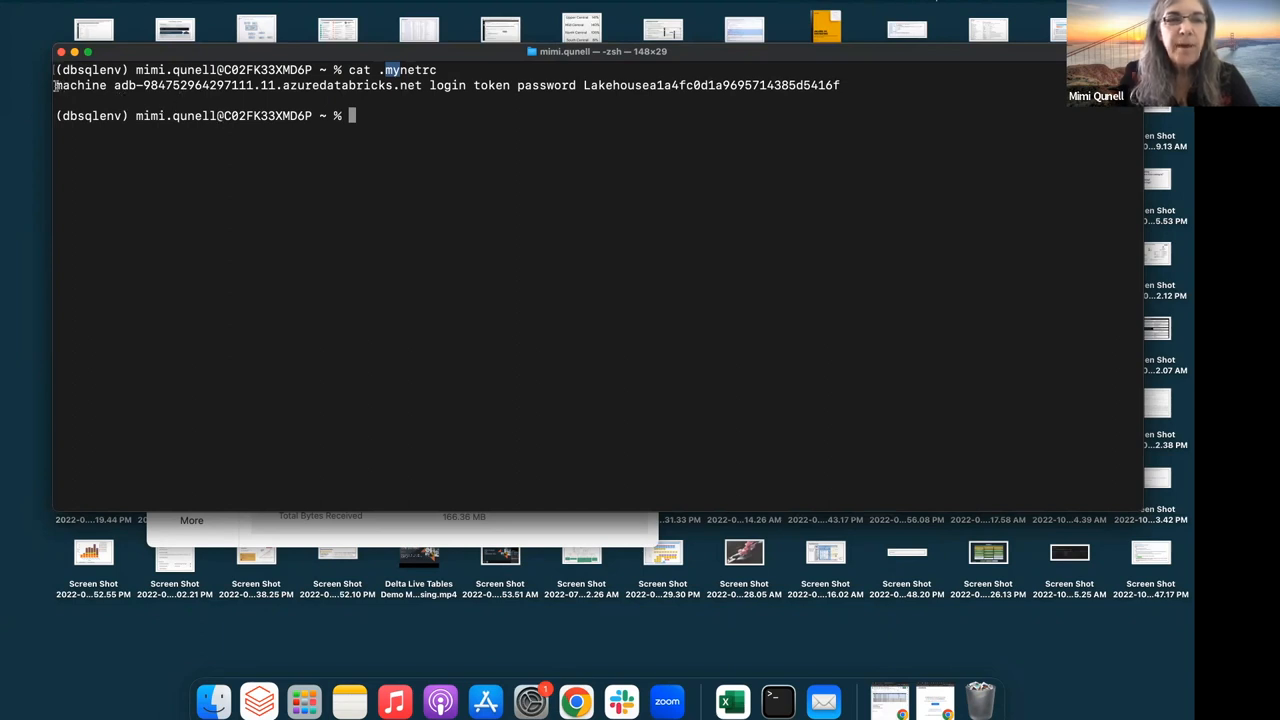
{"action": "double_click", "coordinate": [73, 91]}
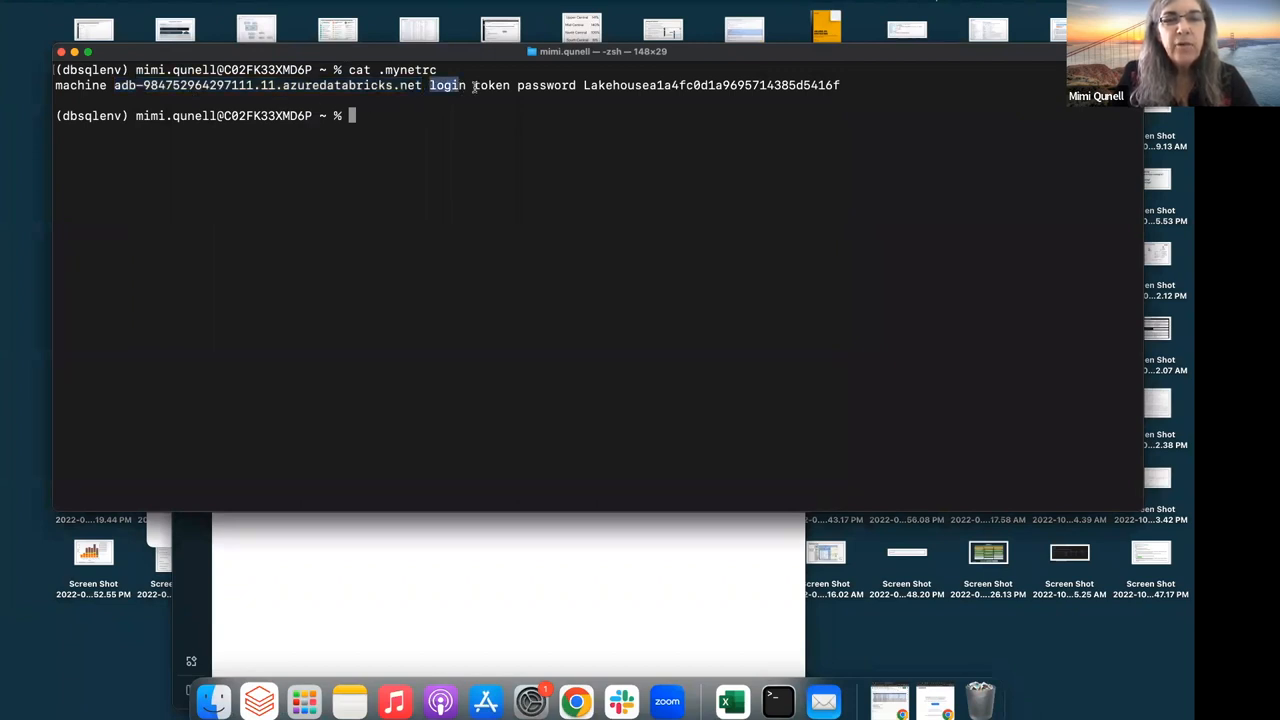
{"action": "double_click", "coordinate": [493, 85]}
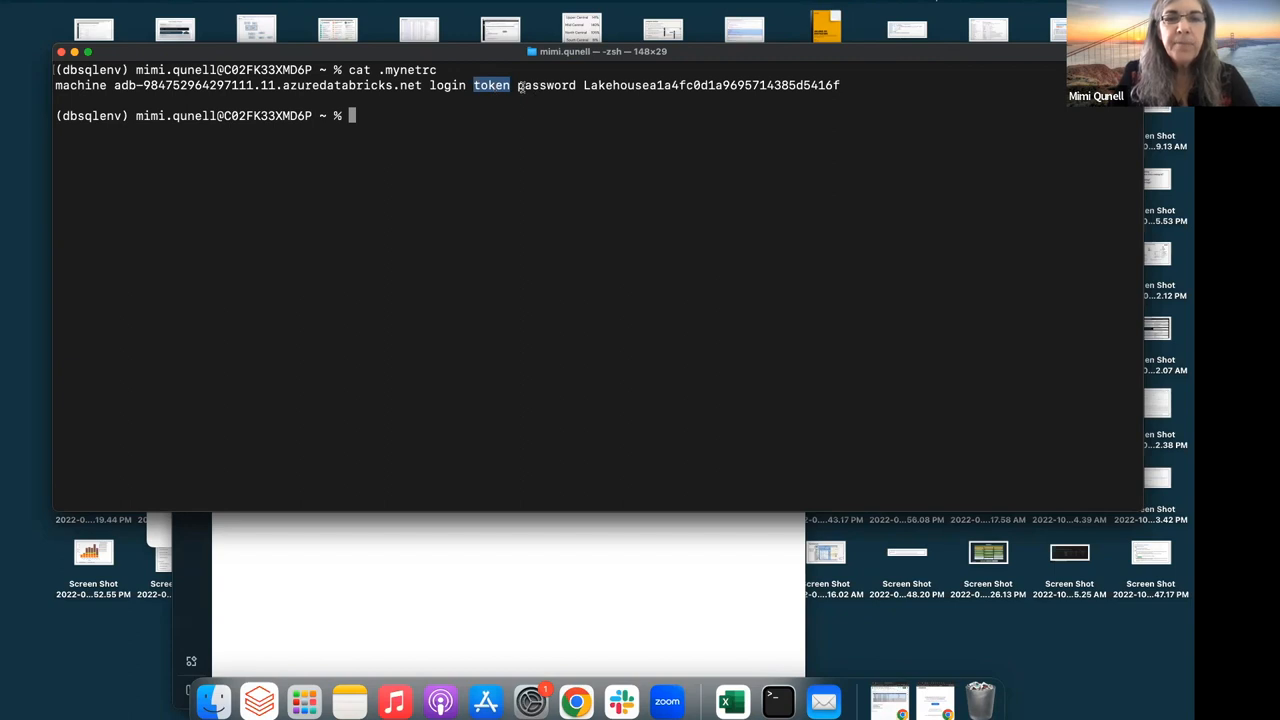
{"action": "double_click", "coordinate": [546, 85]}
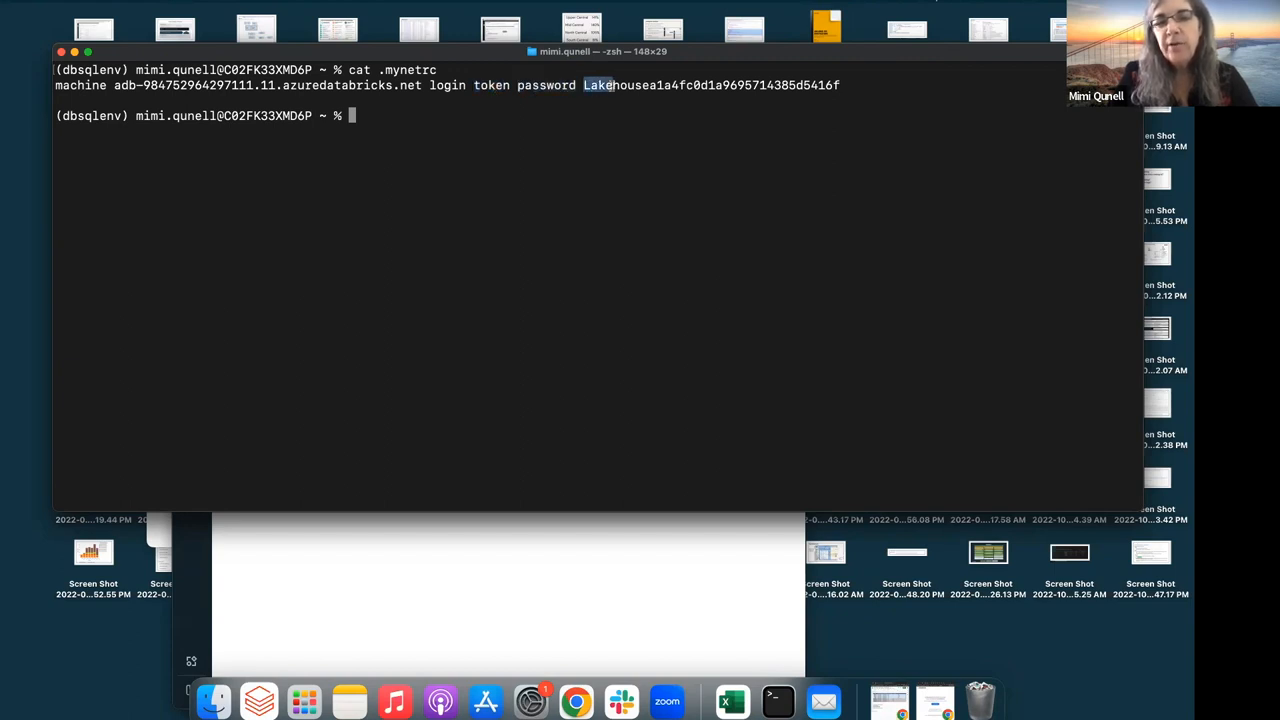
{"action": "left_click_drag", "start_coordinate": [584, 85], "coordinate": [838, 85]}
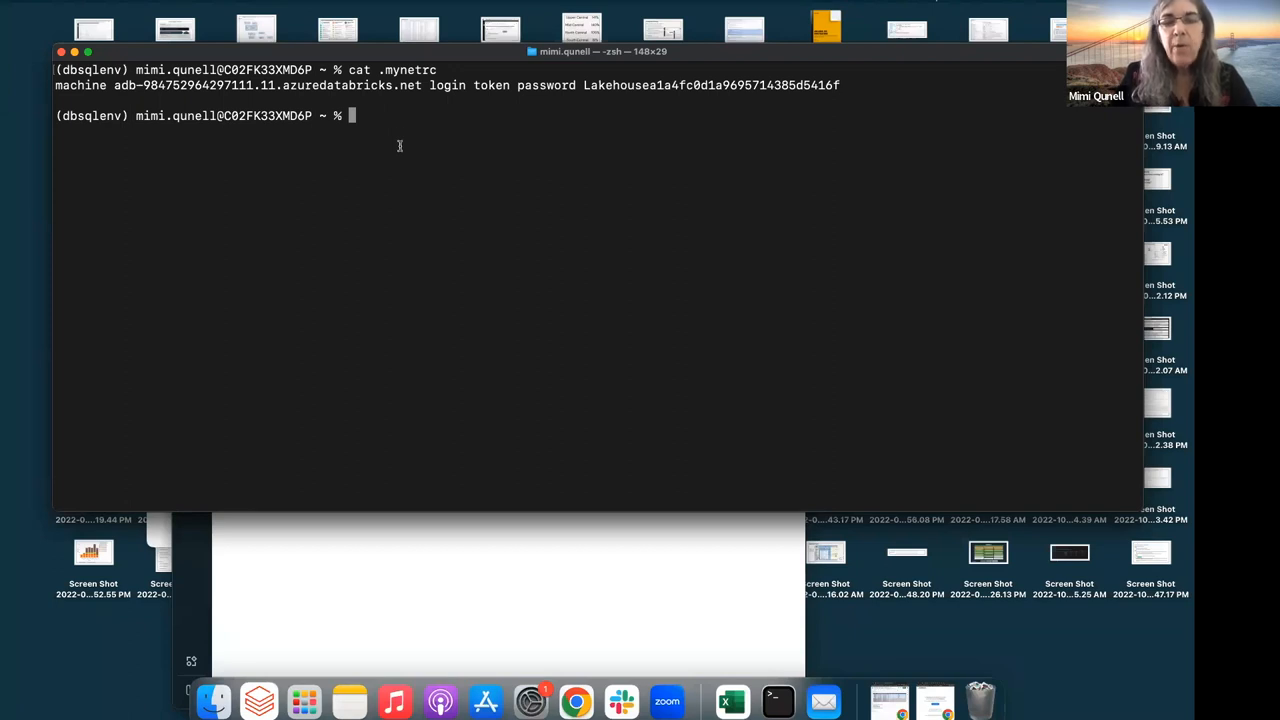
Step: Run the curl --netrc GET secrets/list request for the mimiq_s3_access scope
{"action": "type", "text": "cat .mydatabrickscfg"}
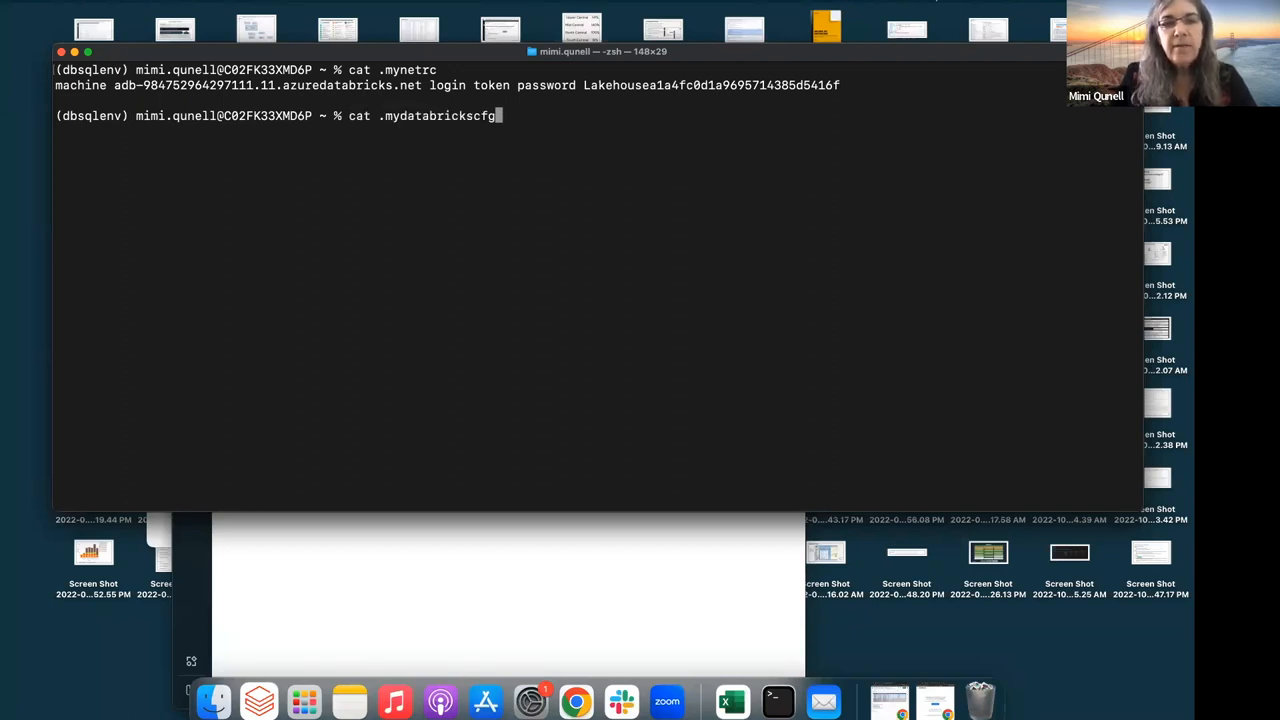
{"action": "type", "text": "curl --netrc --request GET \\"}
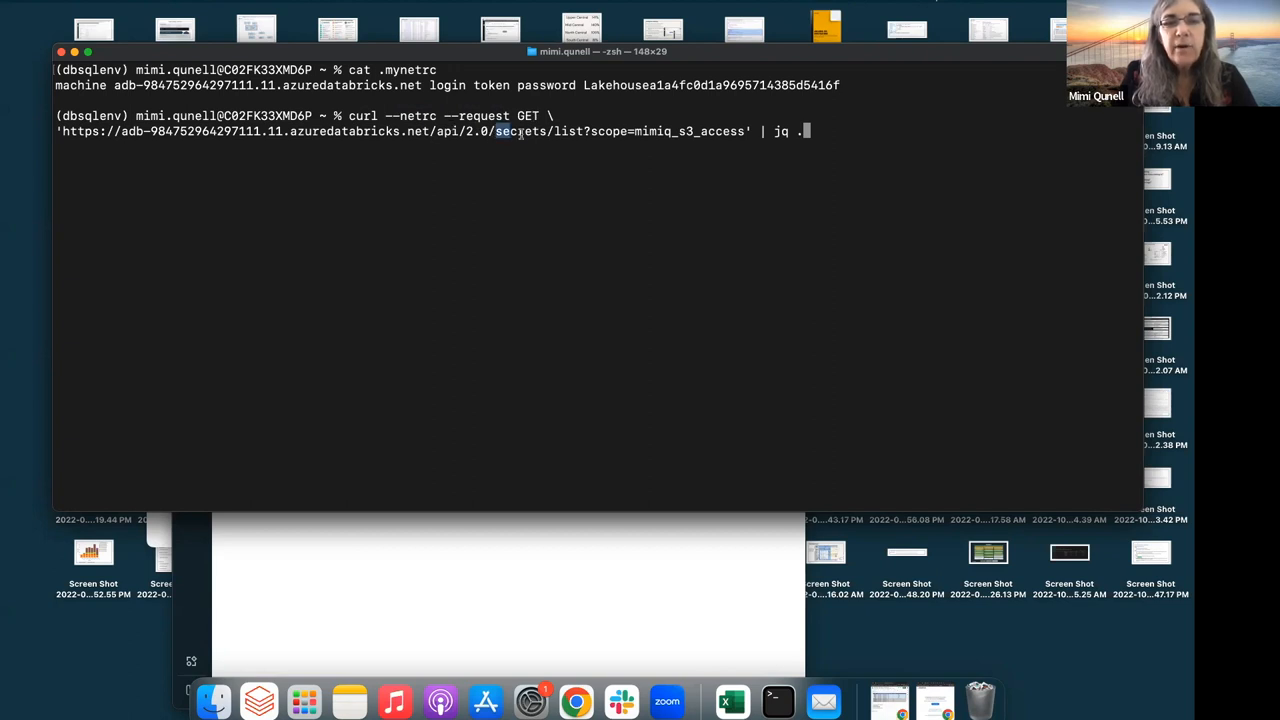
{"action": "double_click", "coordinate": [516, 131]}
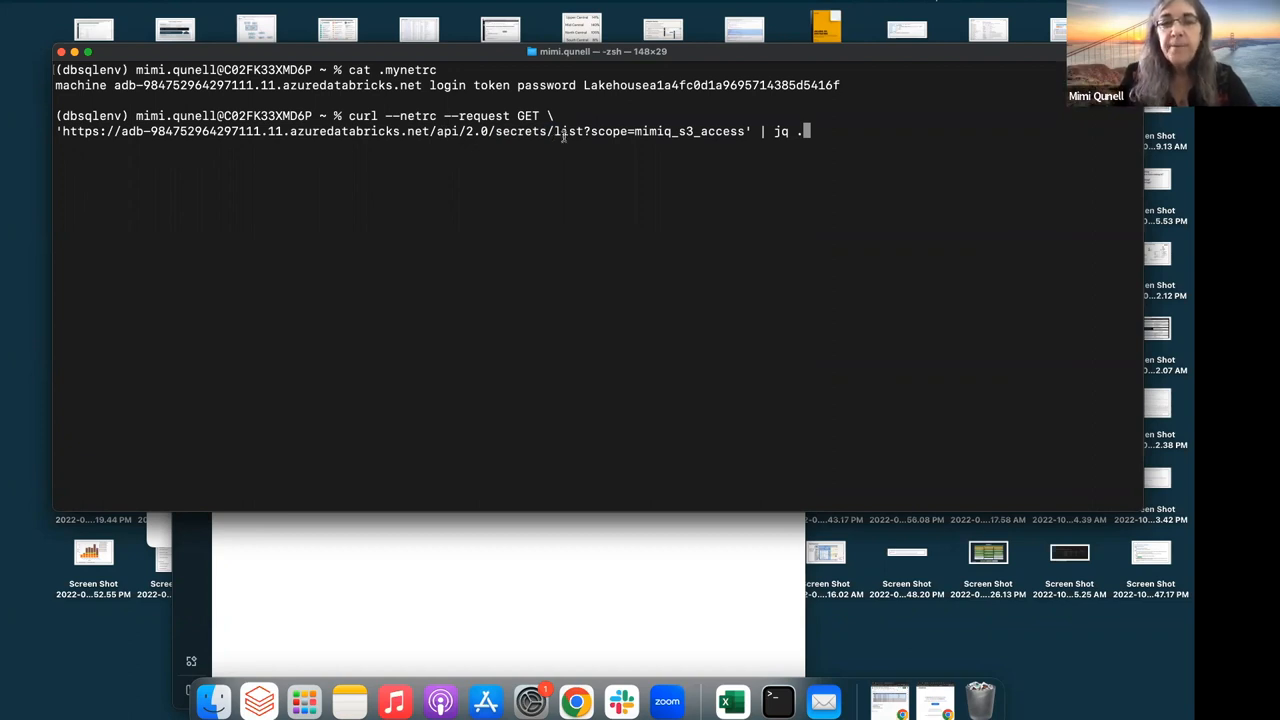
{"action": "double_click", "coordinate": [635, 131]}
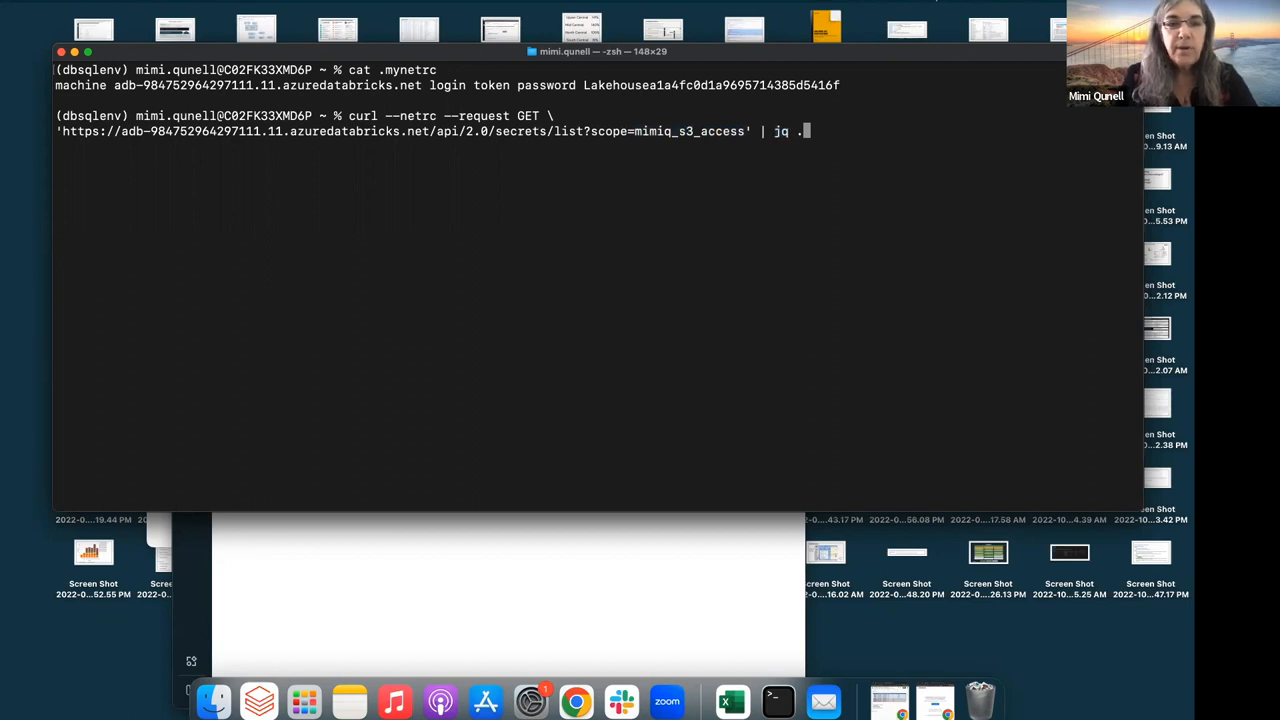
{"action": "key", "text": "Return"}
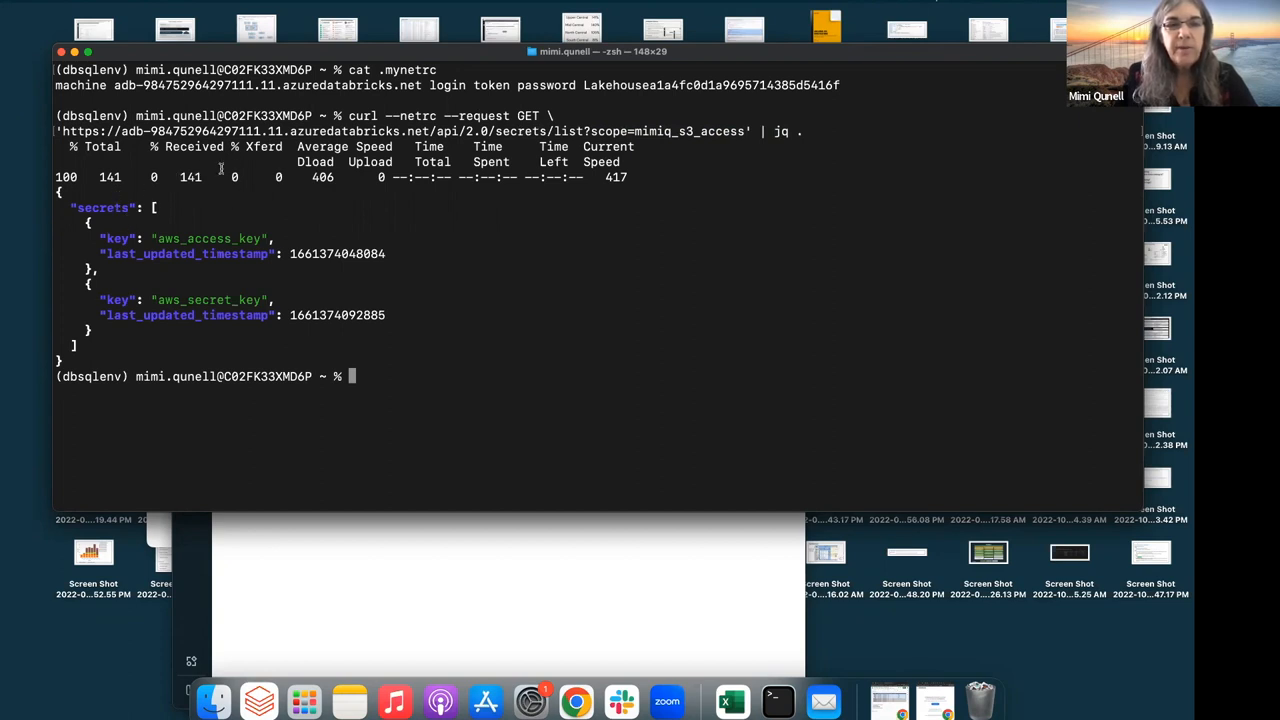
Step: Highlight the returned aws_access_key and aws_secret_key secret names
{"action": "double_click", "coordinate": [190, 130]}
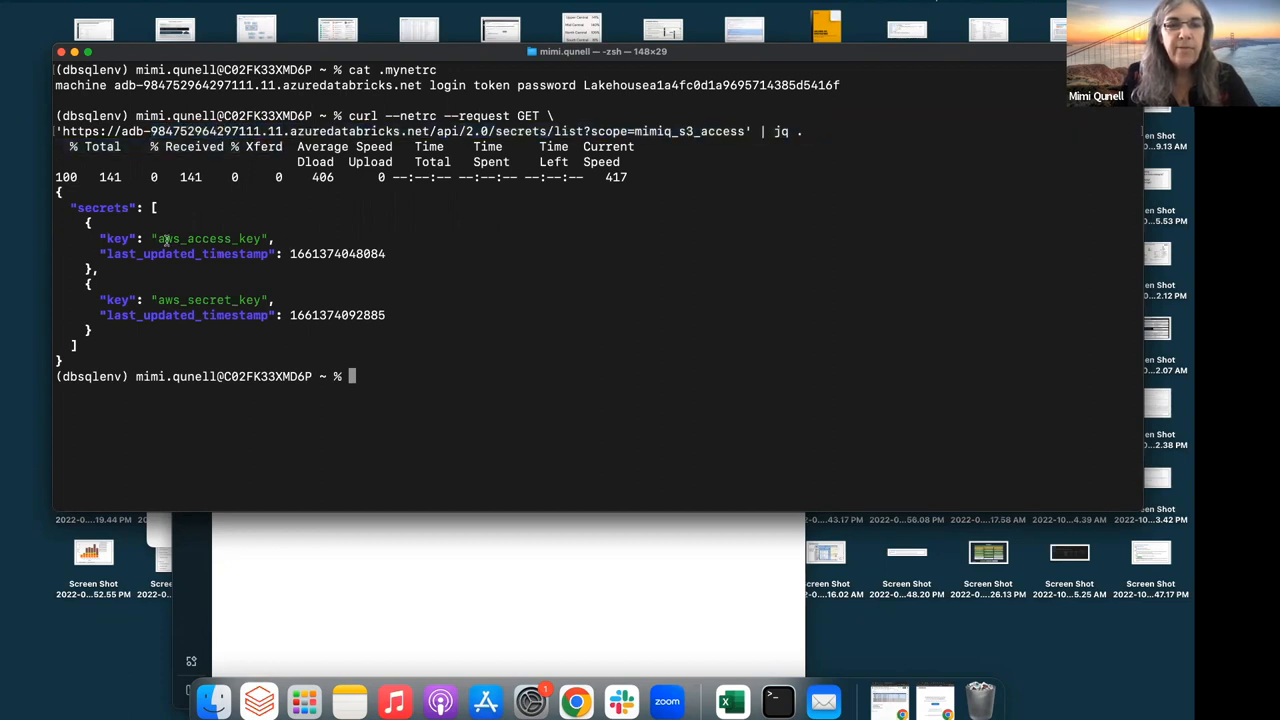
{"action": "double_click", "coordinate": [209, 238]}
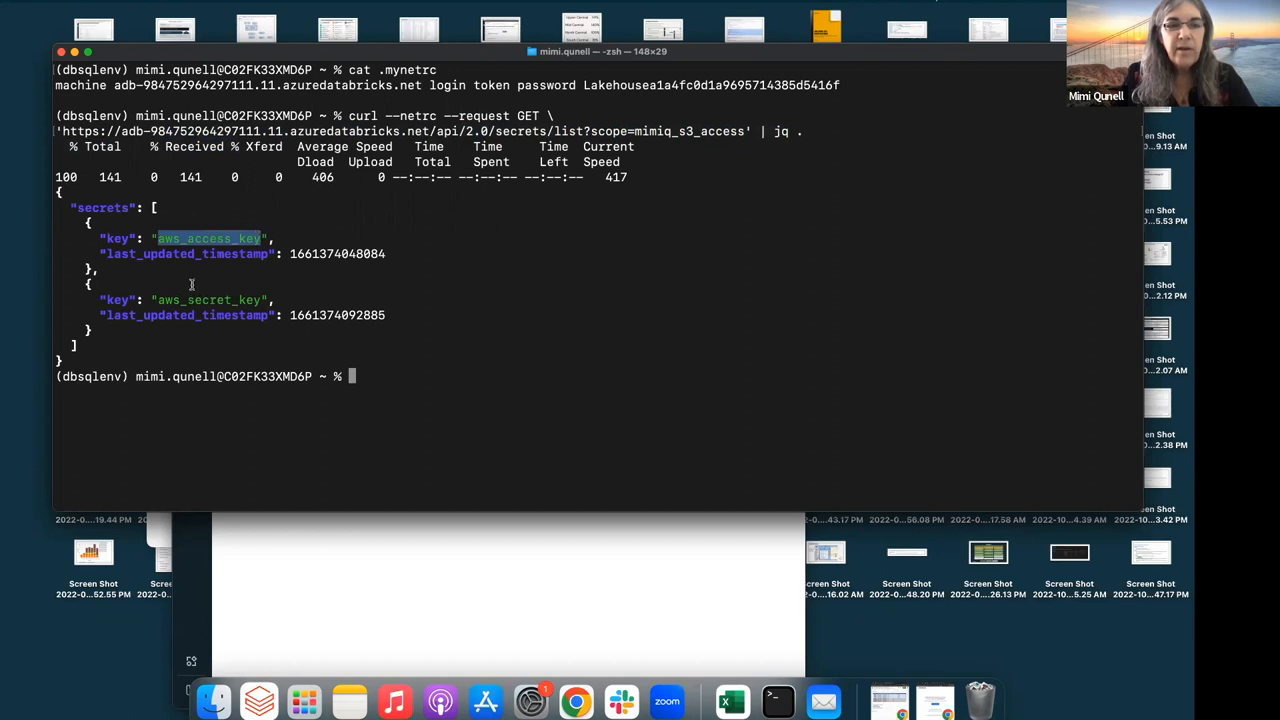
{"action": "double_click", "coordinate": [208, 299]}
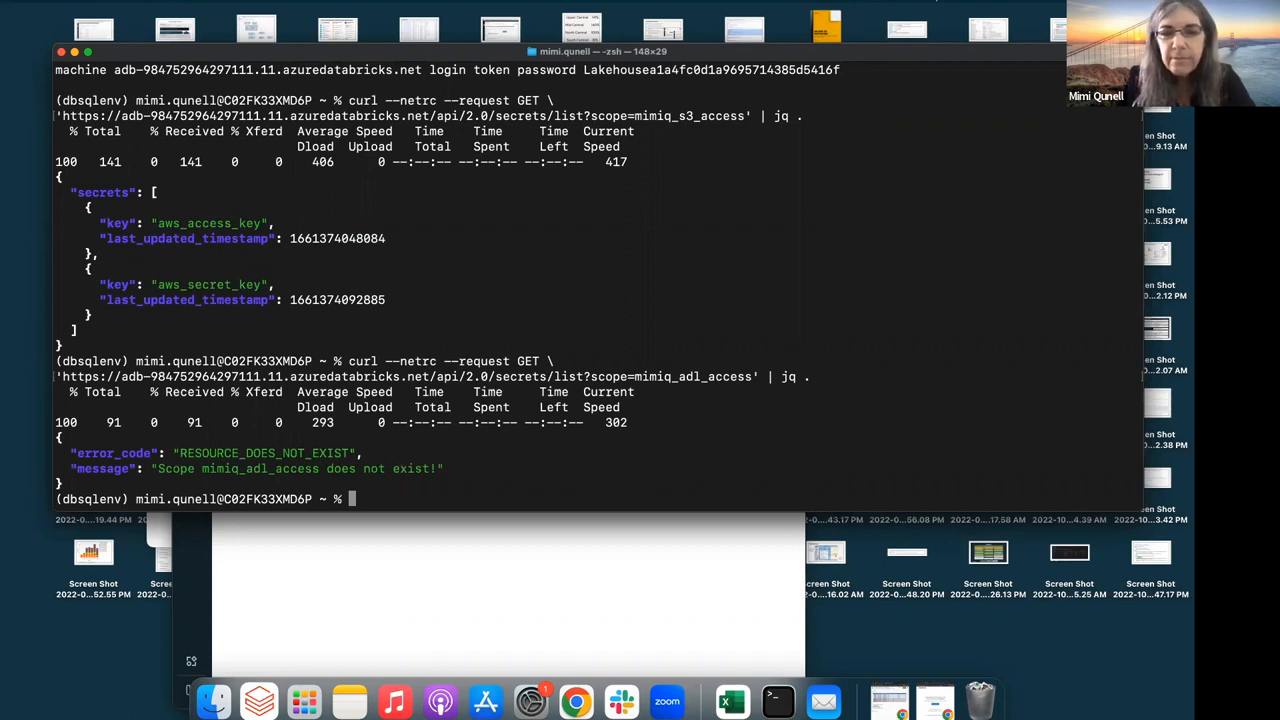
Step: Rerun the curl secrets list with the scope corrected to mimiq_adls_access
{"action": "type", "text": "curl --netrc --request GET \\"}
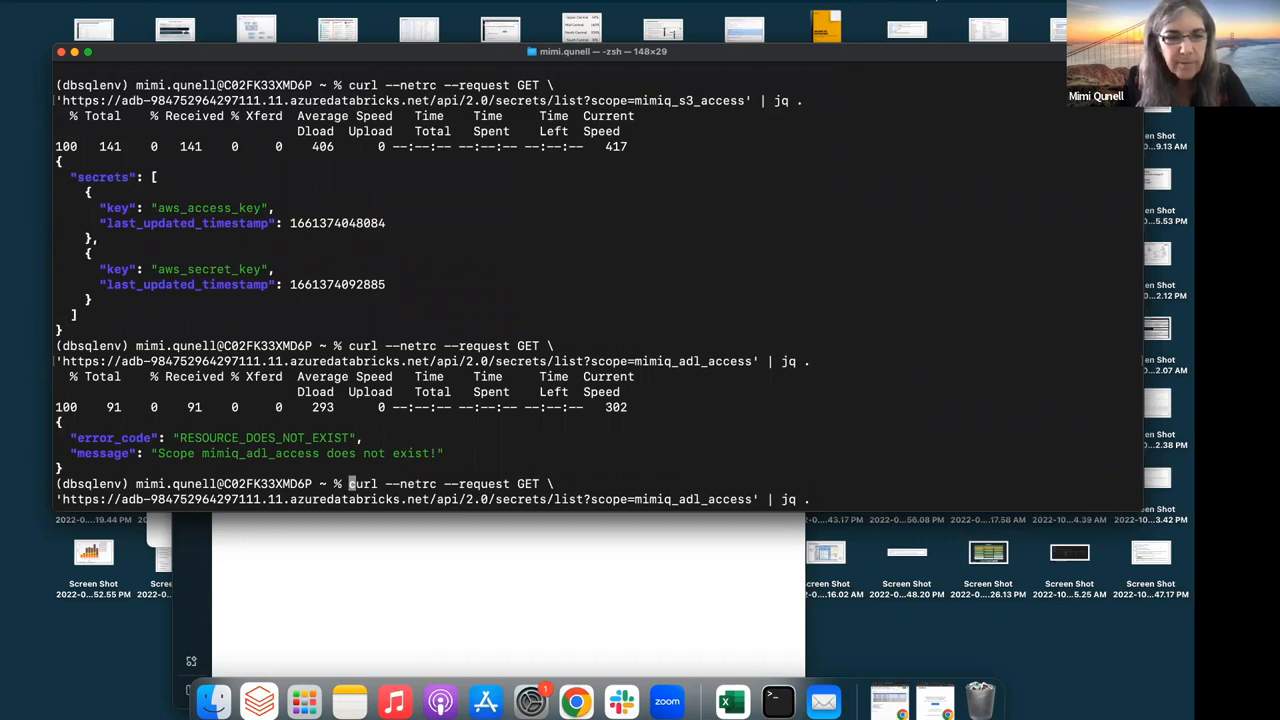
{"action": "mouse_move", "coordinate": [662, 486]}
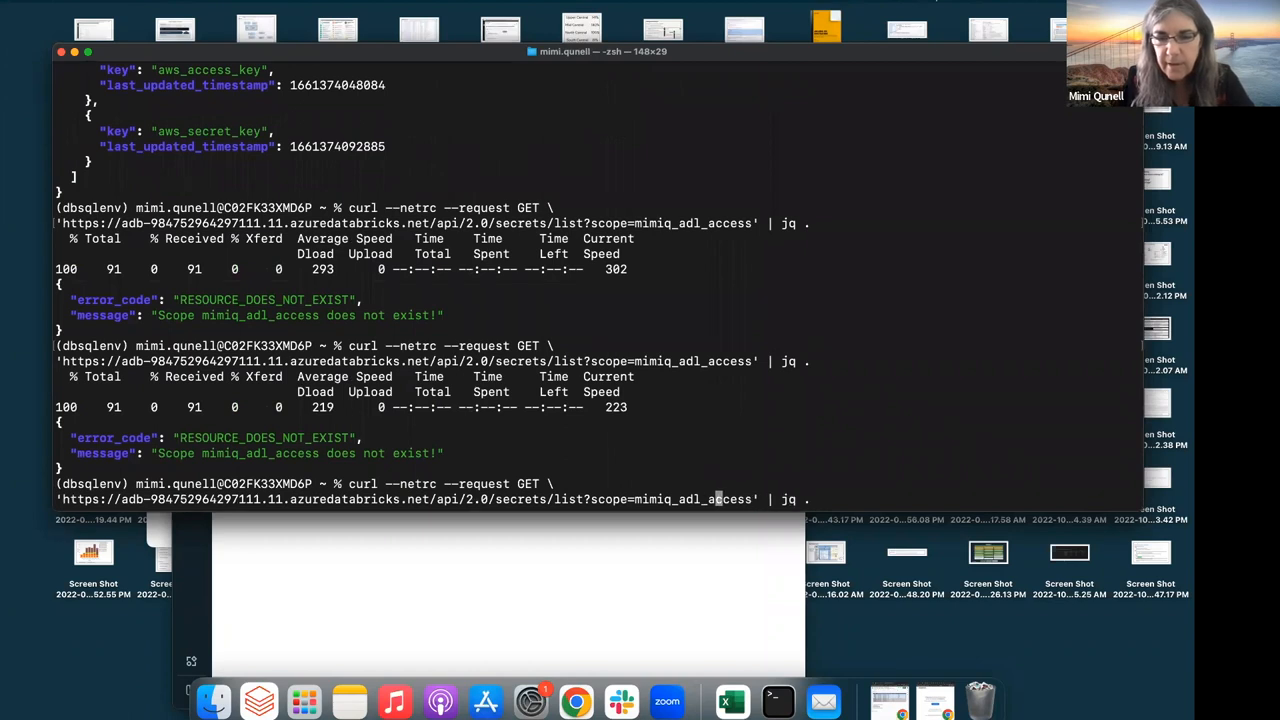
{"action": "type", "text": "s"}
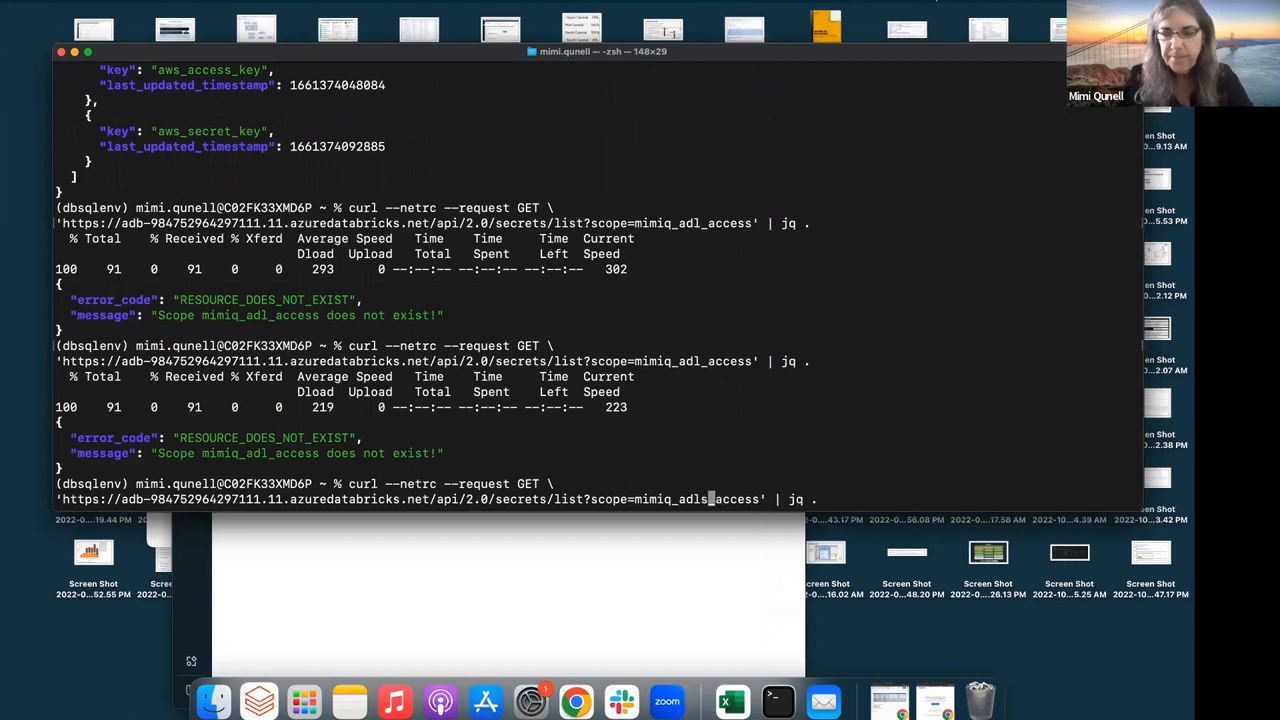
{"action": "key", "text": "Return"}
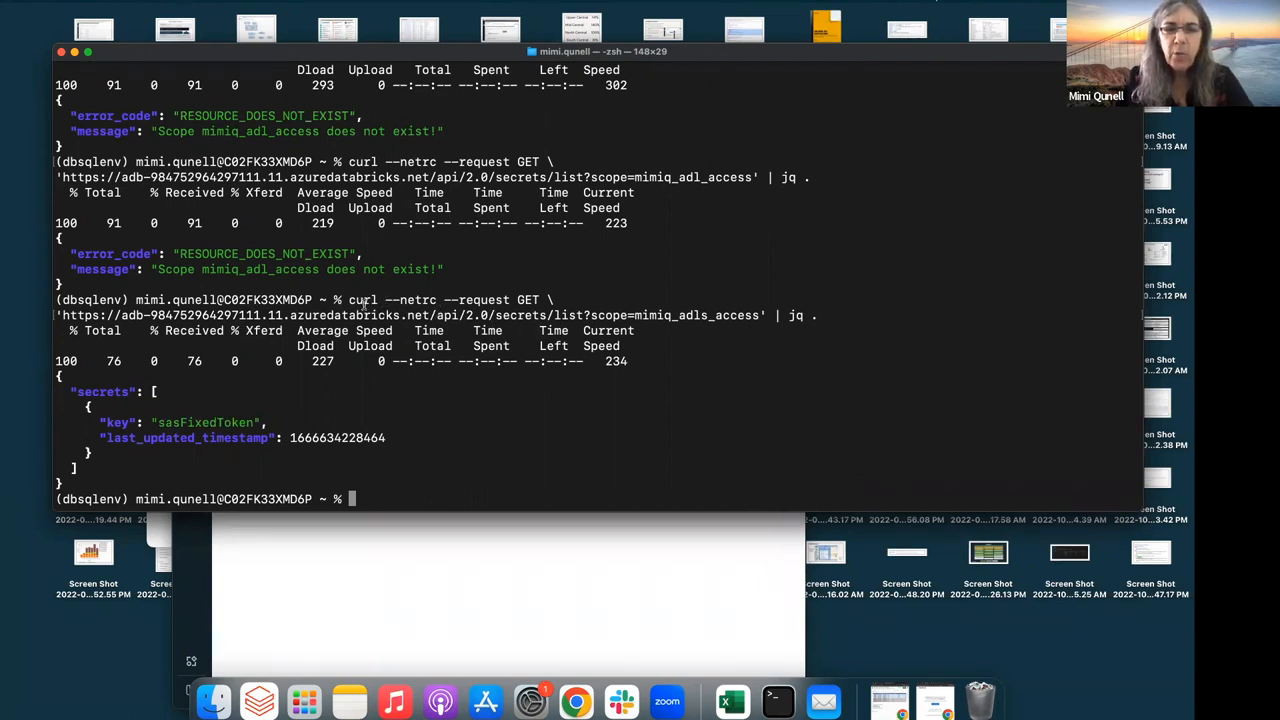
{"action": "left_click_drag", "start_coordinate": [349, 299], "coordinate": [360, 315]}
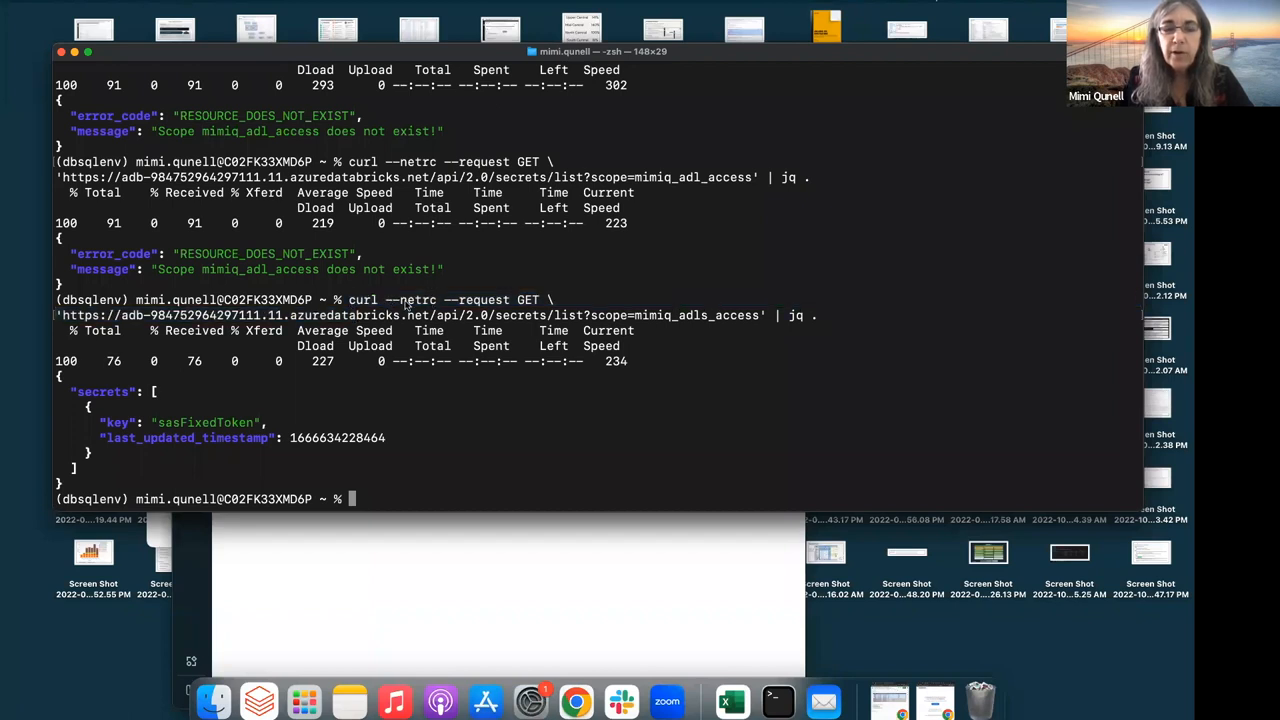
{"action": "mouse_move", "coordinate": [422, 305]}
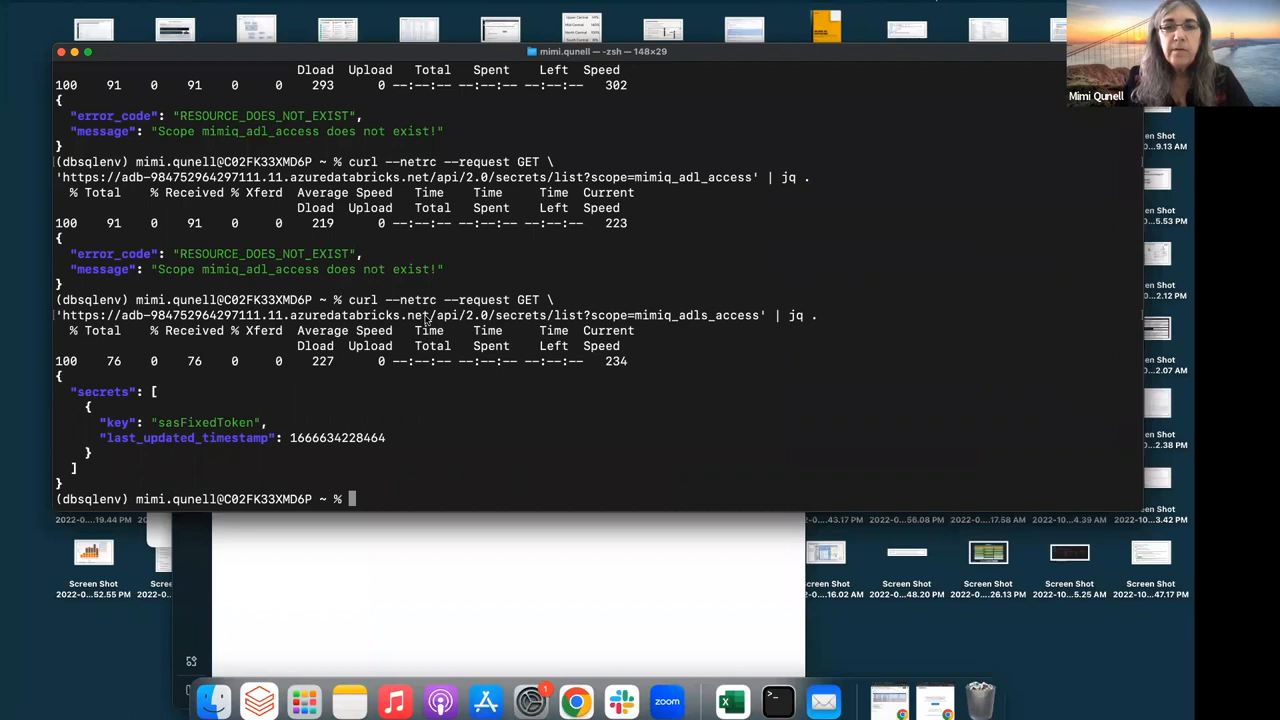
{"action": "mouse_move", "coordinate": [704, 604]}
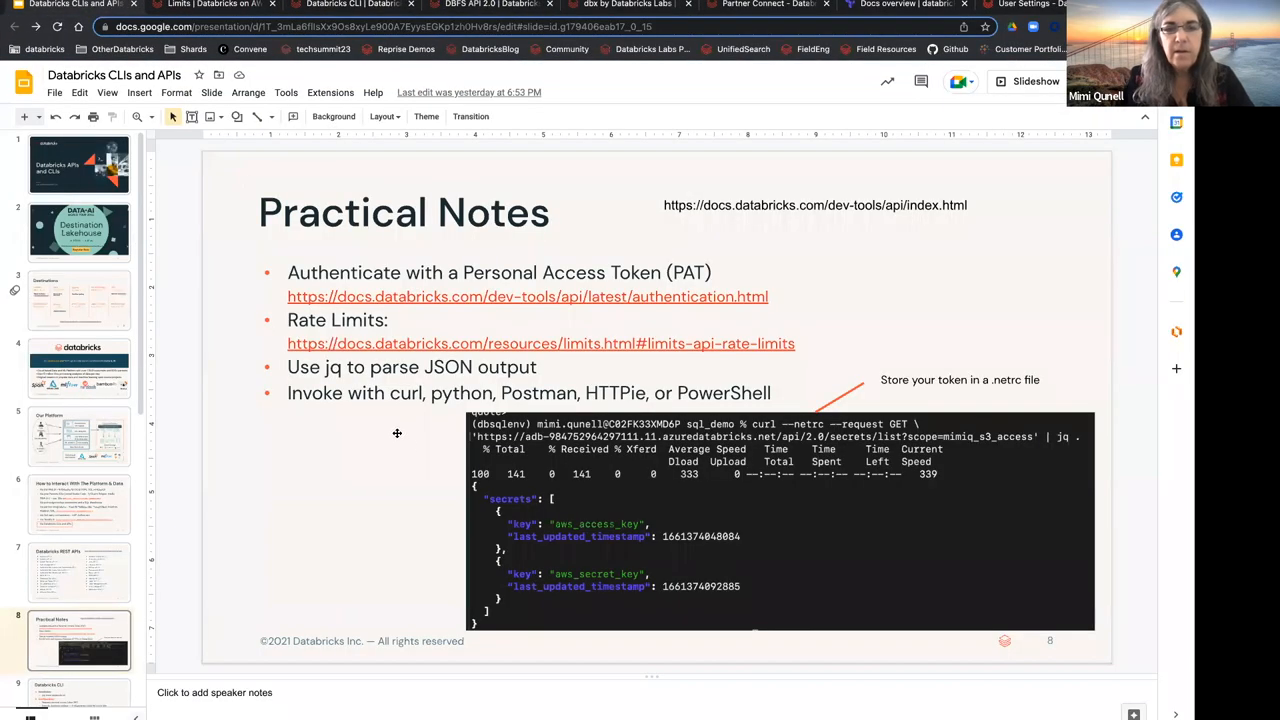
{"action": "mouse_move", "coordinate": [244, 513]}
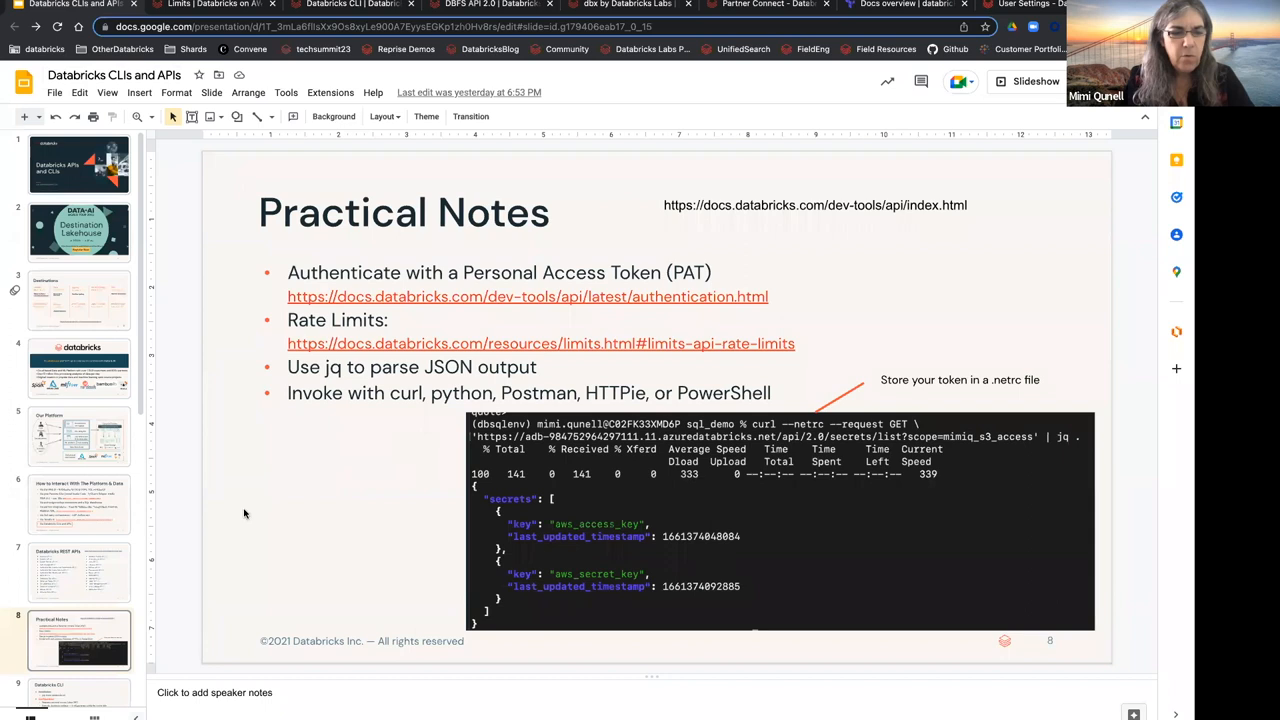
{"action": "mouse_move", "coordinate": [306, 532]}
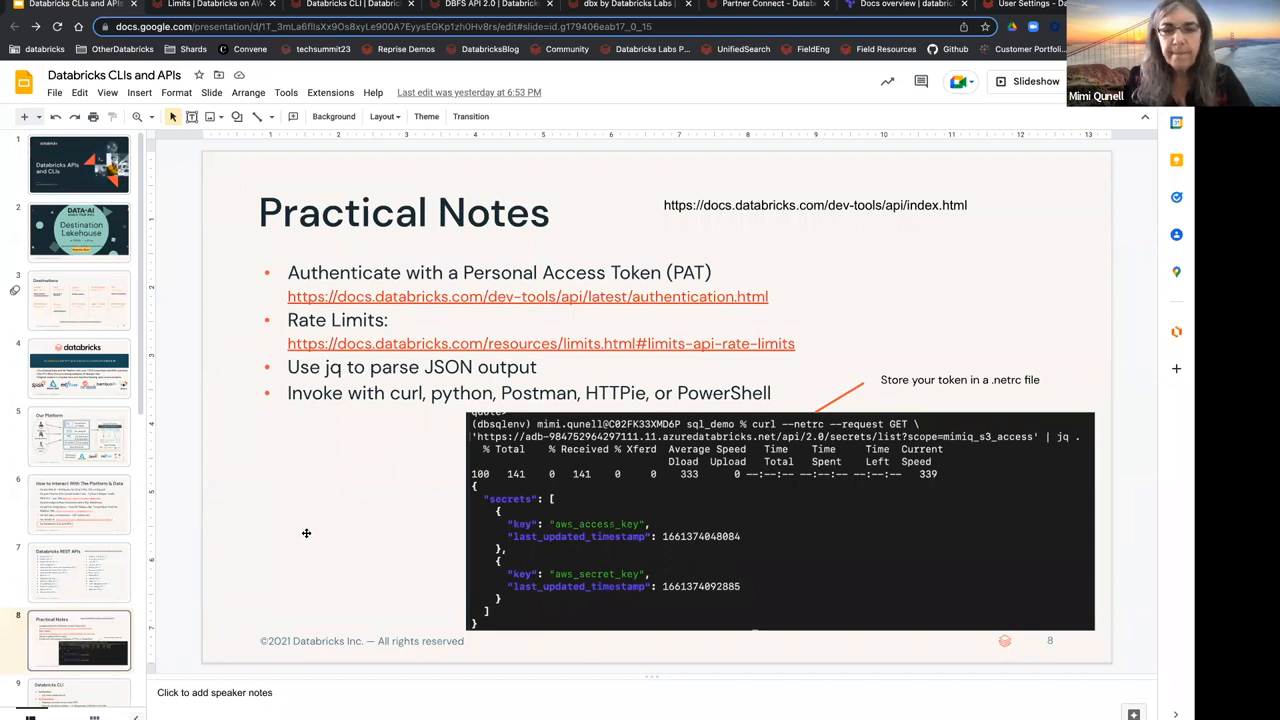
{"action": "mouse_move", "coordinate": [171, 513]}
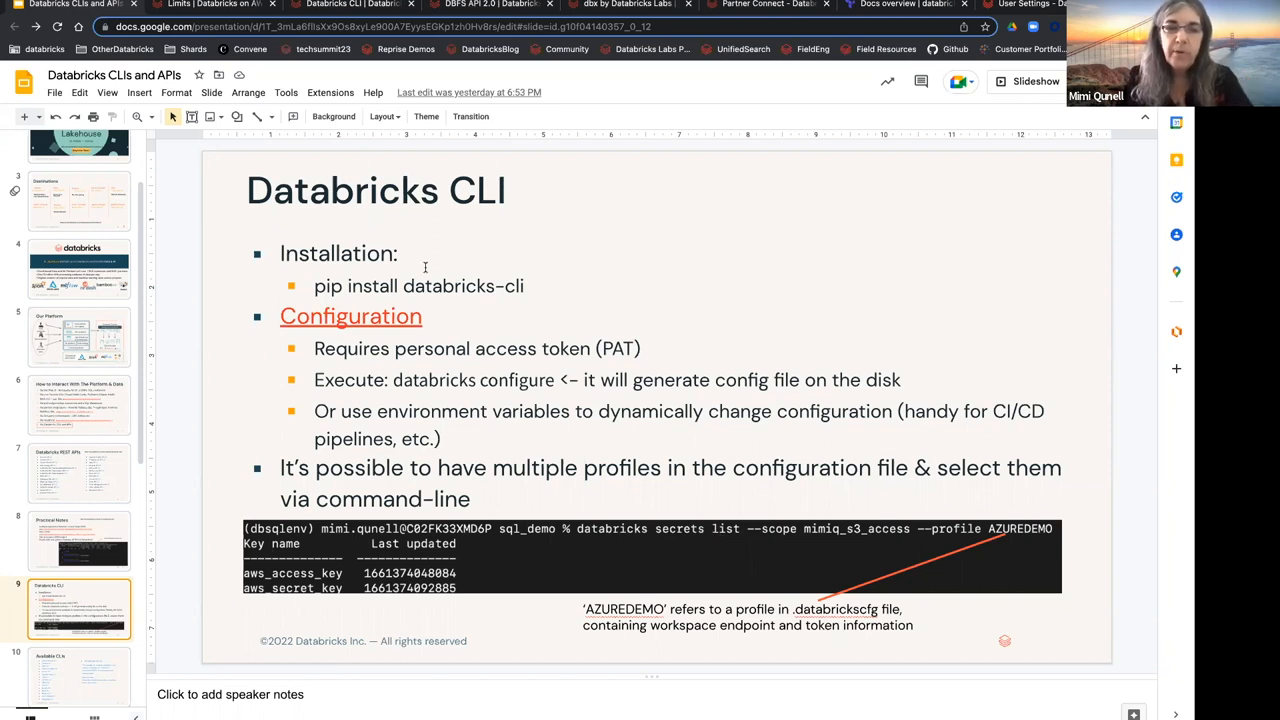
{"action": "double_click", "coordinate": [464, 286]}
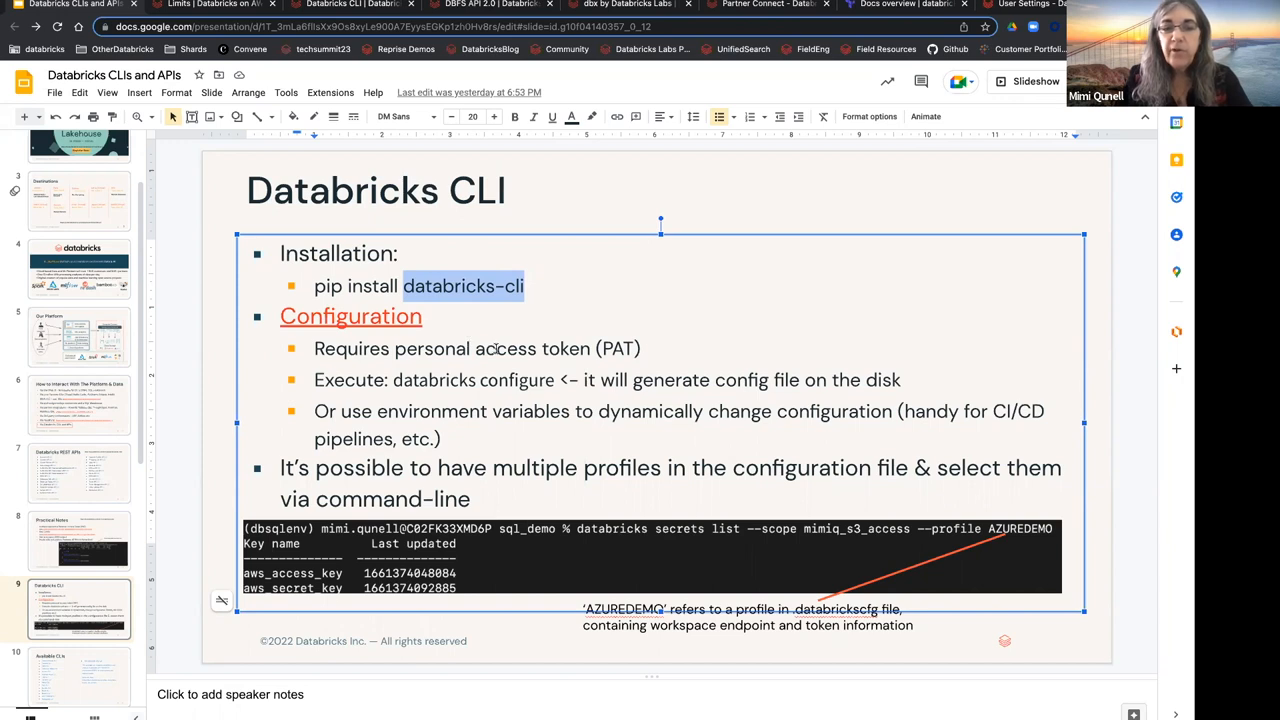
{"action": "mouse_move", "coordinate": [607, 348]}
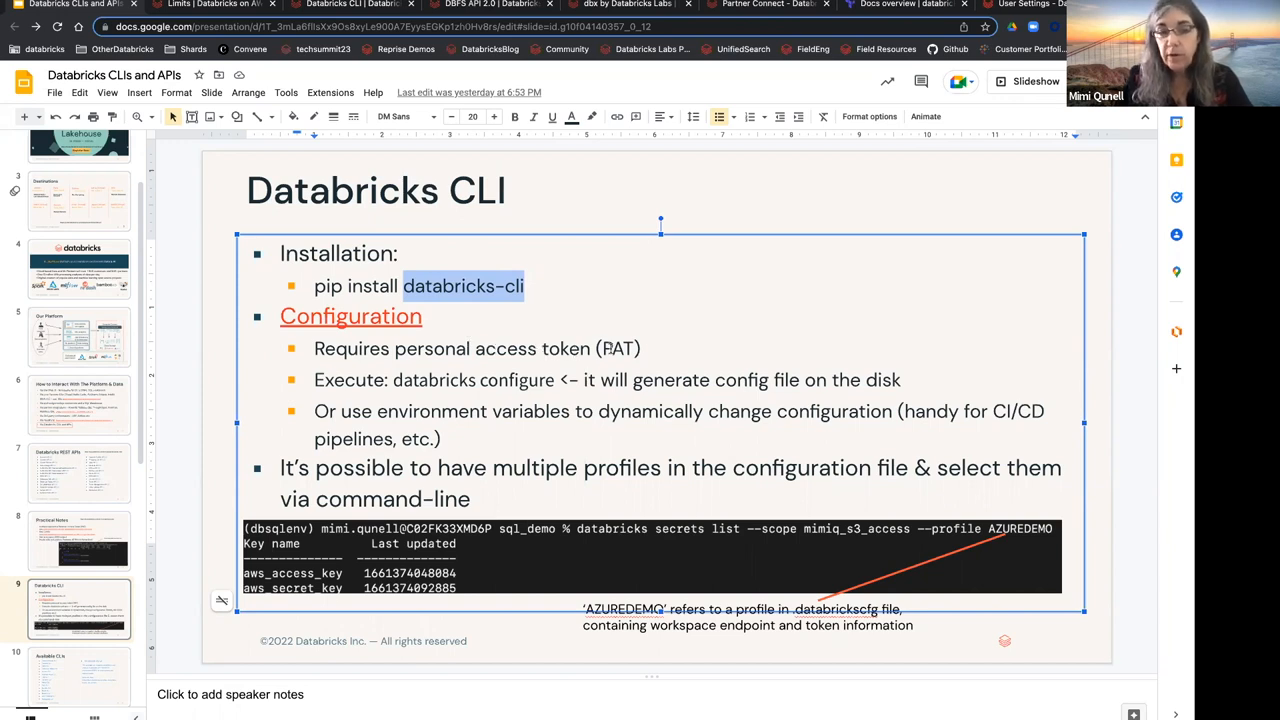
{"action": "mouse_move", "coordinate": [609, 405]}
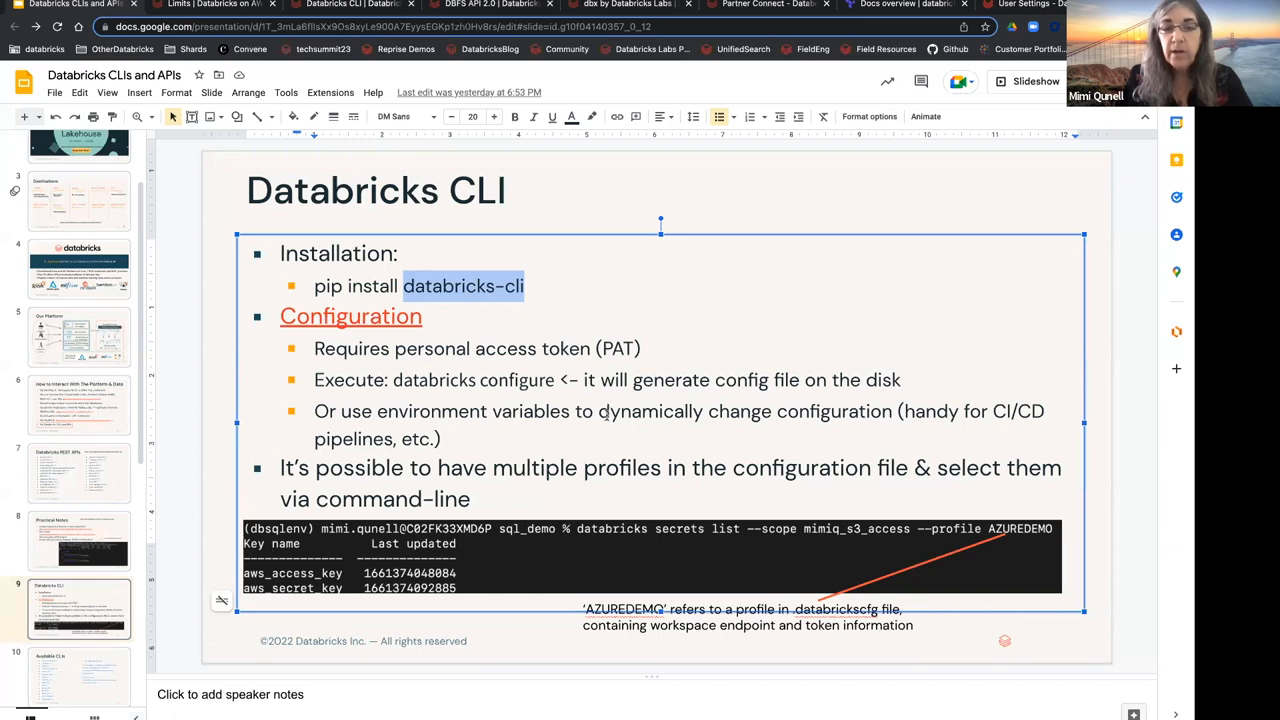
{"action": "mouse_move", "coordinate": [501, 424]}
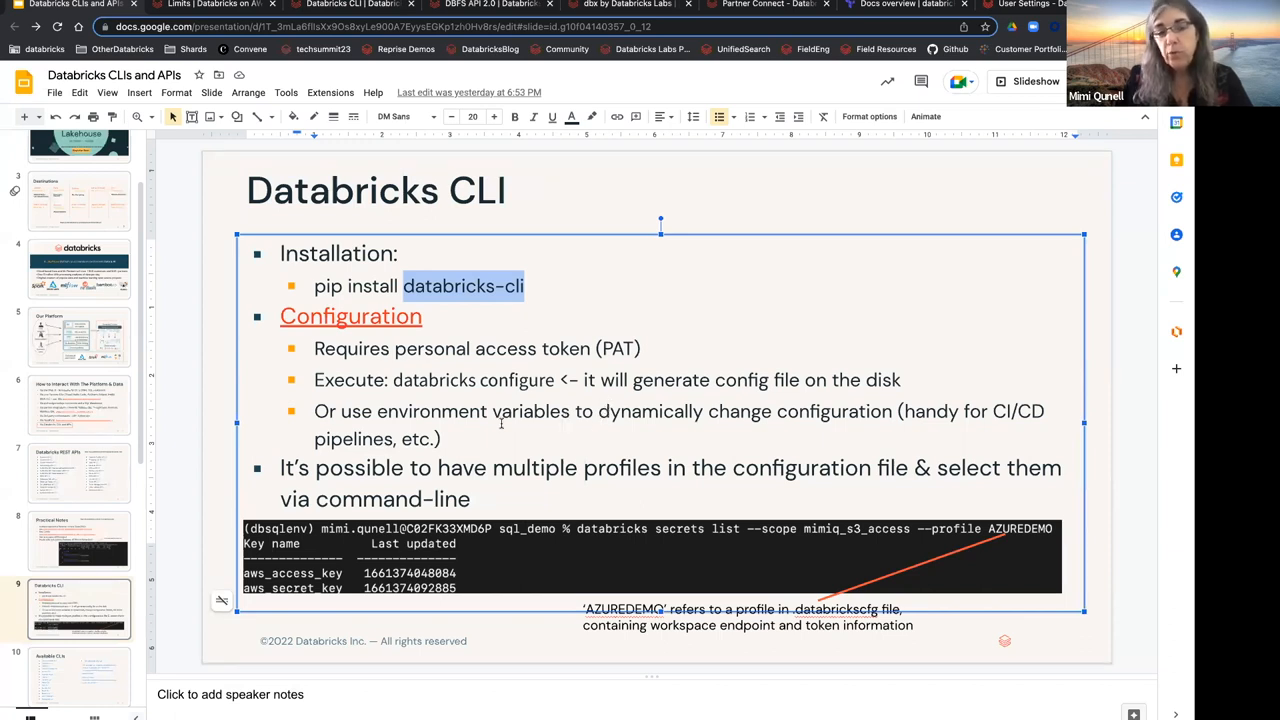
{"action": "mouse_move", "coordinate": [562, 422]}
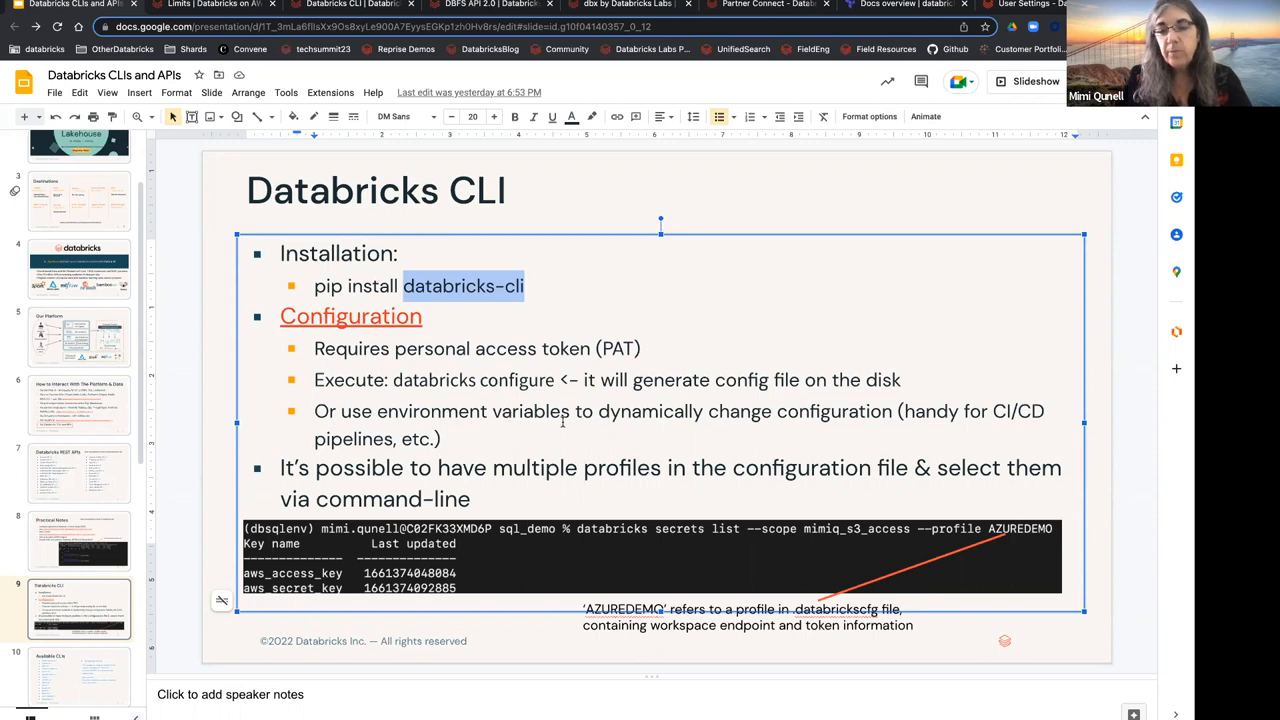
{"action": "mouse_move", "coordinate": [518, 426]}
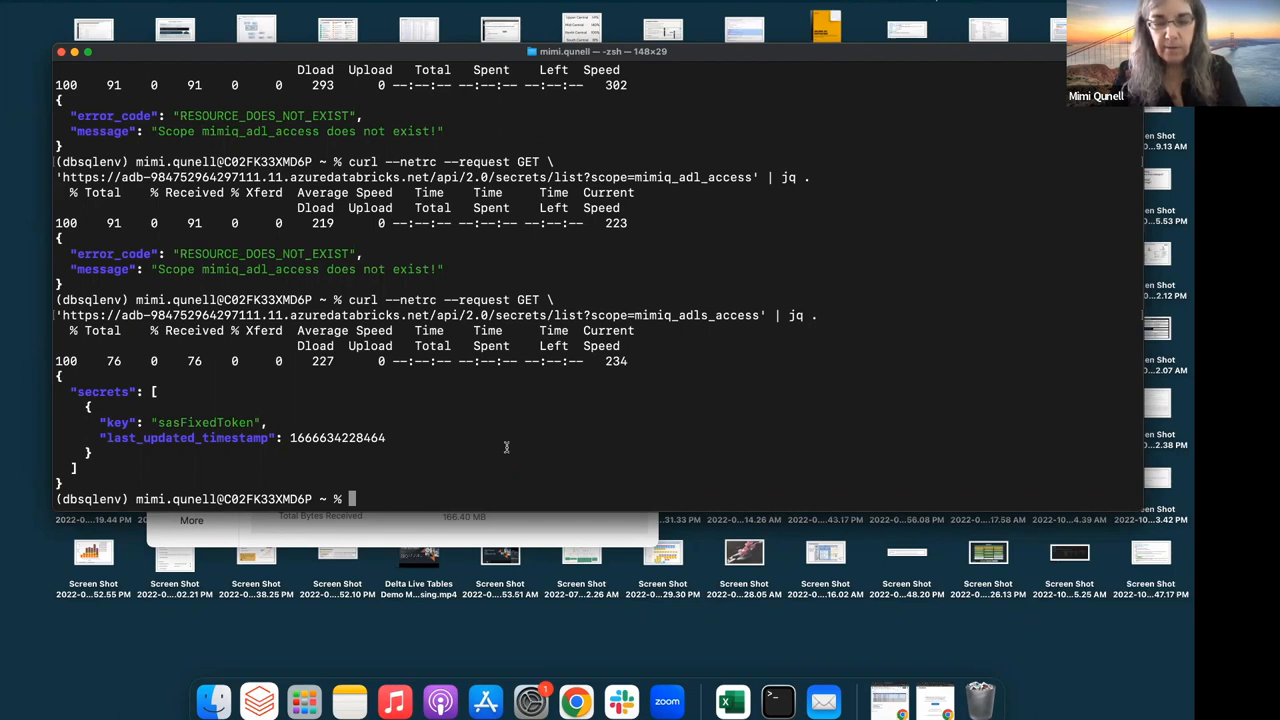
Step: Print the .mydatabrickscfg file with cat
{"action": "type", "text": "c"}
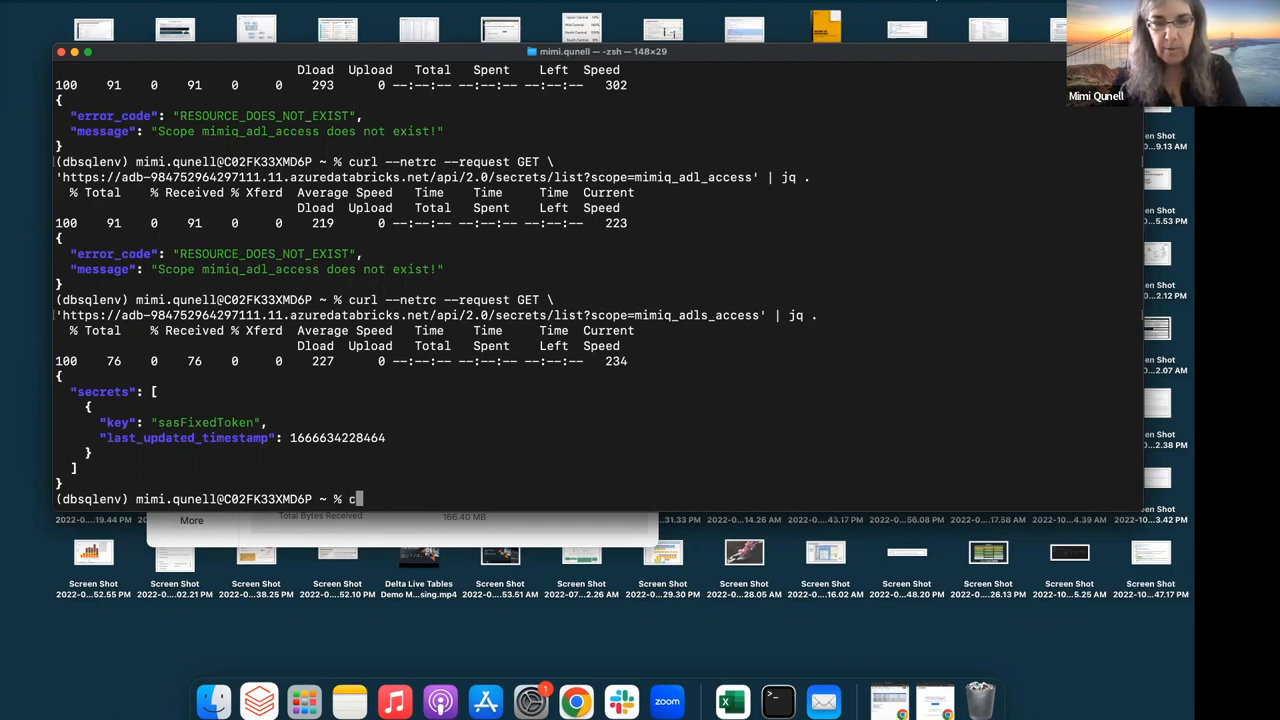
{"action": "type", "text": "at"}
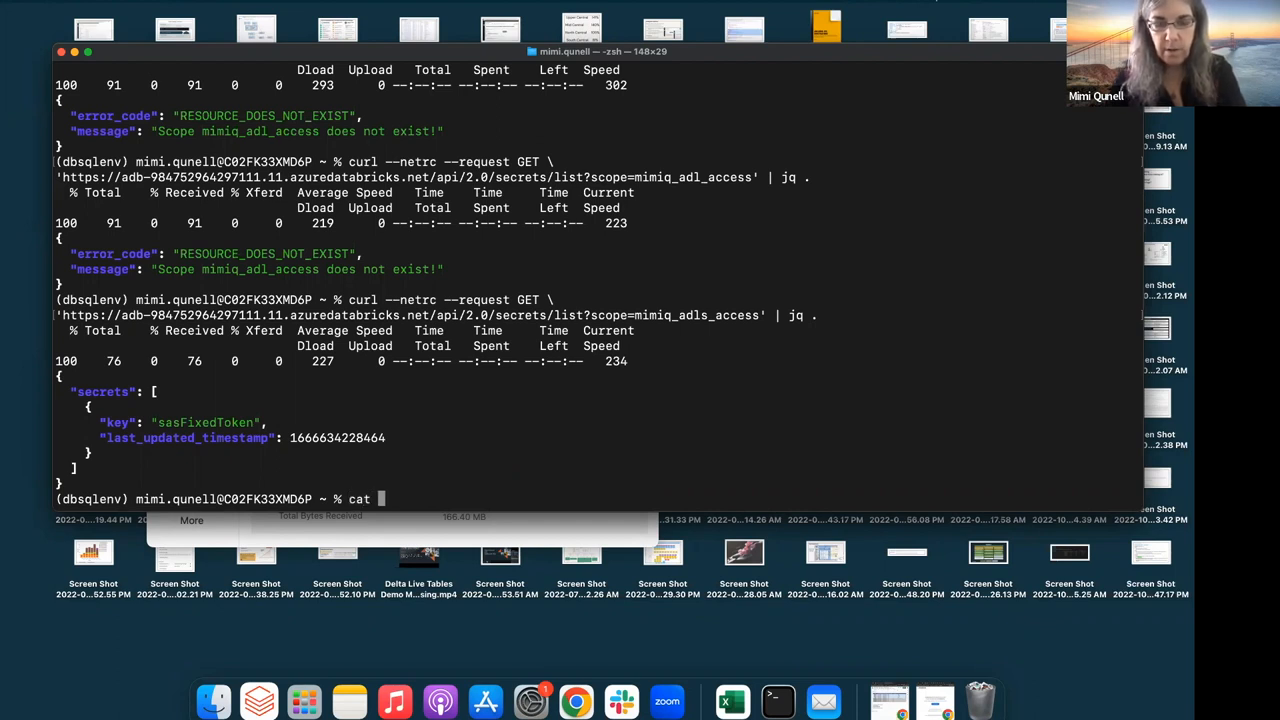
{"action": "type", "text": ".mynet"}
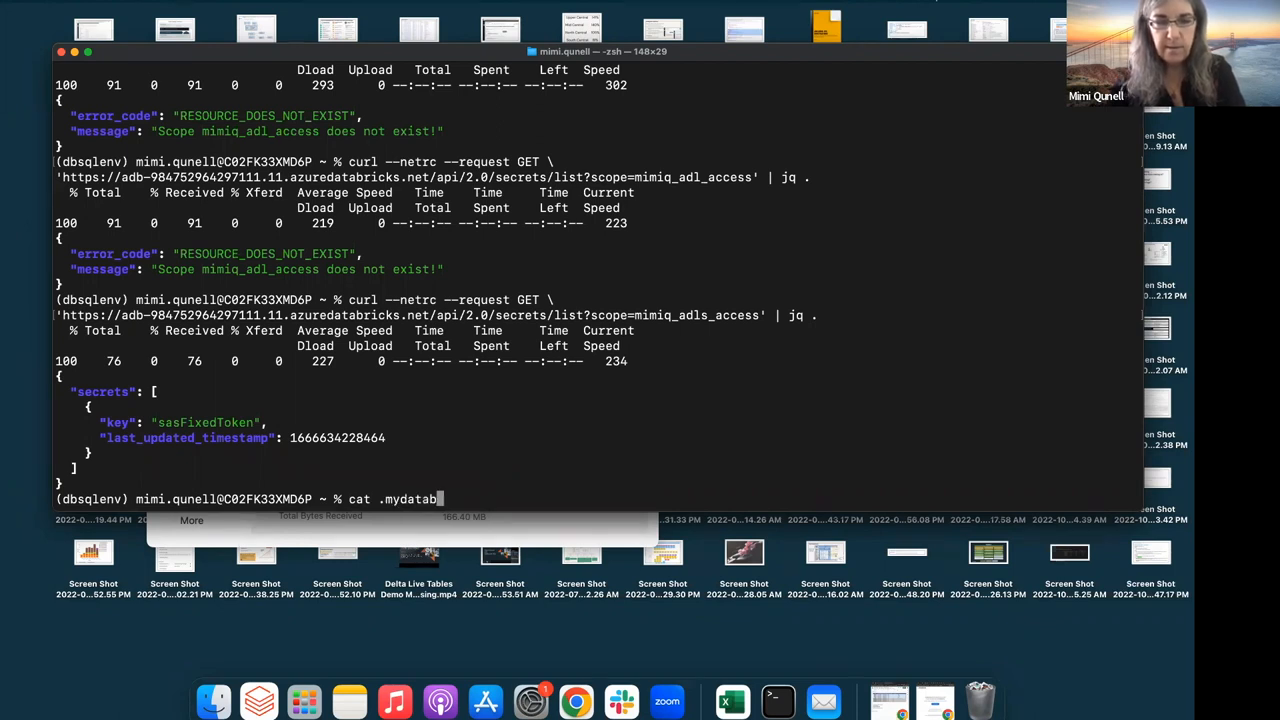
{"action": "type", "text": "rickscfg"}
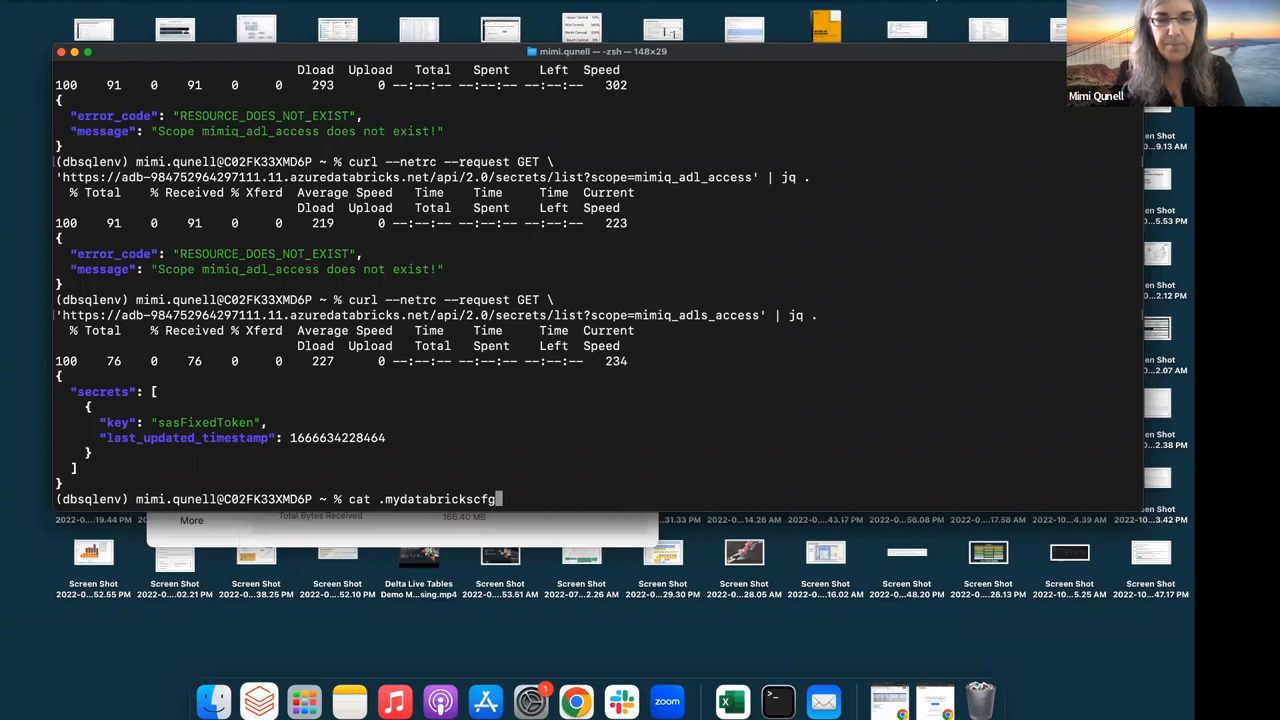
{"action": "key", "text": "Return"}
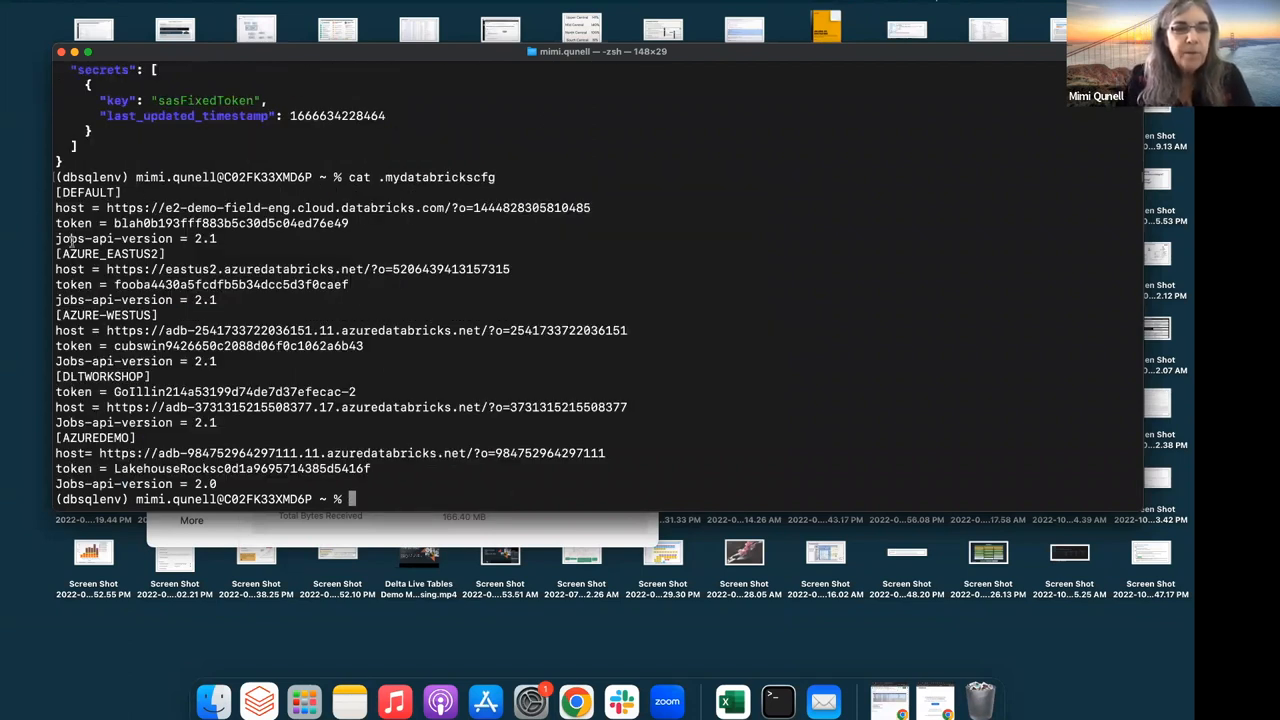
Step: Pick out the AZUREDEMO profile and type databricks secrets list for mimiq_s3_access
{"action": "double_click", "coordinate": [103, 254]}
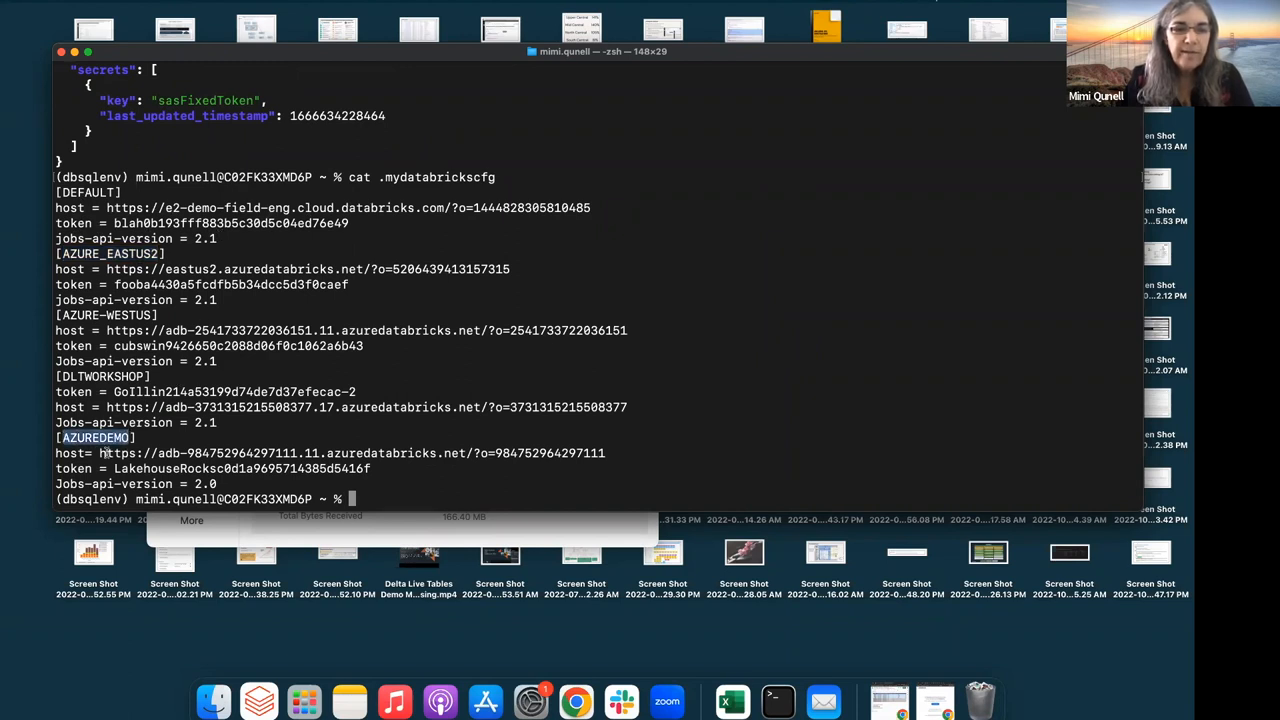
{"action": "left_click_drag", "start_coordinate": [103, 453], "coordinate": [346, 453]}
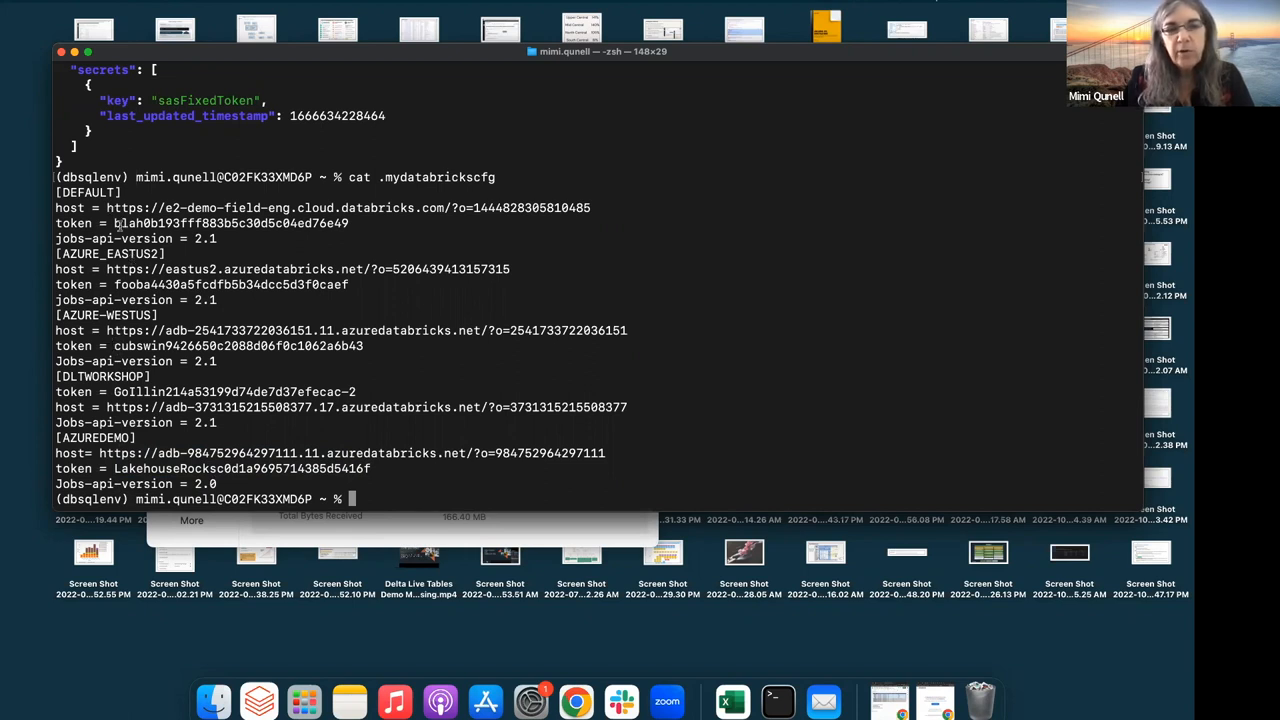
{"action": "mouse_move", "coordinate": [280, 200]}
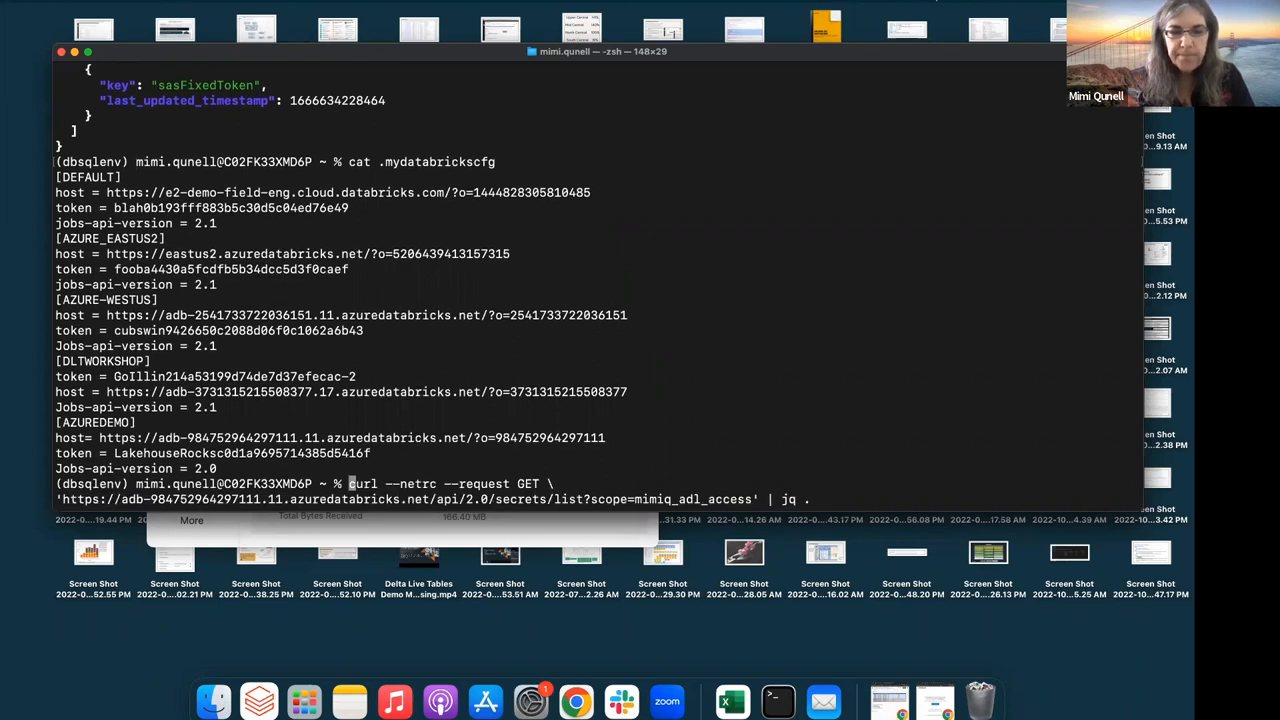
{"action": "type", "text": "cat .mynetrc"}
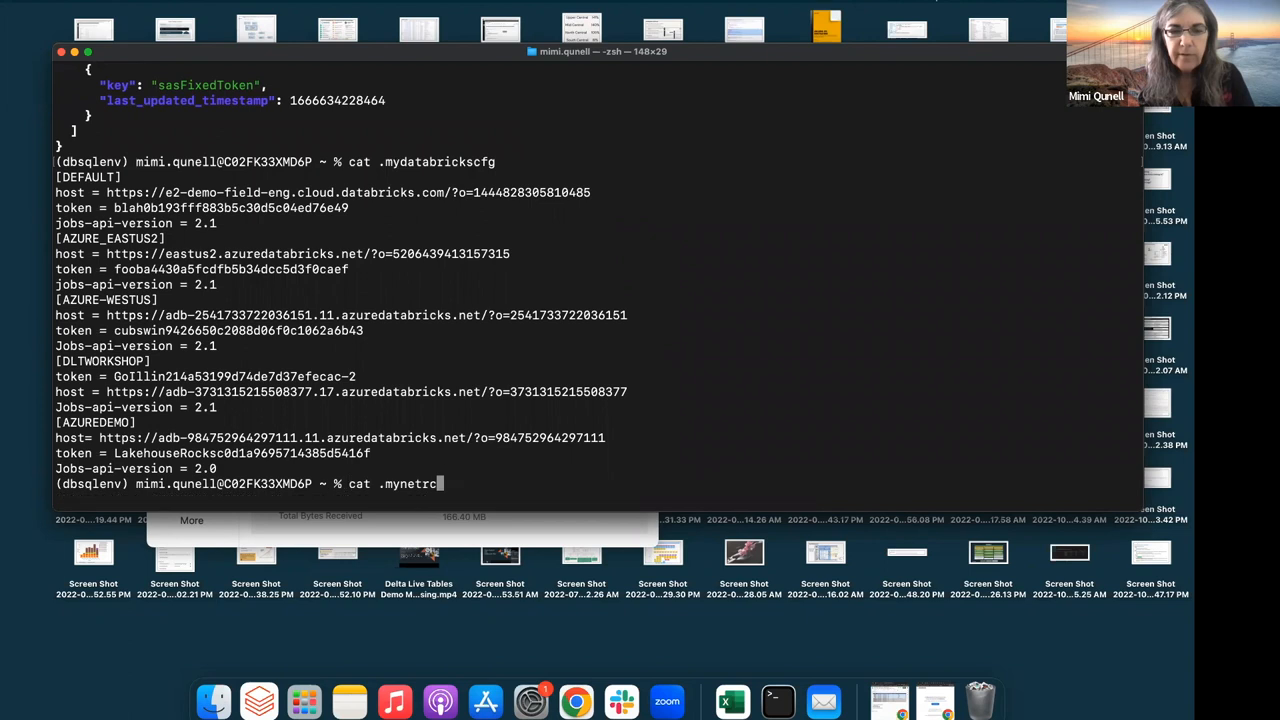
{"action": "type", "text": "databricks secrets list --scope mimiq_s3_access --profile AZUREDEMO"}
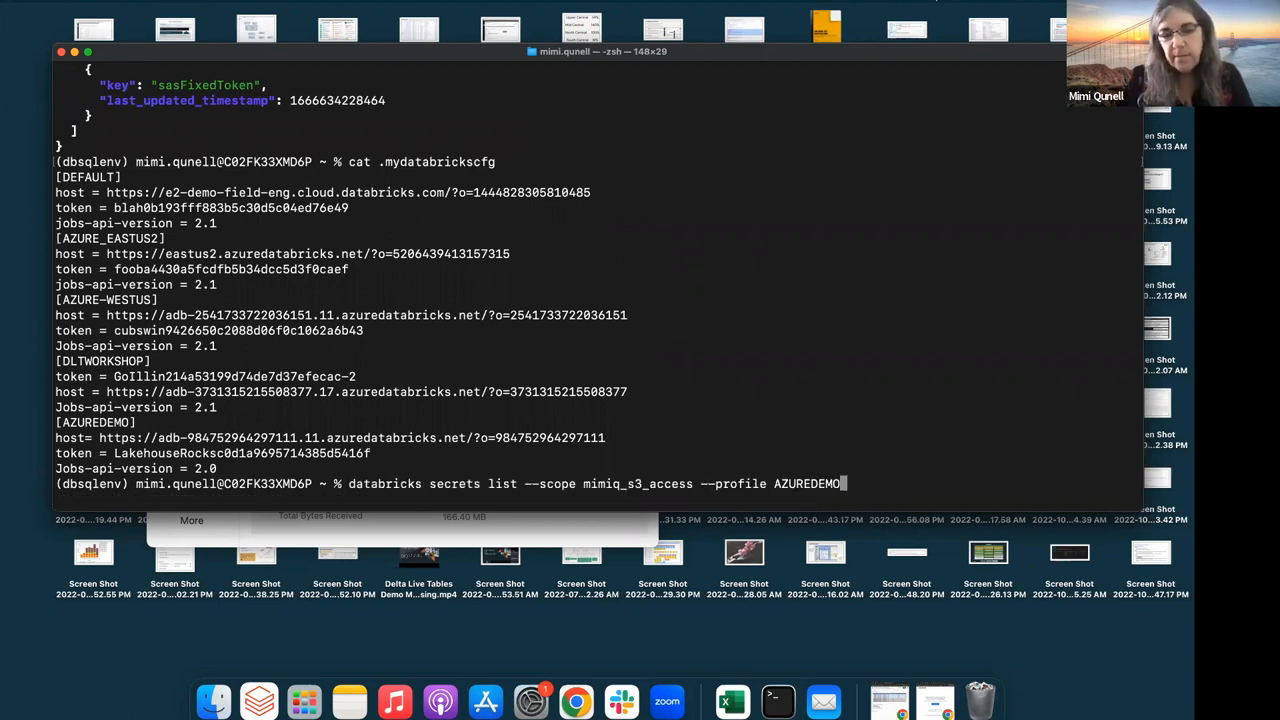
{"action": "mouse_move", "coordinate": [569, 403]}
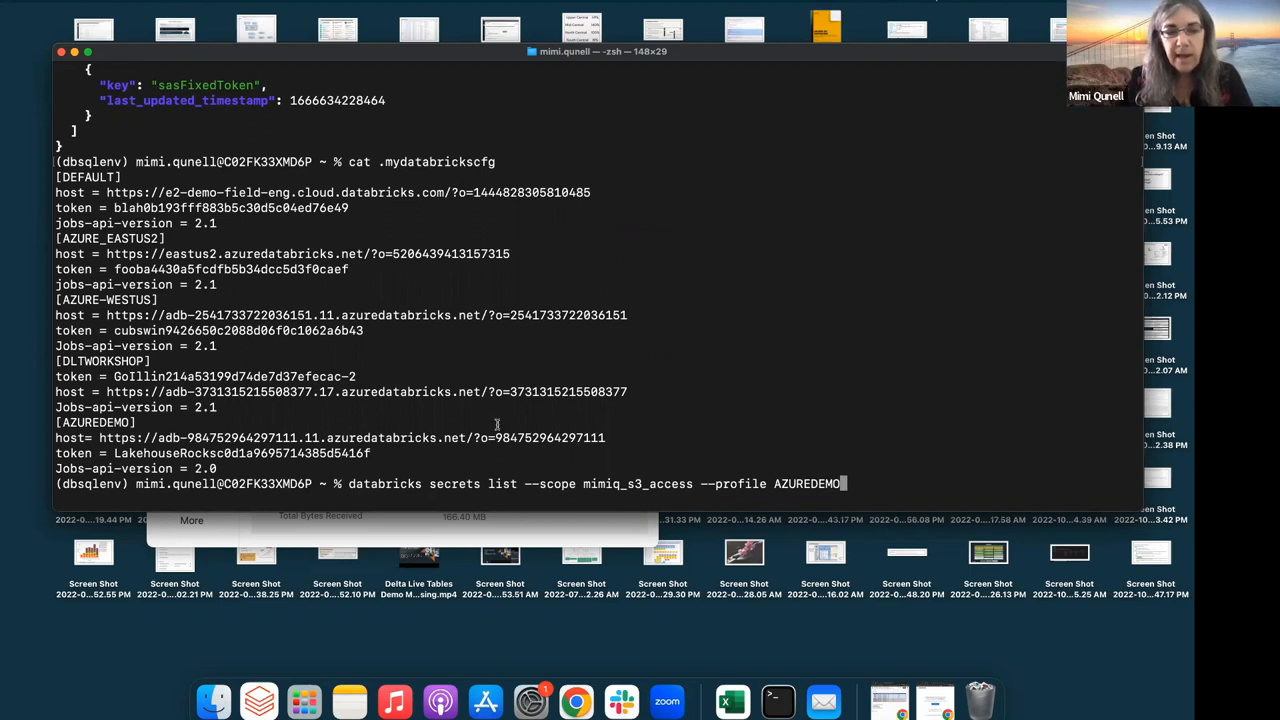
{"action": "mouse_move", "coordinate": [412, 473]}
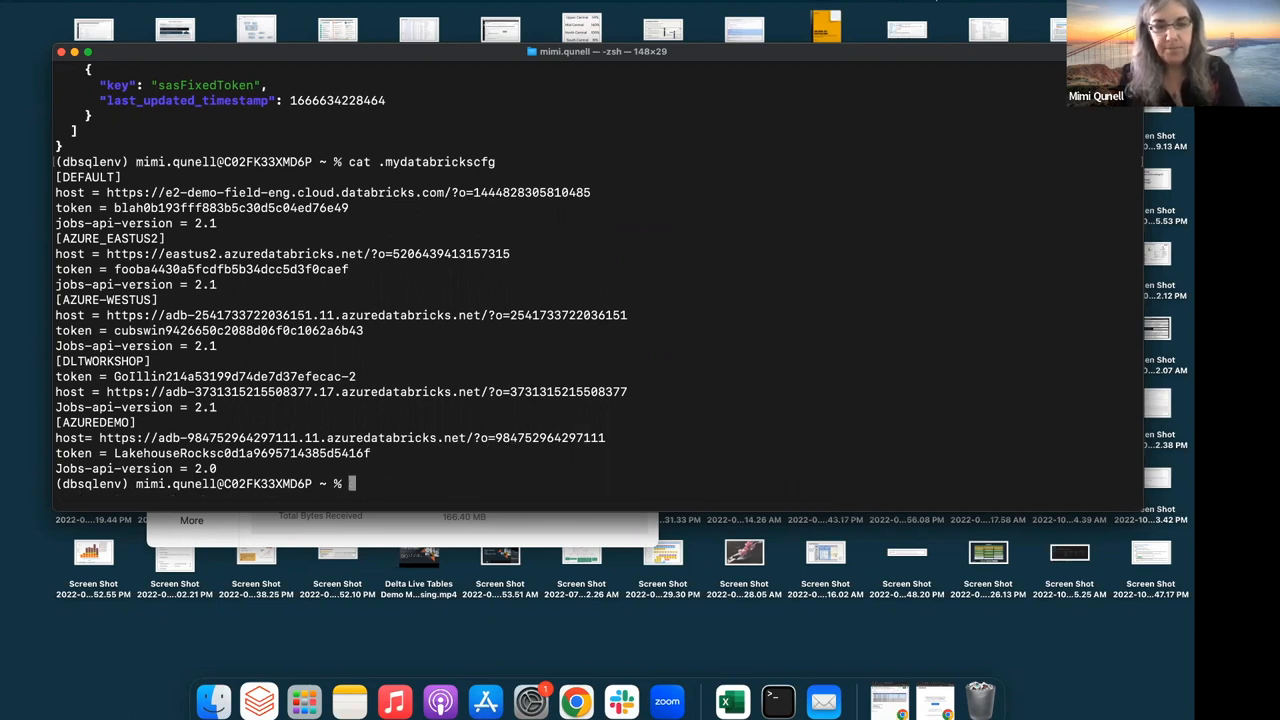
Step: Enter databricks, then begin typing the databricks secrets help command
{"action": "type", "text": "databricks"}
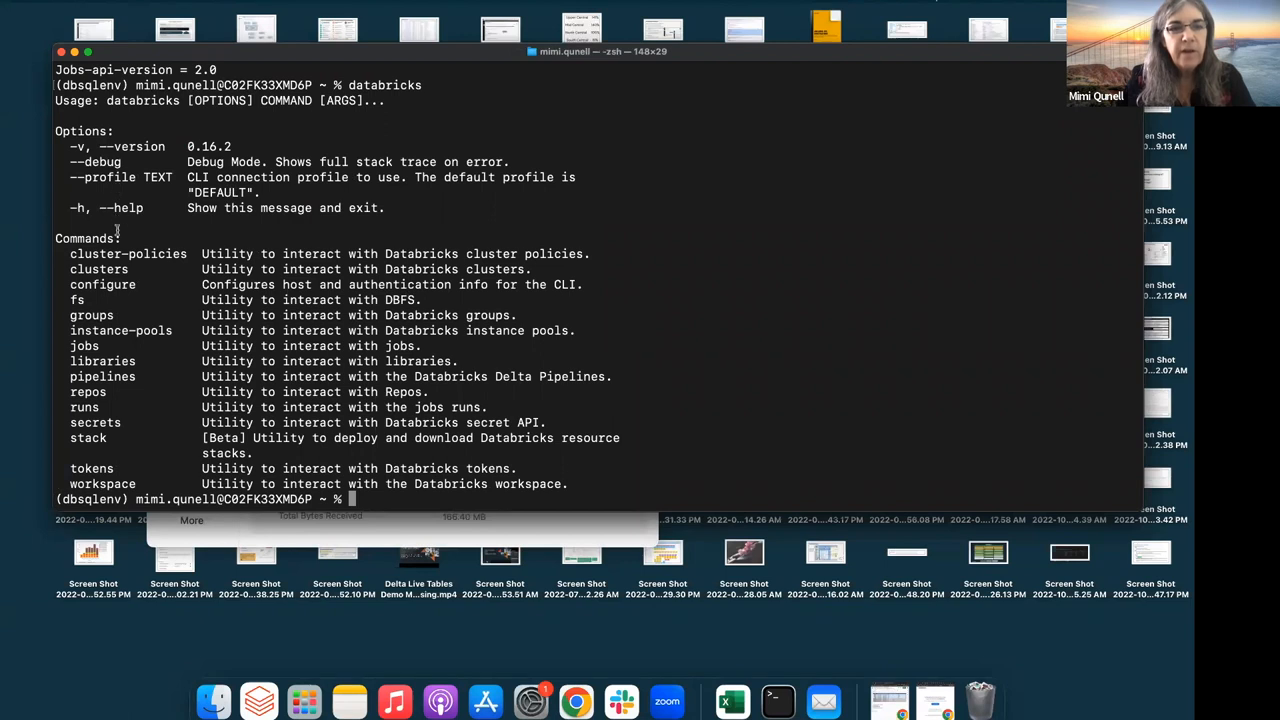
{"action": "mouse_move", "coordinate": [127, 318]}
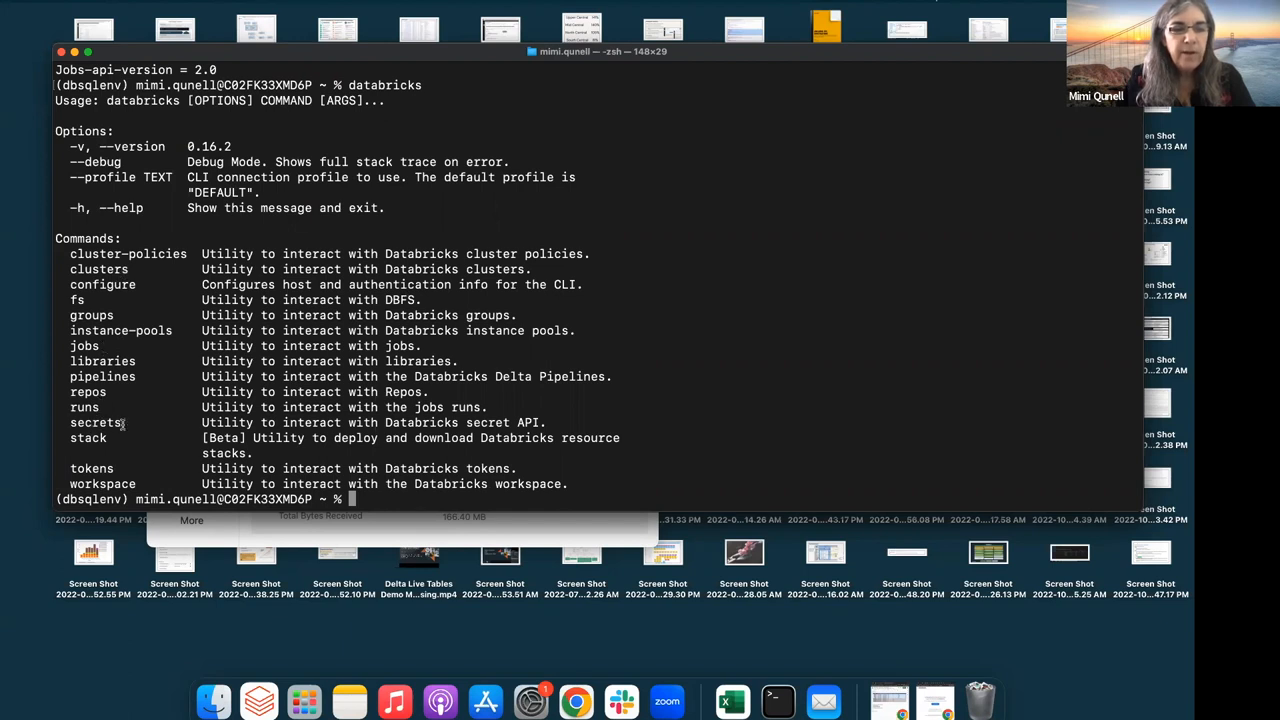
{"action": "mouse_move", "coordinate": [110, 392]}
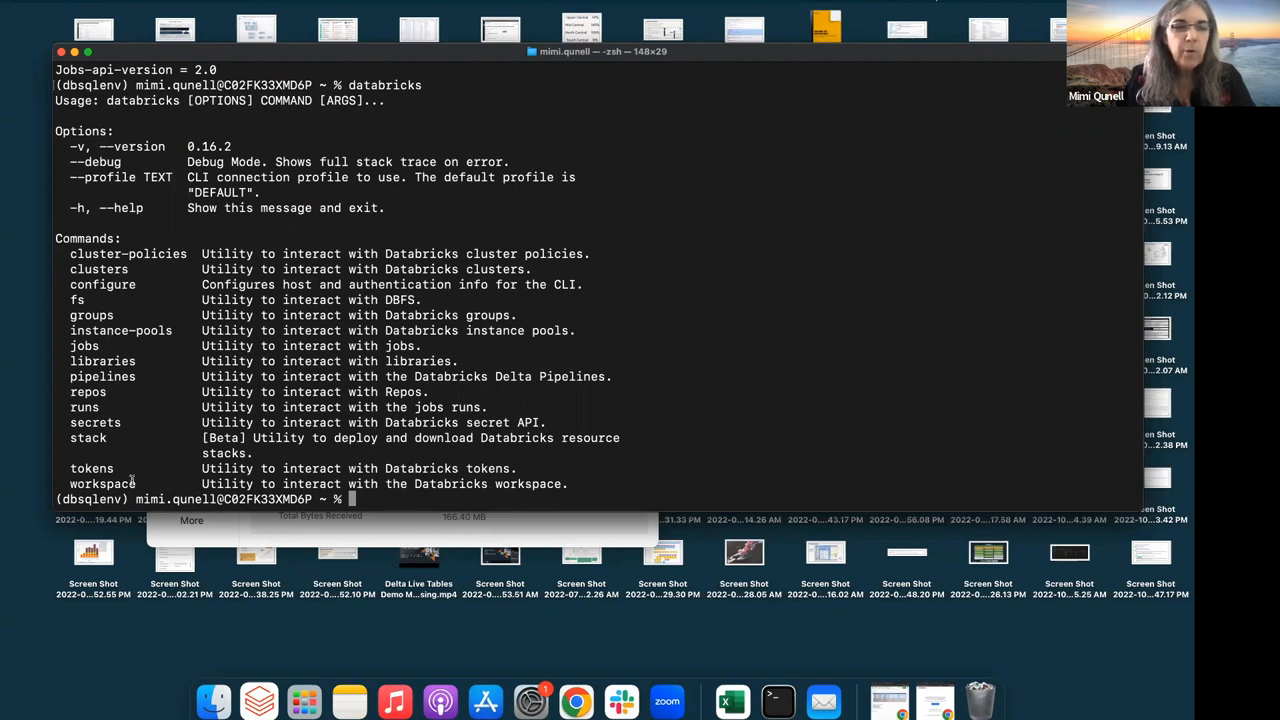
{"action": "type", "text": "d"}
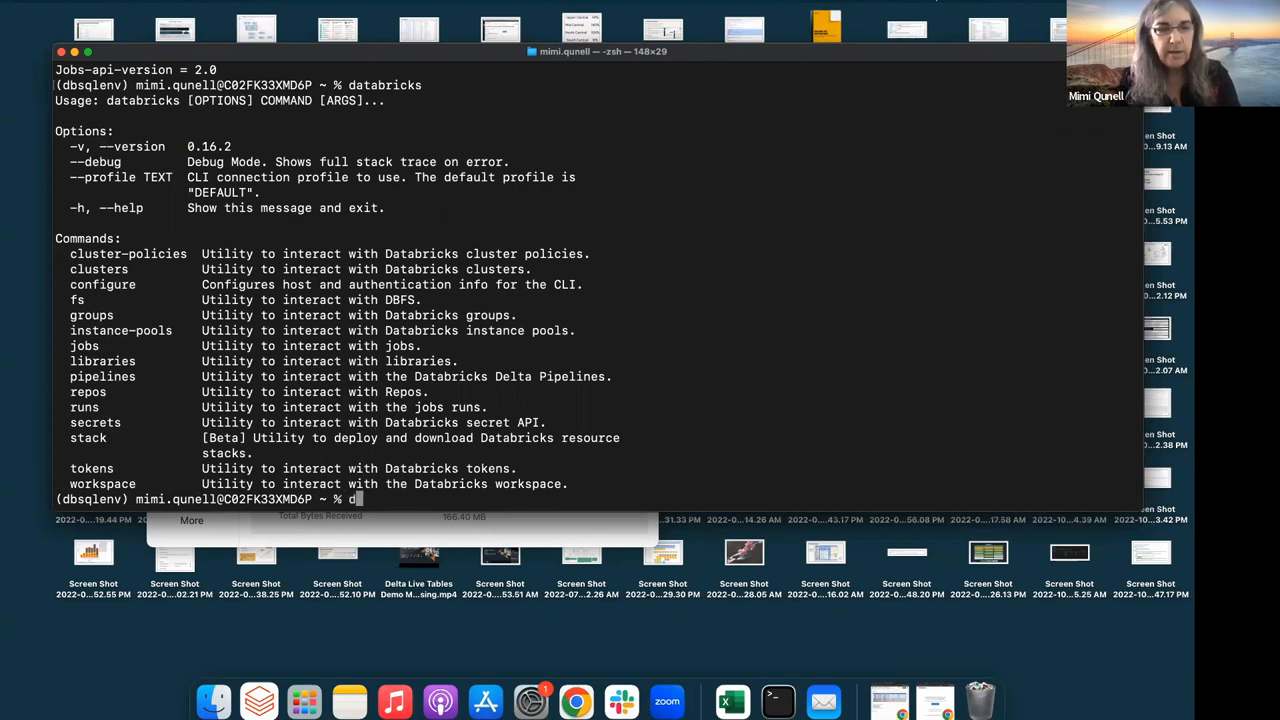
{"action": "type", "text": "atabricks"}
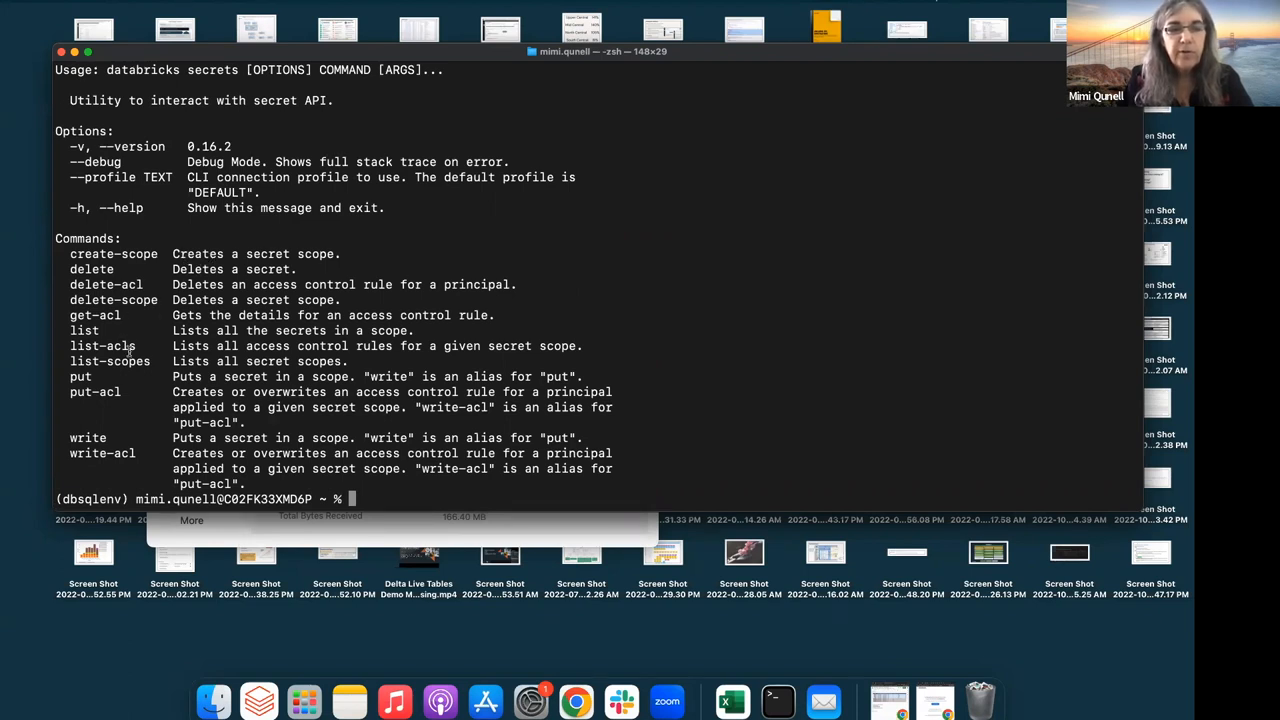
{"action": "mouse_move", "coordinate": [136, 385]}
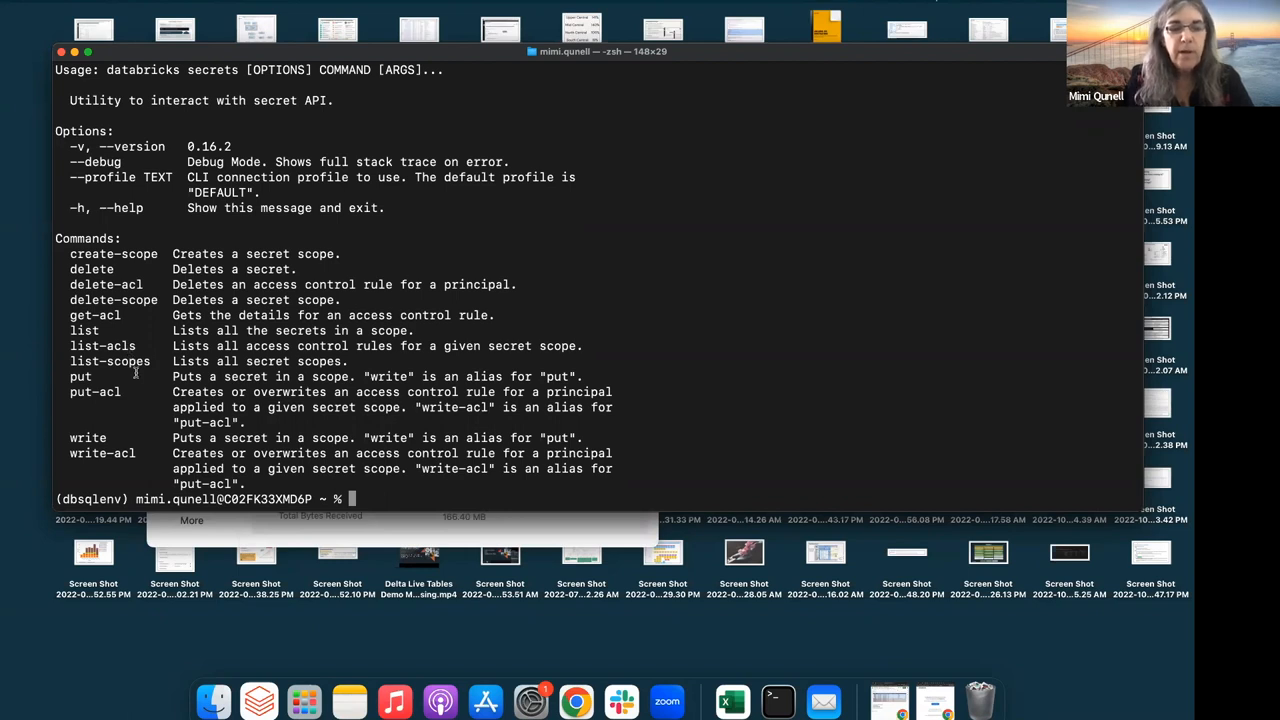
{"action": "mouse_move", "coordinate": [154, 452]}
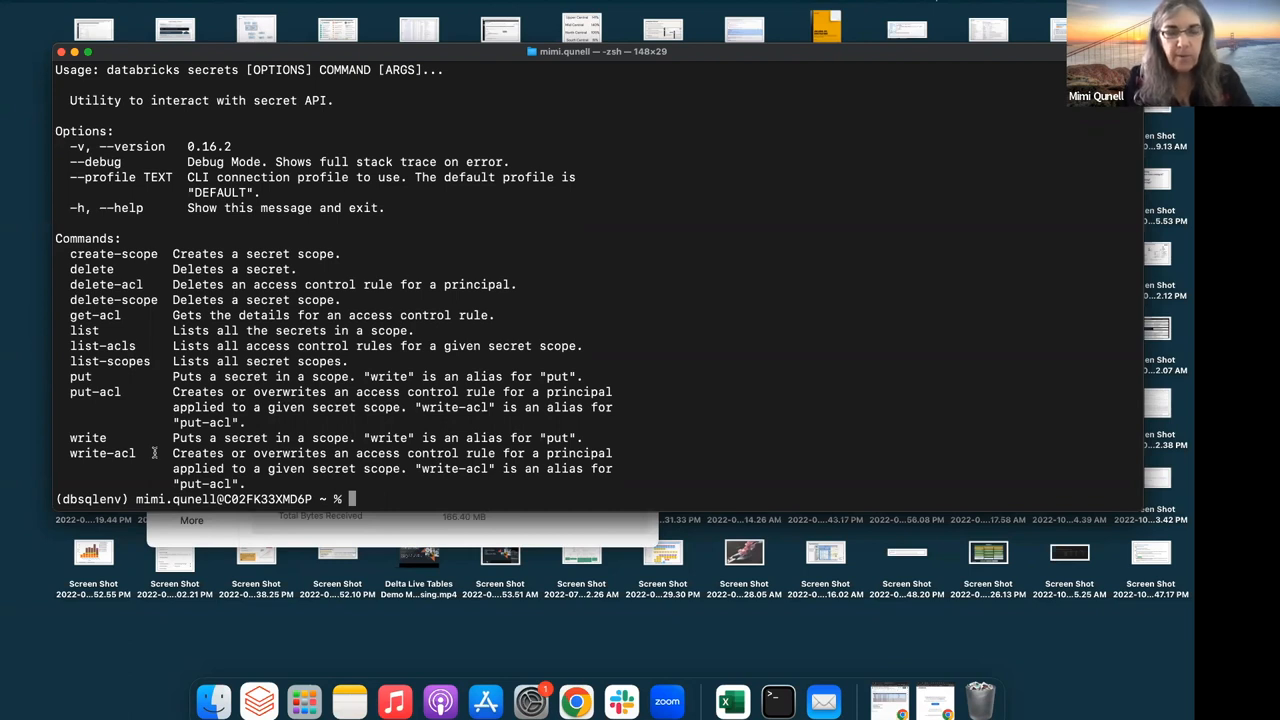
Step: Run databricks secrets list for mimiq_s3_access on AZUREDEMO, then recall the curl secrets request
{"action": "type", "text": "databricks secrets -h"}
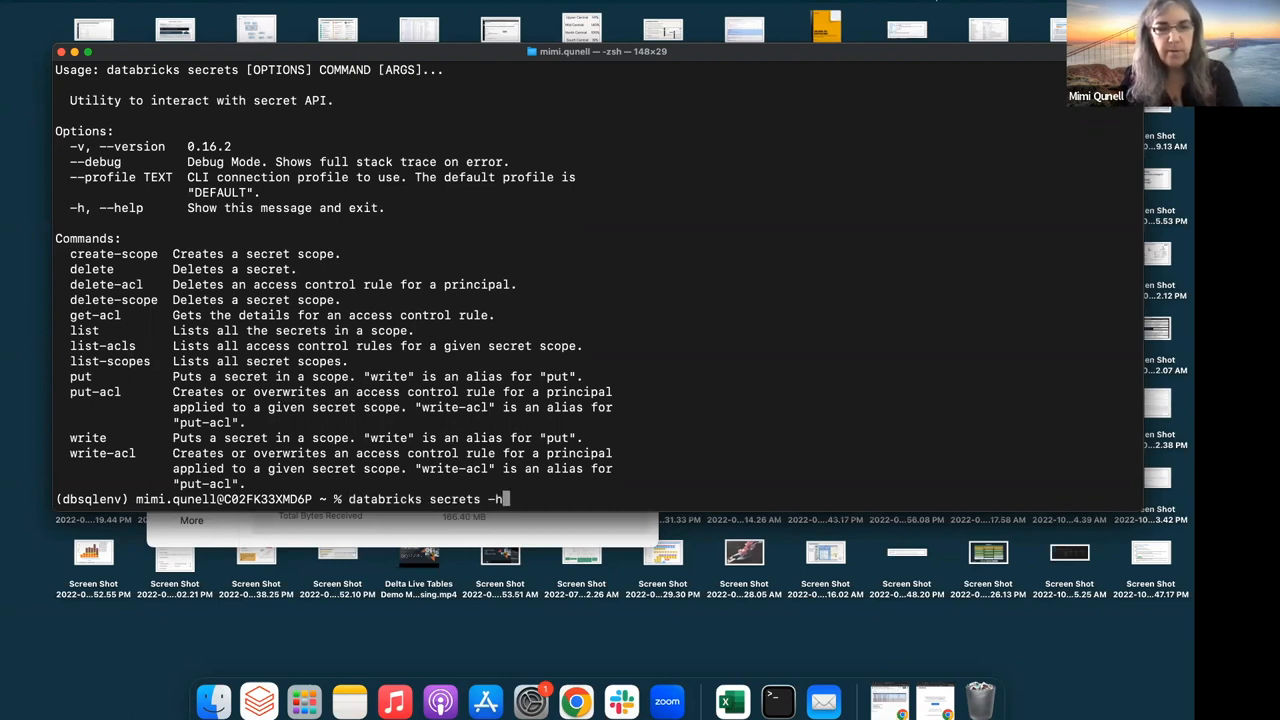
{"action": "type", "text": "curl --netrc --request GET \\"}
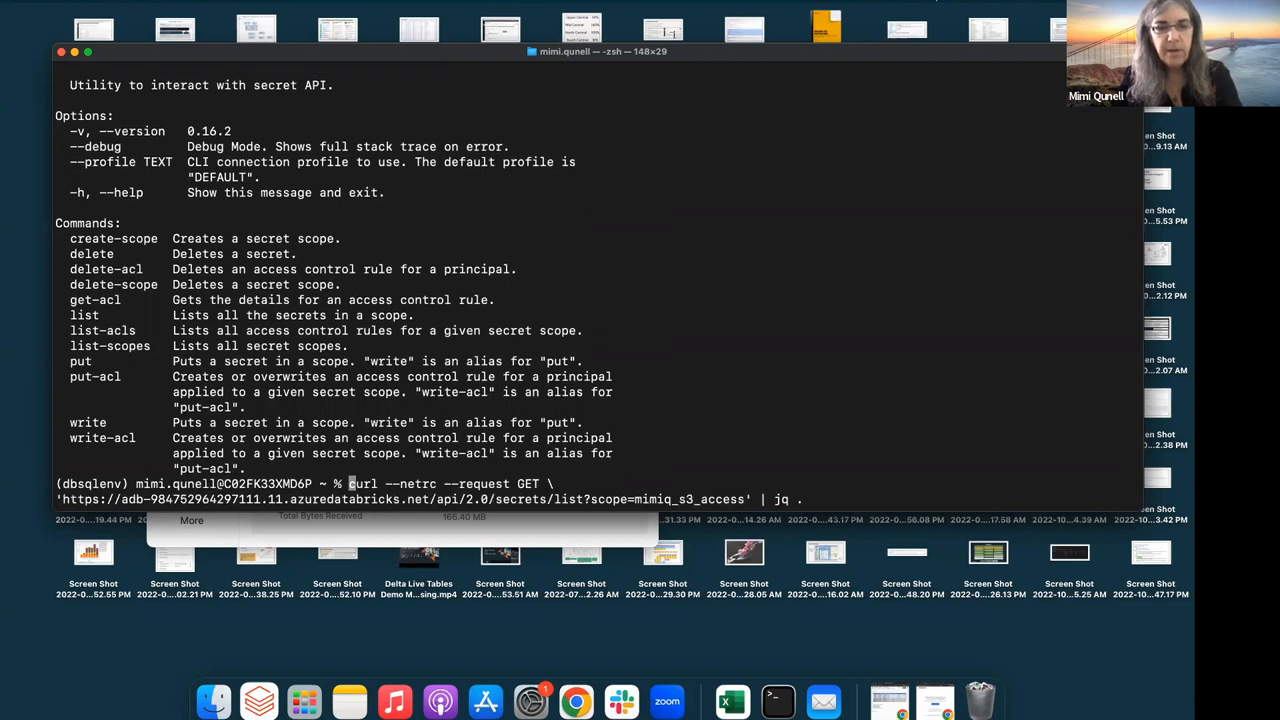
{"action": "type", "text": "databricks secrets list --scope mimiq_s3_access --profile AZUREDEMO"}
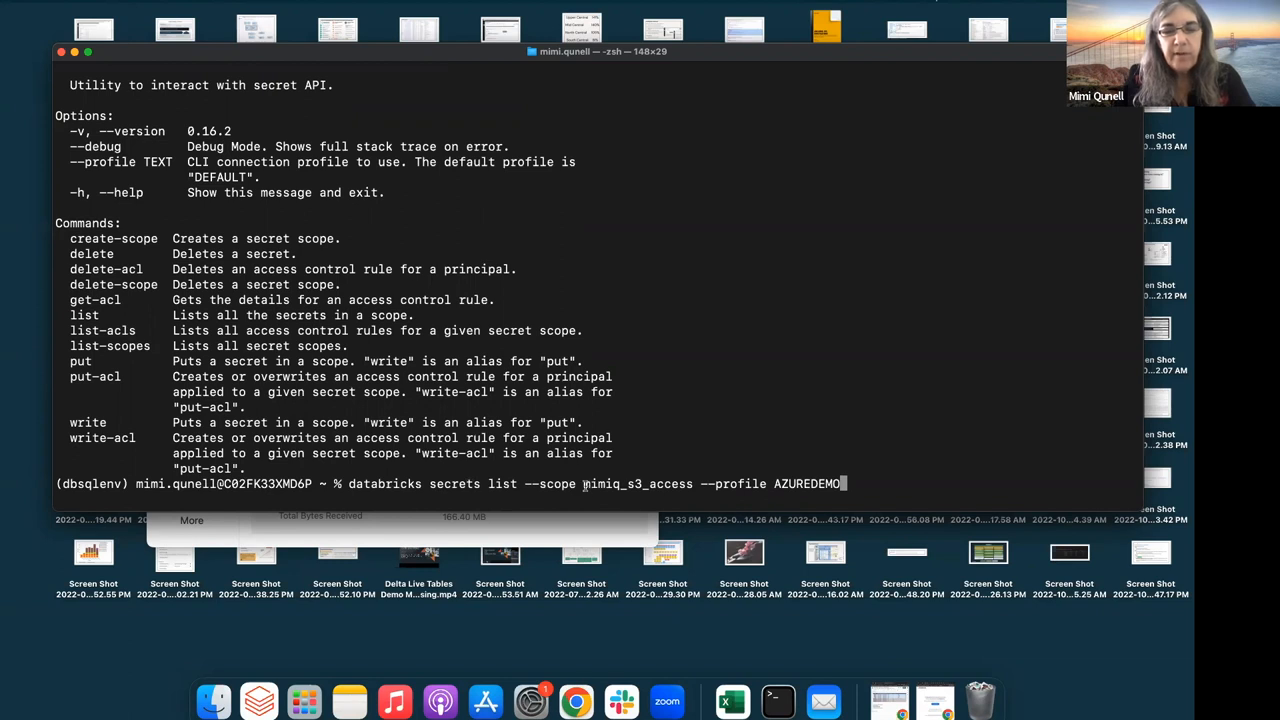
{"action": "double_click", "coordinate": [635, 484]}
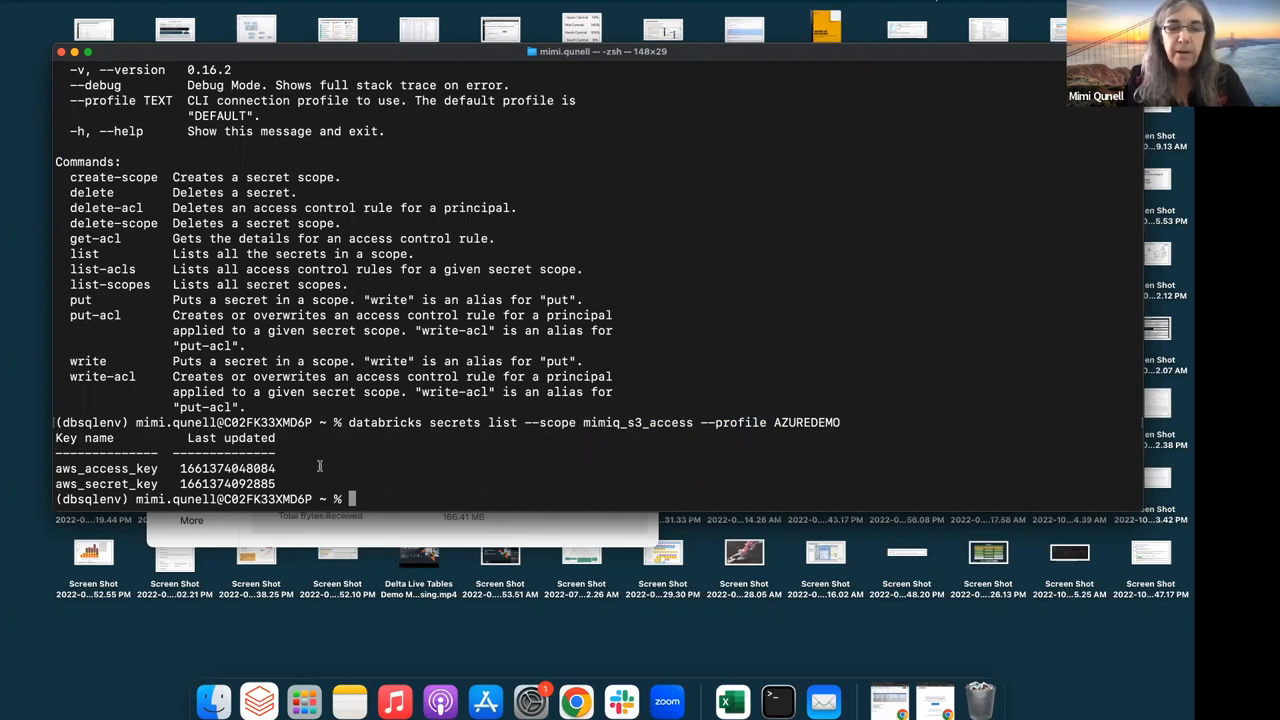
{"action": "type", "text": "cat .mydatabrickscfg"}
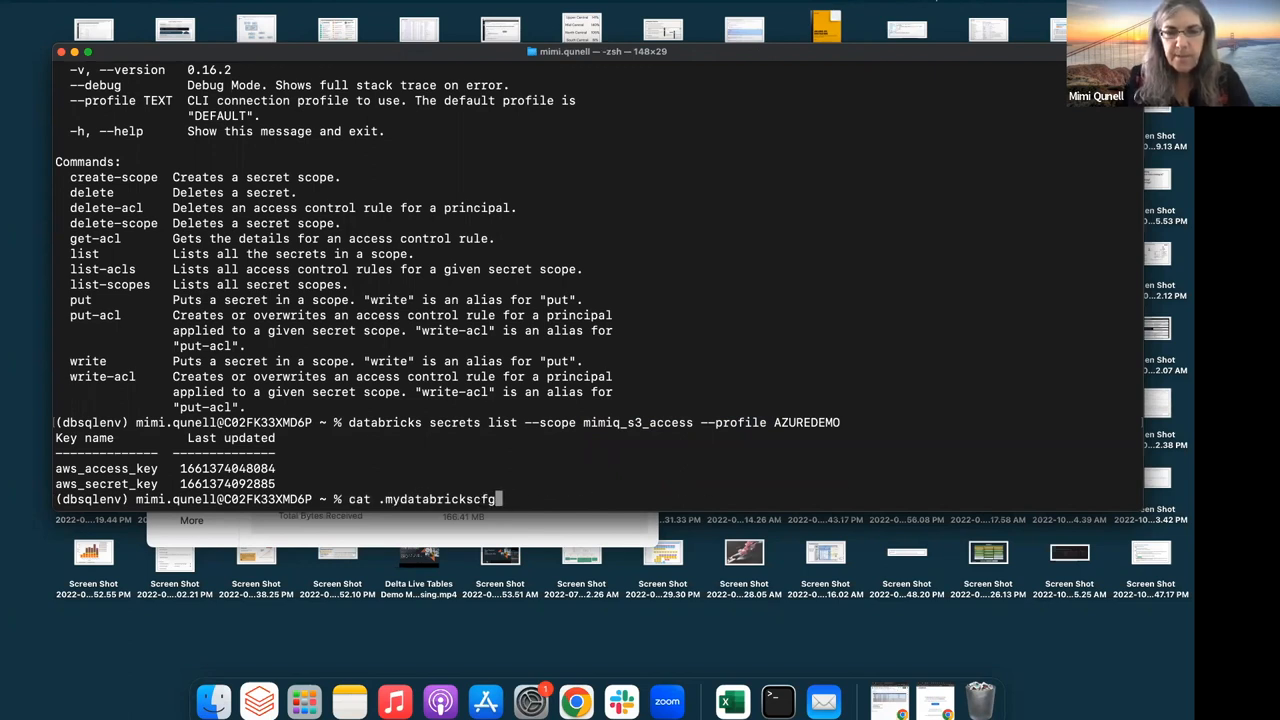
{"action": "type", "text": "curl --netrc --request GET \\"}
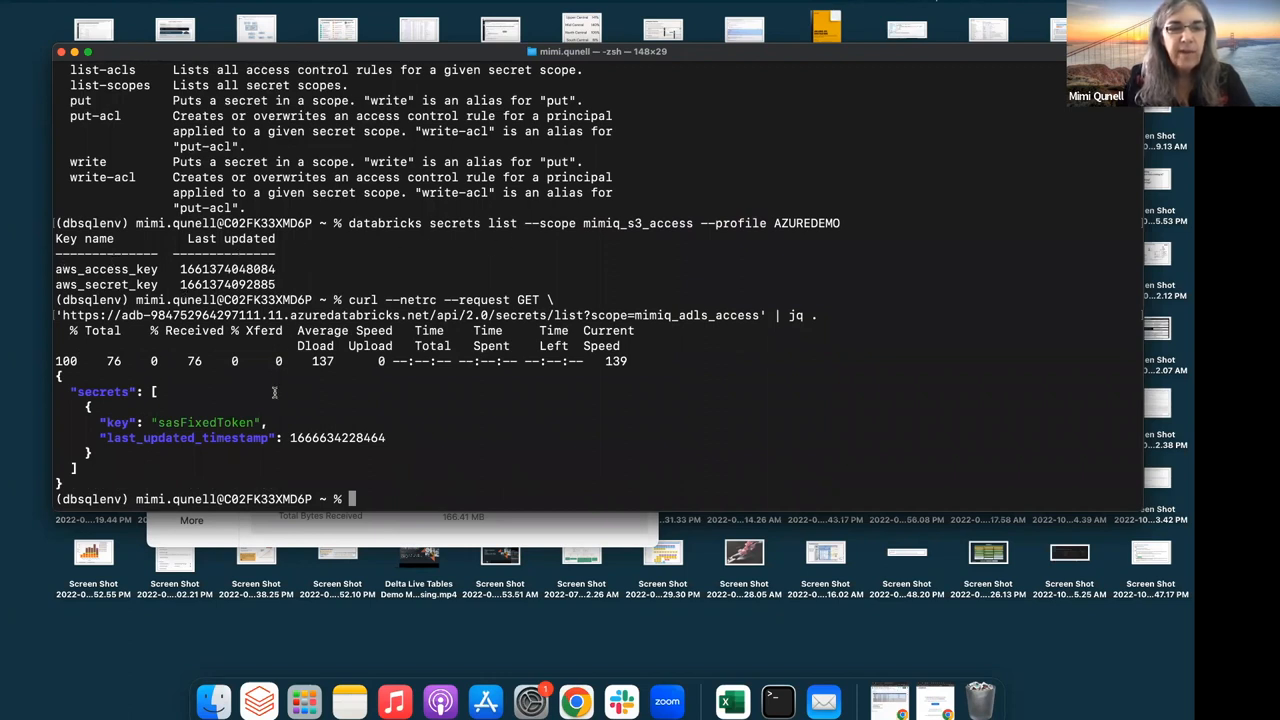
{"action": "mouse_move", "coordinate": [717, 318]}
{"action": "type", "text": "databricks"}
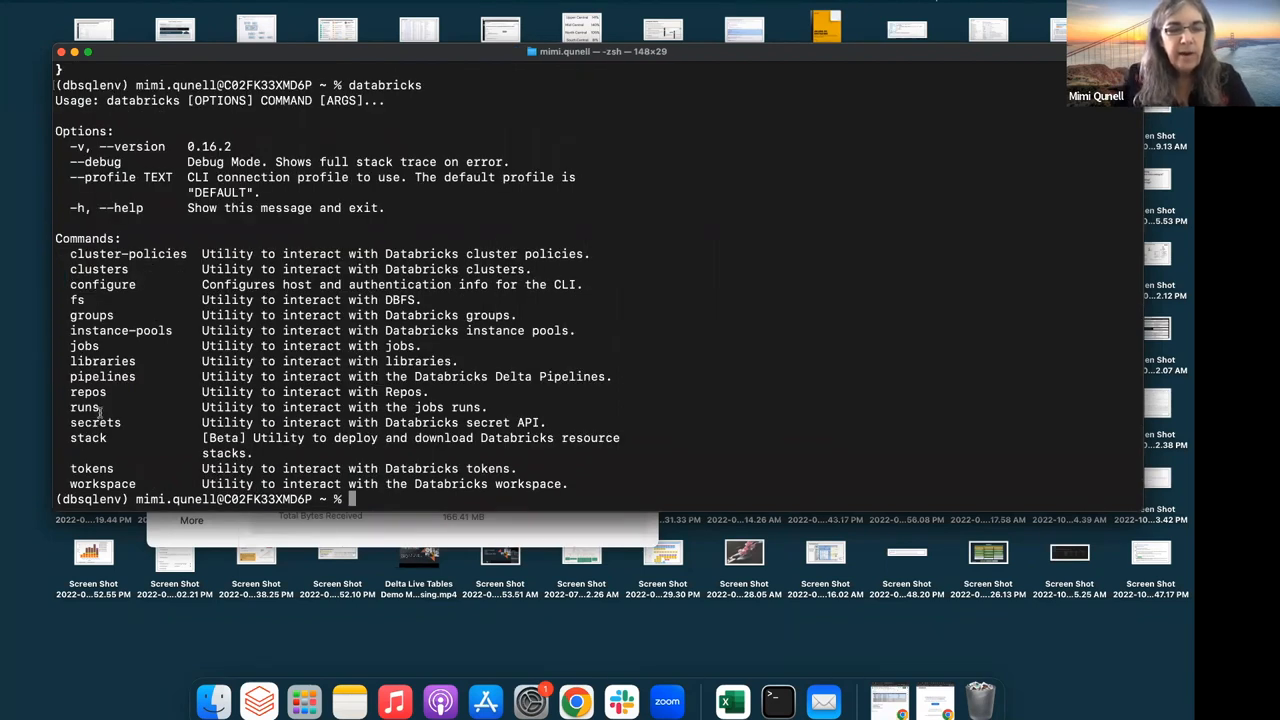
{"action": "mouse_move", "coordinate": [100, 392]}
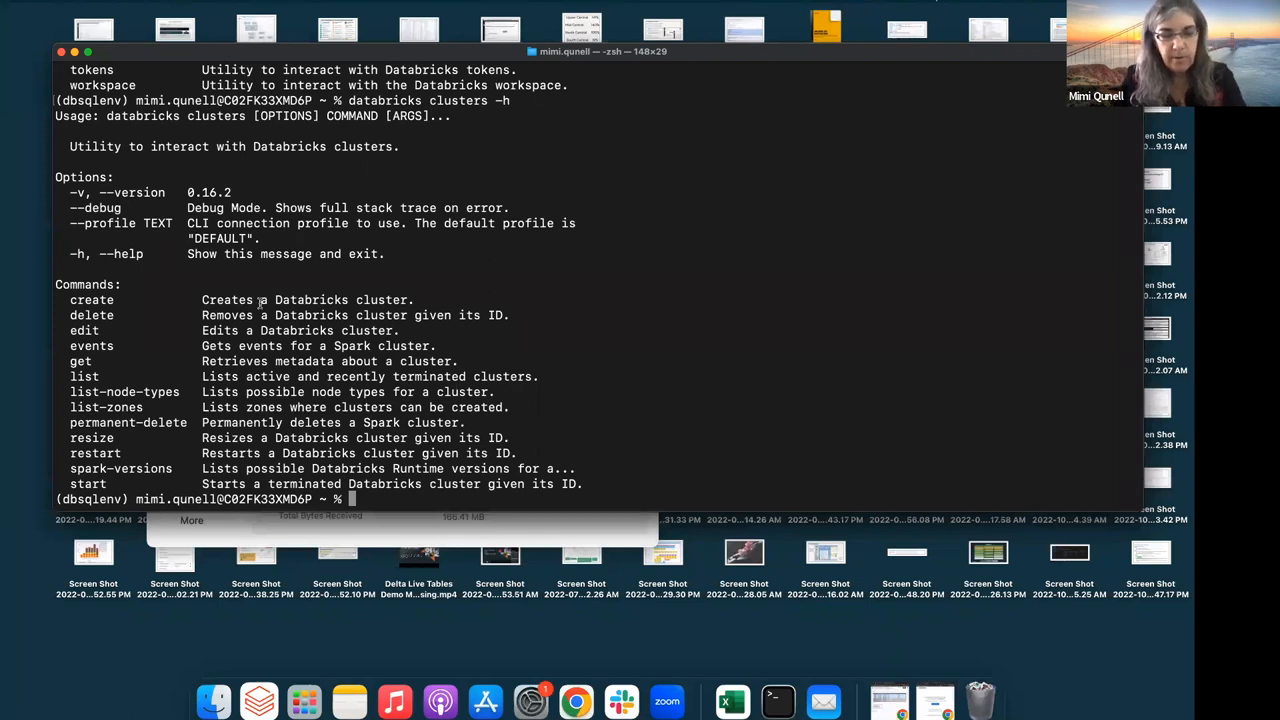
Step: Show the databricks clusters help listing, then try 'databricks cluster create -h', which errors
{"action": "type", "text": "databrick"}
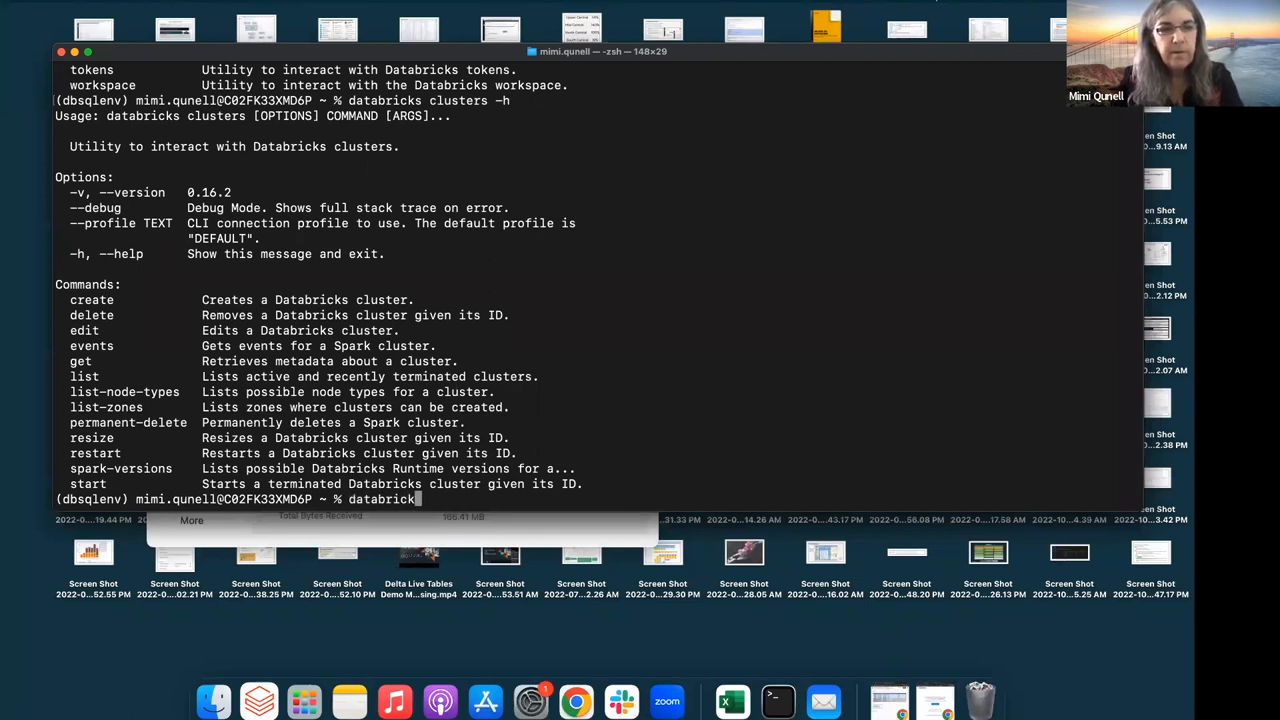
{"action": "type", "text": "c"}
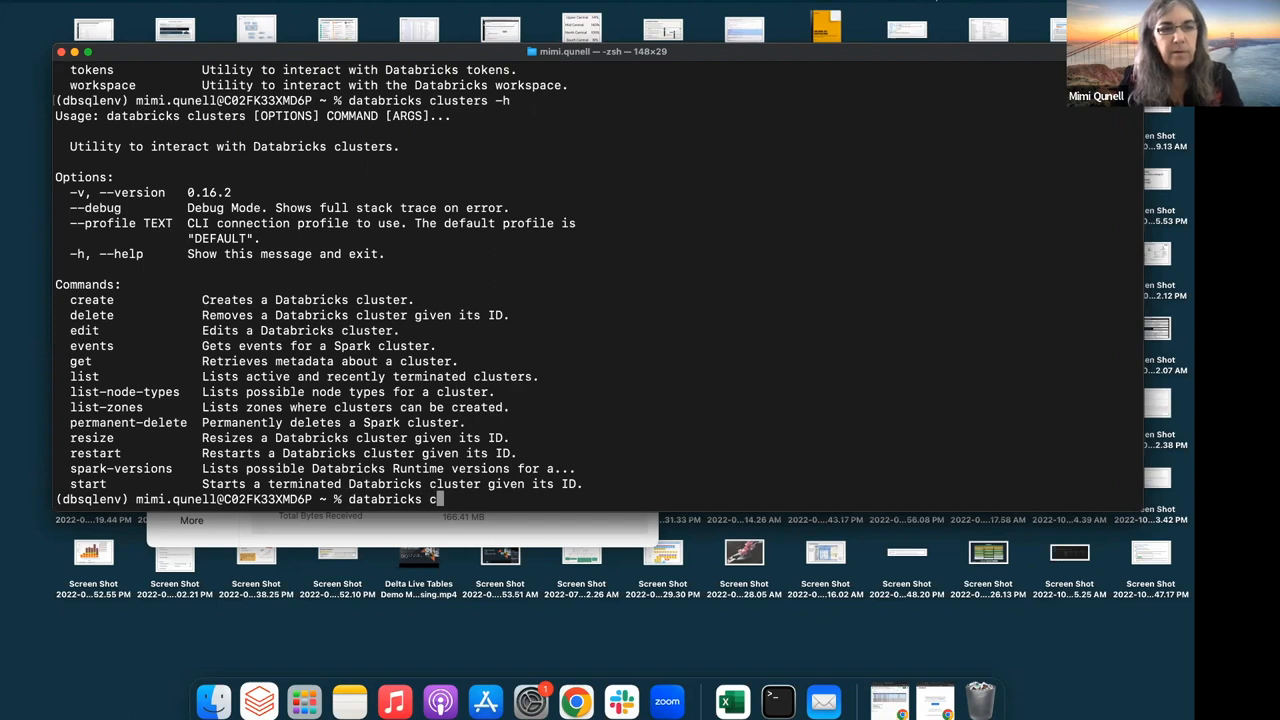
{"action": "type", "text": "luster create -h"}
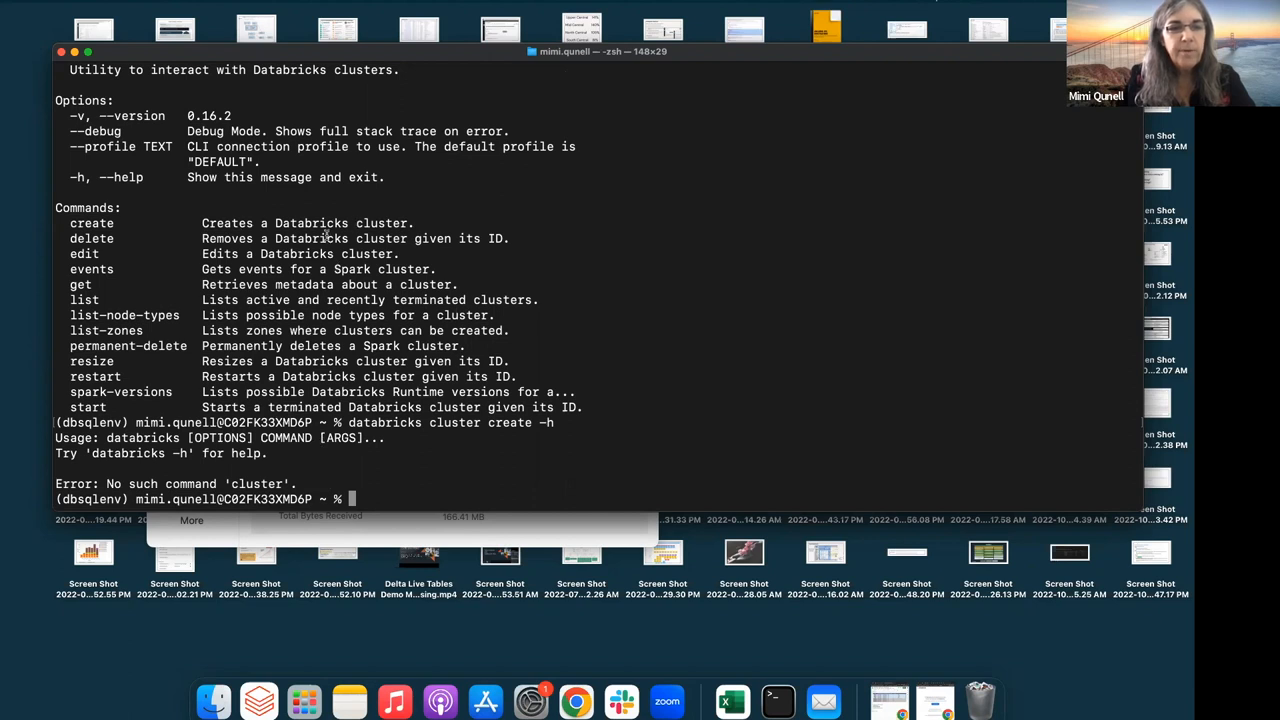
{"action": "mouse_move", "coordinate": [170, 346]}
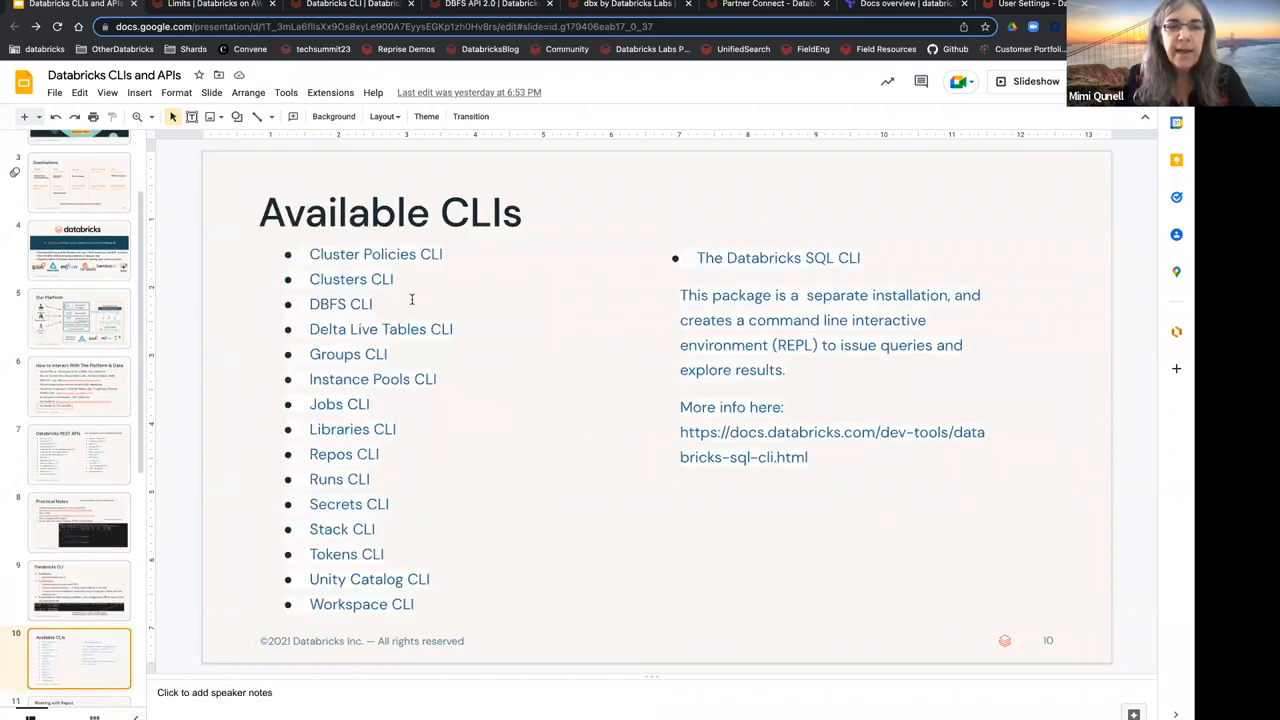
{"action": "mouse_move", "coordinate": [352, 329]}
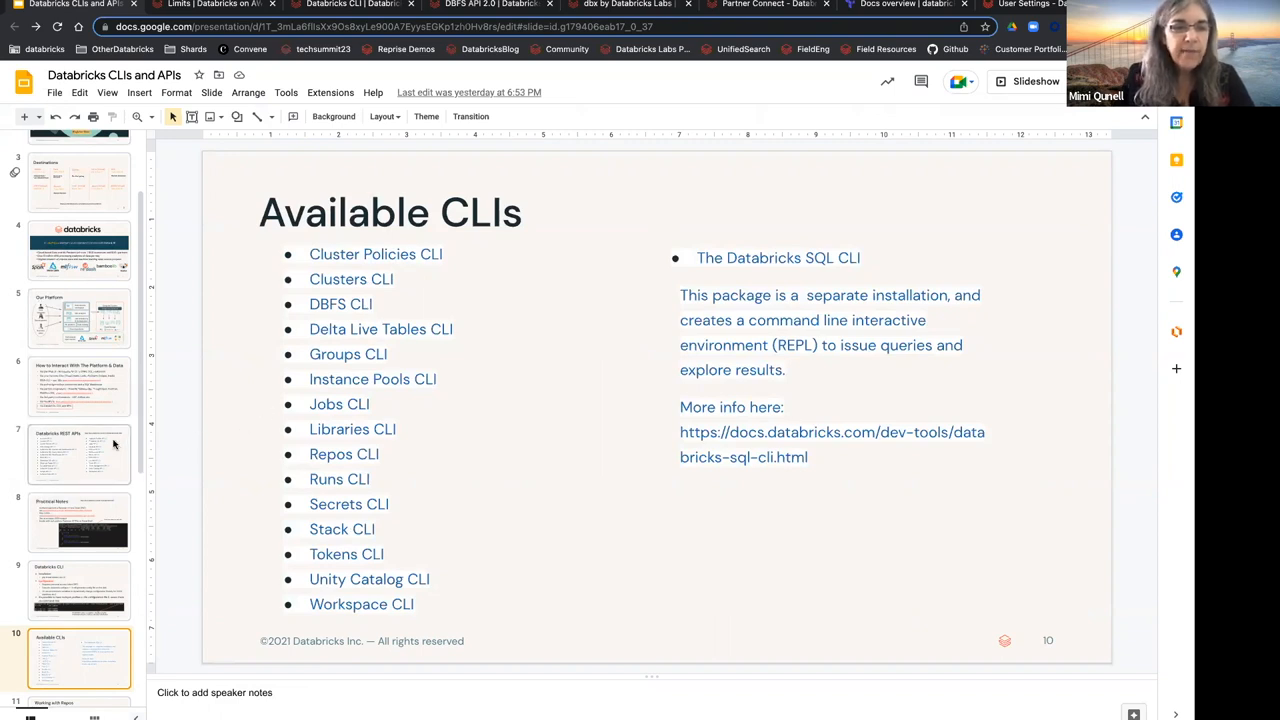
Step: Go to slide 7 and follow its Databricks SQL API 2.0 link to the reference docs
{"action": "left_click", "coordinate": [80, 449]}
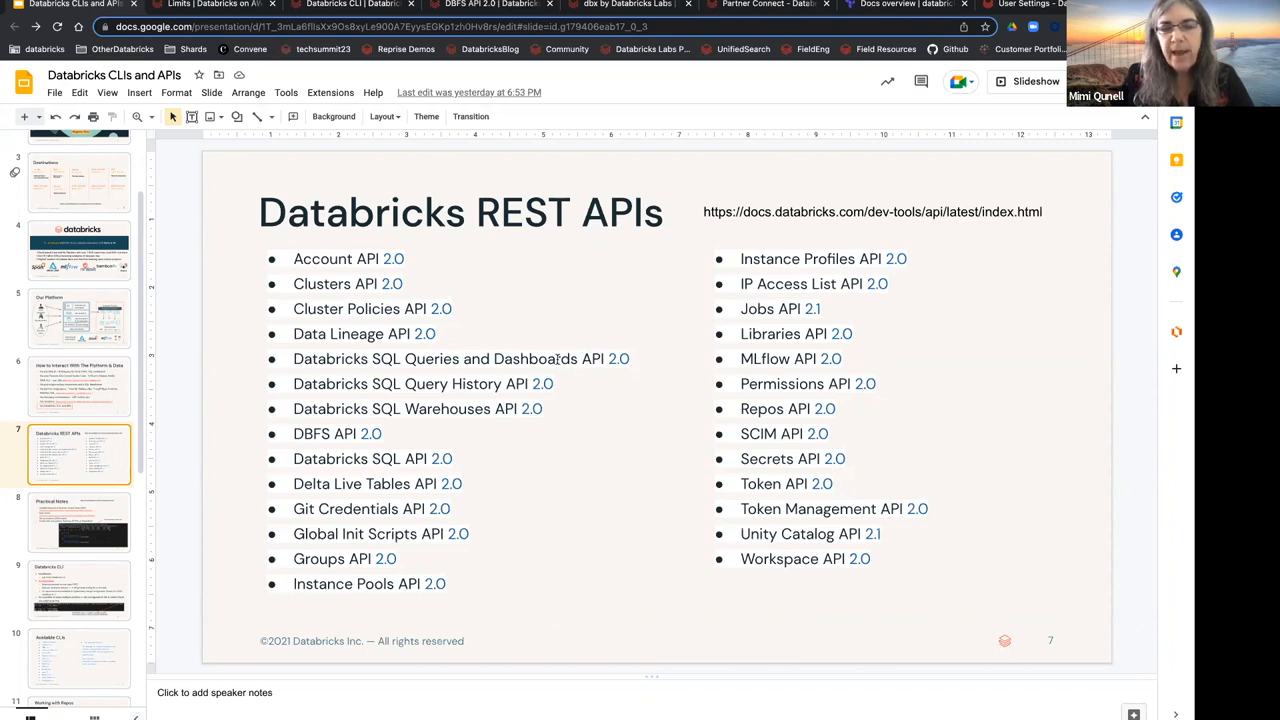
{"action": "mouse_move", "coordinate": [525, 358]}
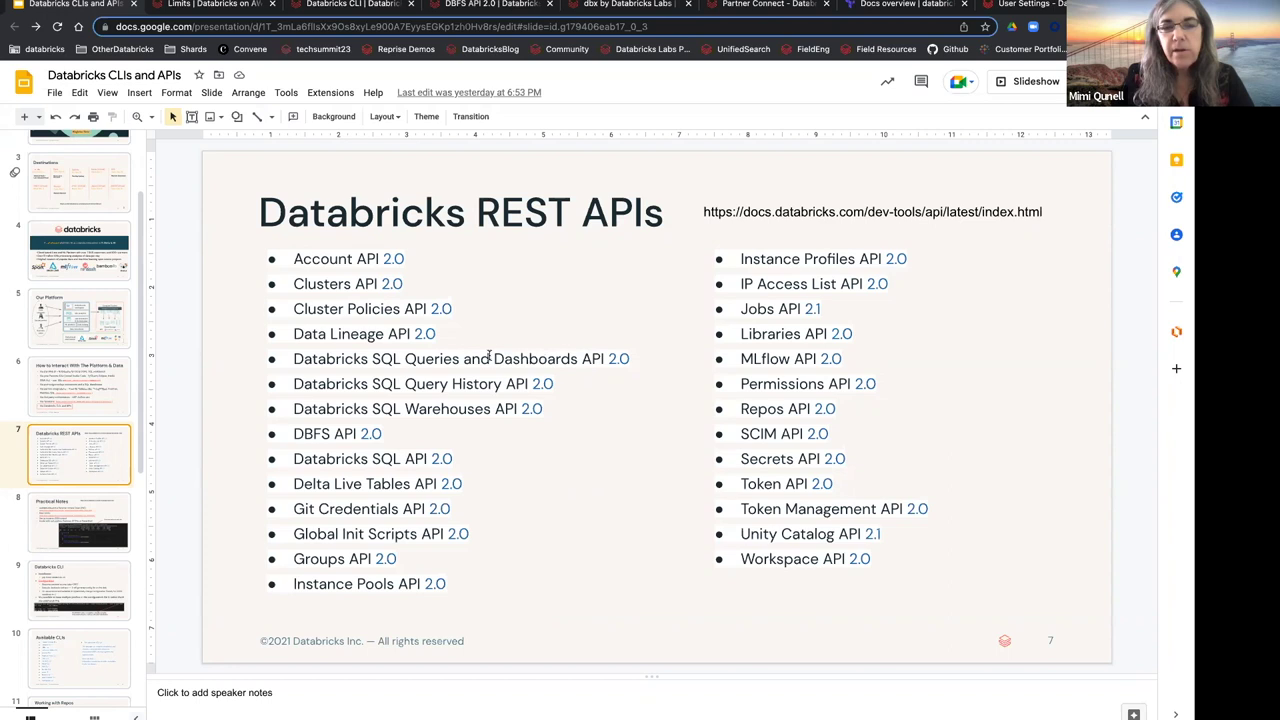
{"action": "mouse_move", "coordinate": [383, 459]}
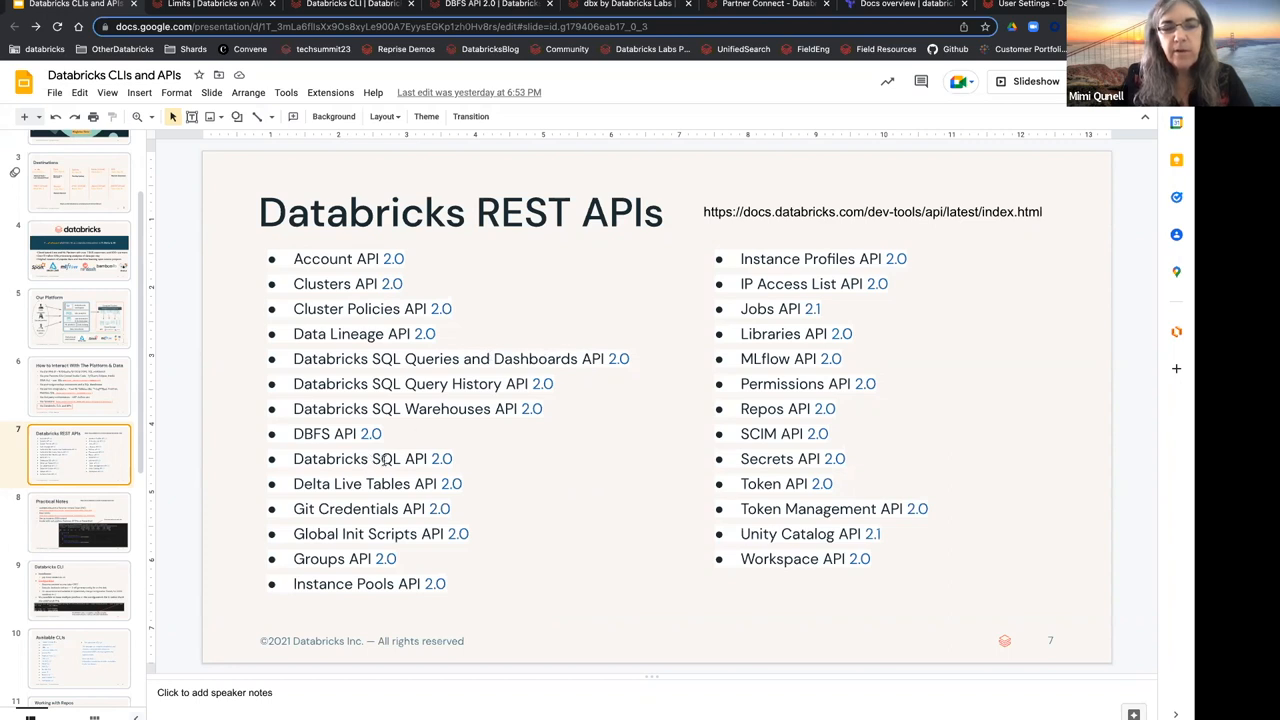
{"action": "double_click", "coordinate": [382, 459]}
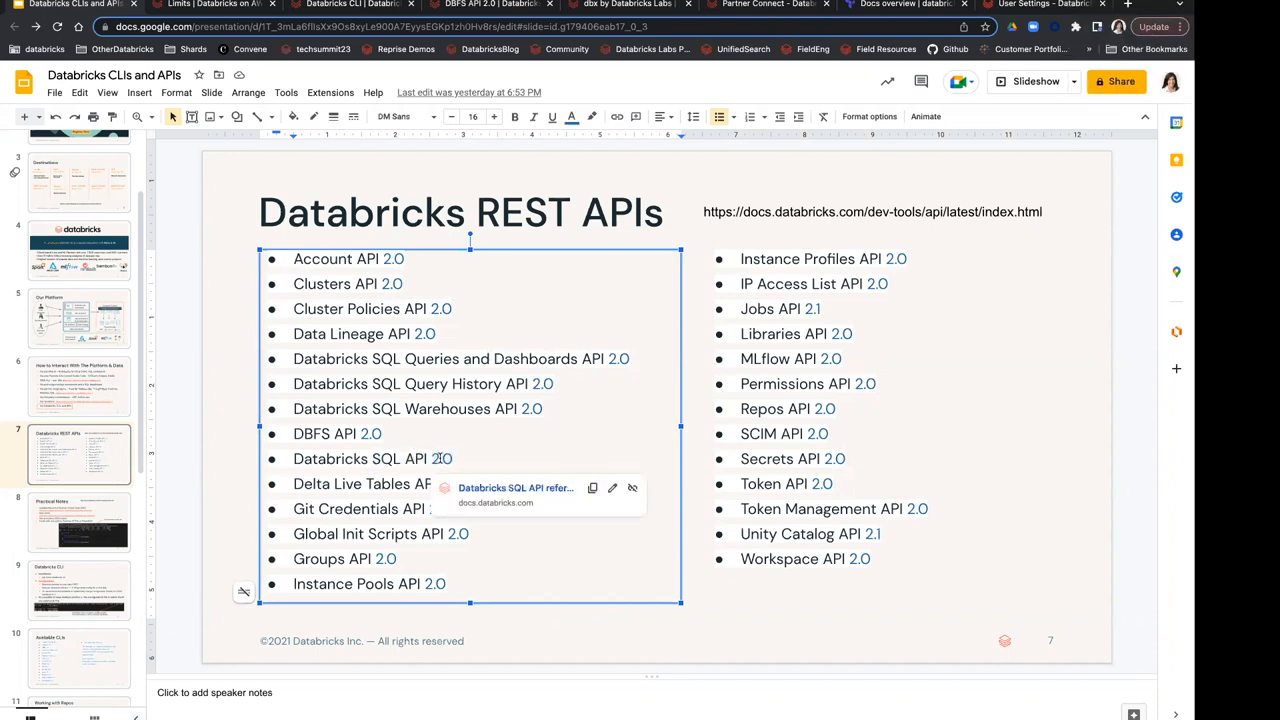
{"action": "mouse_move", "coordinate": [518, 487]}
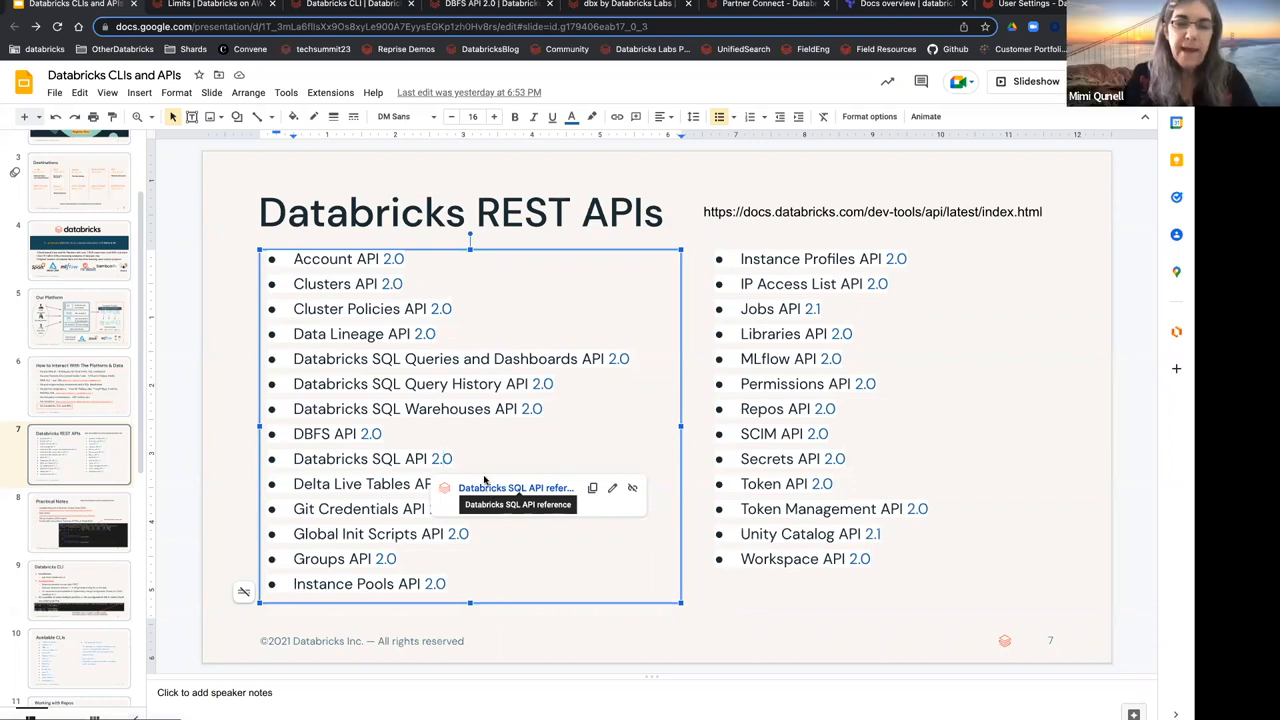
{"action": "left_click", "coordinate": [180, 7]}
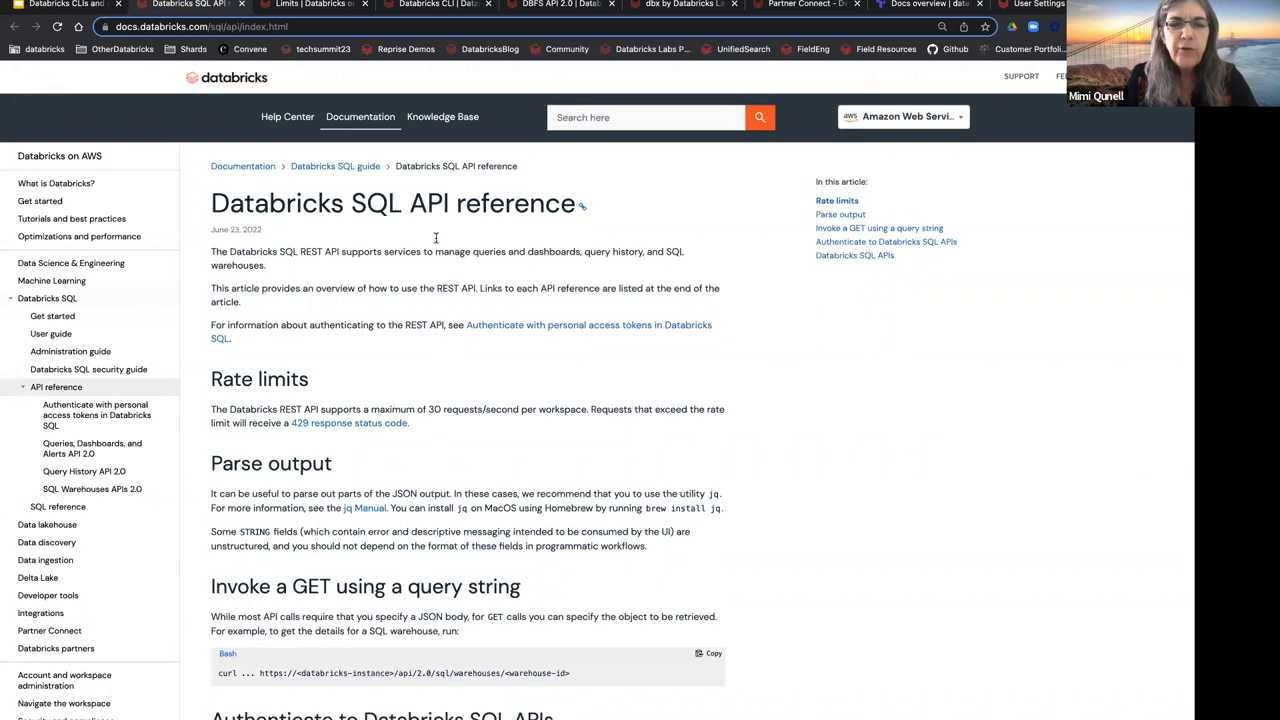
Step: Highlight text in the SQL API reference overview before returning to the slides
{"action": "double_click", "coordinate": [462, 251]}
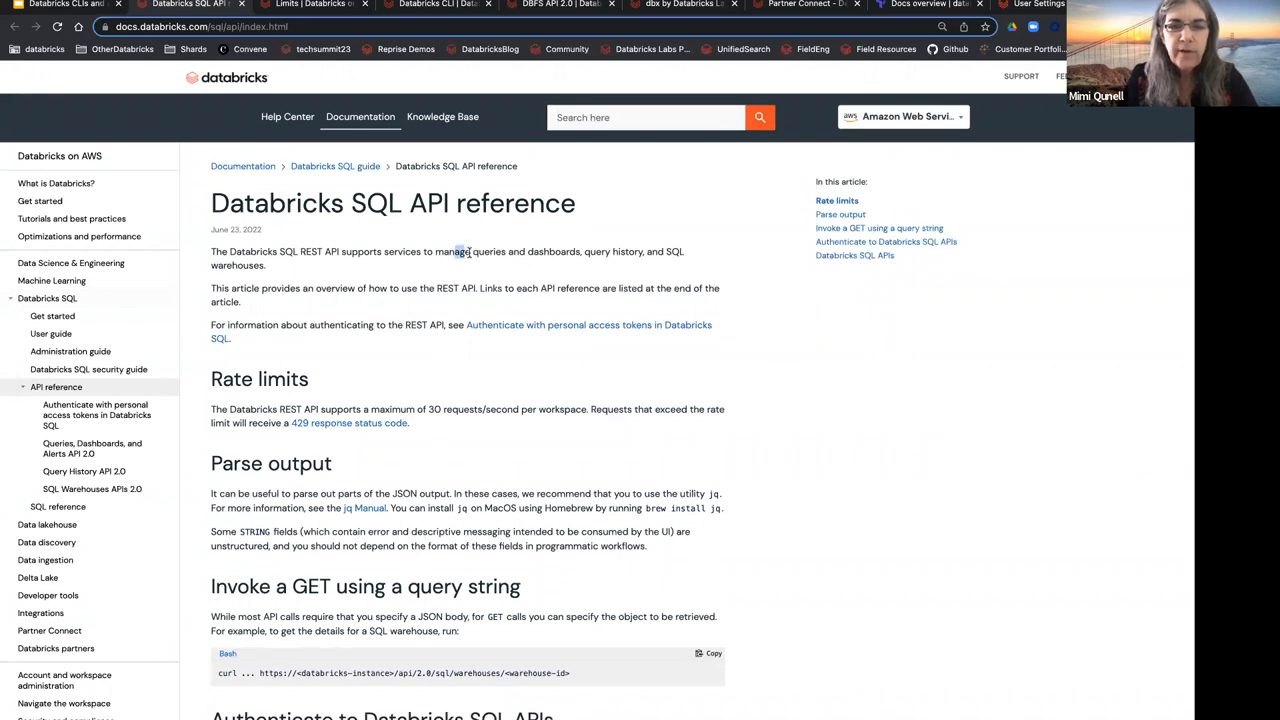
{"action": "left_click_drag", "start_coordinate": [455, 251], "coordinate": [595, 275]}
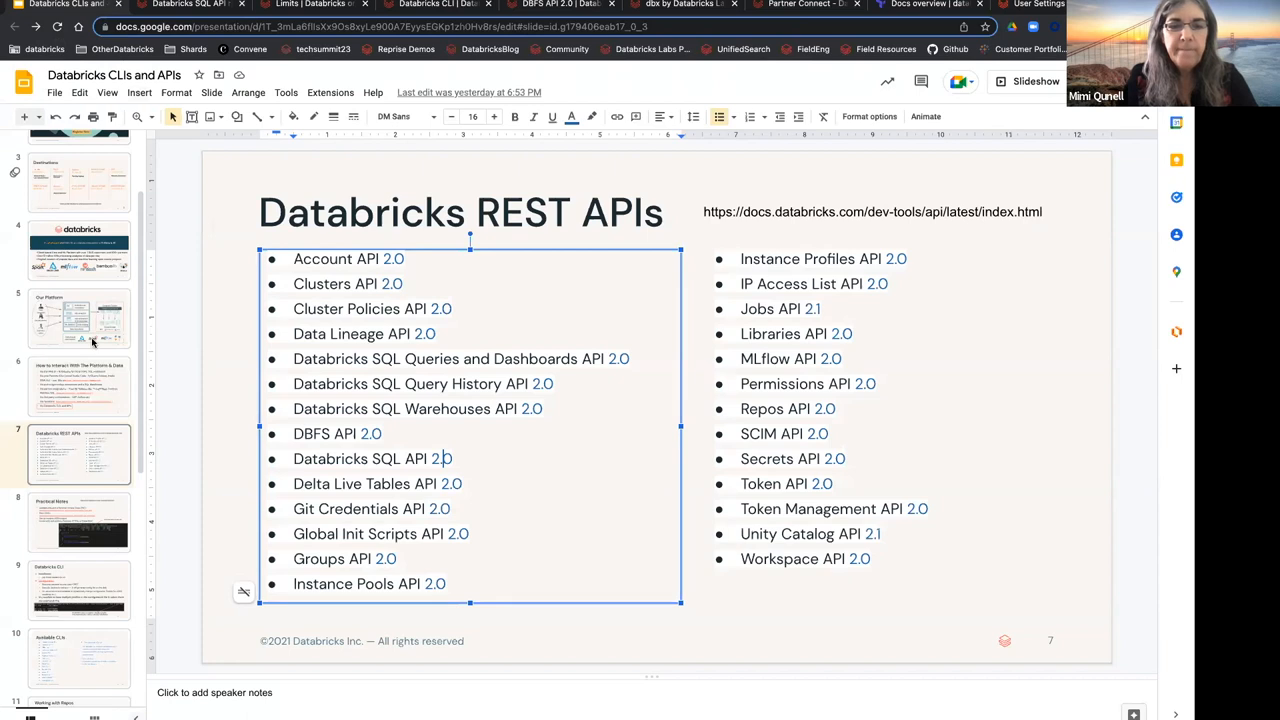
Step: Highlight 'SQL CLI' on the Available CLIs slide, then advance to slide 11, Working with Repos
{"action": "left_click", "coordinate": [80, 657]}
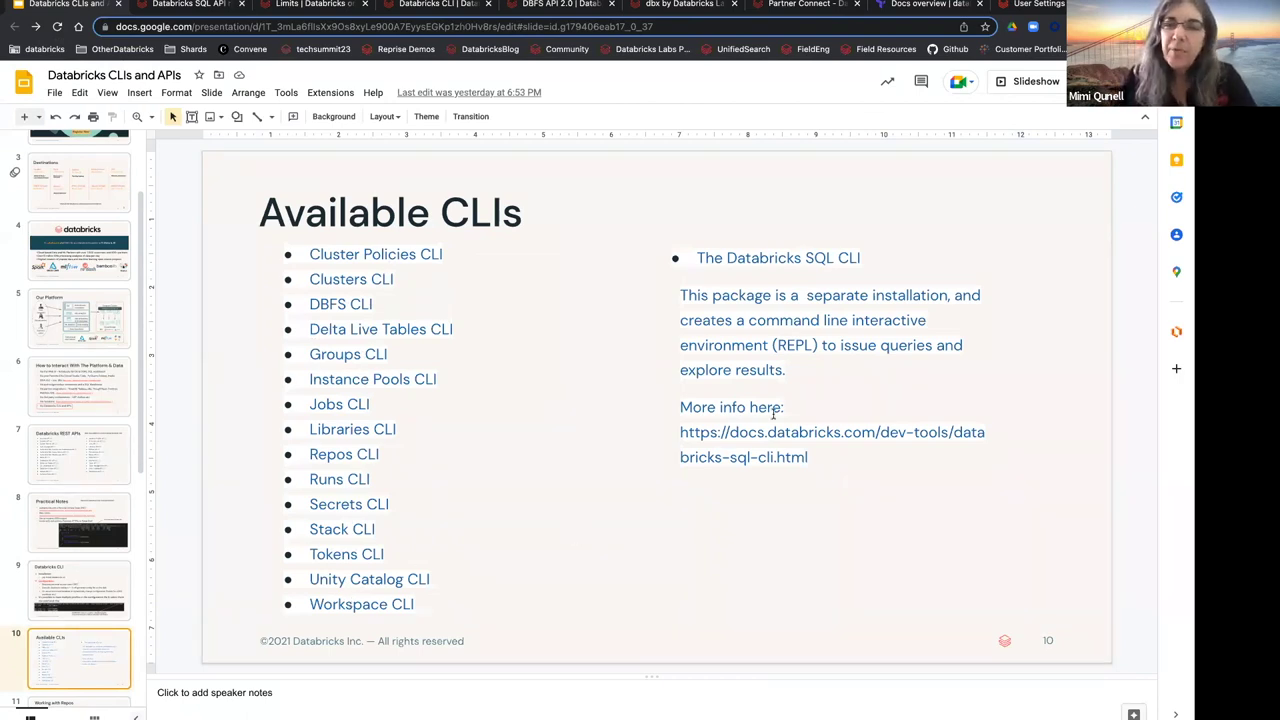
{"action": "double_click", "coordinate": [811, 258]}
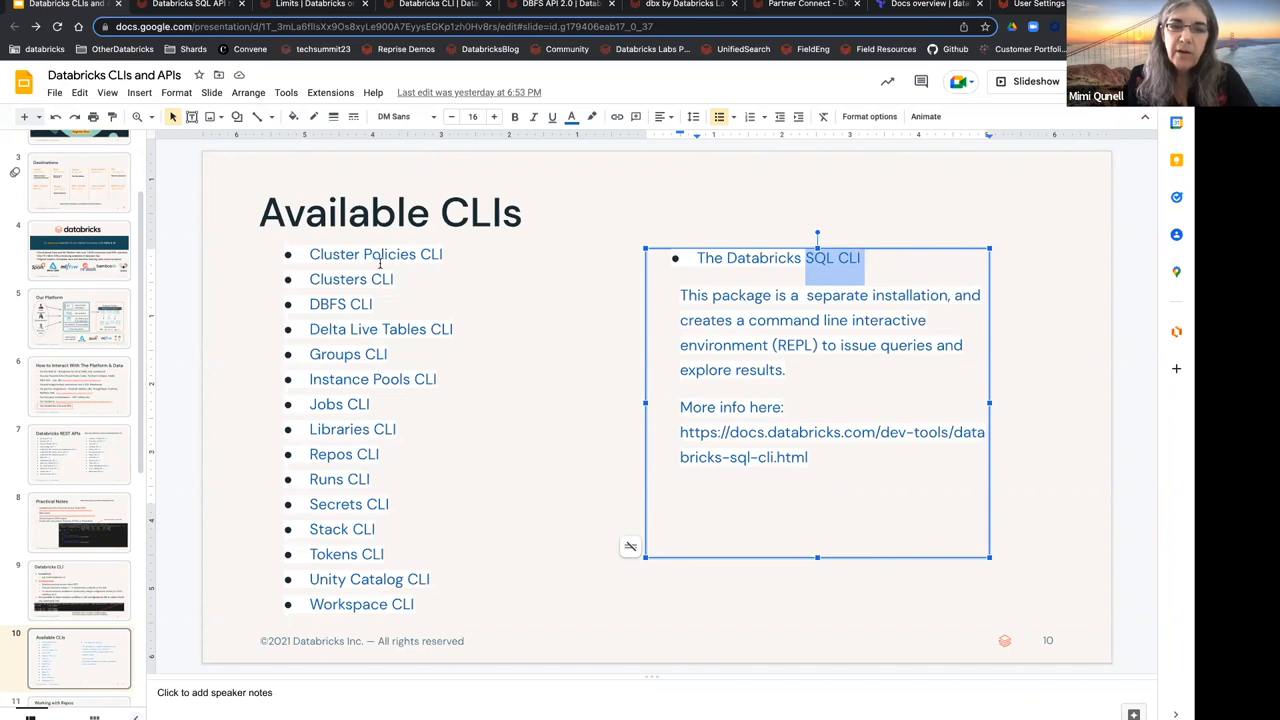
{"action": "mouse_move", "coordinate": [583, 413]}
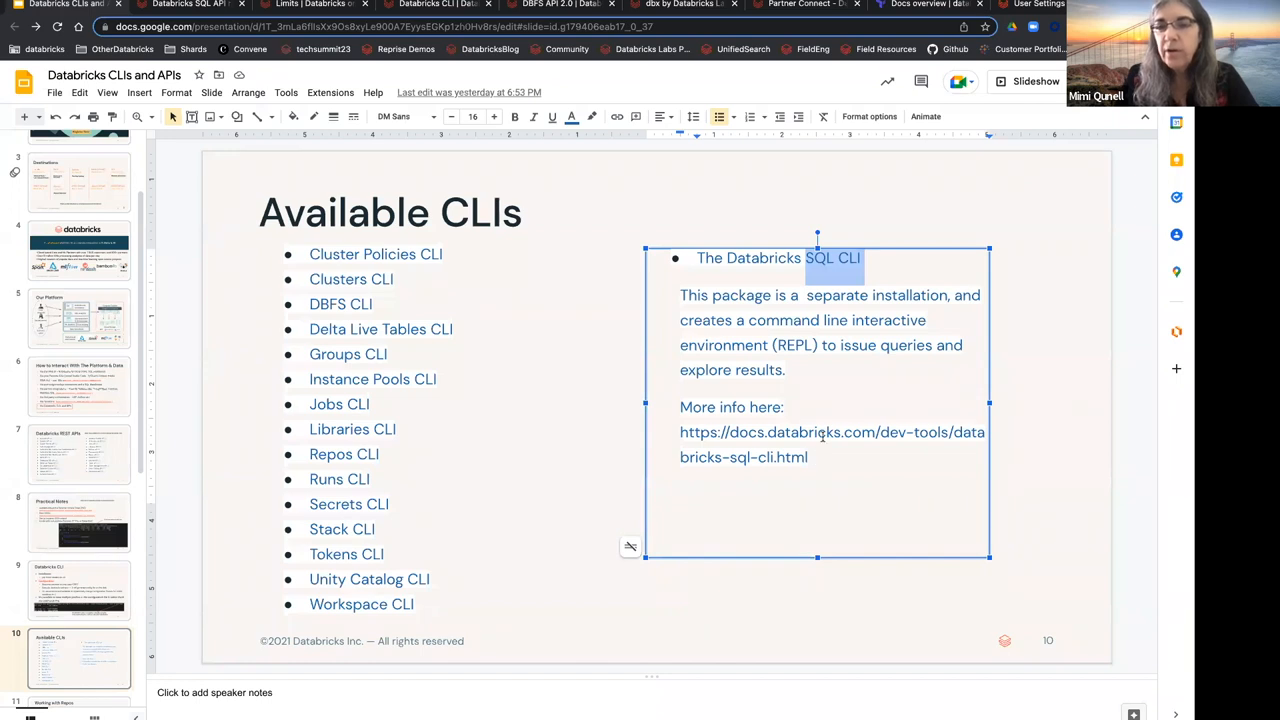
{"action": "mouse_move", "coordinate": [799, 440]}
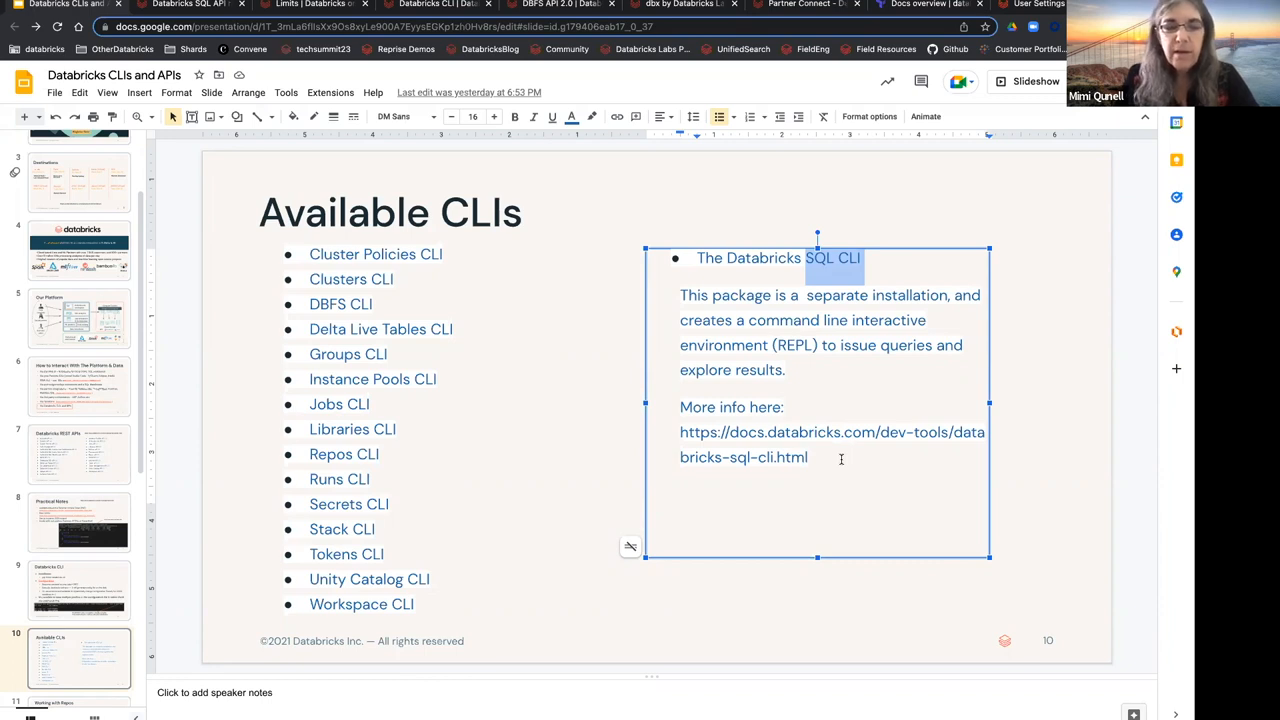
{"action": "mouse_move", "coordinate": [541, 433]}
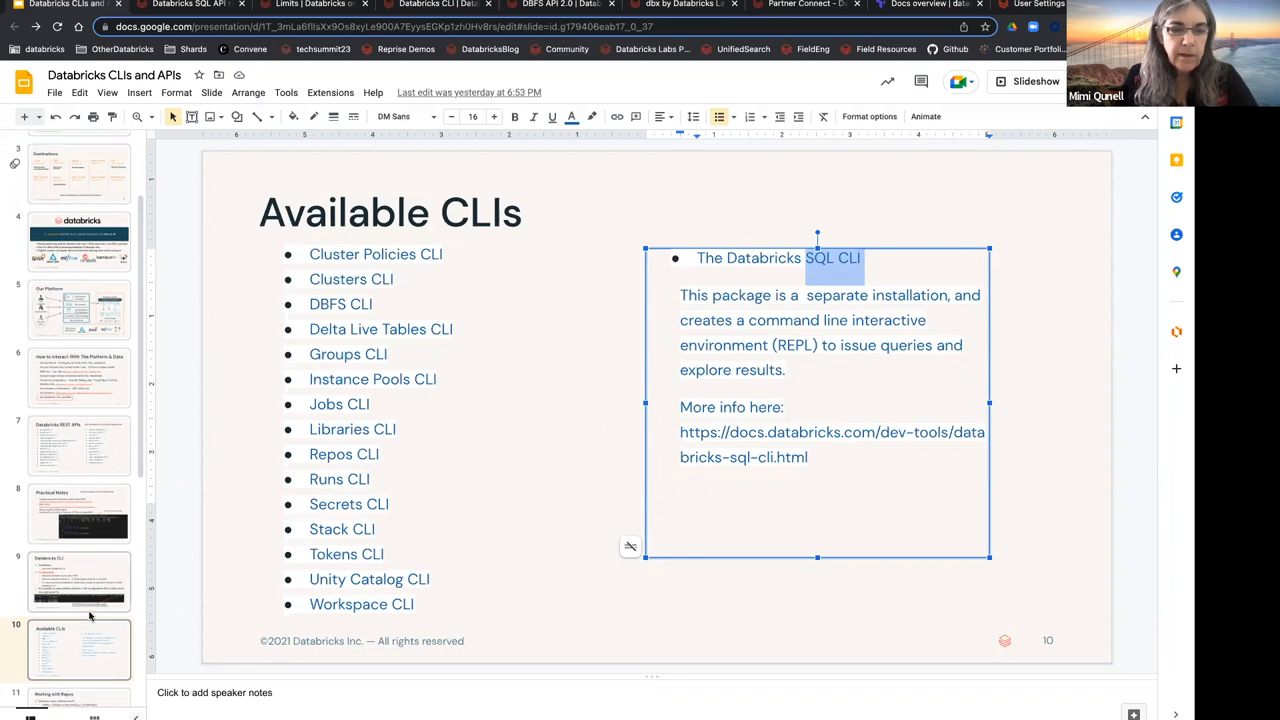
{"action": "scroll", "scroll_direction": "down", "scroll_amount": 3}
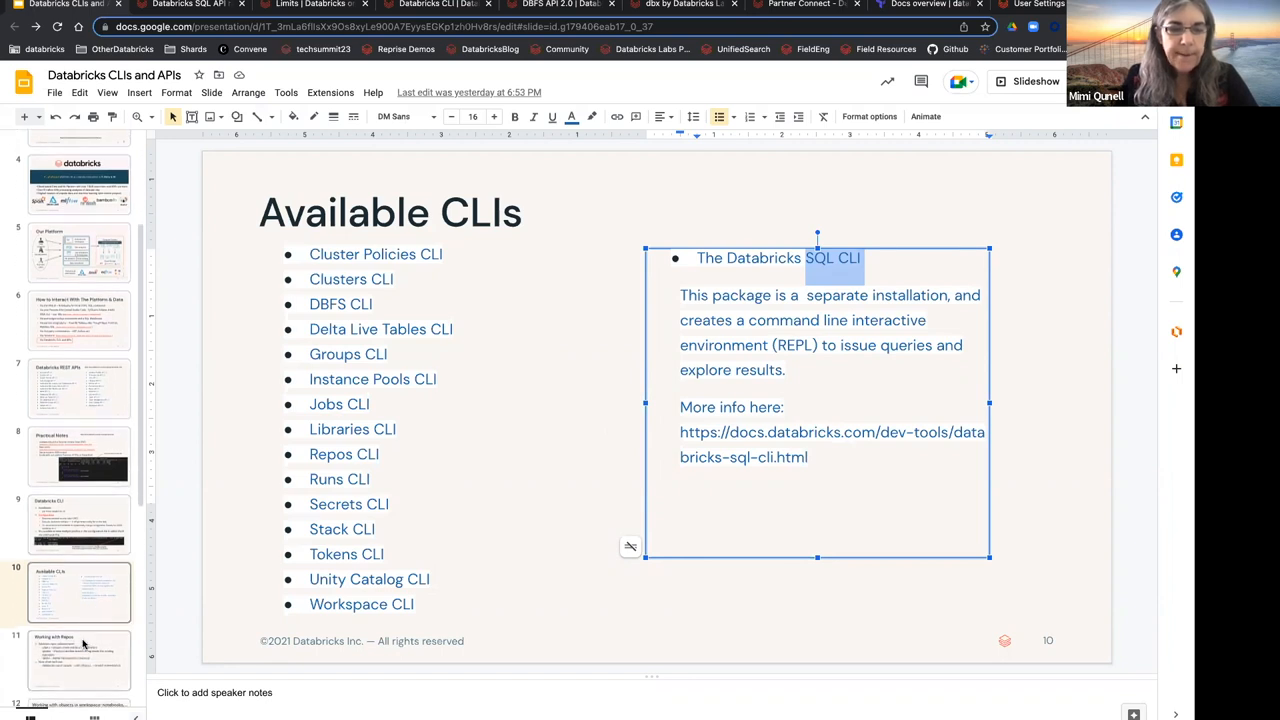
{"action": "left_click", "coordinate": [78, 658]}
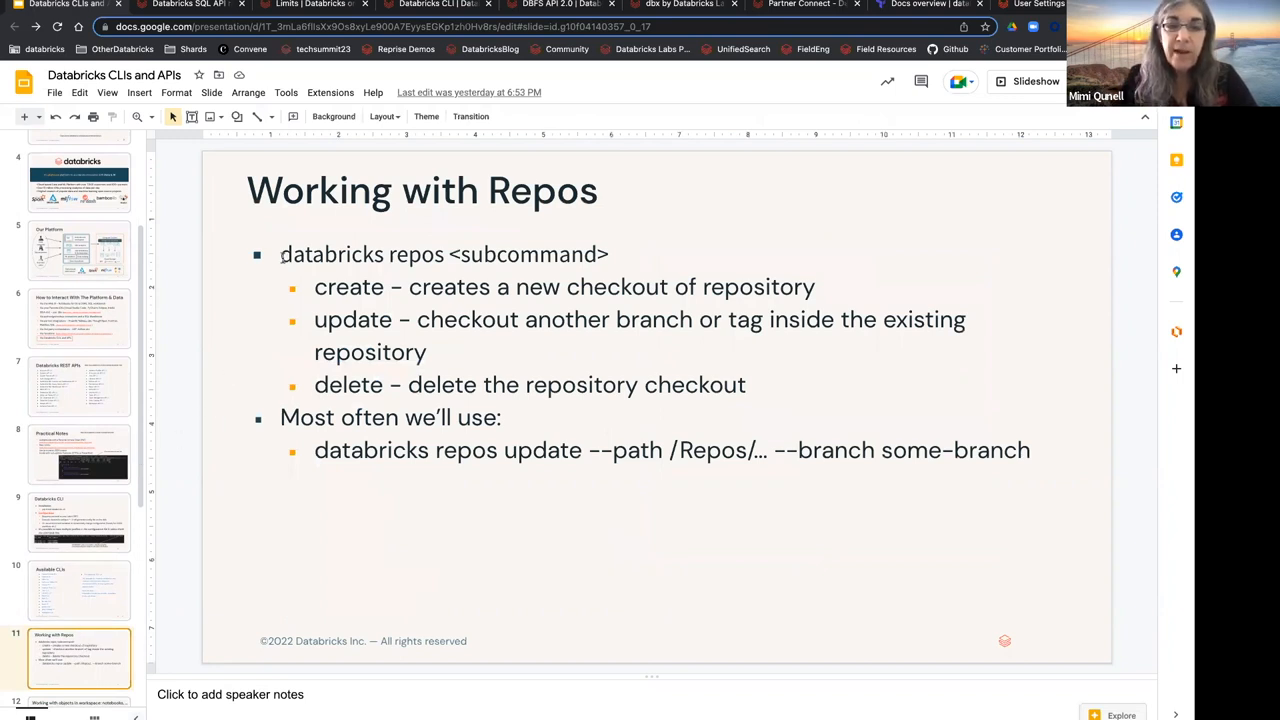
Step: Highlight 'databricks repos' on slide 11, then advance to slide 12 on workspace objects
{"action": "double_click", "coordinate": [360, 254]}
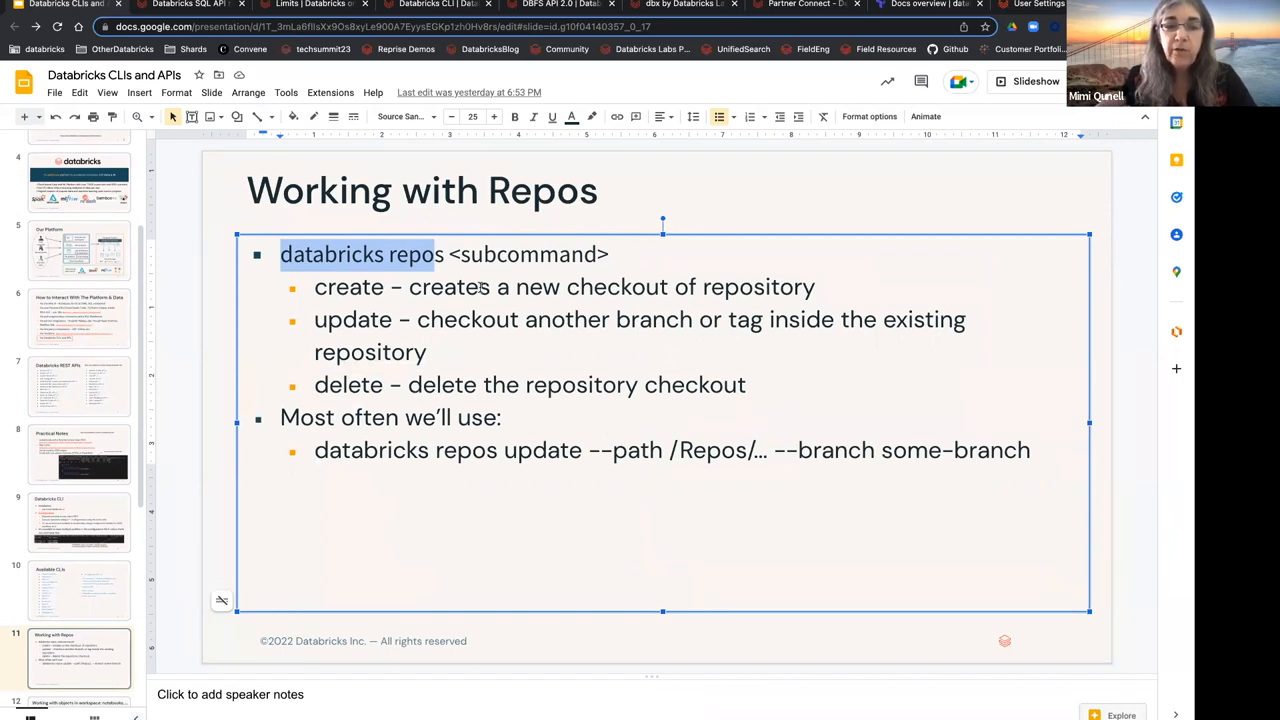
{"action": "mouse_move", "coordinate": [407, 377]}
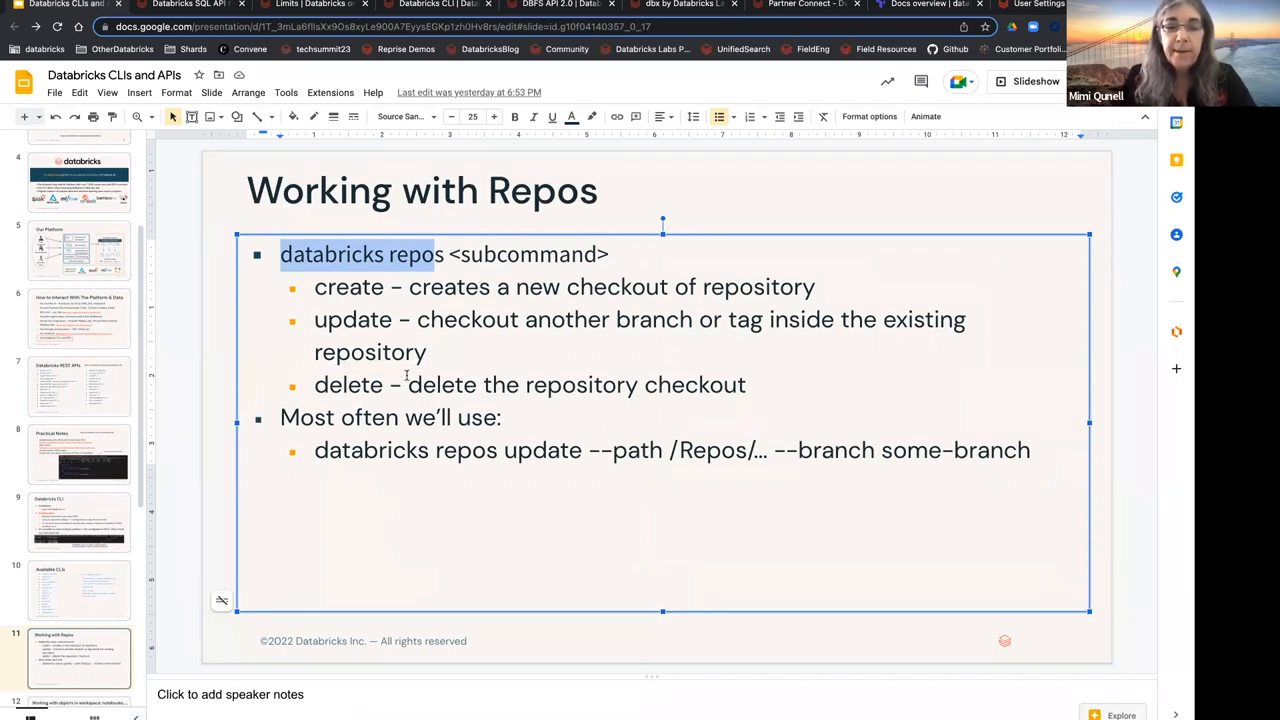
{"action": "scroll", "scroll_direction": "down", "scroll_amount": 3}
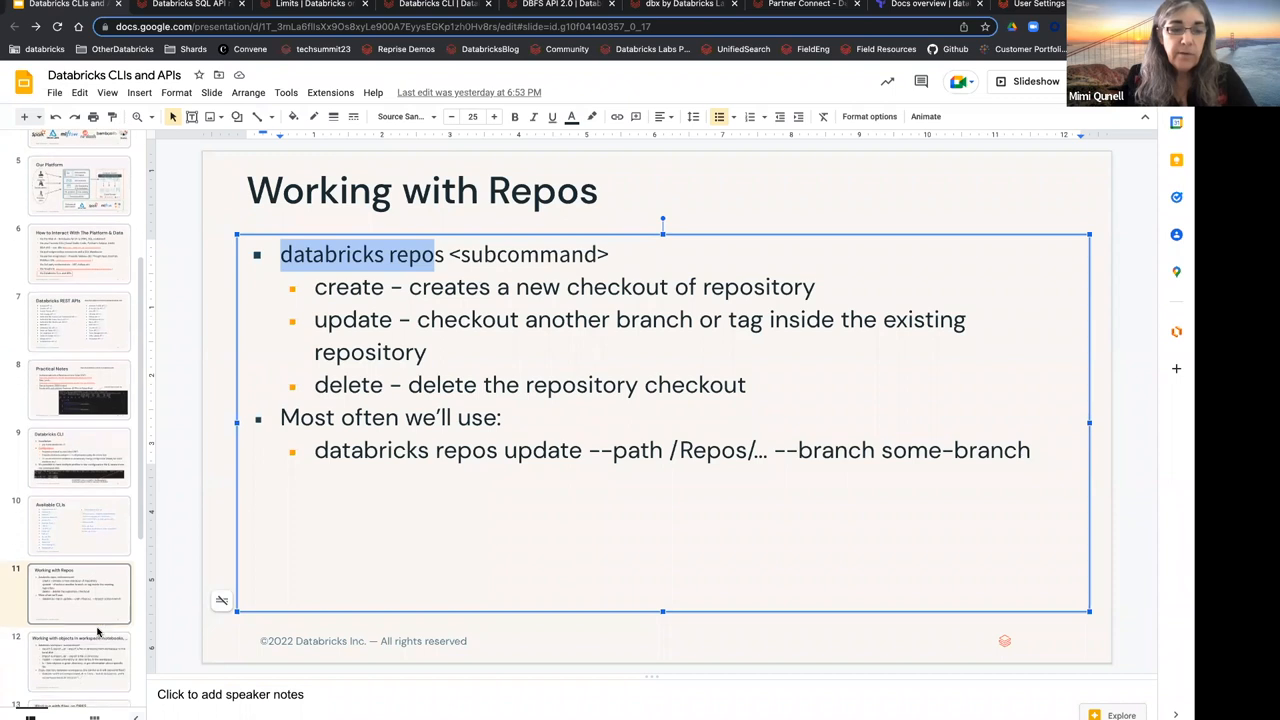
{"action": "left_click", "coordinate": [79, 658]}
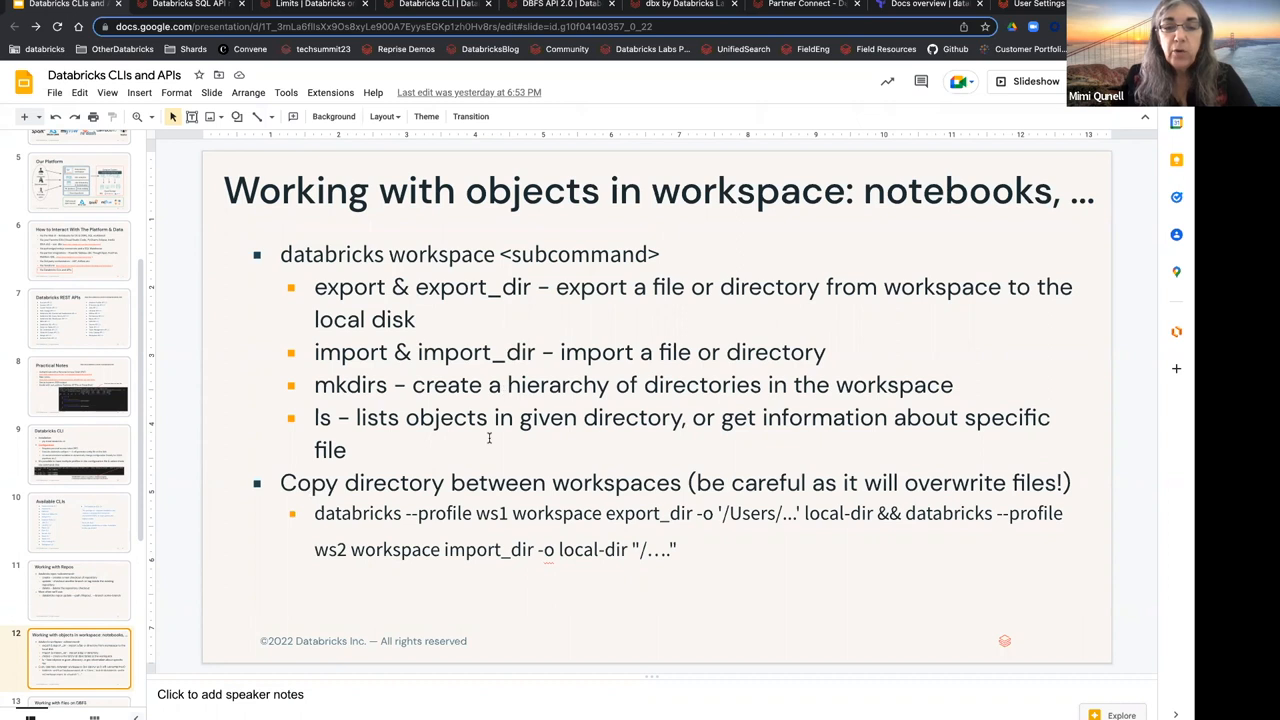
{"action": "mouse_move", "coordinate": [447, 473]}
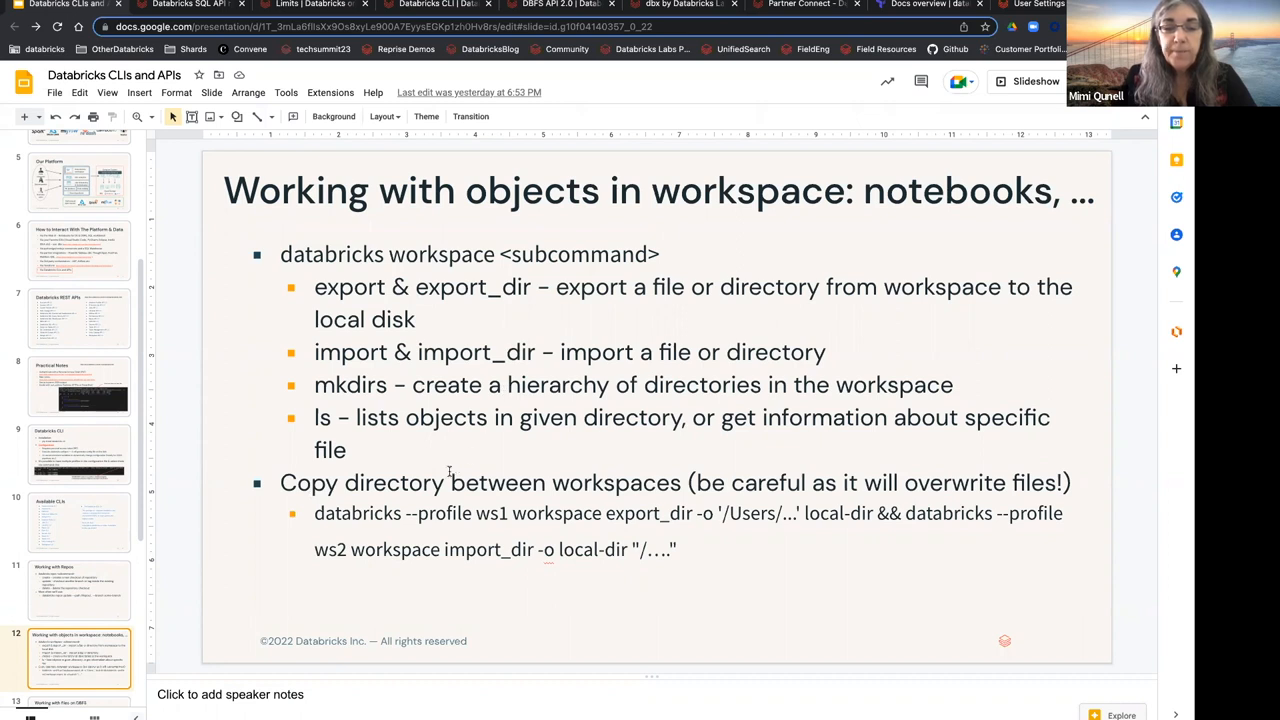
{"action": "mouse_move", "coordinate": [425, 482]}
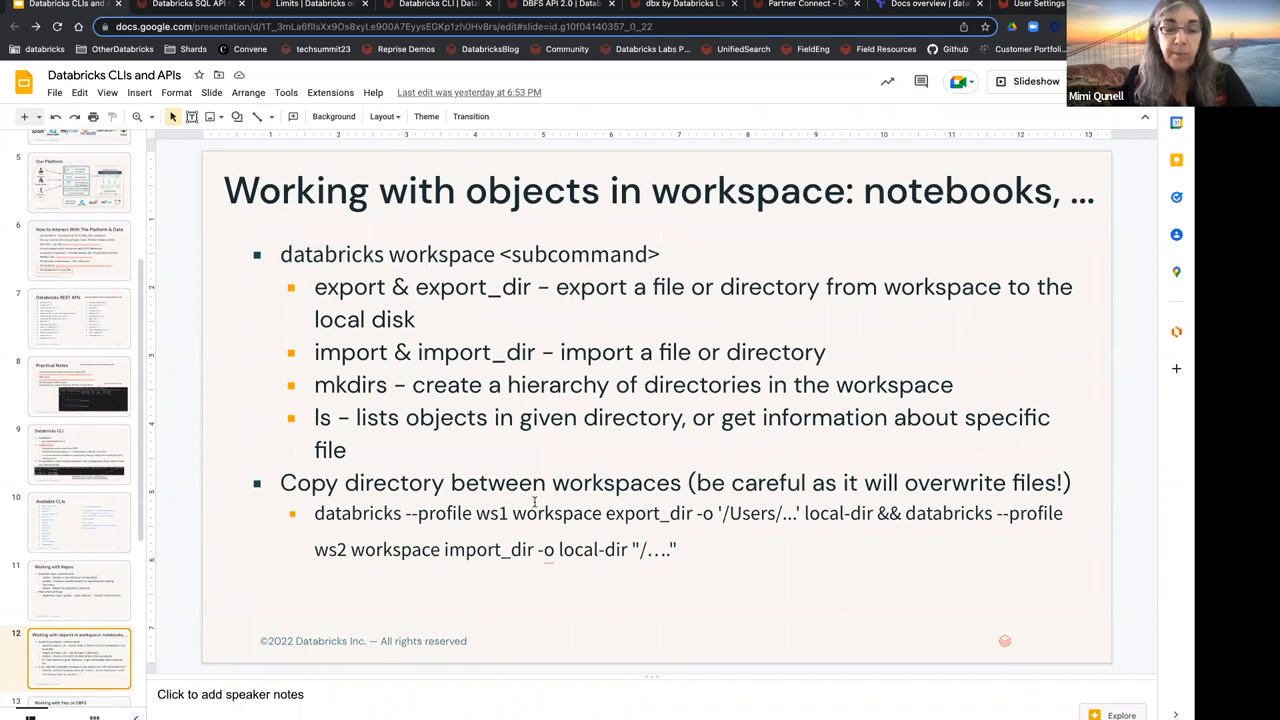
{"action": "mouse_move", "coordinate": [555, 503]}
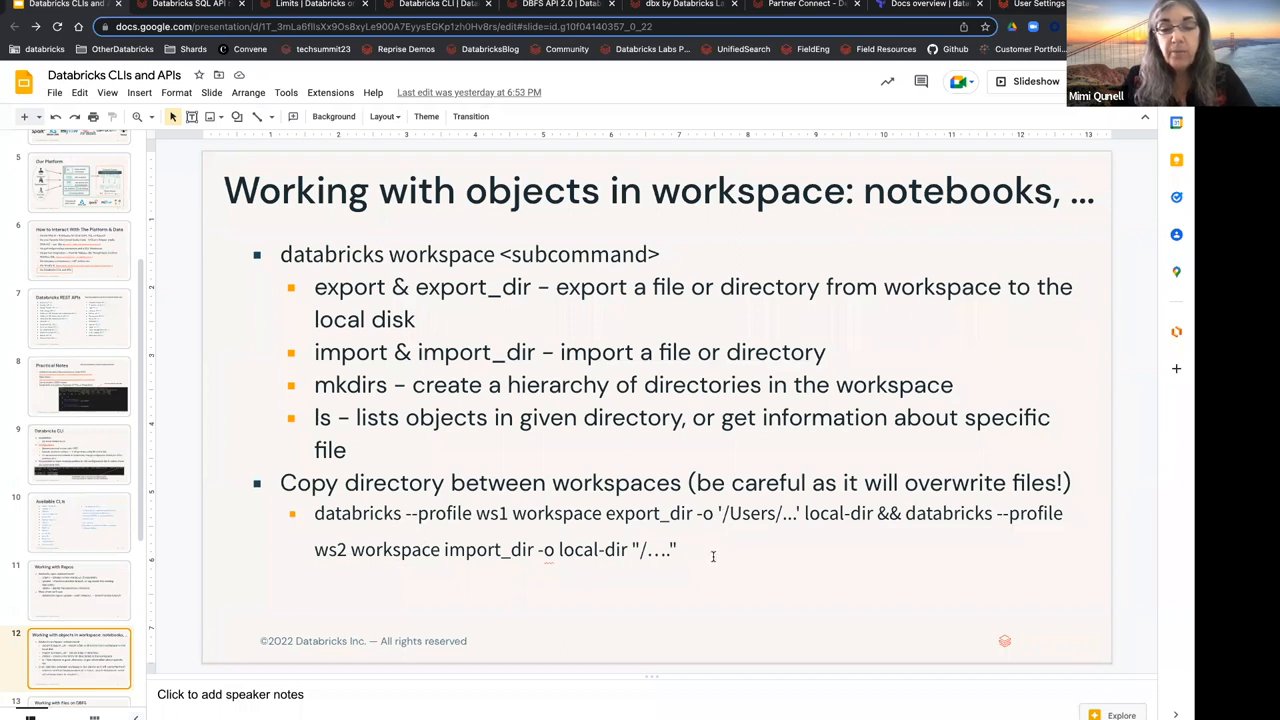
{"action": "mouse_move", "coordinate": [705, 566]}
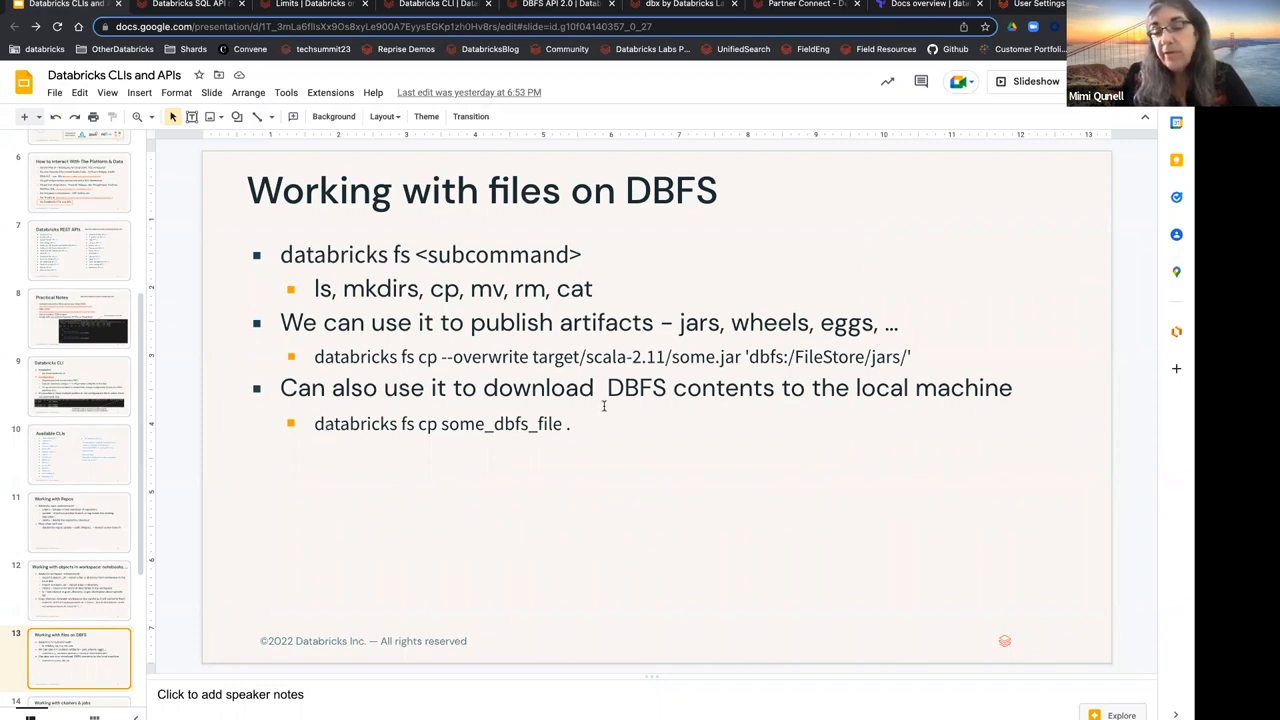
{"action": "mouse_move", "coordinate": [394, 436]}
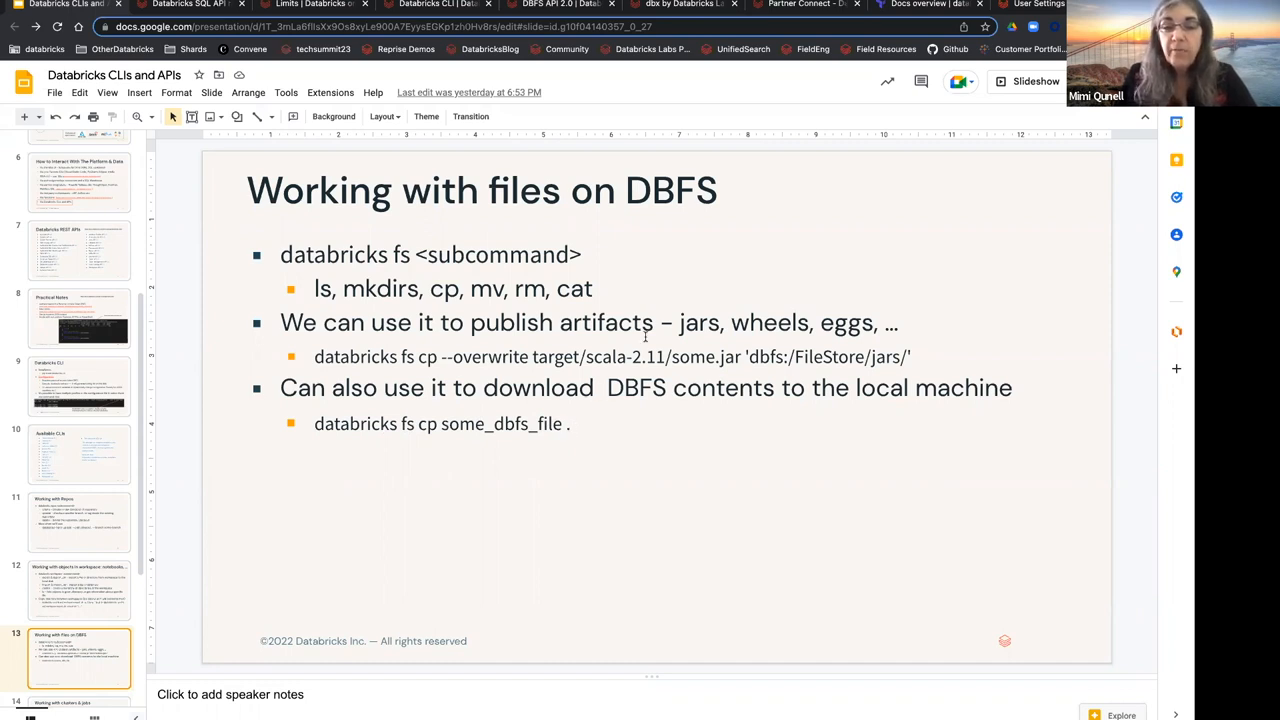
{"action": "mouse_move", "coordinate": [448, 370]}
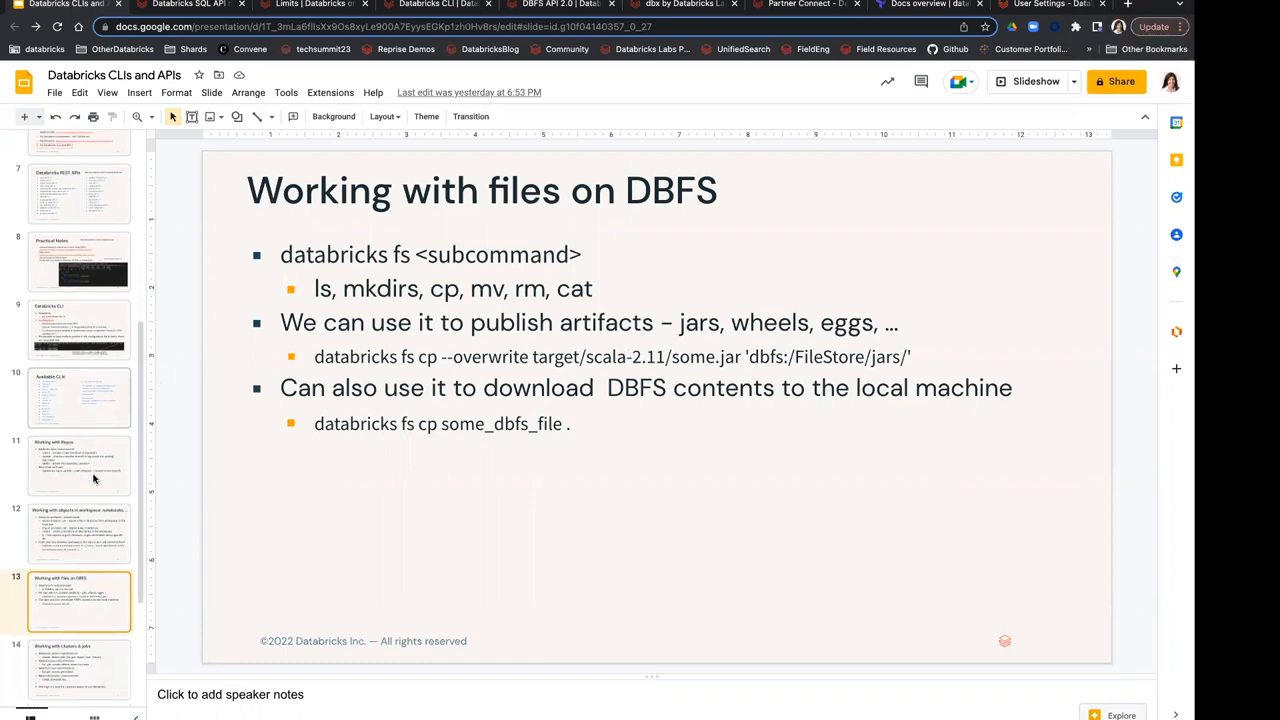
{"action": "scroll", "scroll_direction": "down", "scroll_amount": 3}
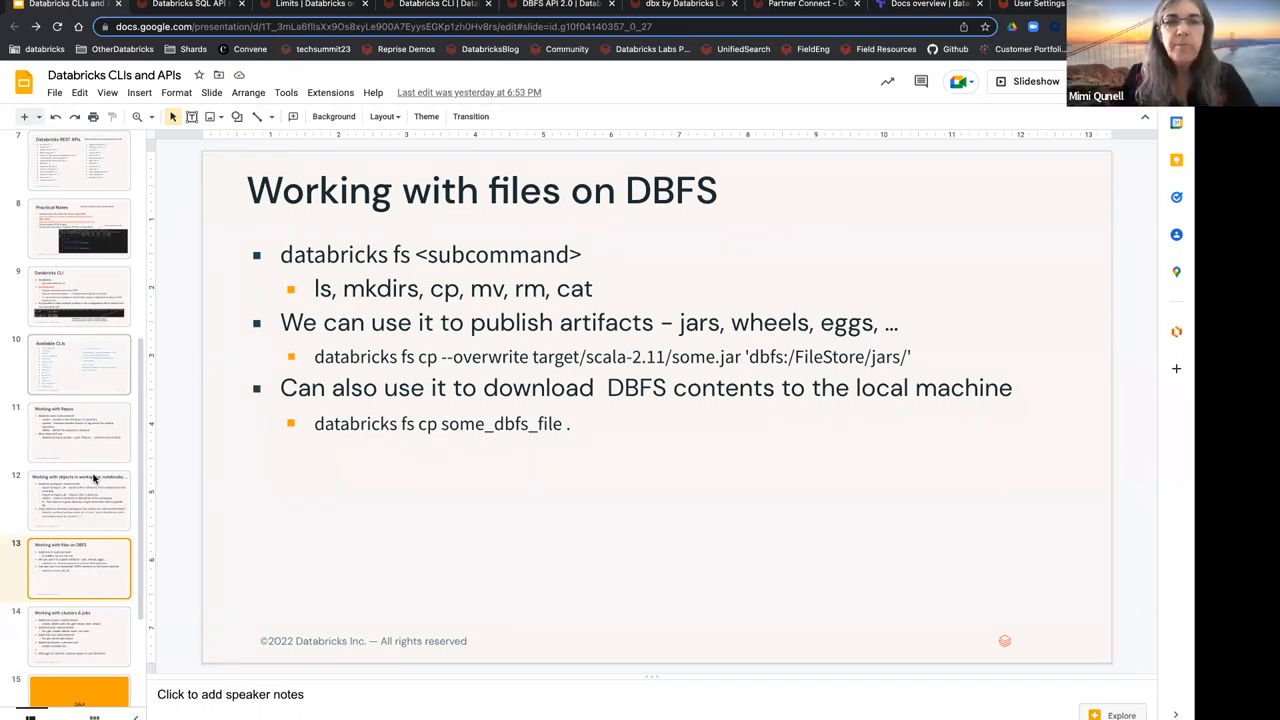
{"action": "scroll", "scroll_direction": "down", "scroll_amount": 3}
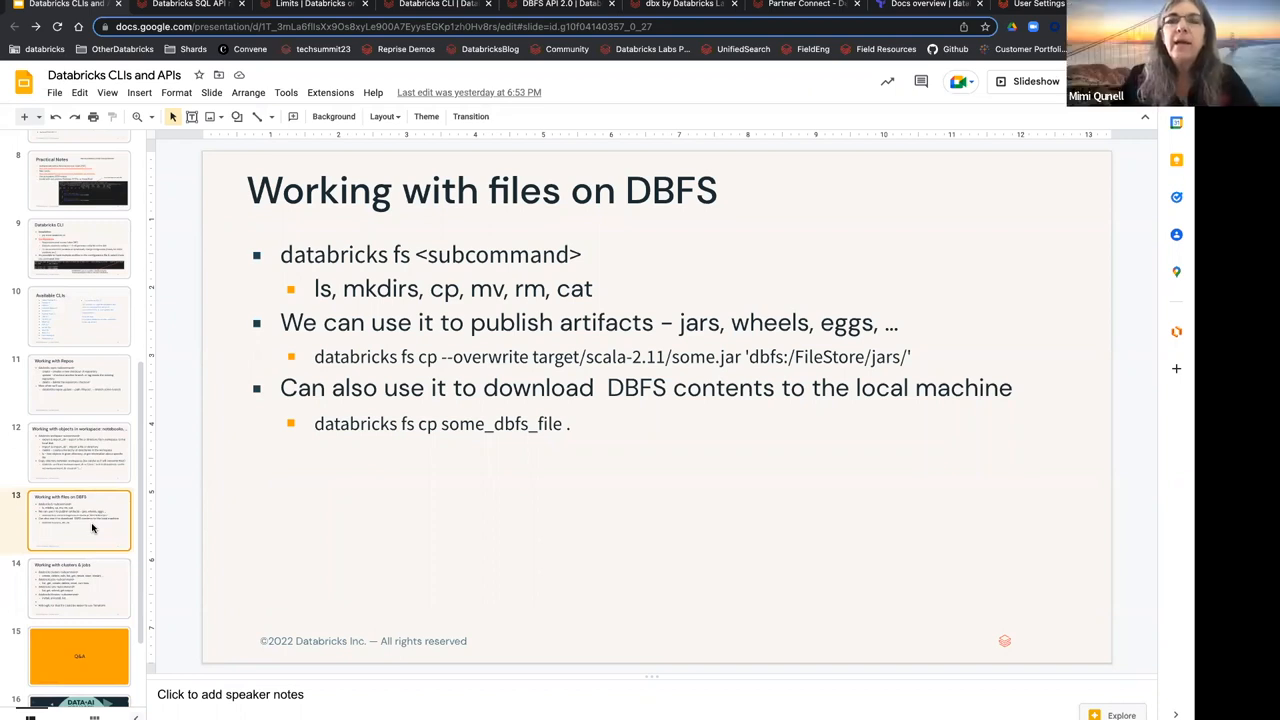
{"action": "mouse_move", "coordinate": [251, 500]}
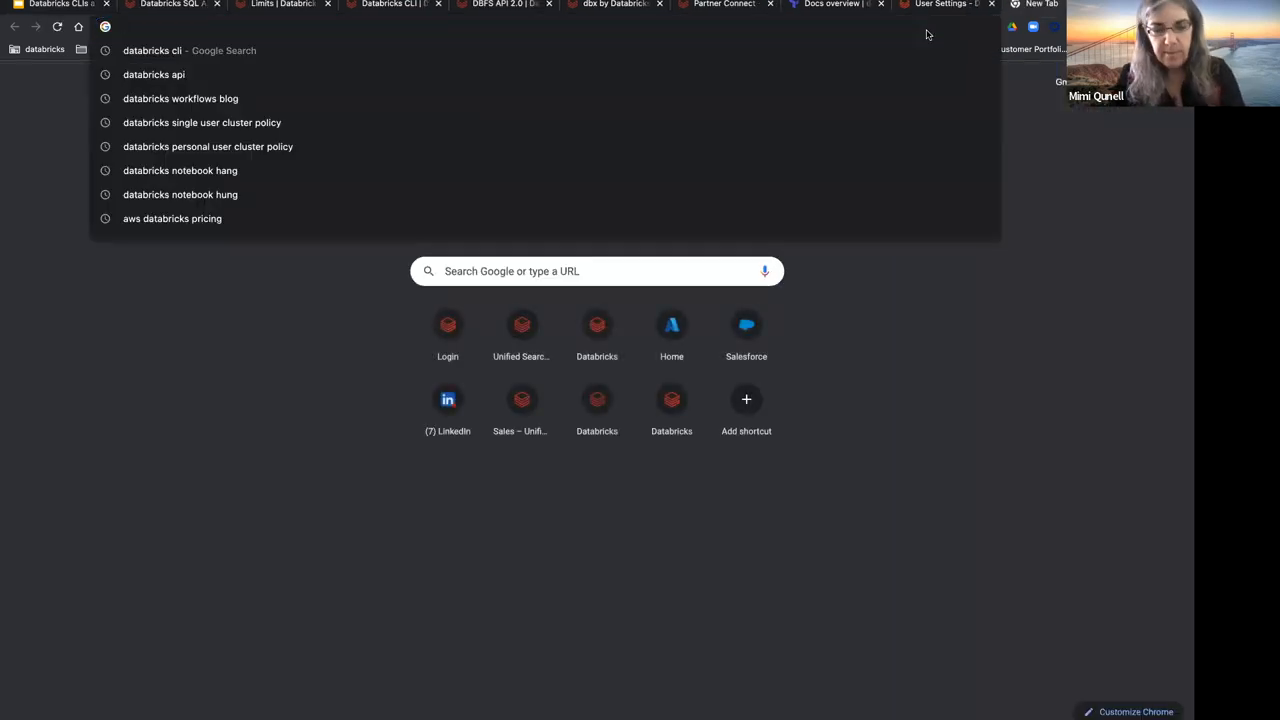
Step: Search for Databricks Connect and open its announcement blog post
{"action": "type", "text": "databtriv"}
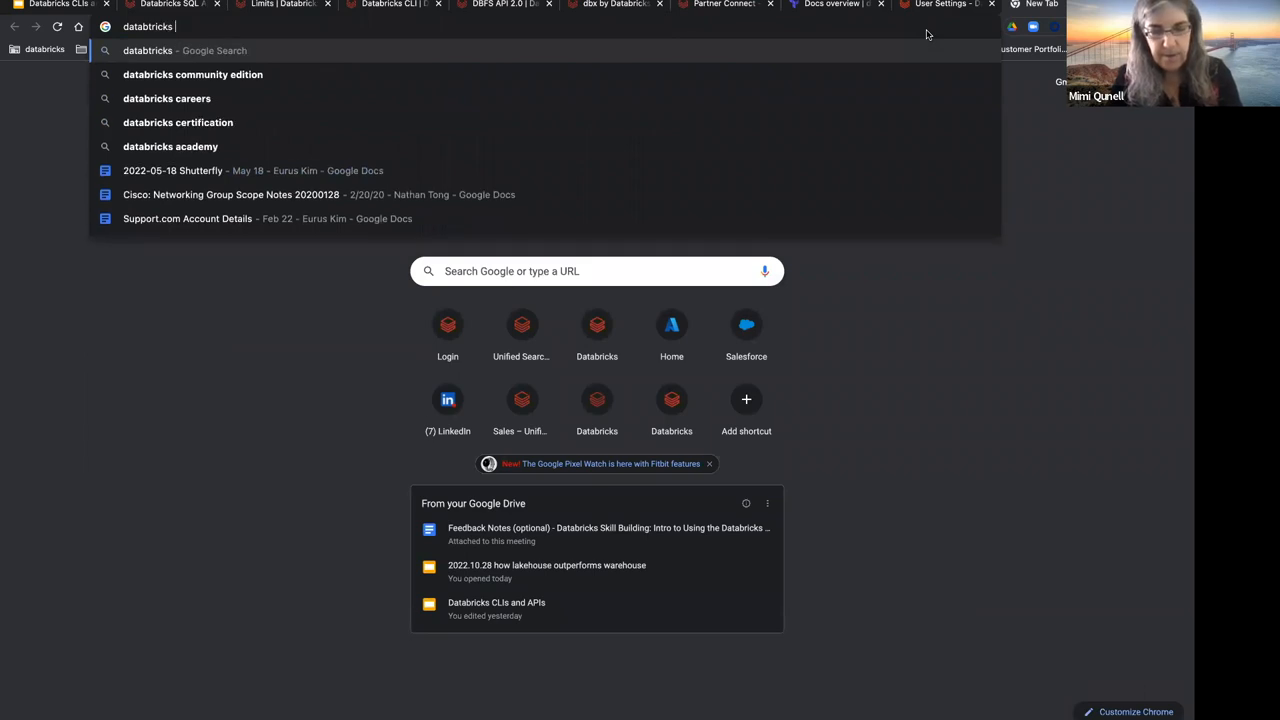
{"action": "type", "text": "connect"}
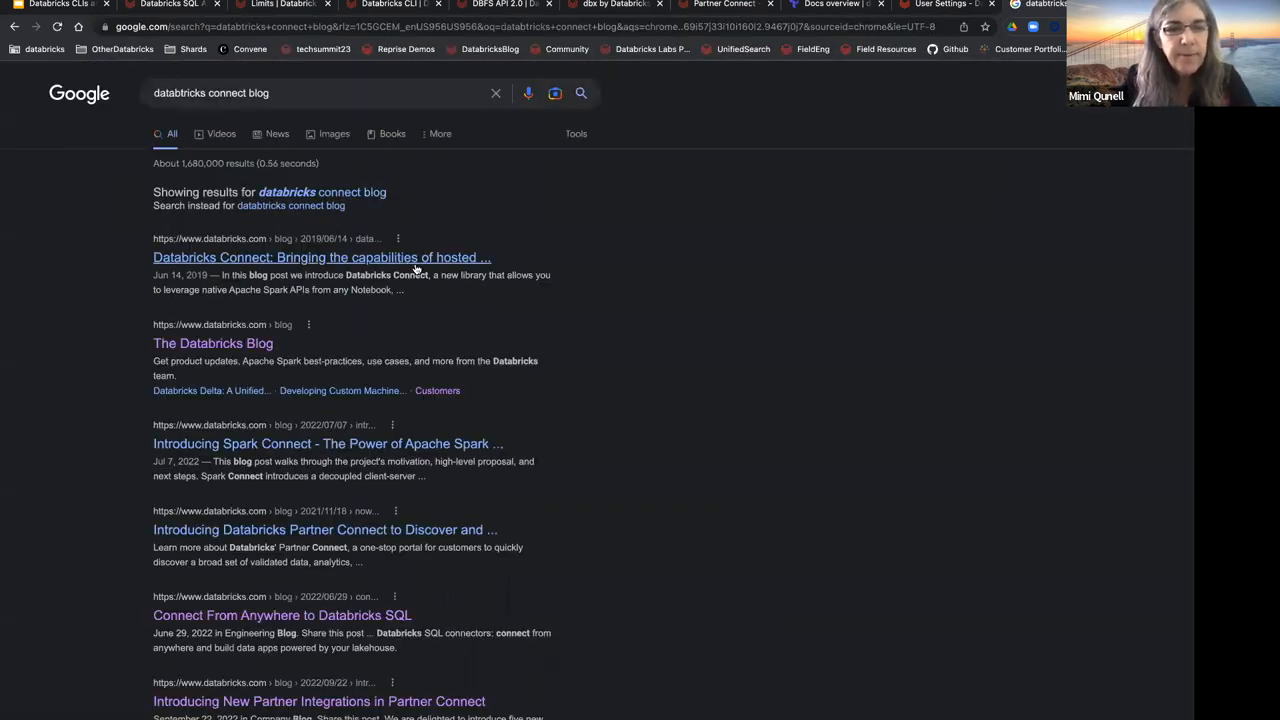
{"action": "left_click", "coordinate": [320, 257]}
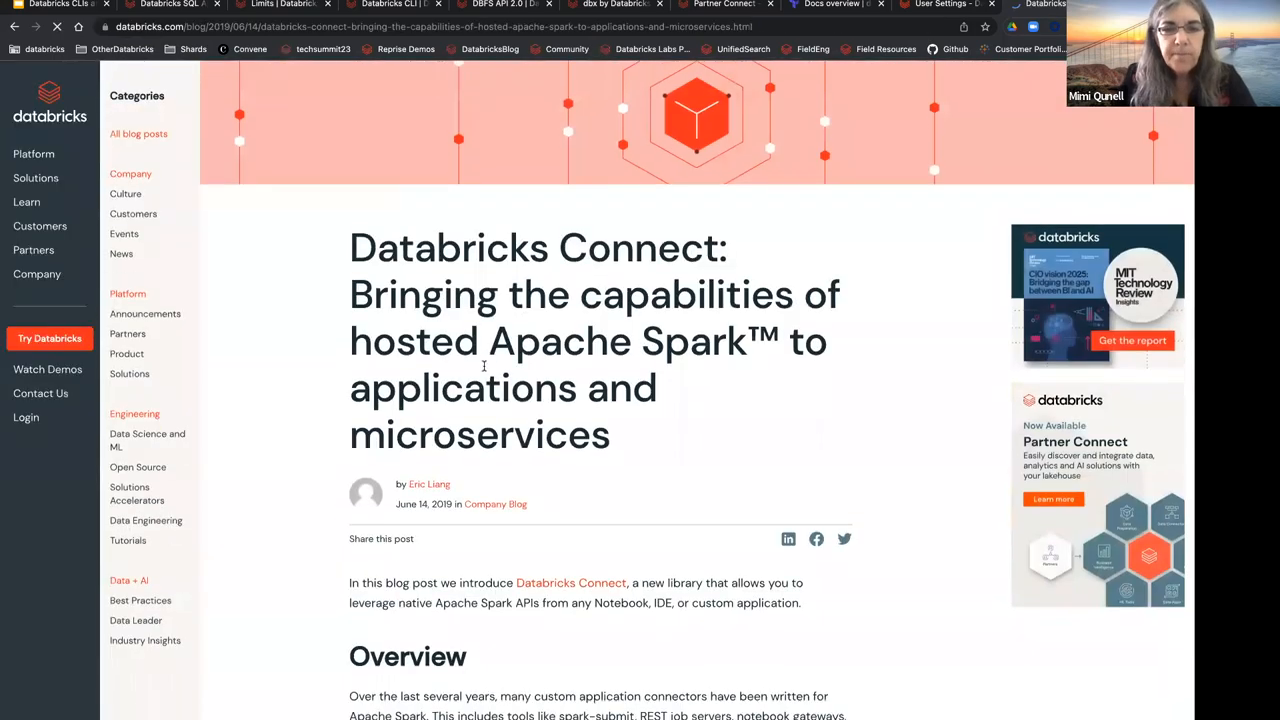
Step: Scroll through the post's architecture and availability sections, then begin a new search
{"action": "scroll", "scroll_direction": "down", "scroll_amount": 3}
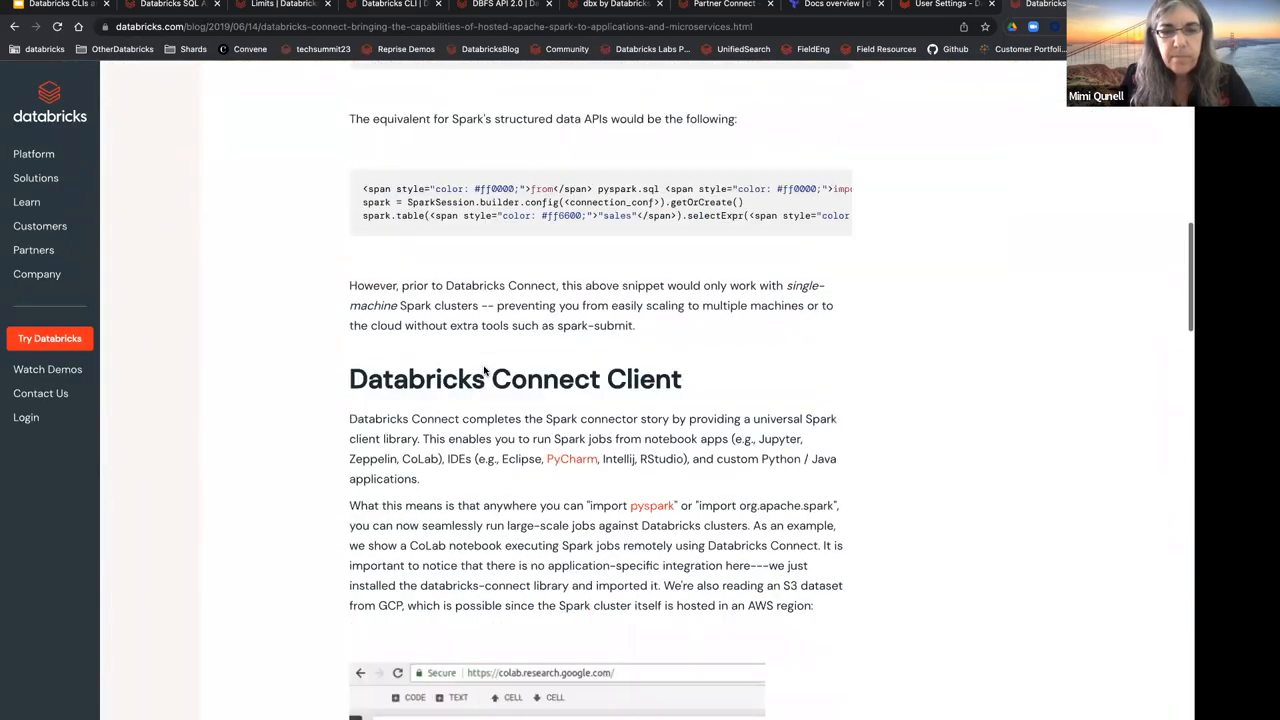
{"action": "scroll", "scroll_direction": "down", "scroll_amount": 3}
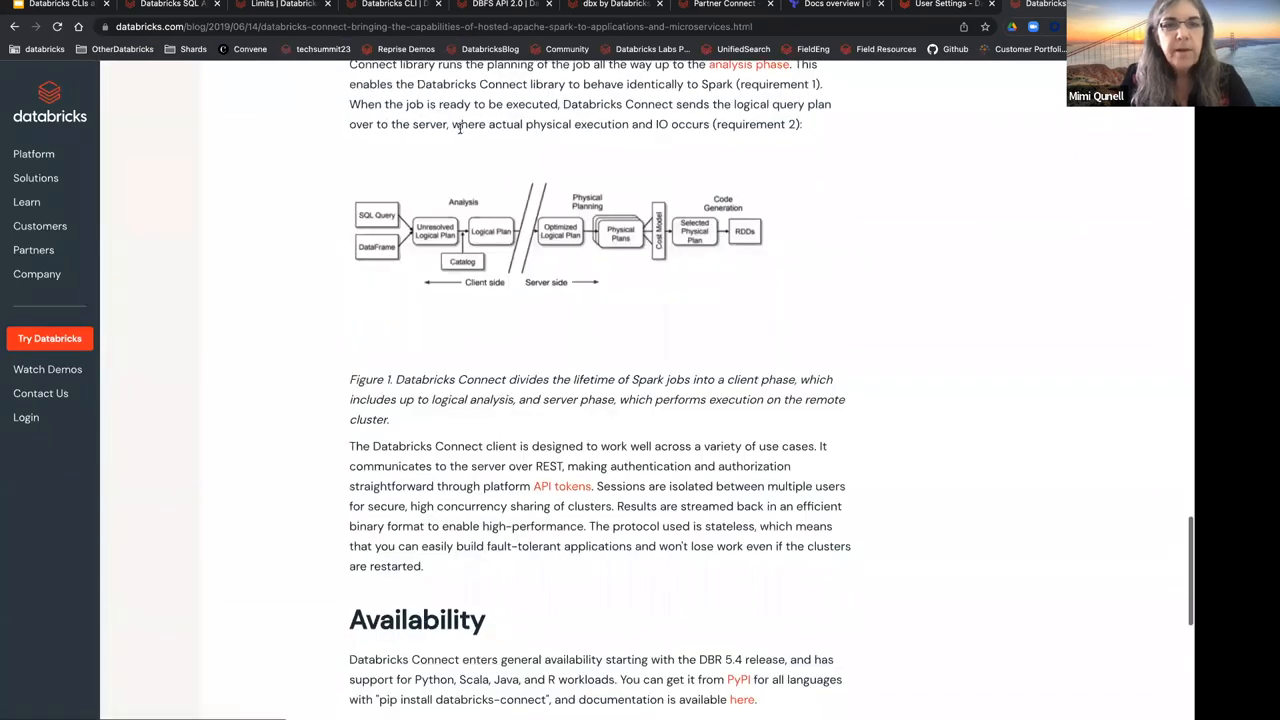
{"action": "scroll", "scroll_direction": "up", "scroll_amount": 3}
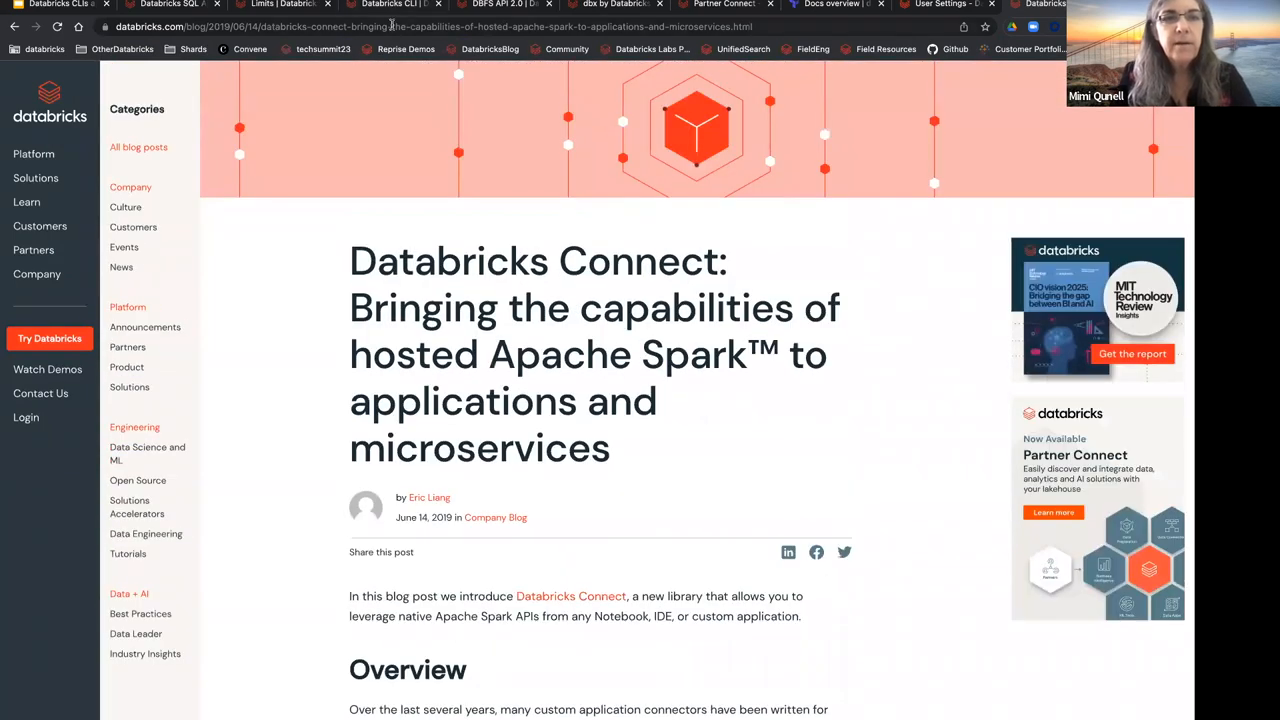
{"action": "left_click", "coordinate": [393, 27]}
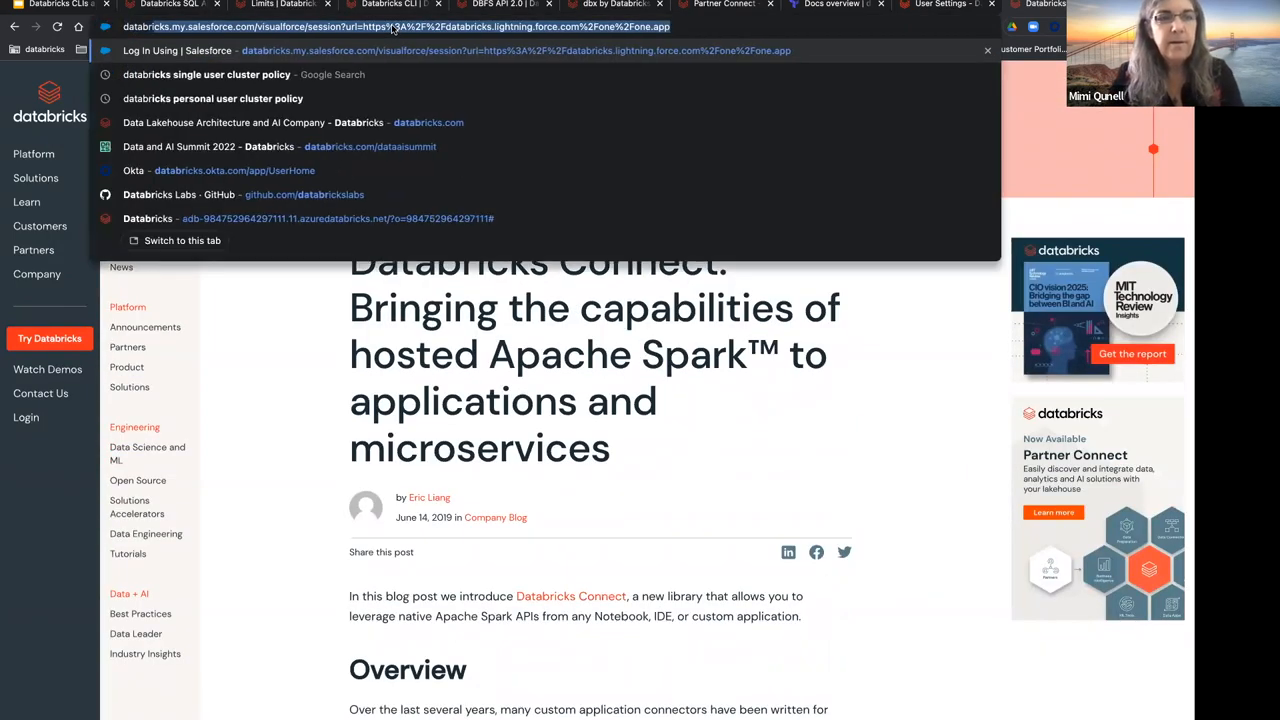
Step: Refine the query to 'databricks node.js python blog' and open 'Connect From Anywhere to Databricks SQL'
{"action": "type", "text": "databricks notebook hang"}
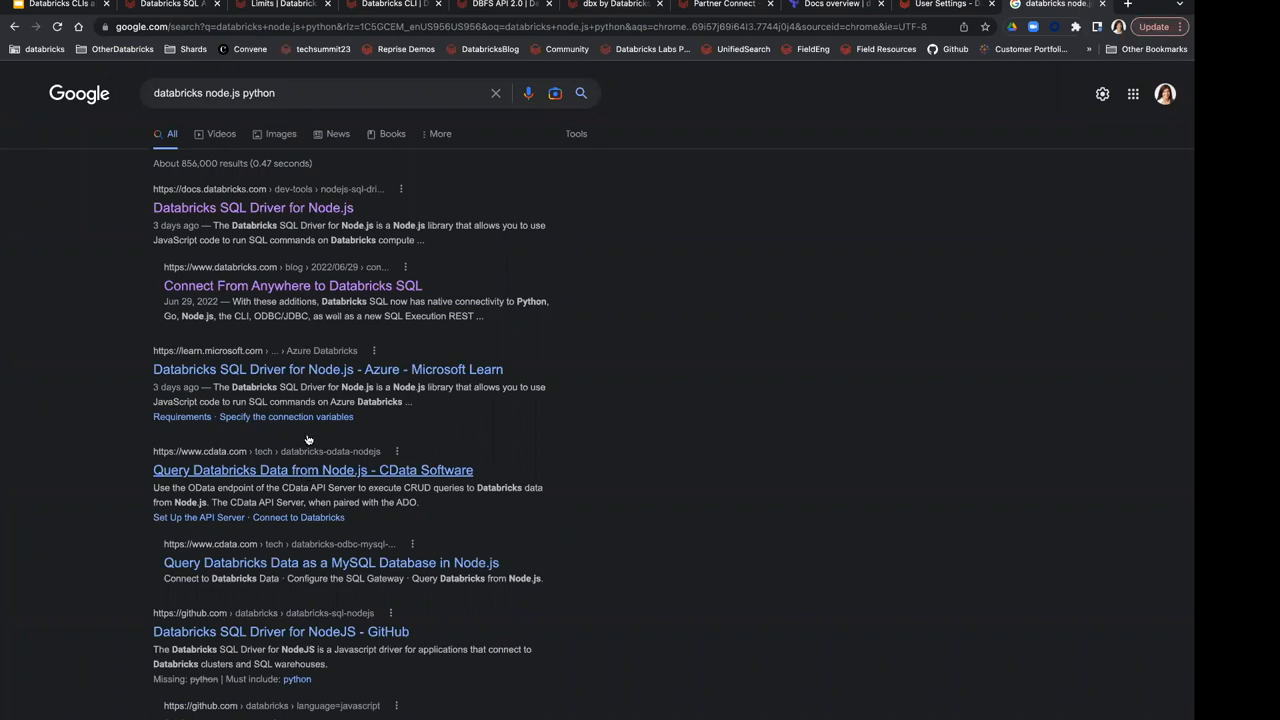
{"action": "left_click", "coordinate": [320, 92]}
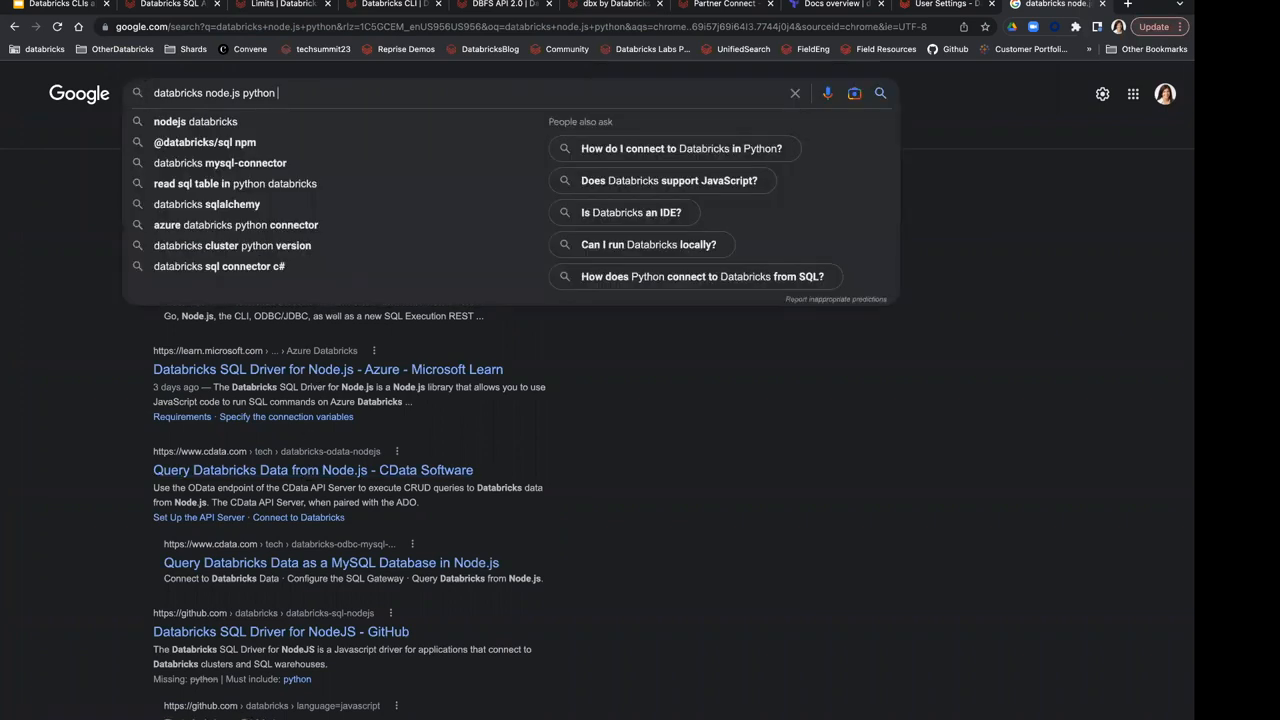
{"action": "type", "text": "blog"}
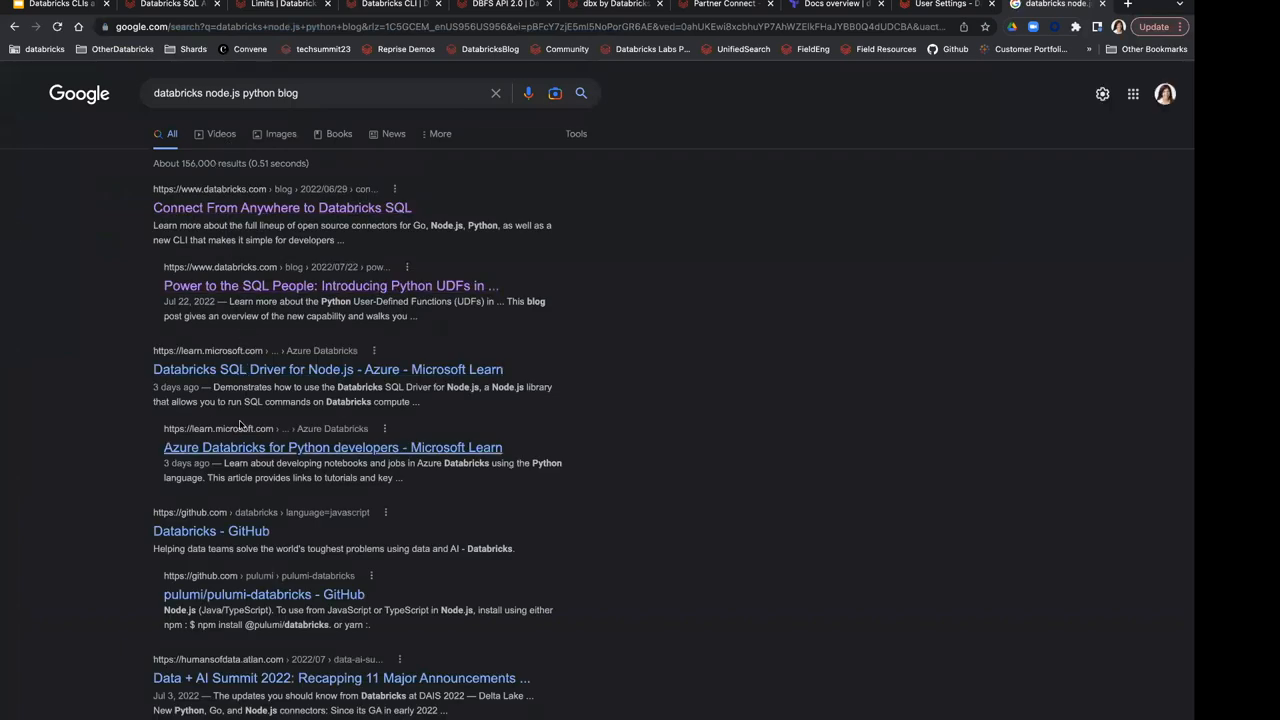
{"action": "left_click", "coordinate": [282, 207]}
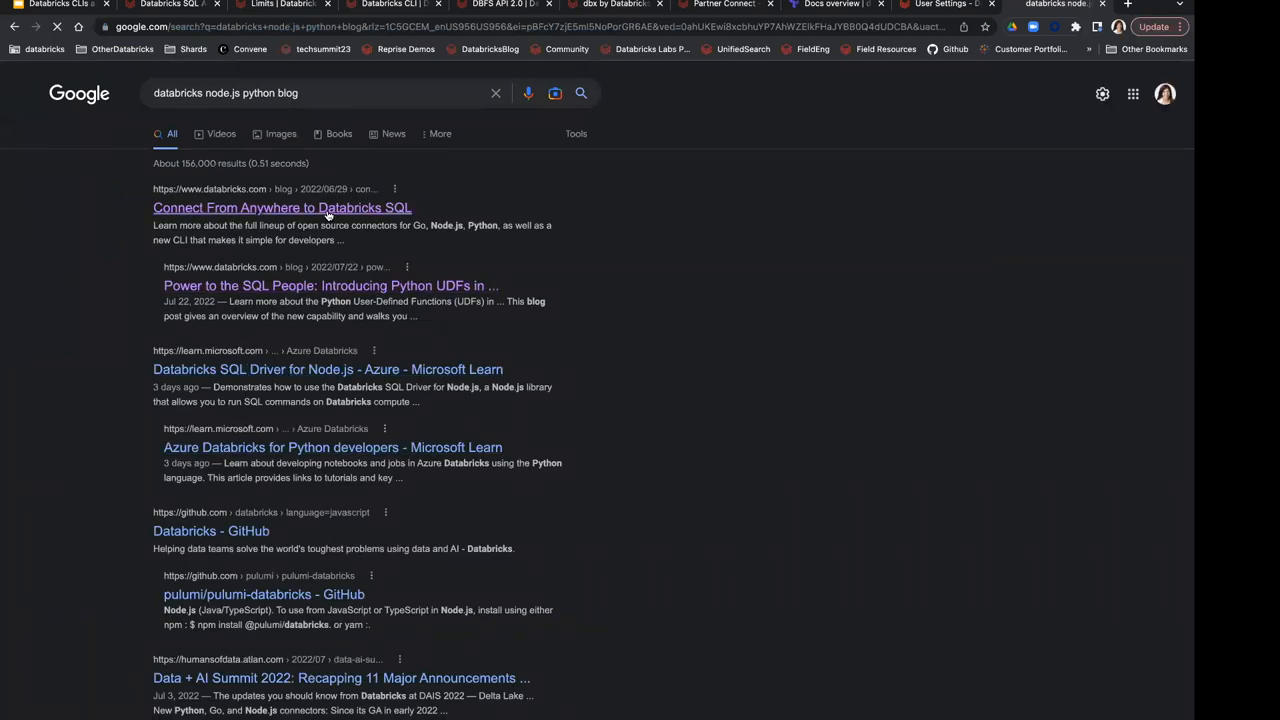
{"action": "left_click", "coordinate": [281, 207]}
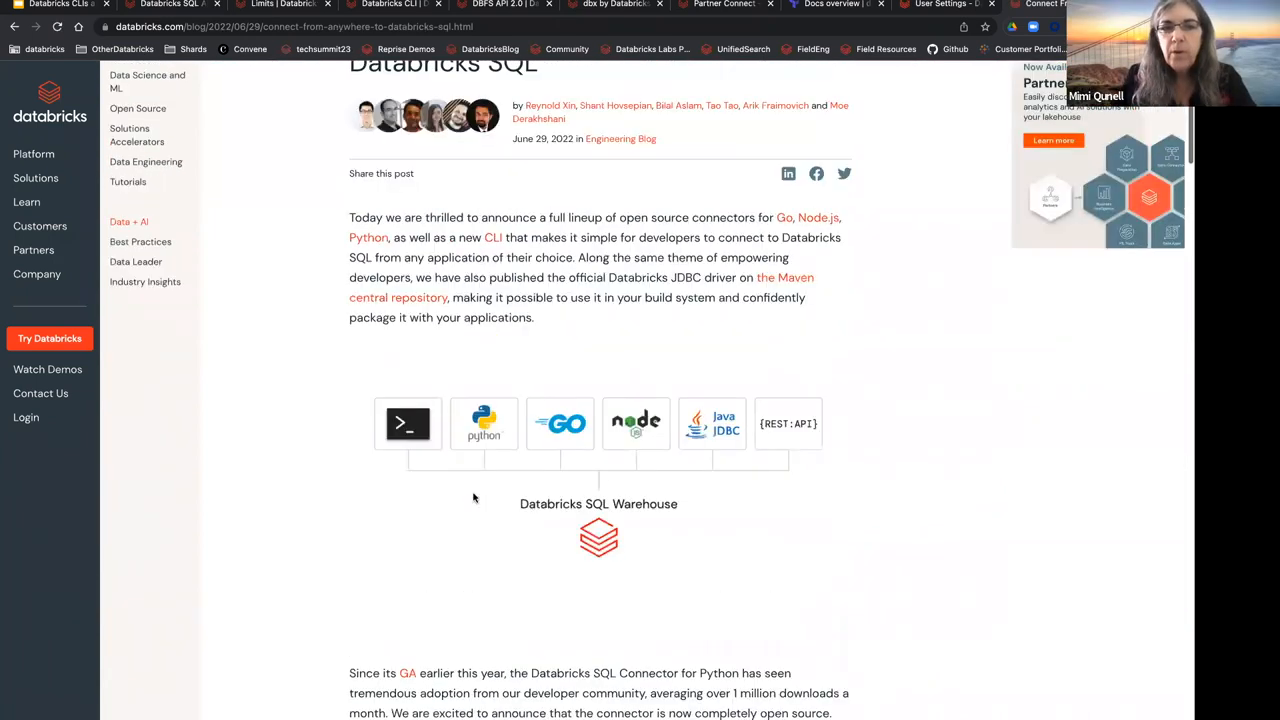
Step: Scroll the post past the connectors diagram and Node.js example to the Databricks SQL CLI section
{"action": "scroll", "scroll_direction": "up", "scroll_amount": 3}
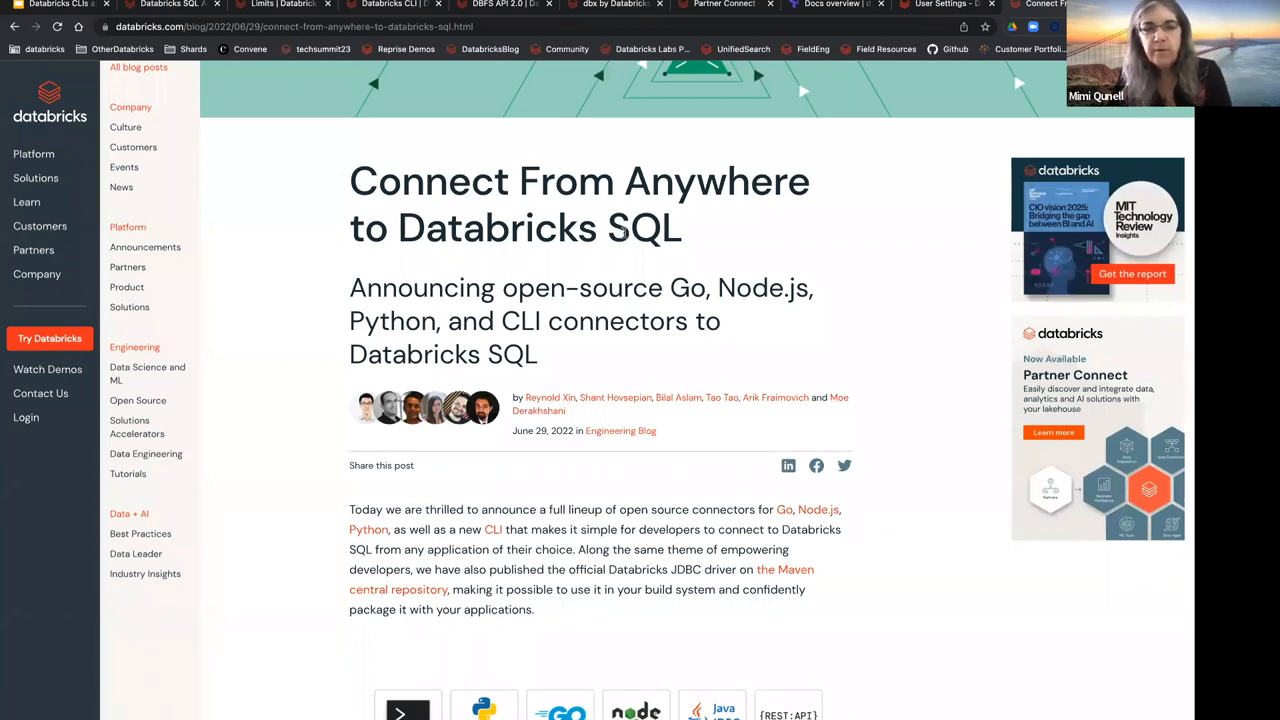
{"action": "scroll", "scroll_direction": "down", "scroll_amount": 3}
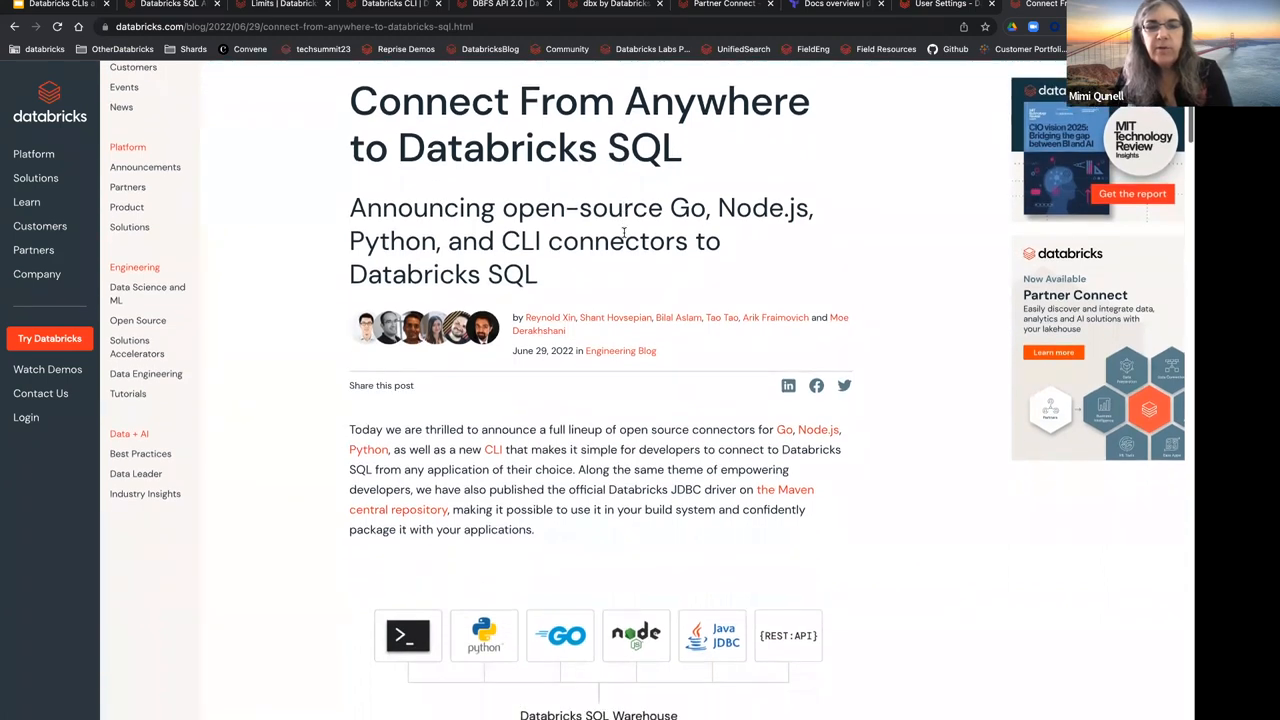
{"action": "scroll", "scroll_direction": "down", "scroll_amount": 3}
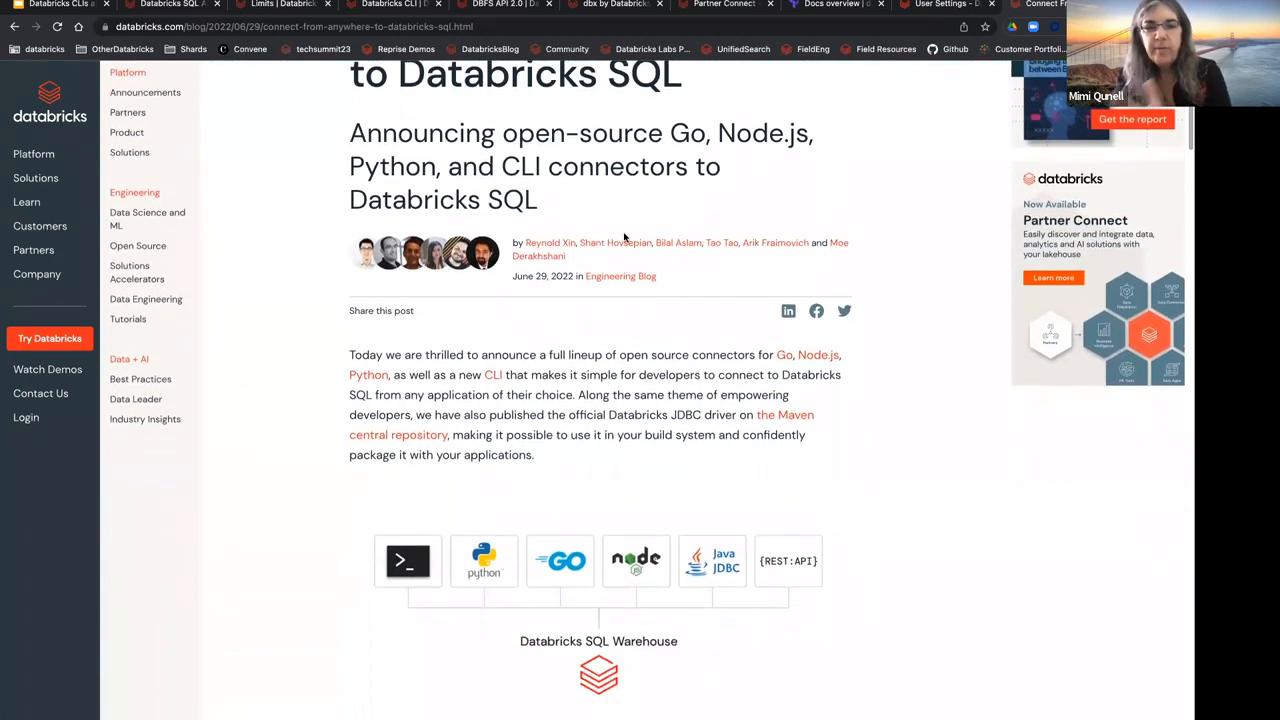
{"action": "scroll", "scroll_direction": "down", "scroll_amount": 3}
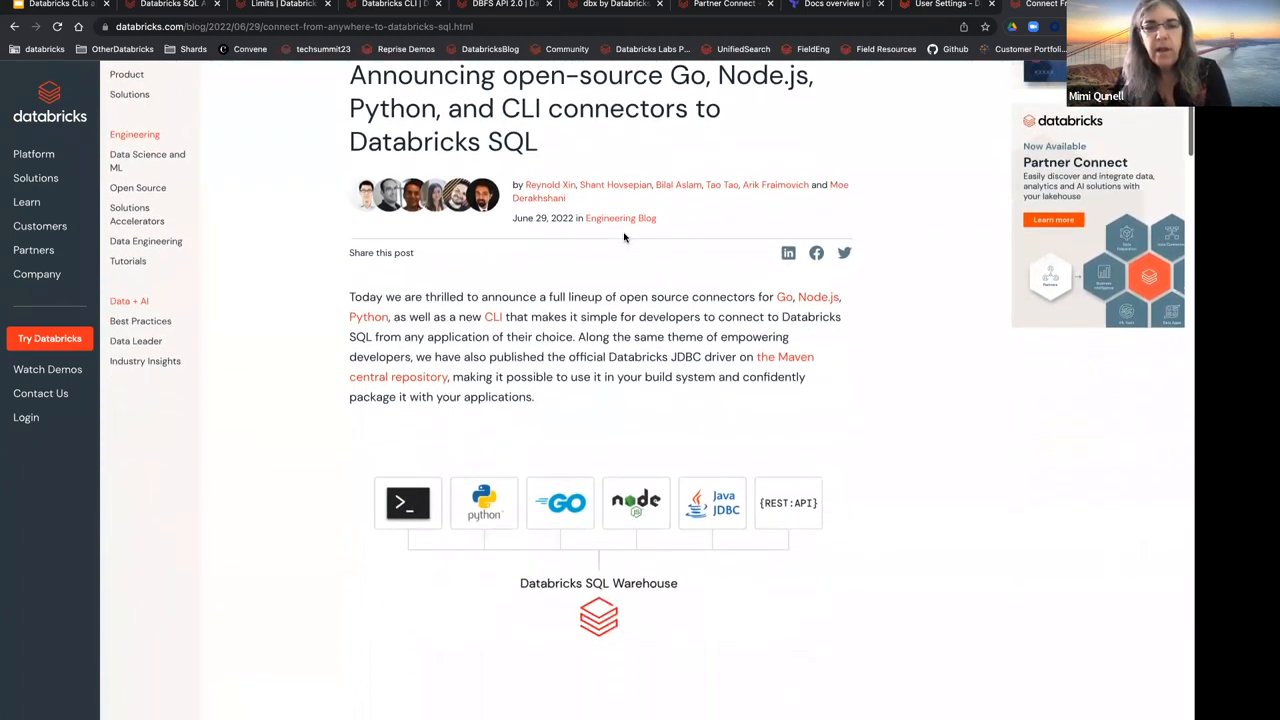
{"action": "scroll", "scroll_direction": "down", "scroll_amount": 3}
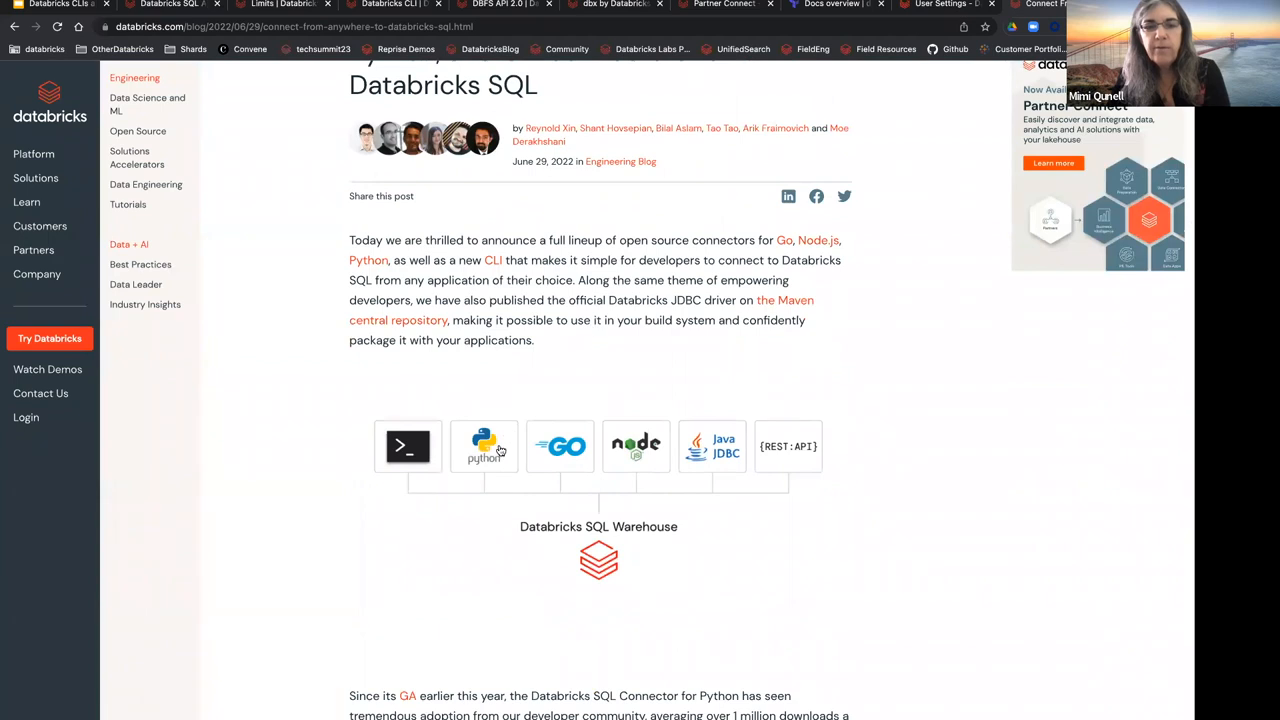
{"action": "mouse_move", "coordinate": [598, 455]}
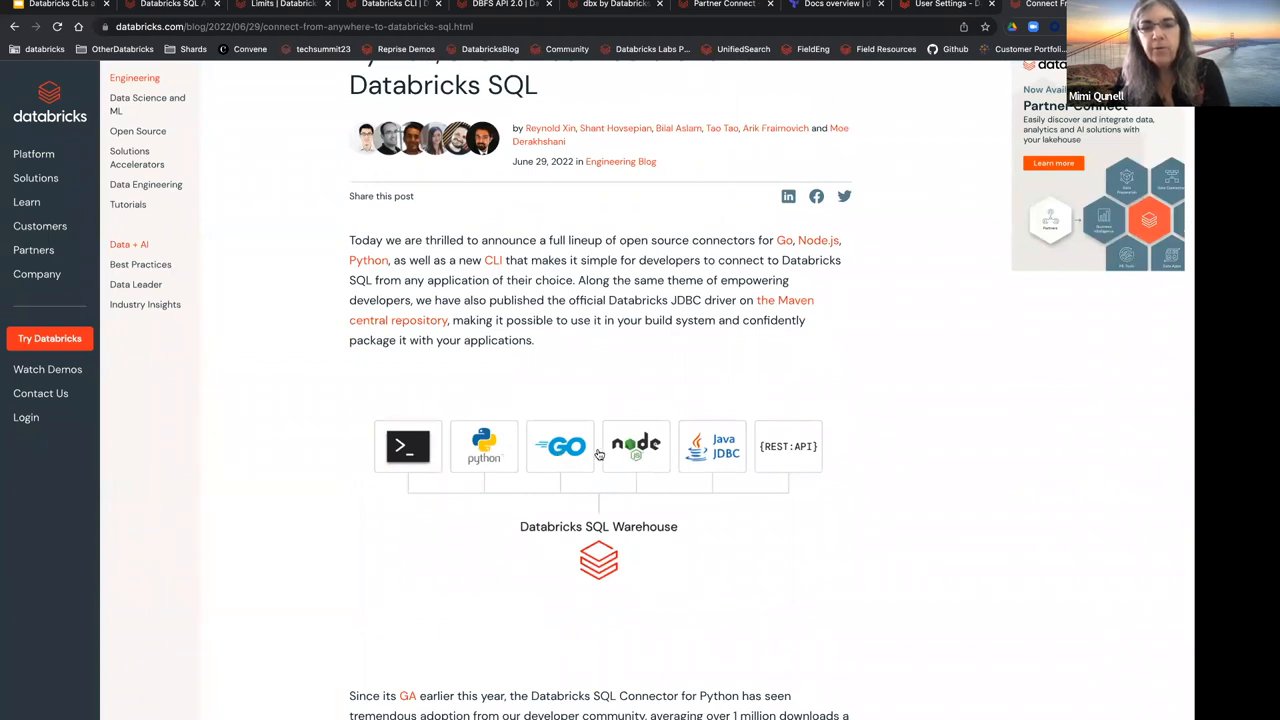
{"action": "mouse_move", "coordinate": [789, 460]}
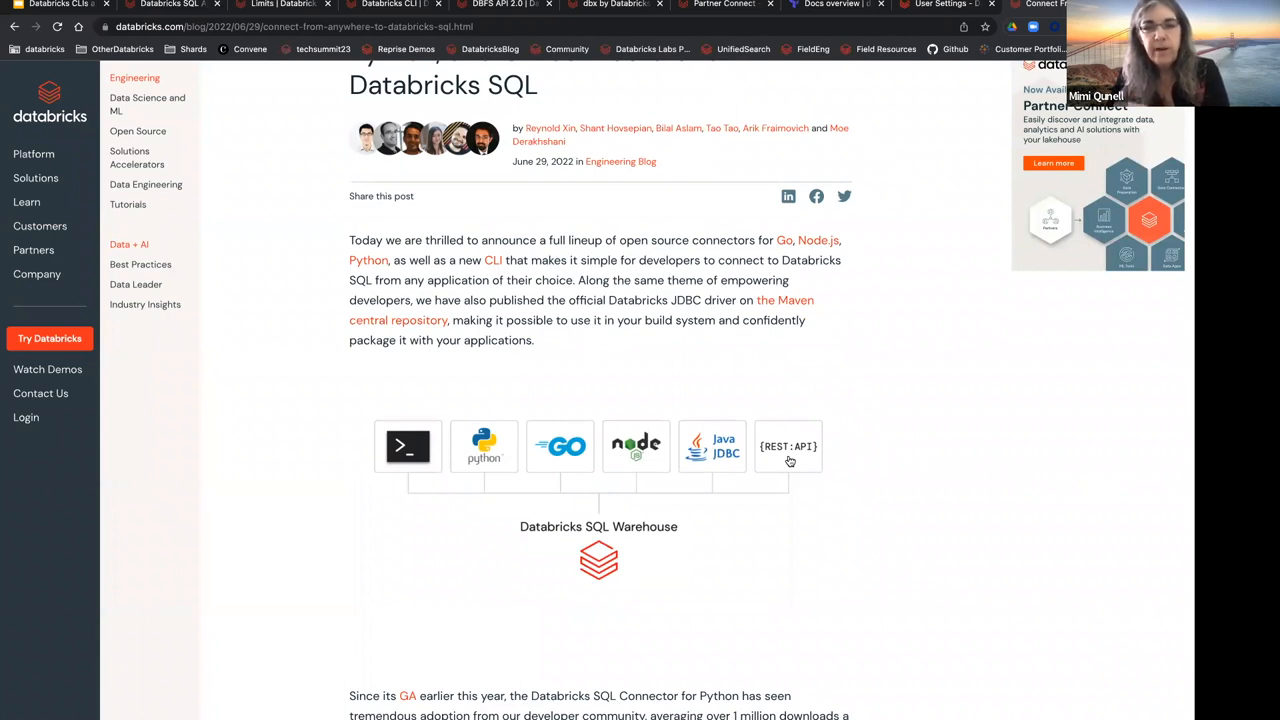
{"action": "mouse_move", "coordinate": [505, 491]}
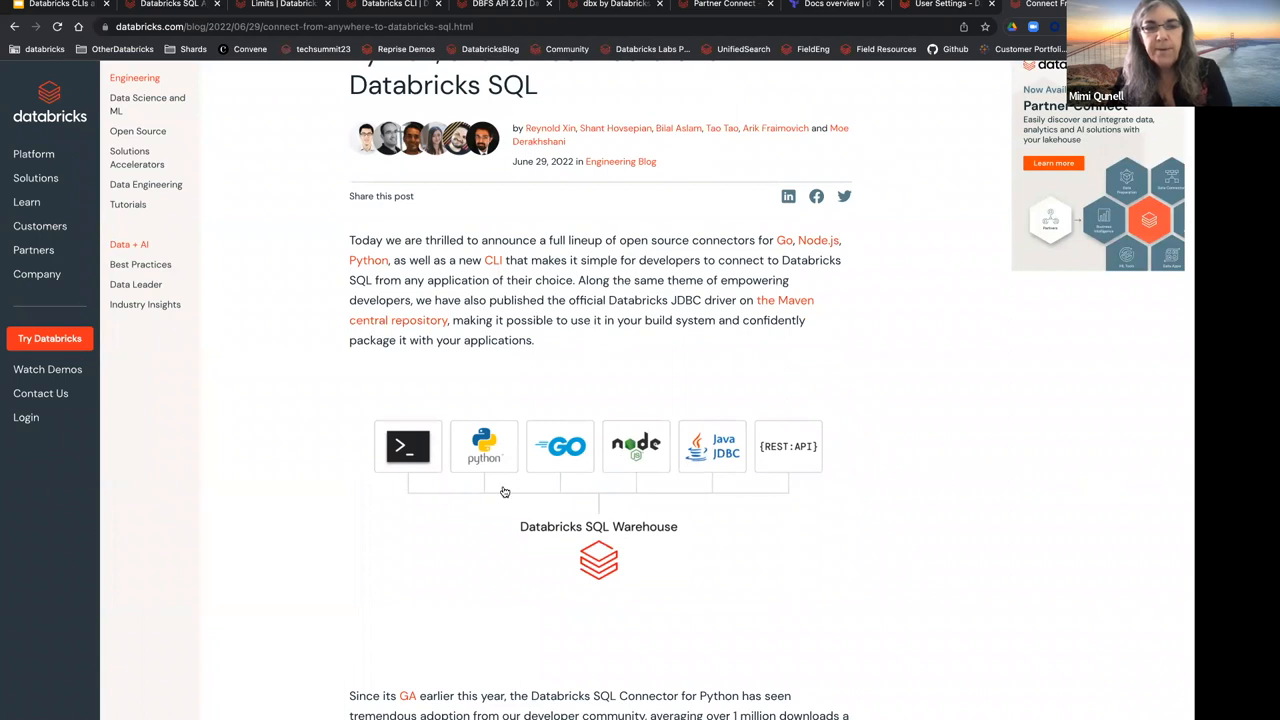
{"action": "scroll", "scroll_direction": "down", "scroll_amount": 3}
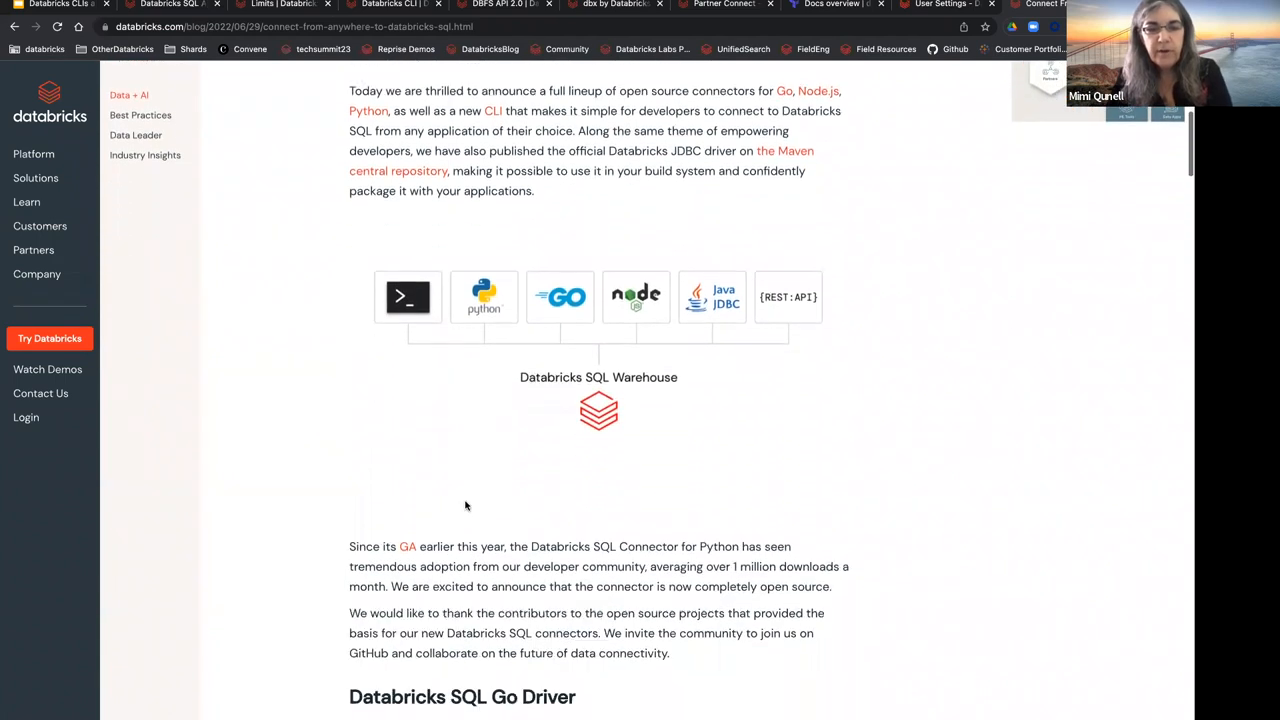
{"action": "scroll", "scroll_direction": "down", "scroll_amount": 3}
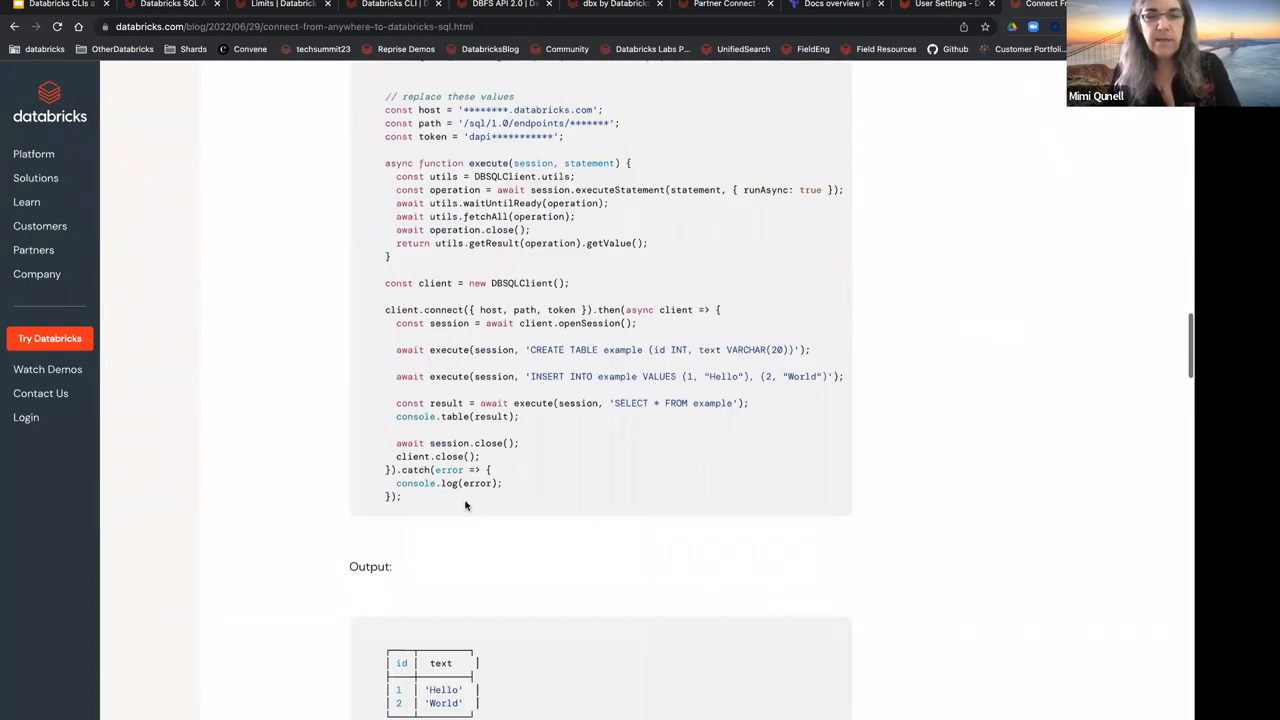
{"action": "scroll", "scroll_direction": "down", "scroll_amount": 3}
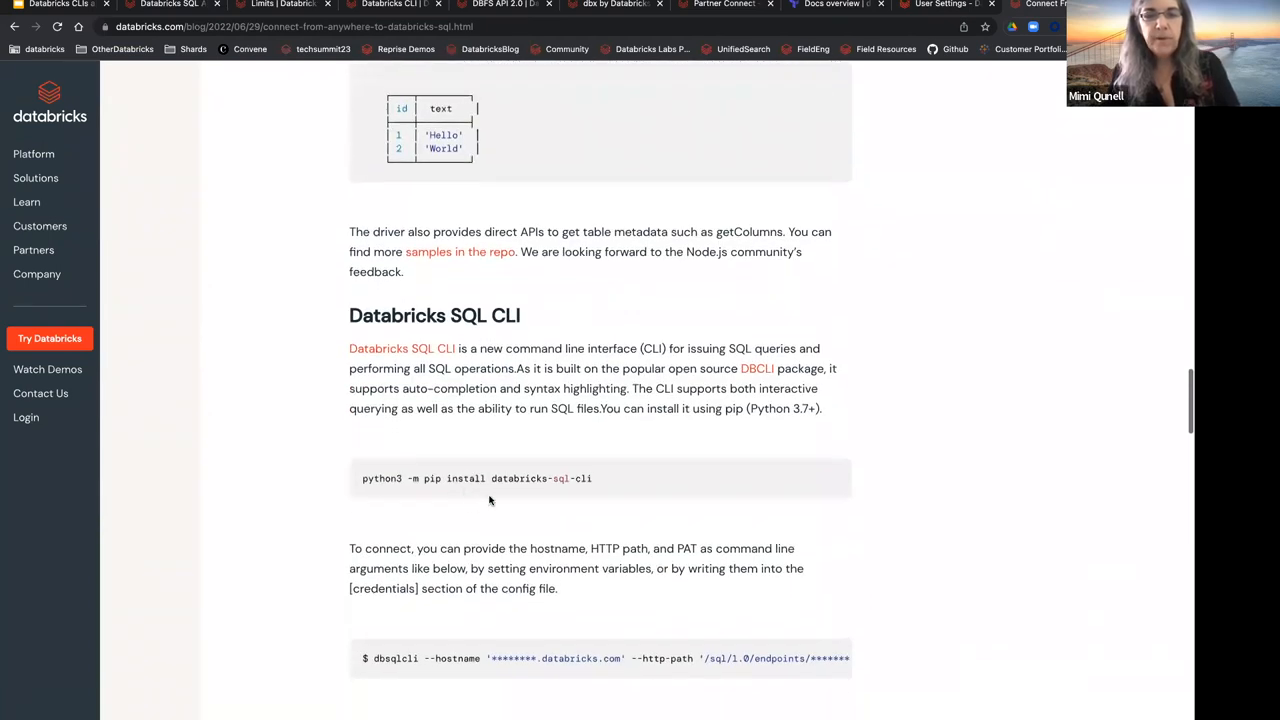
{"action": "mouse_move", "coordinate": [602, 486]}
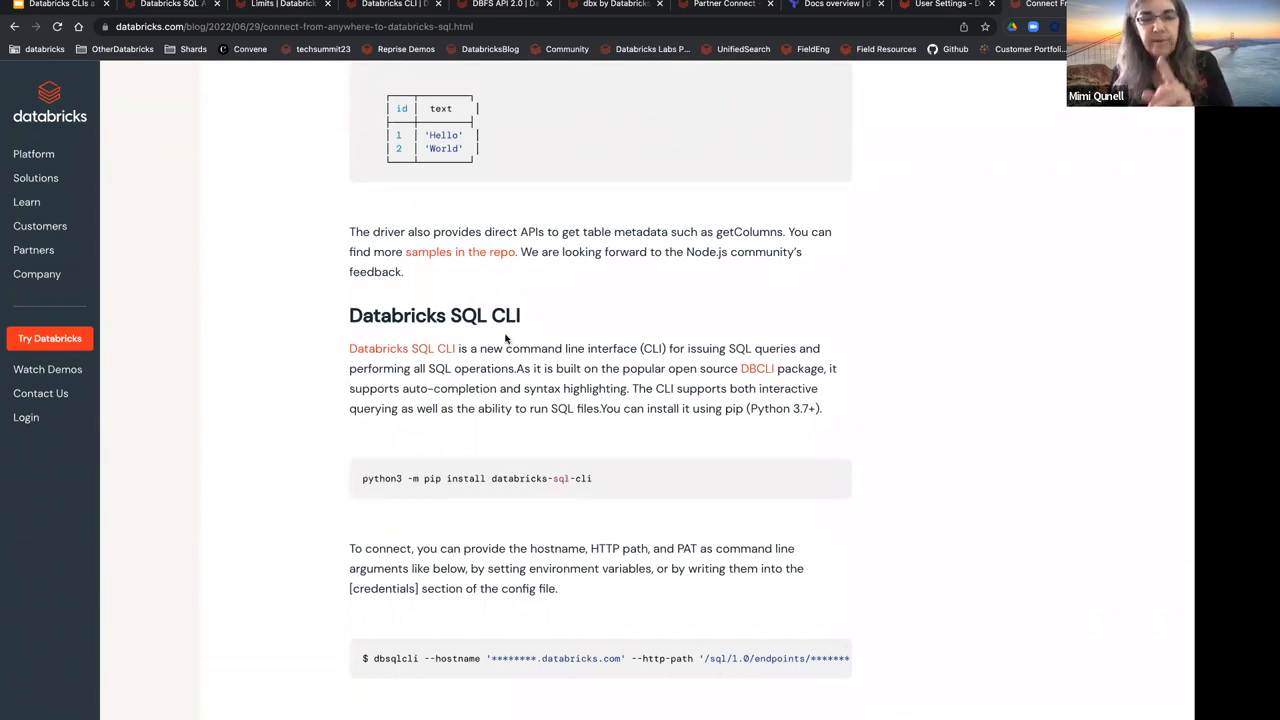
{"action": "mouse_move", "coordinate": [541, 494]}
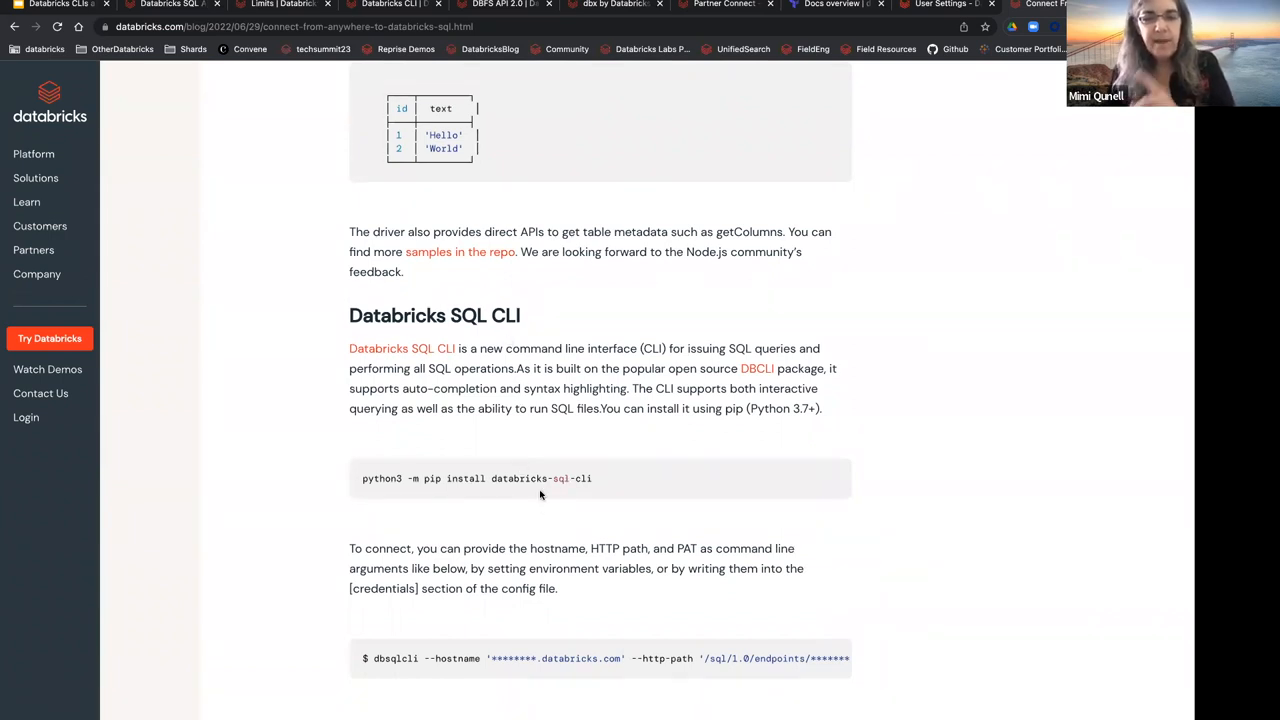
{"action": "scroll", "scroll_direction": "down", "scroll_amount": 3}
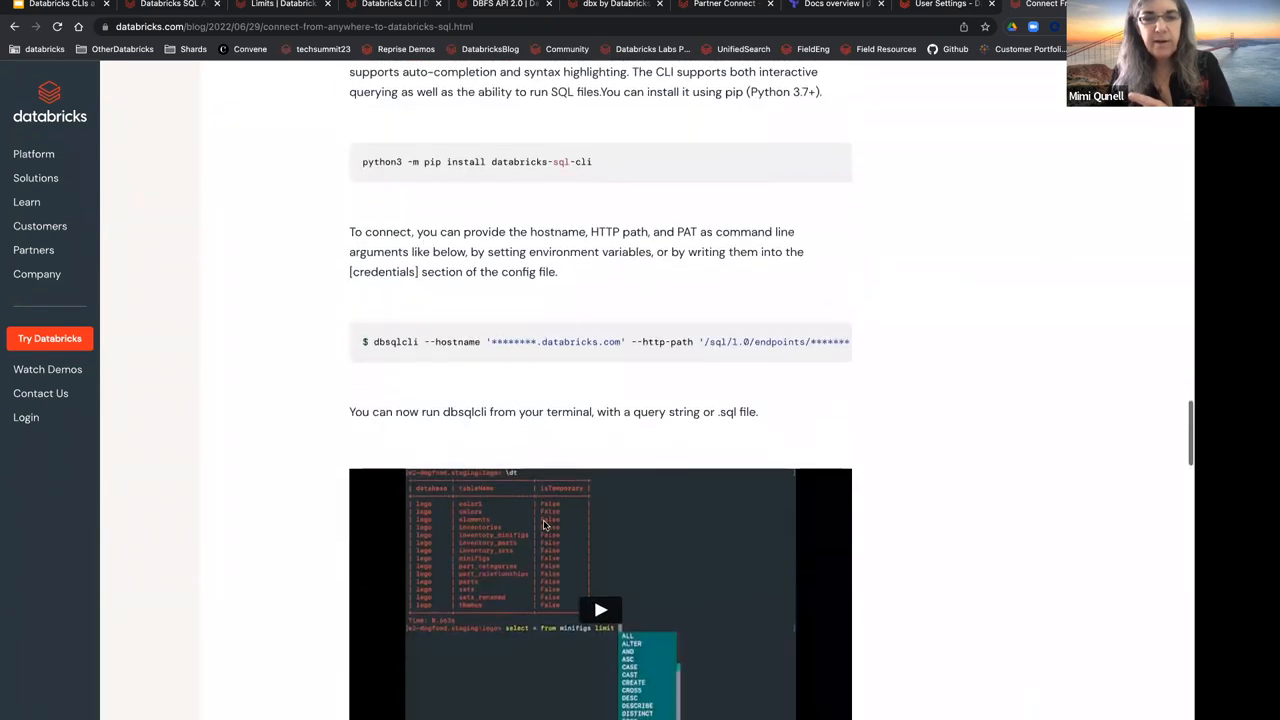
{"action": "scroll", "scroll_direction": "down", "scroll_amount": 3}
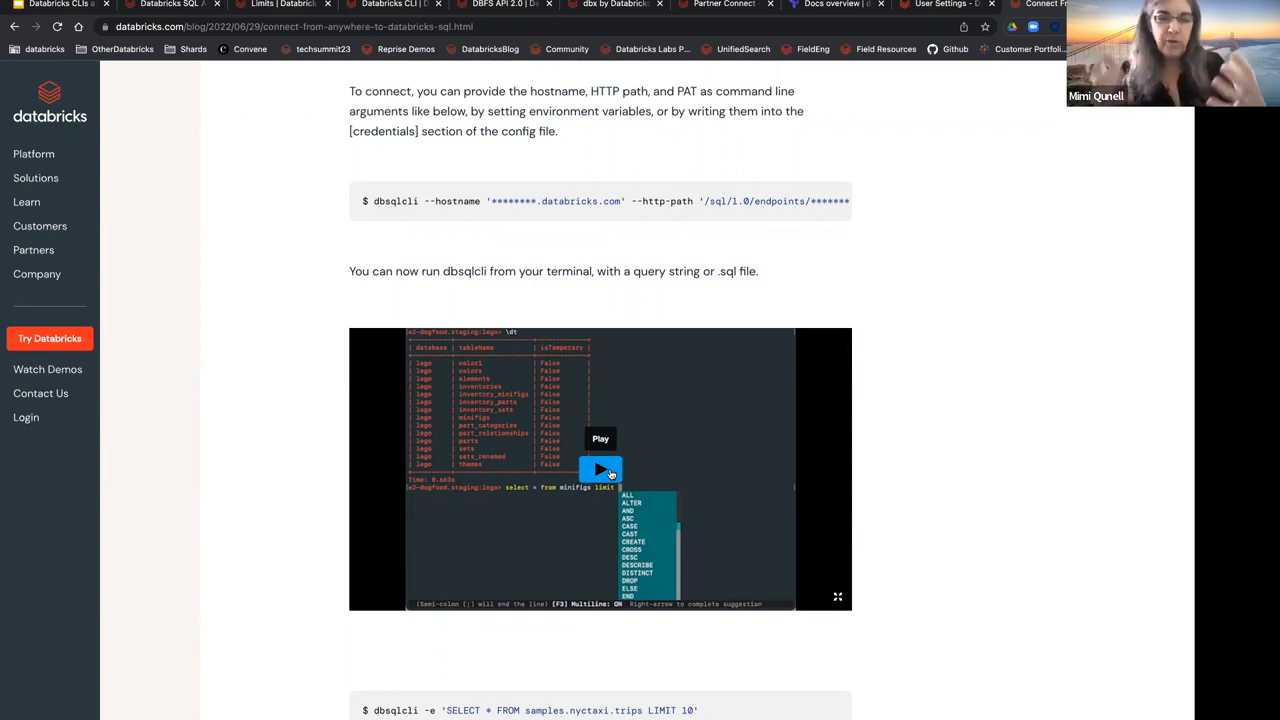
{"action": "scroll", "scroll_direction": "down", "scroll_amount": 3}
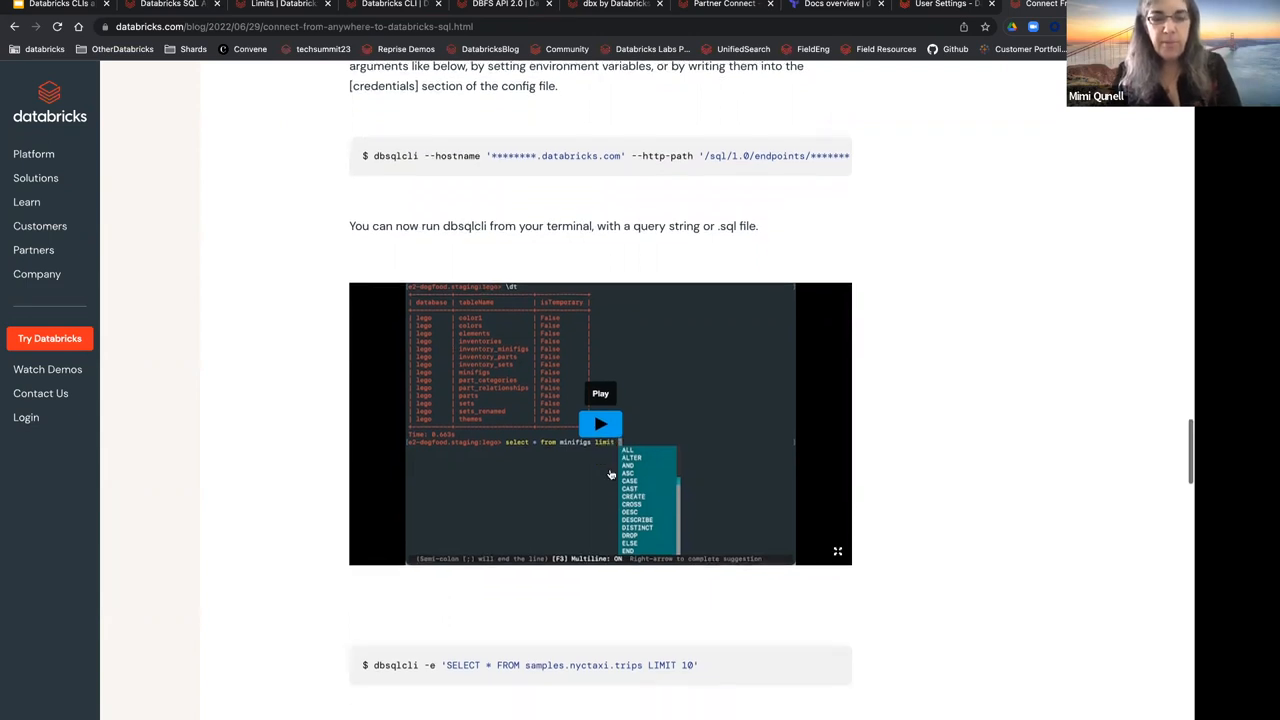
{"action": "scroll", "scroll_direction": "up", "scroll_amount": 3}
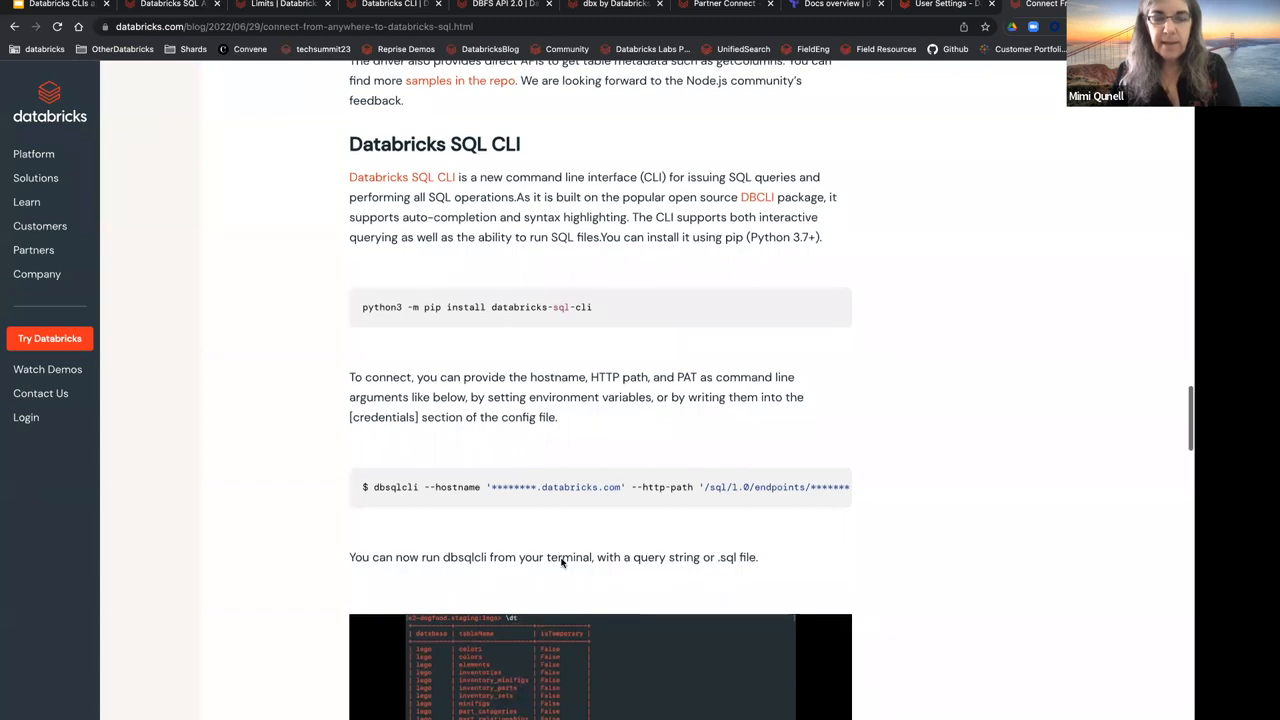
{"action": "scroll", "scroll_direction": "down", "scroll_amount": 3}
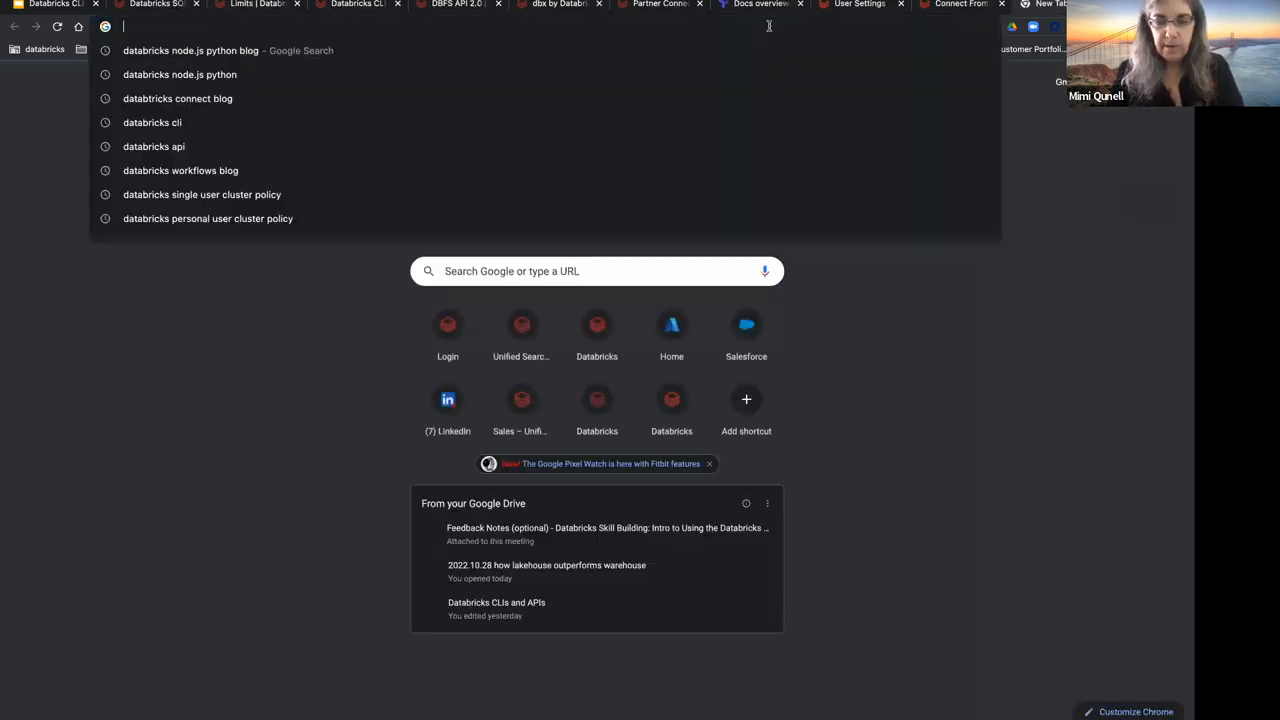
Step: Search the web for 'pypi databricks sql connector'
{"action": "type", "text": "pypi jq"}
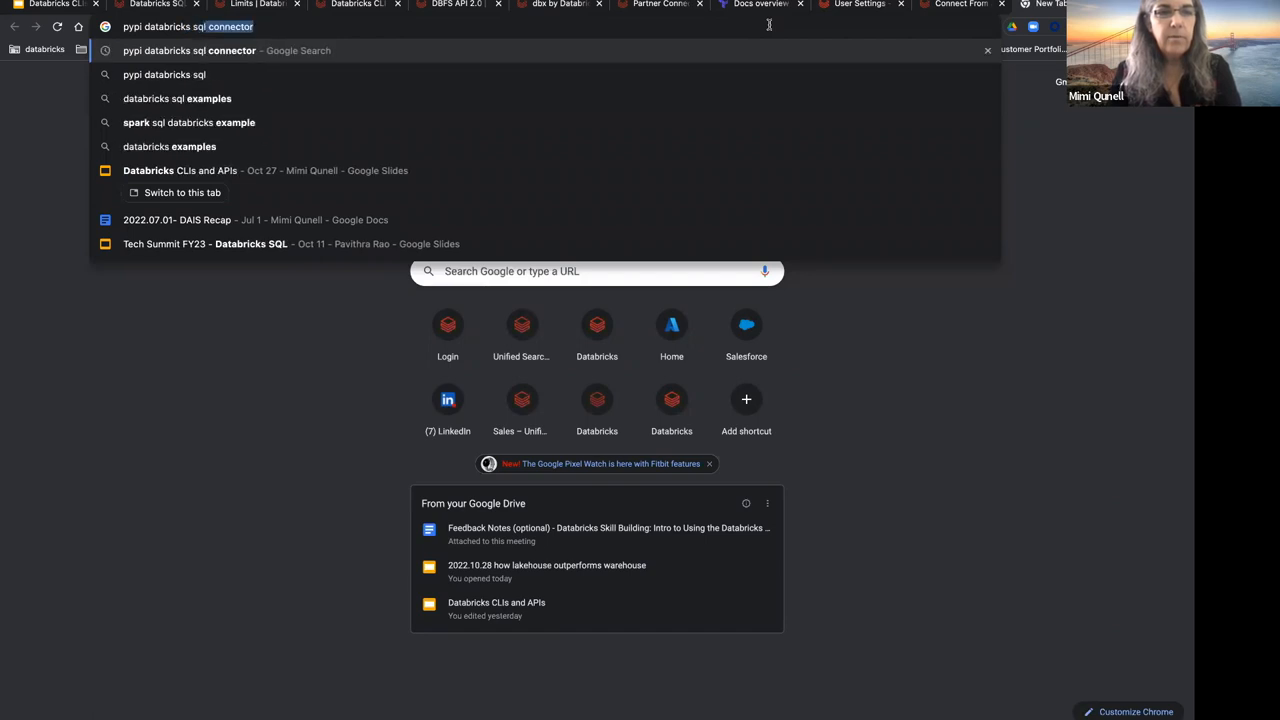
{"action": "key", "text": "Enter"}
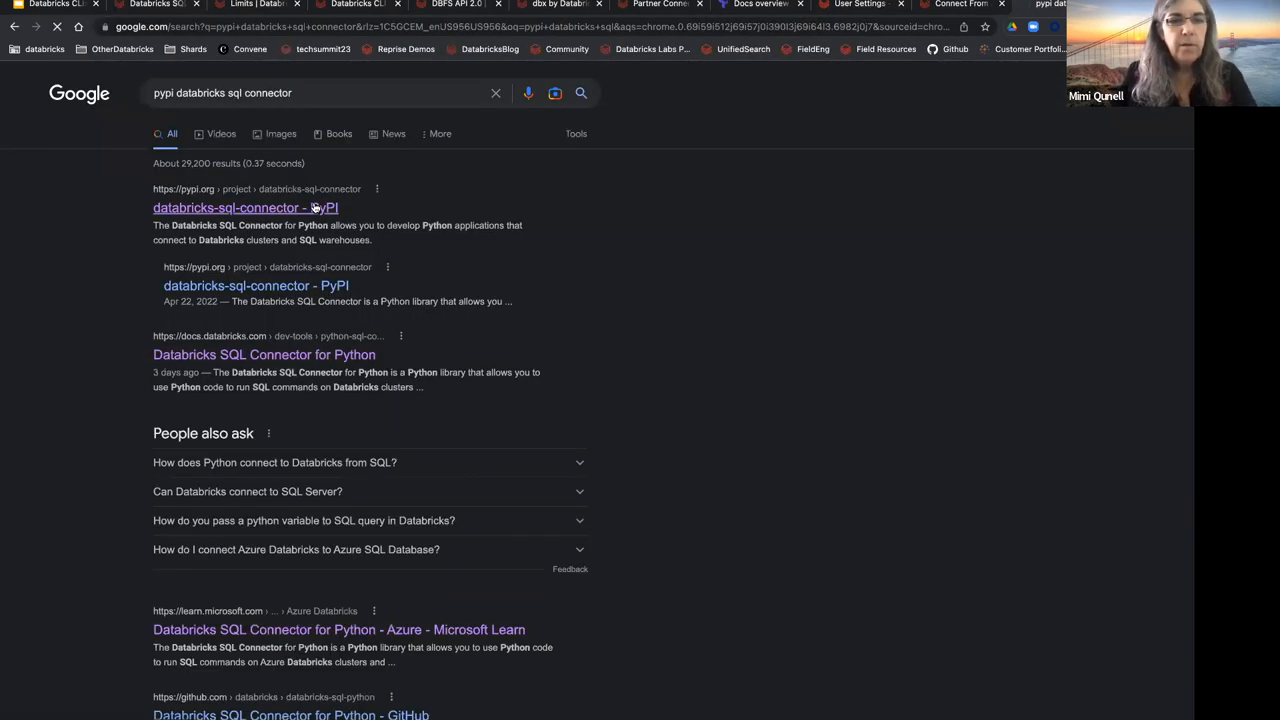
Step: Open the databricks-sql-connector PyPI page and select the Quickstart hostname, HTTP path and token lines
{"action": "left_click", "coordinate": [245, 208]}
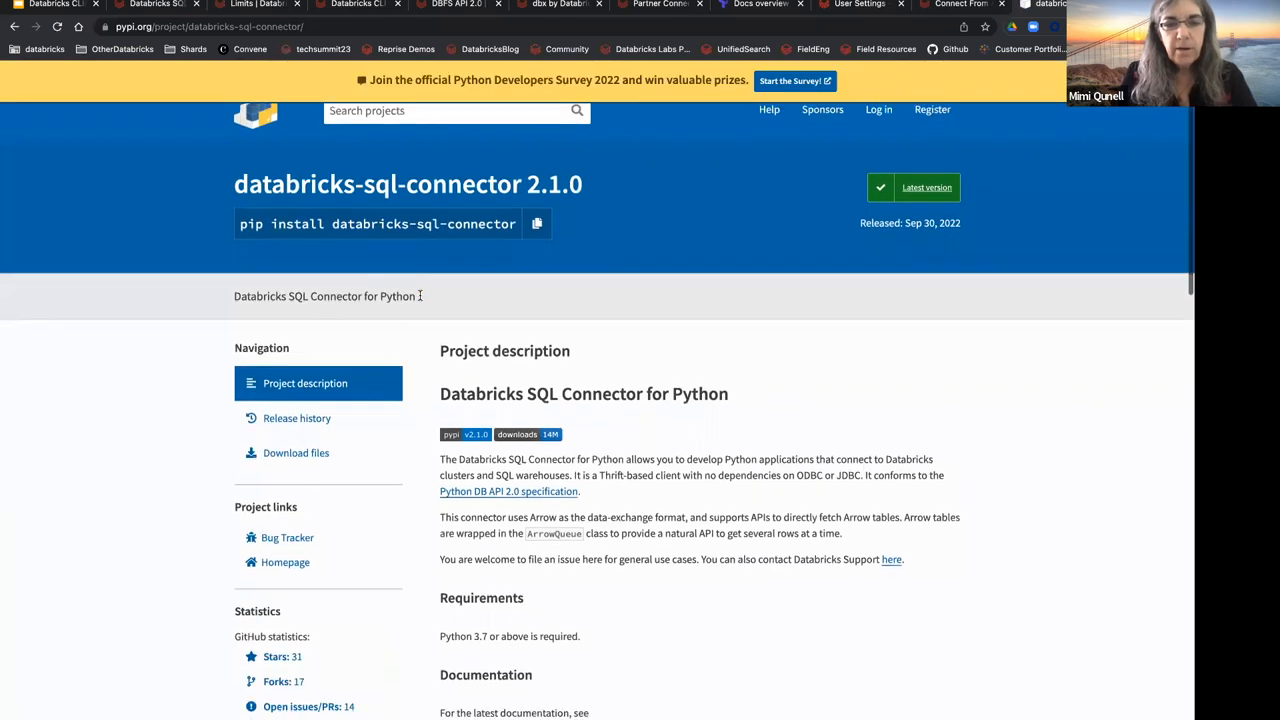
{"action": "scroll", "scroll_direction": "down", "scroll_amount": 3}
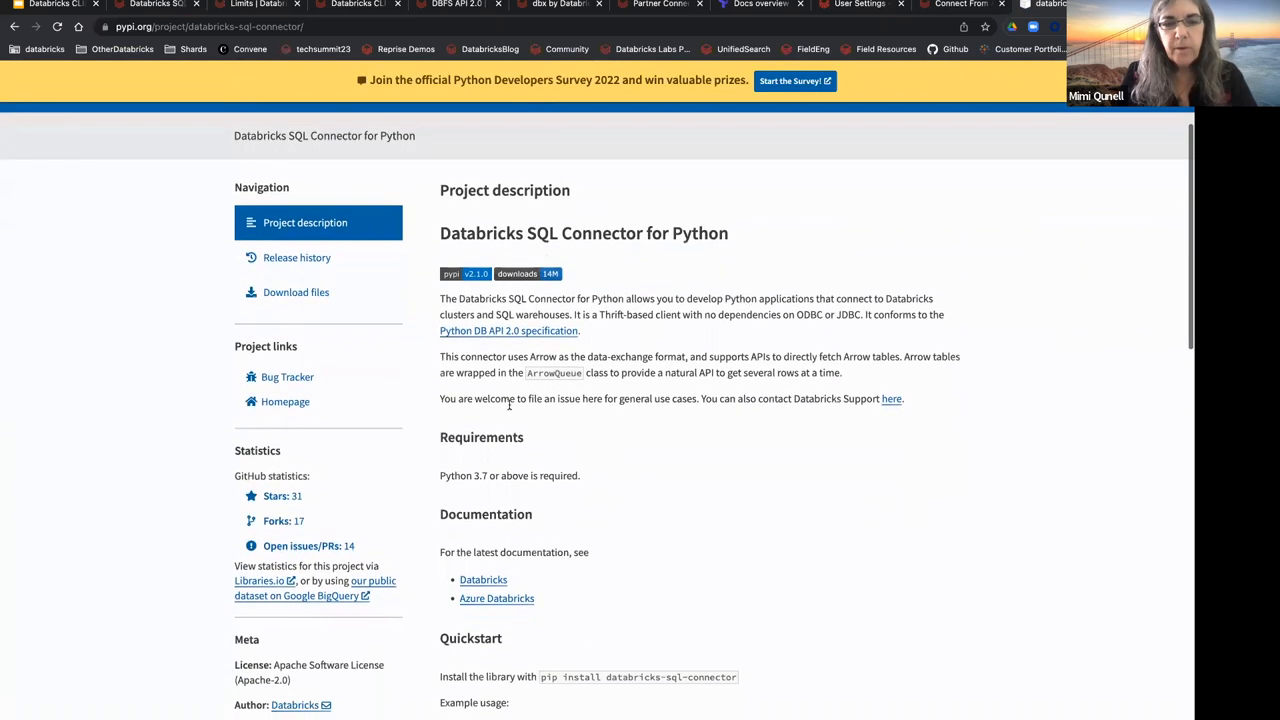
{"action": "scroll", "scroll_direction": "down", "scroll_amount": 3}
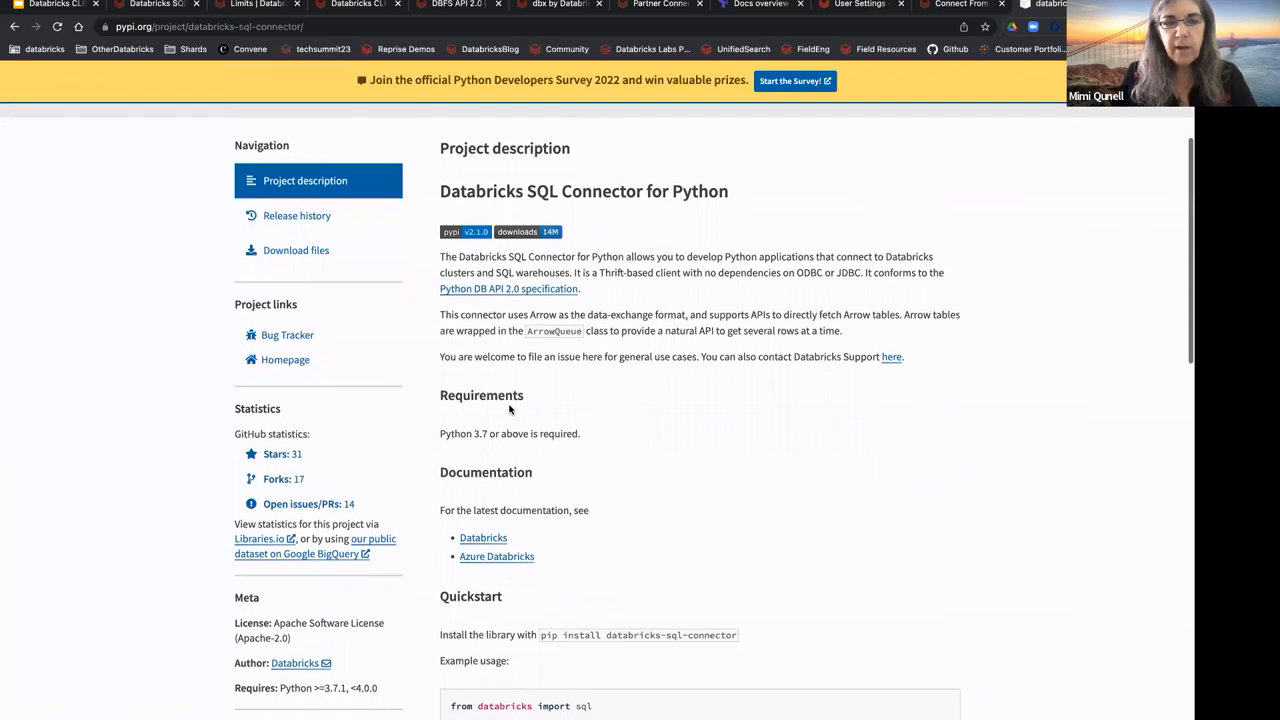
{"action": "scroll", "scroll_direction": "down", "scroll_amount": 3}
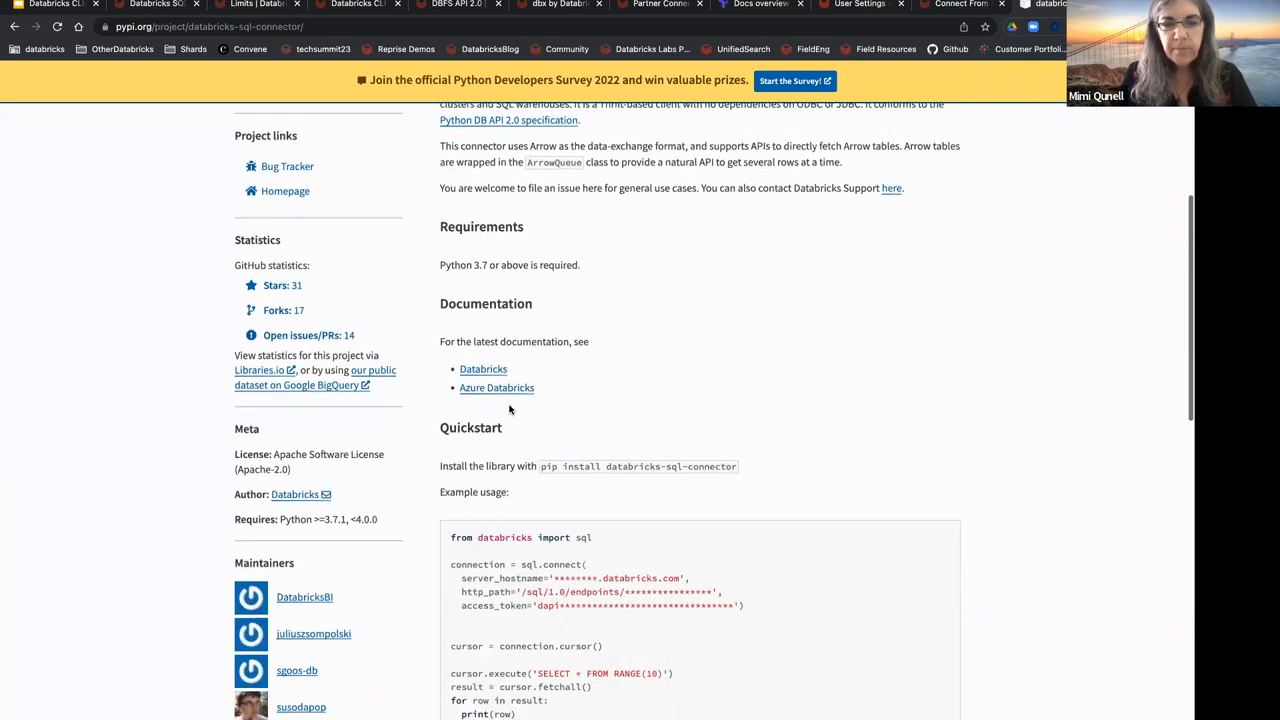
{"action": "scroll", "scroll_direction": "down", "scroll_amount": 3}
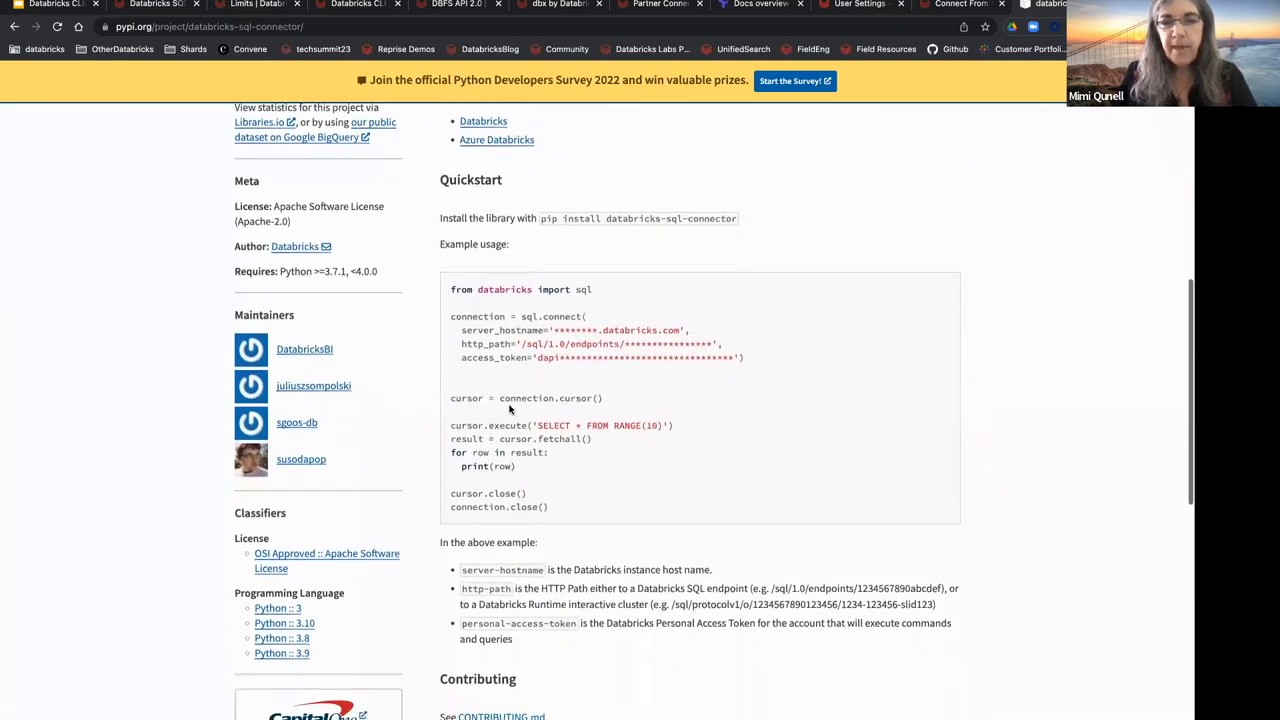
{"action": "mouse_move", "coordinate": [593, 303]}
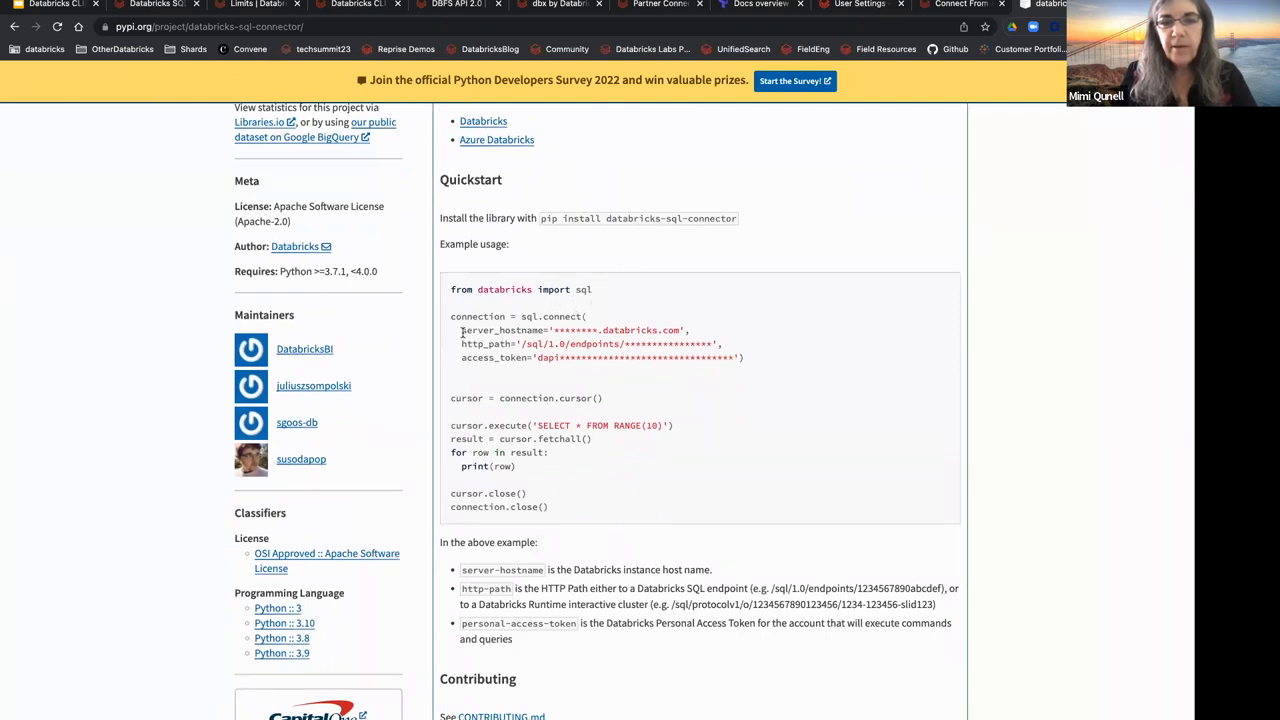
{"action": "left_click_drag", "start_coordinate": [461, 330], "coordinate": [744, 357]}
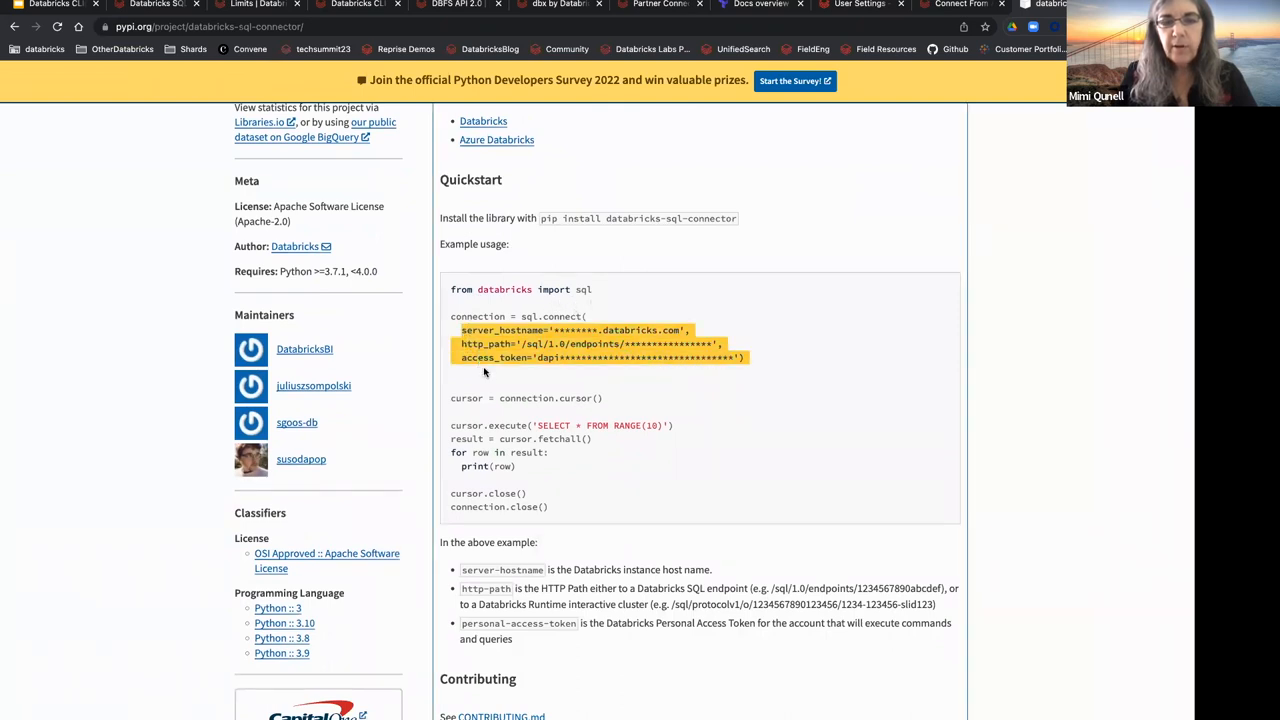
{"action": "mouse_move", "coordinate": [550, 516]}
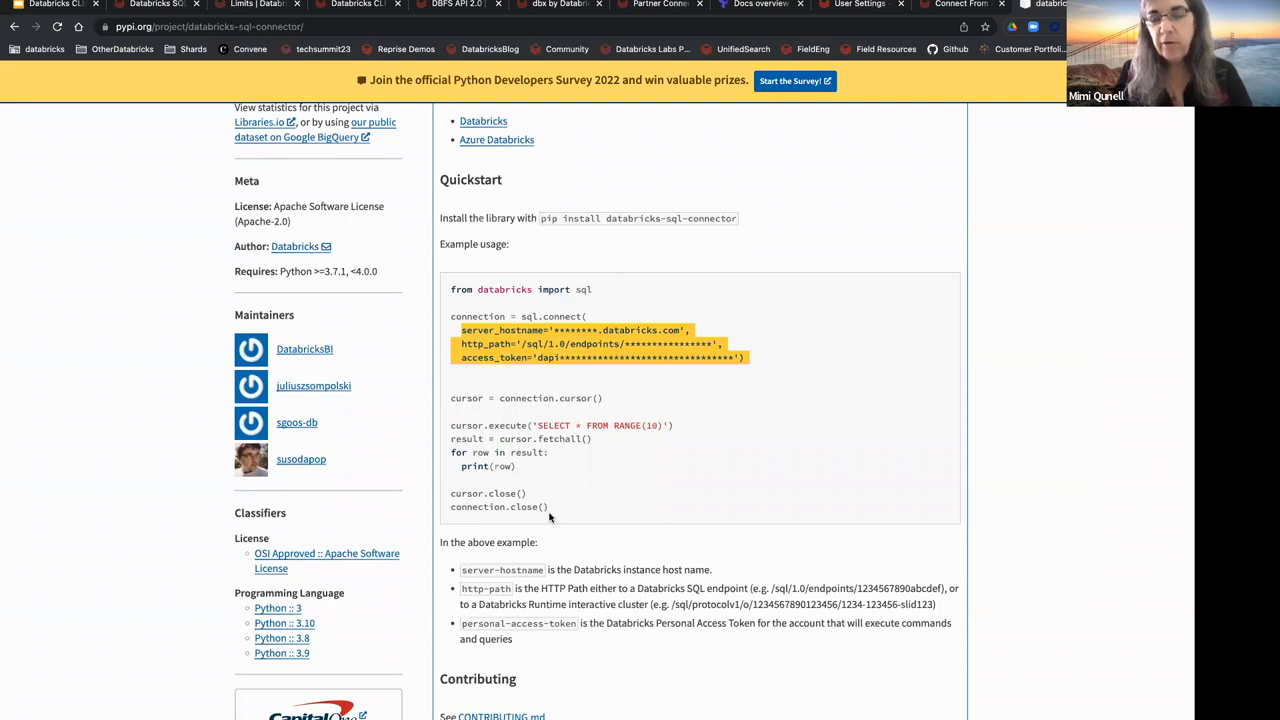
{"action": "mouse_move", "coordinate": [683, 375]}
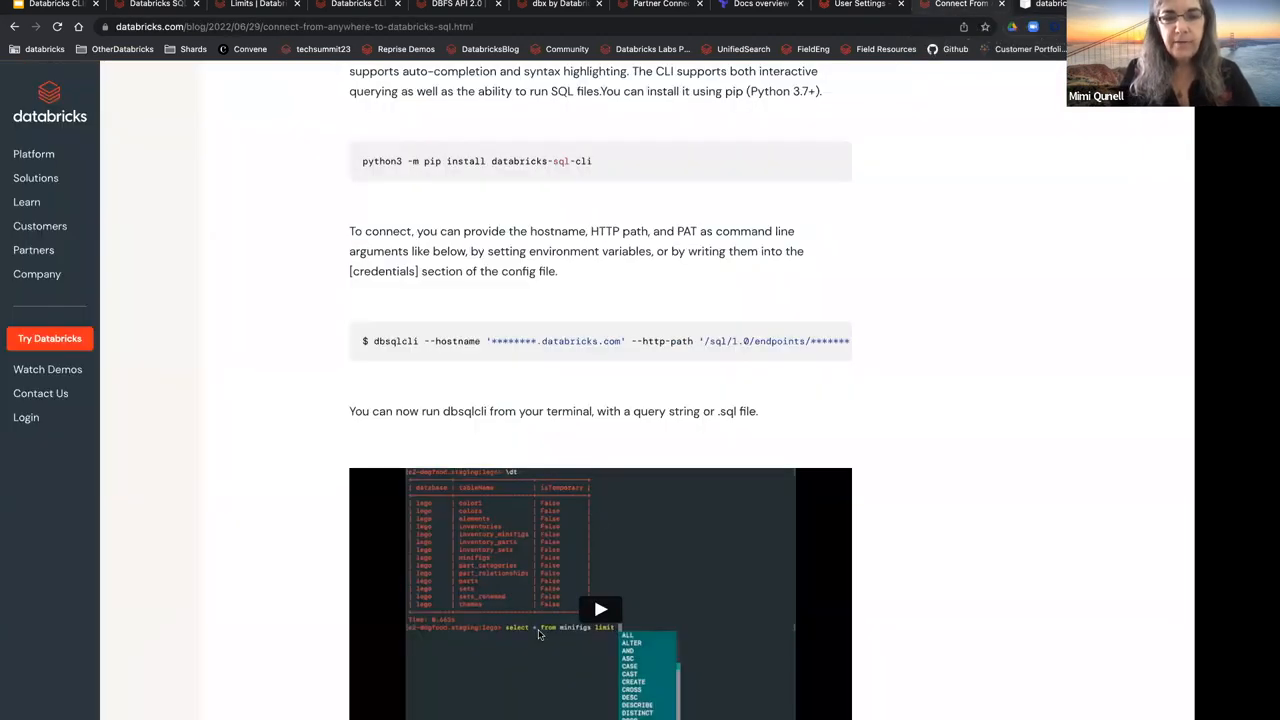
Step: Scroll through the introduction of the Connect From Anywhere to Databricks SQL blog post
{"action": "scroll", "scroll_direction": "down", "scroll_amount": 3}
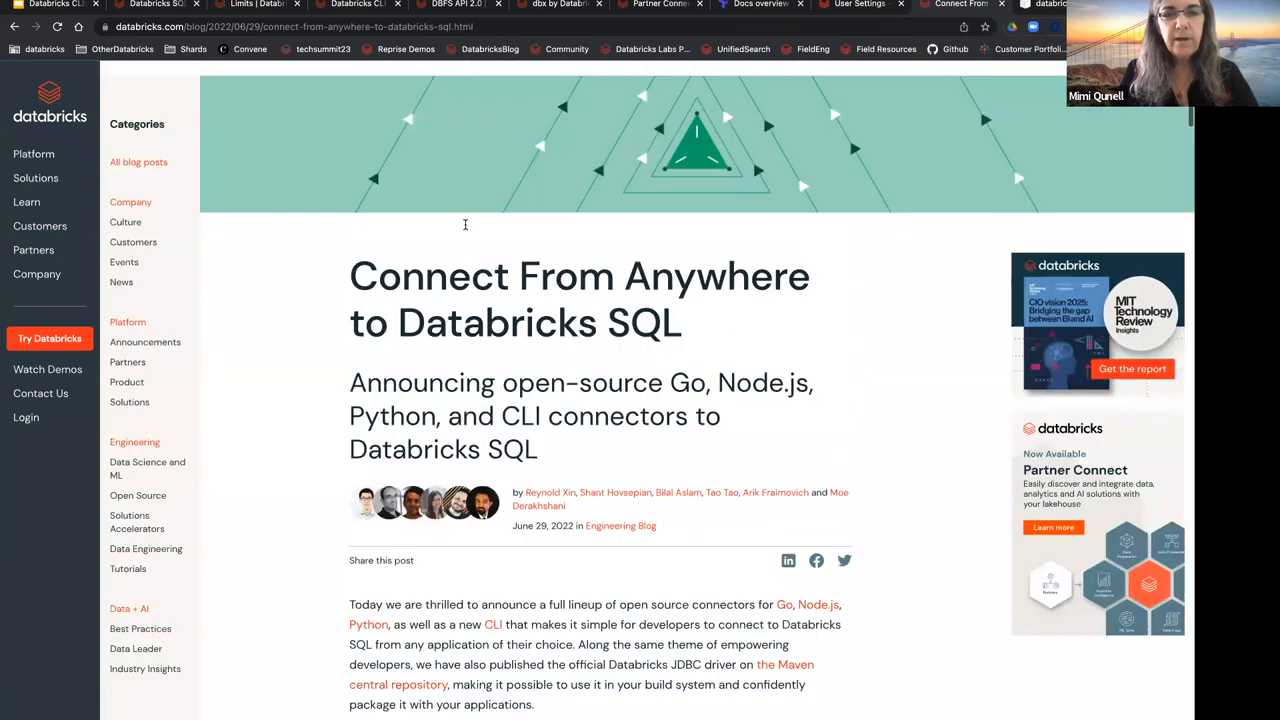
{"action": "scroll", "scroll_direction": "down", "scroll_amount": 3}
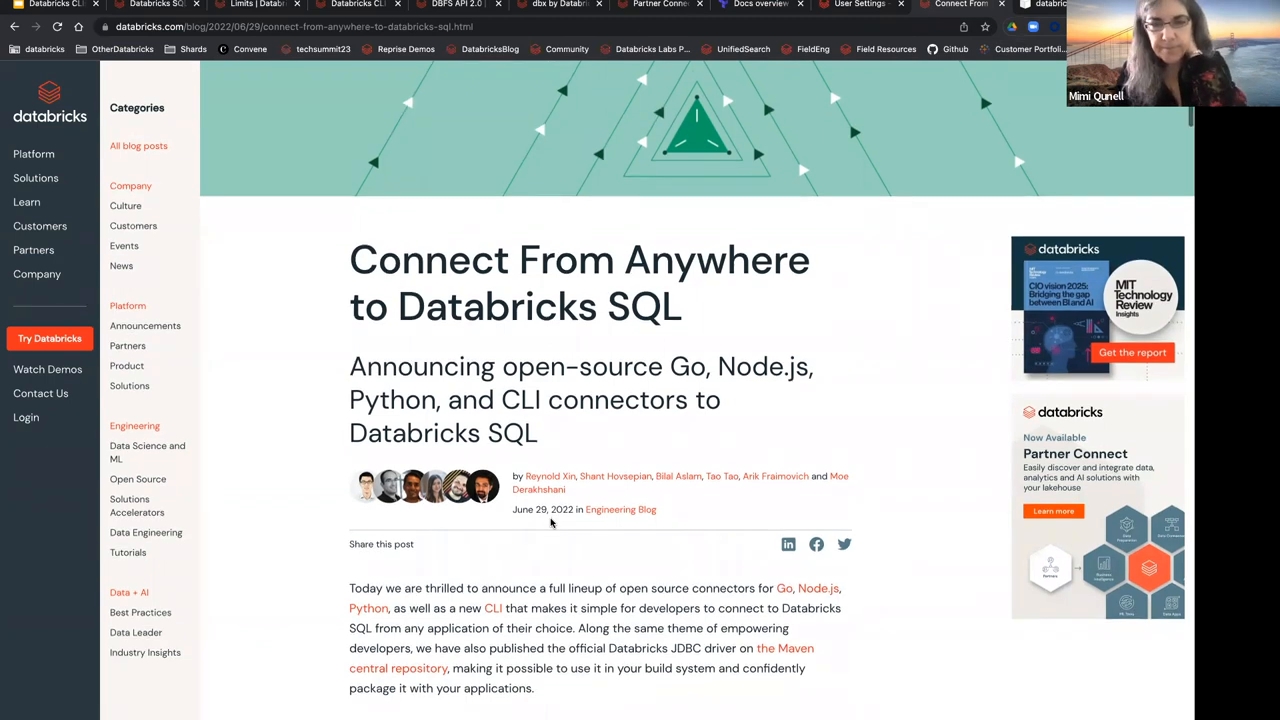
{"action": "scroll", "scroll_direction": "down", "scroll_amount": 3}
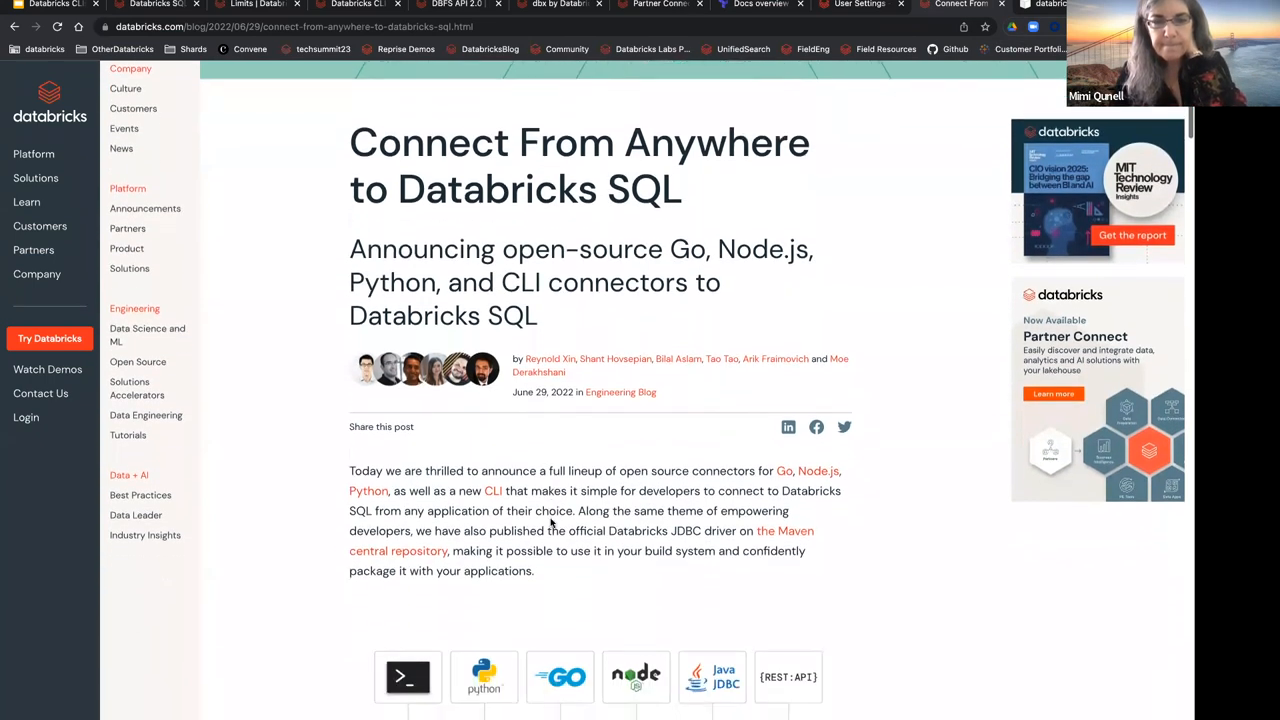
{"action": "scroll", "scroll_direction": "down", "scroll_amount": 3}
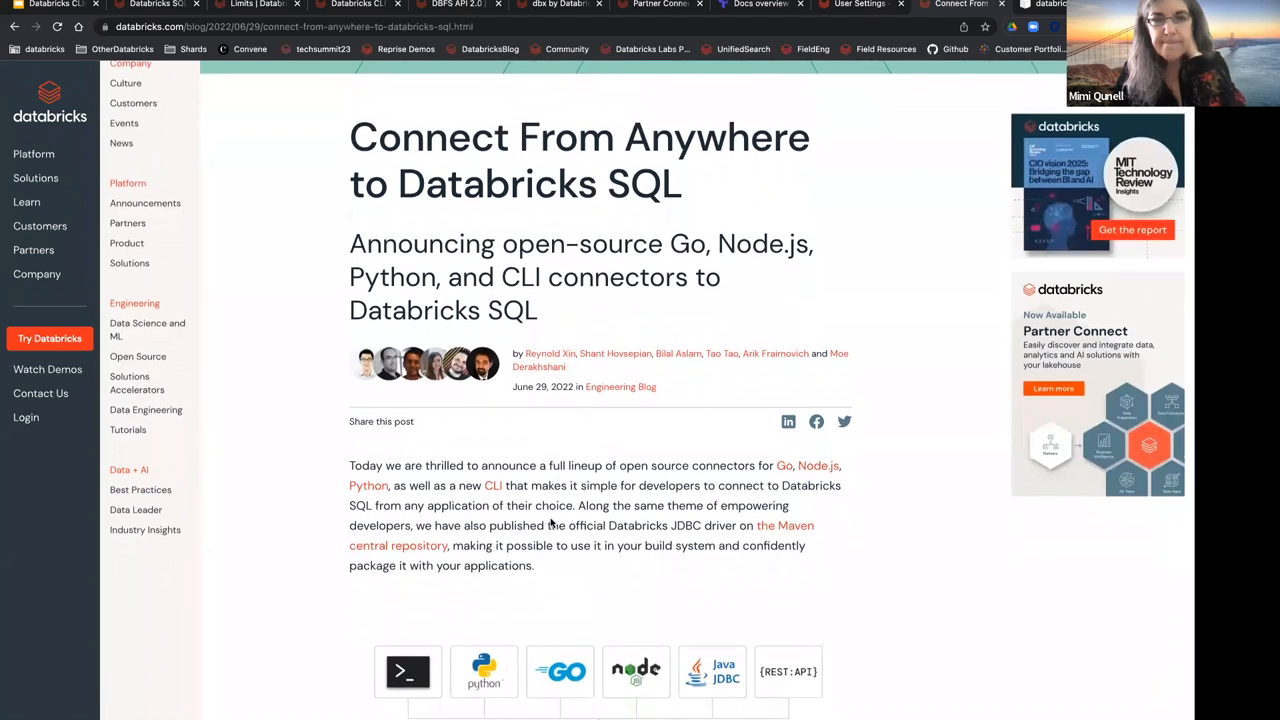
{"action": "scroll", "scroll_direction": "down", "scroll_amount": 3}
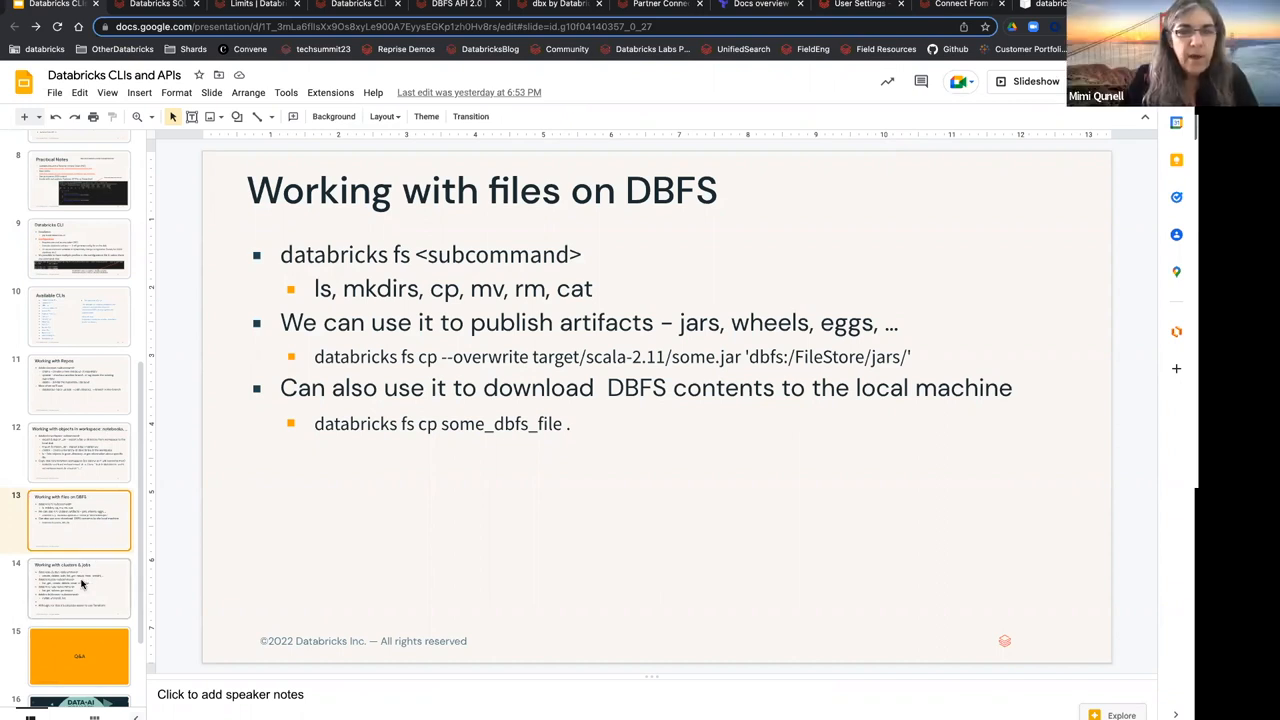
Step: Show slide 14, highlighting 'clusters' and 'Terraform', then advance to the Q&A slide 15
{"action": "left_click", "coordinate": [79, 586]}
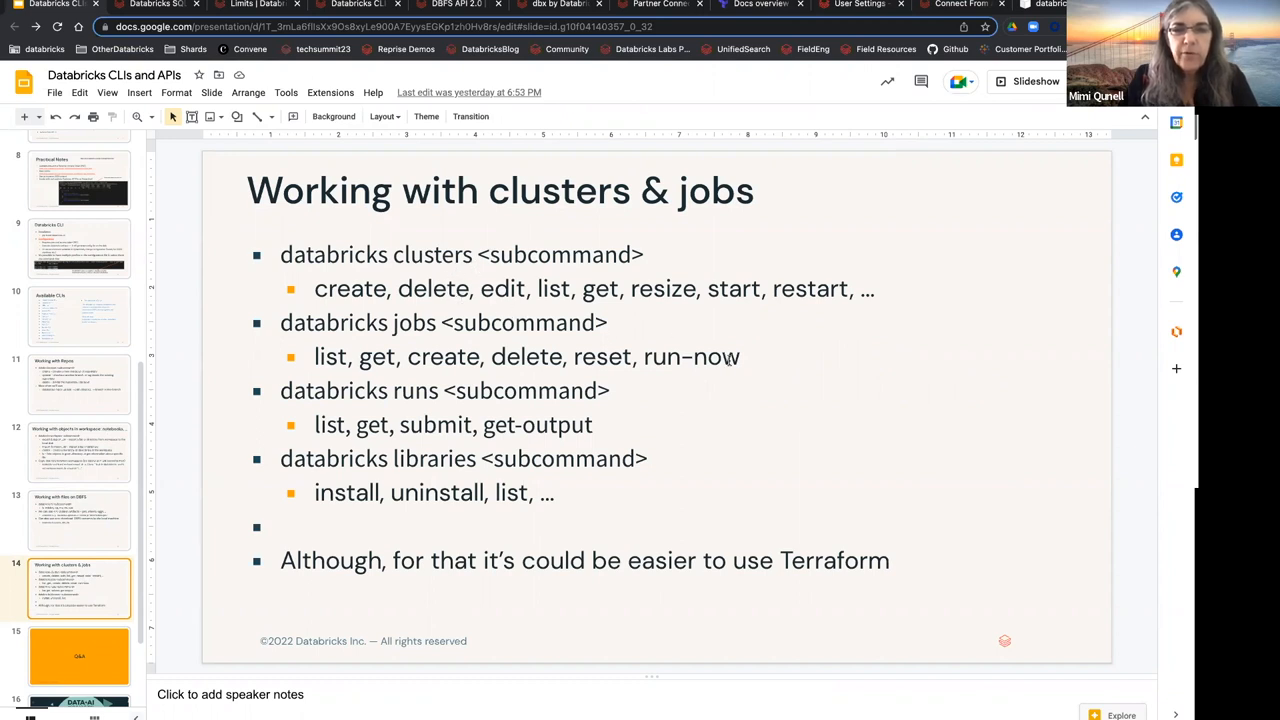
{"action": "mouse_move", "coordinate": [649, 432]}
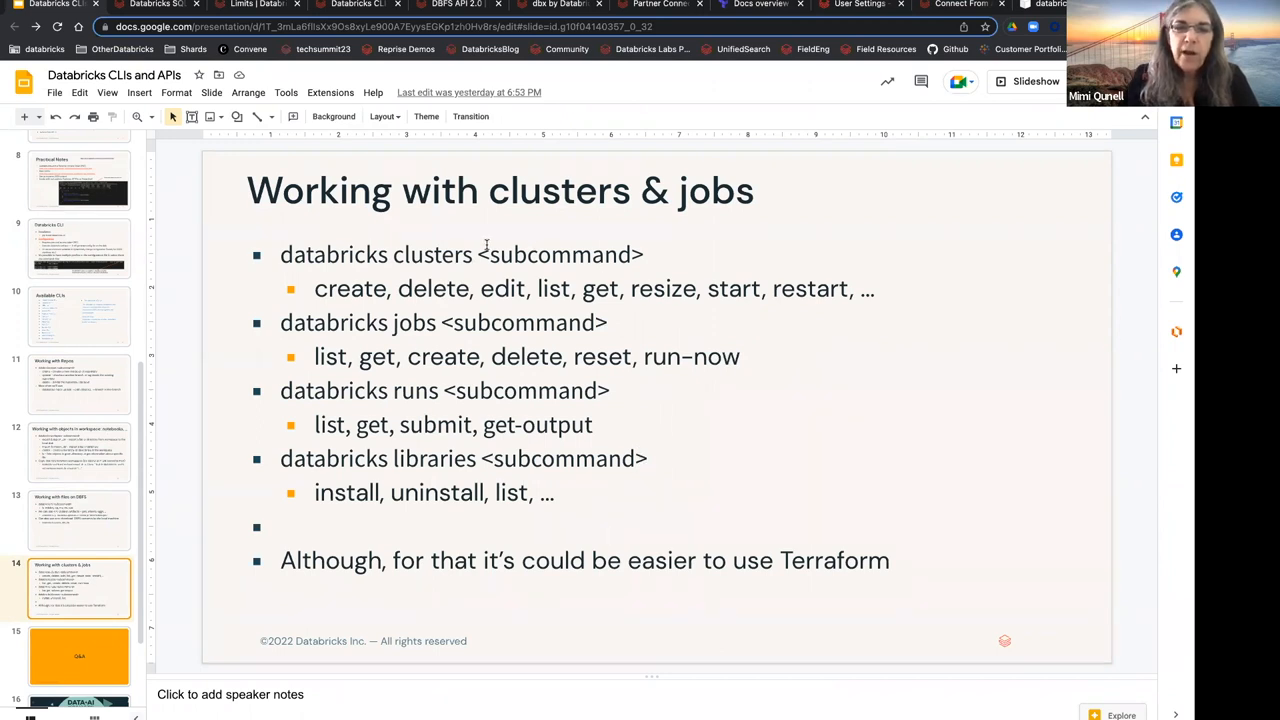
{"action": "double_click", "coordinate": [423, 255]}
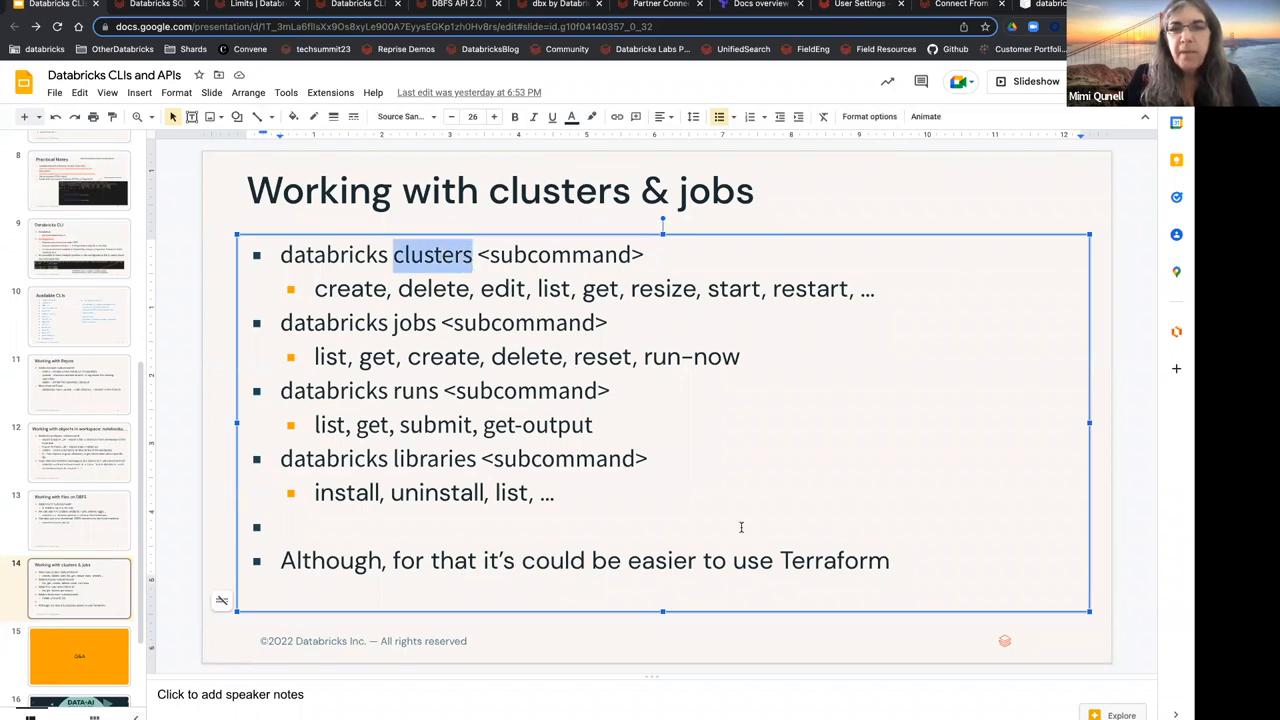
{"action": "double_click", "coordinate": [833, 560]}
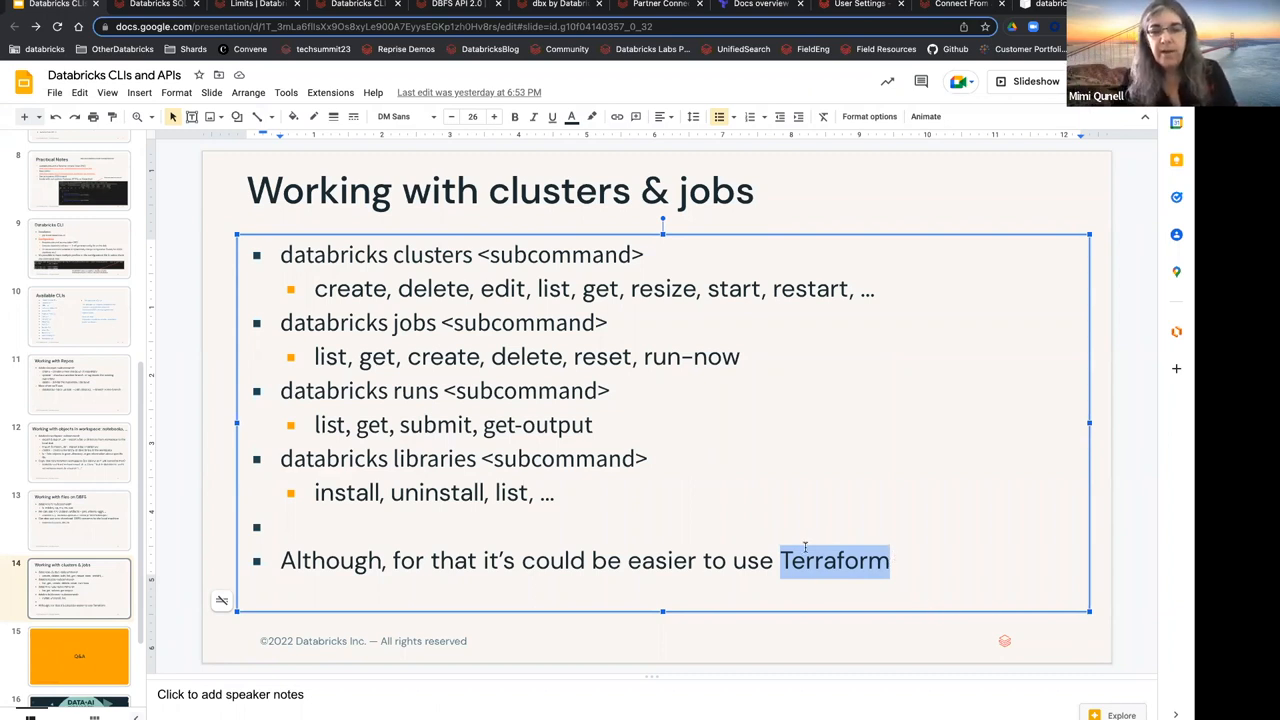
{"action": "mouse_move", "coordinate": [681, 547]}
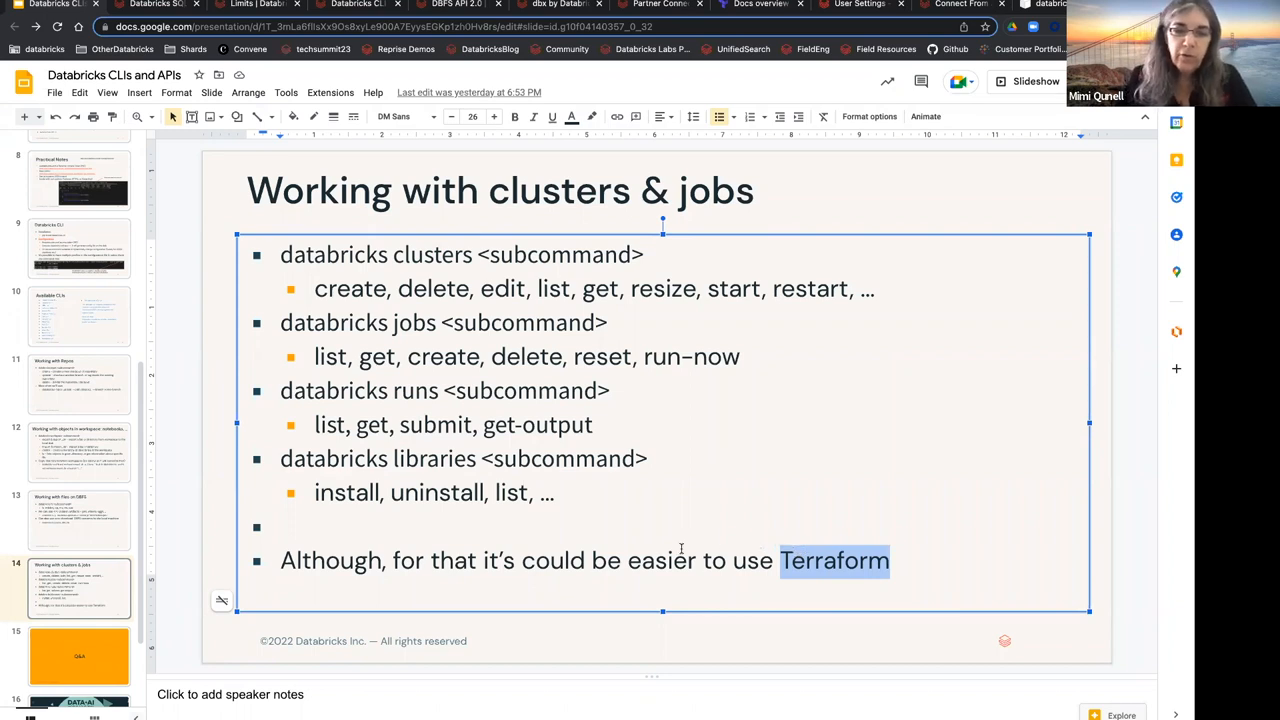
{"action": "mouse_move", "coordinate": [113, 601]}
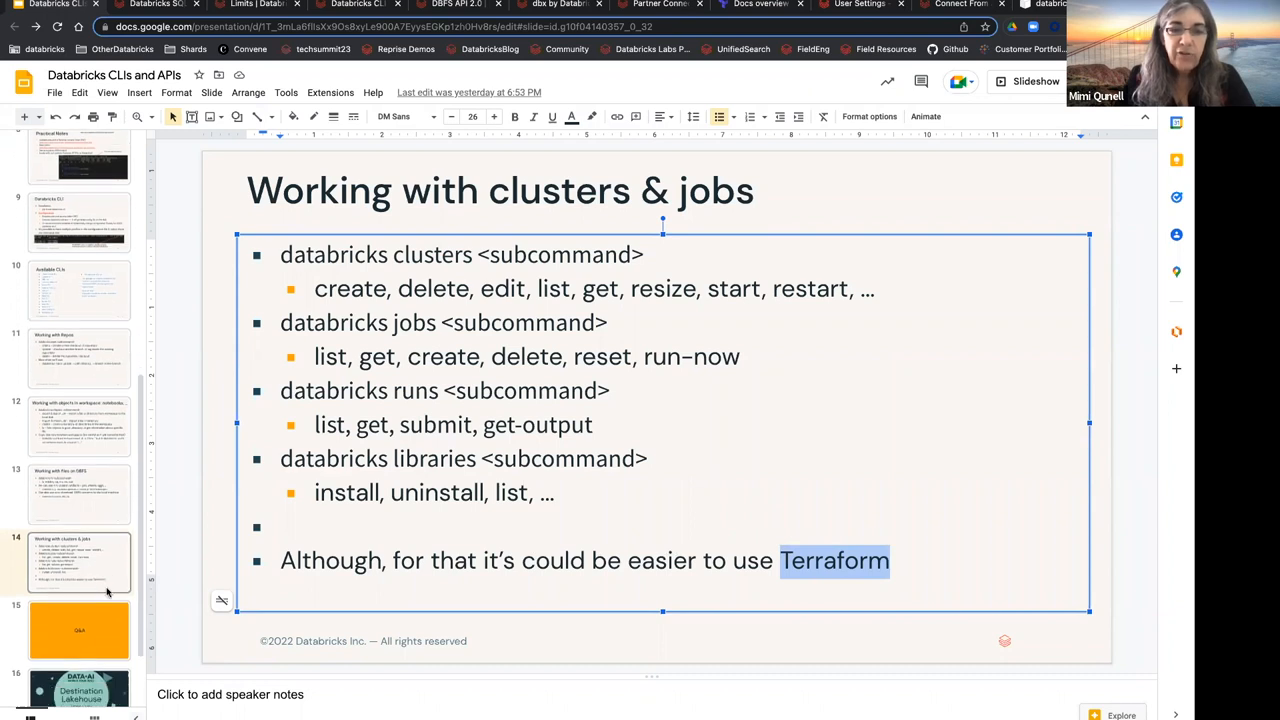
{"action": "scroll", "scroll_direction": "down", "scroll_amount": 3}
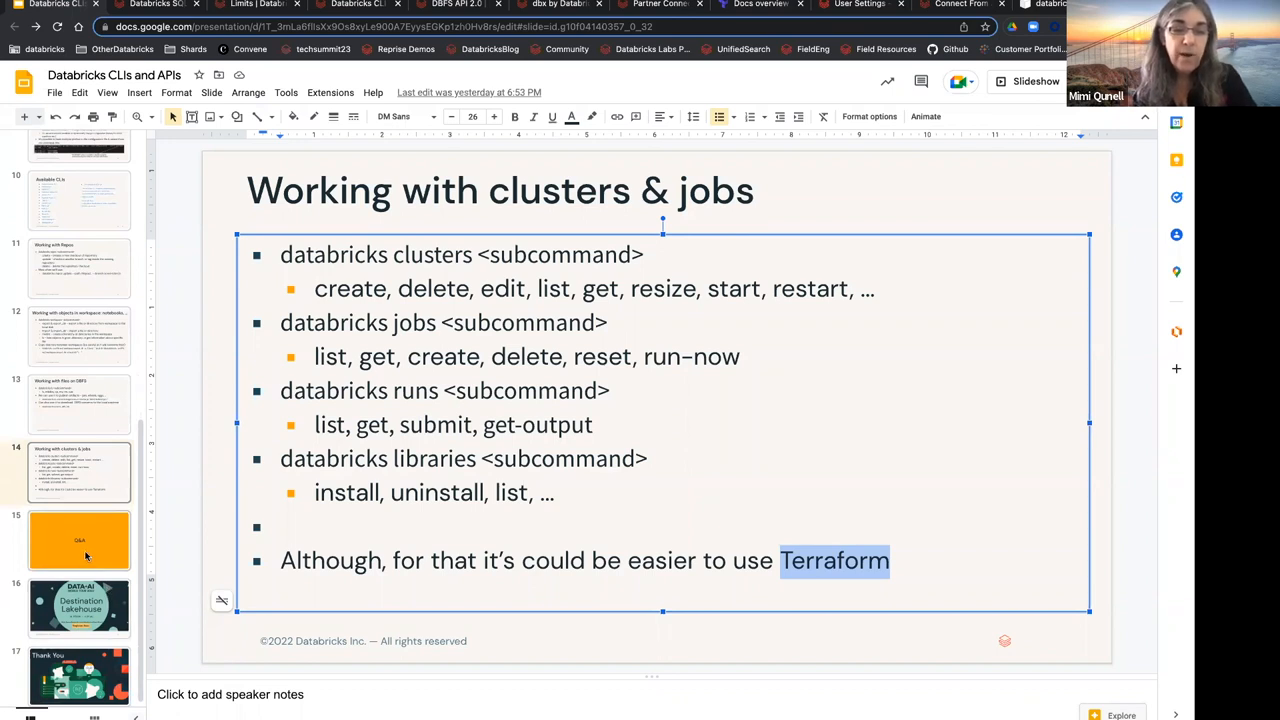
{"action": "left_click", "coordinate": [79, 541]}
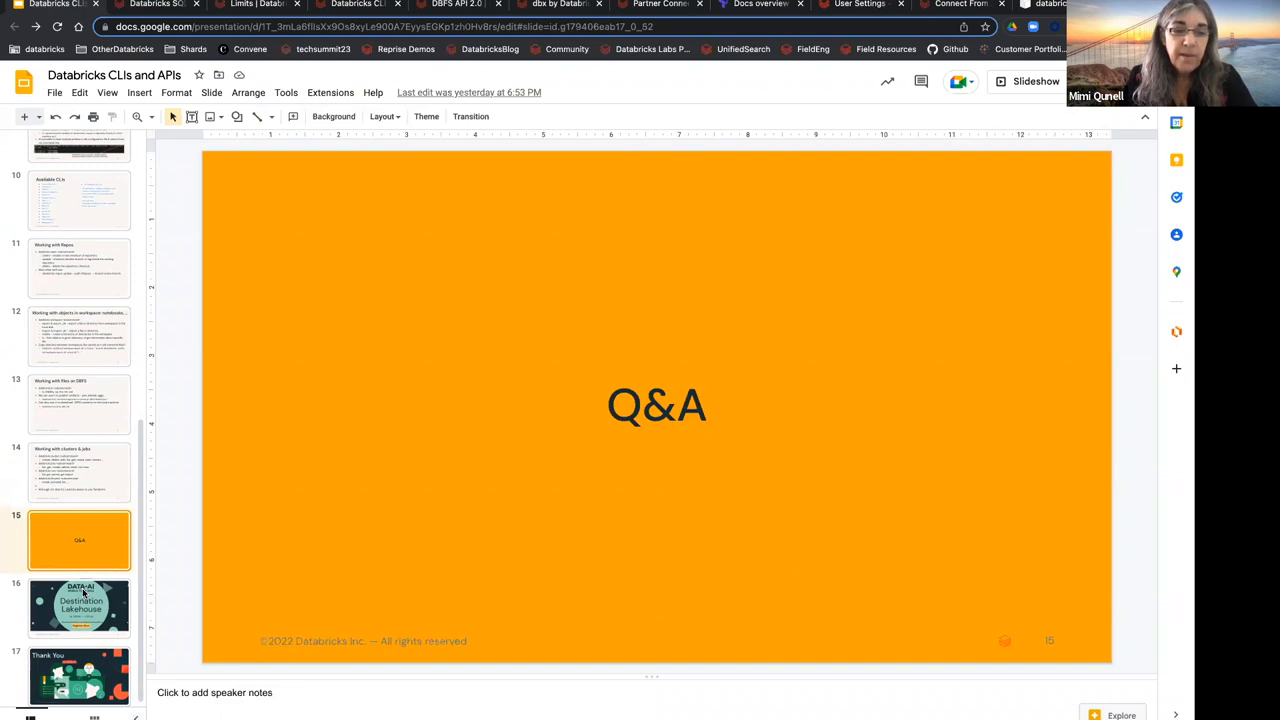
{"action": "left_click", "coordinate": [77, 611]}
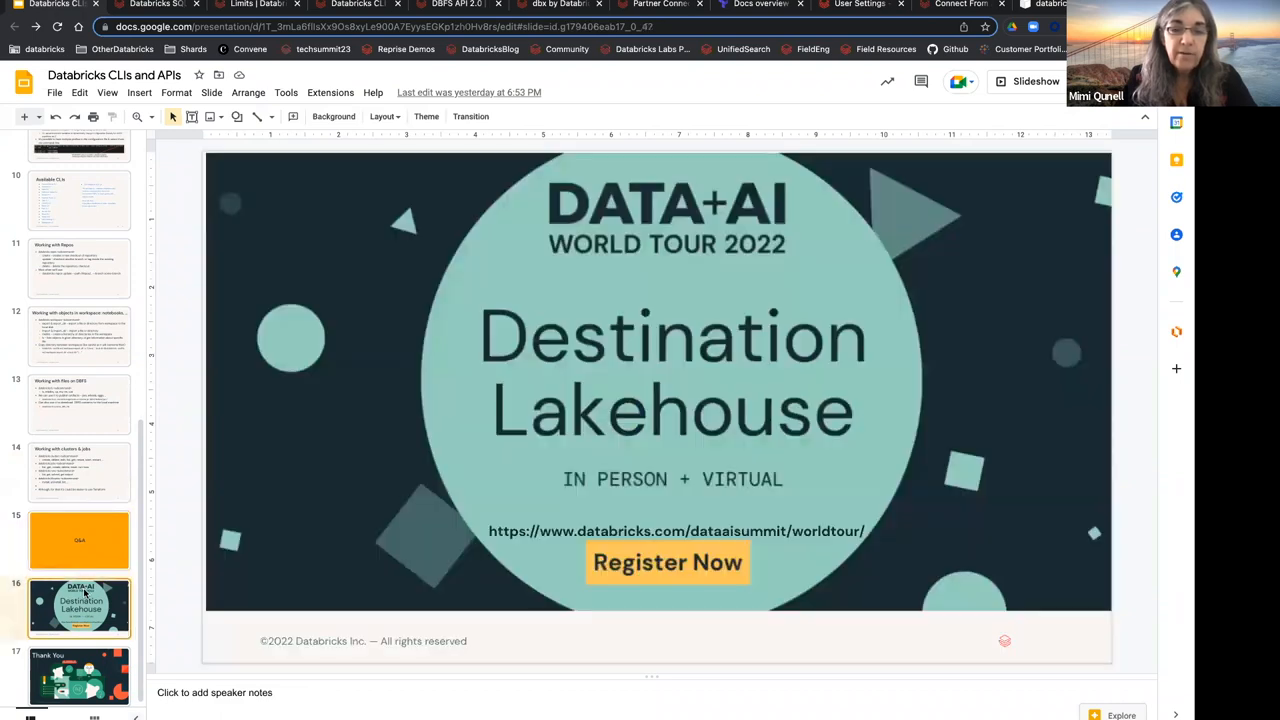
{"action": "mouse_move", "coordinate": [92, 539]}
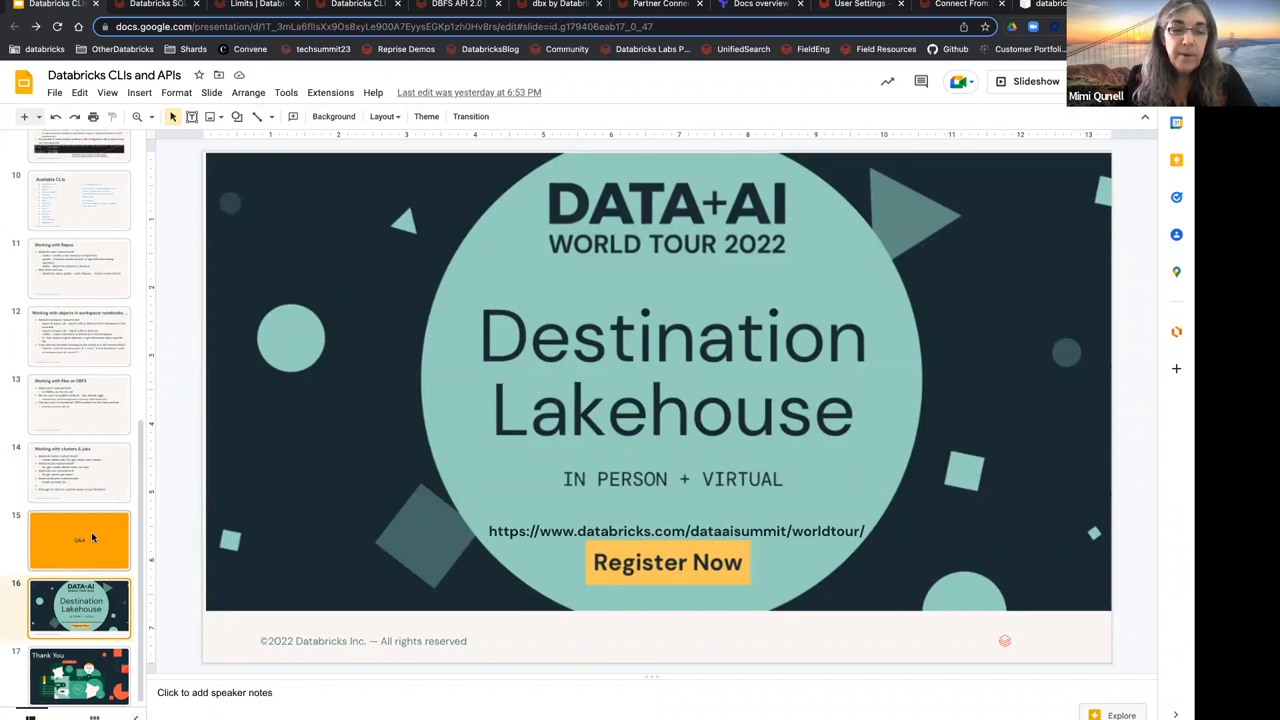
{"action": "left_click", "coordinate": [79, 538]}
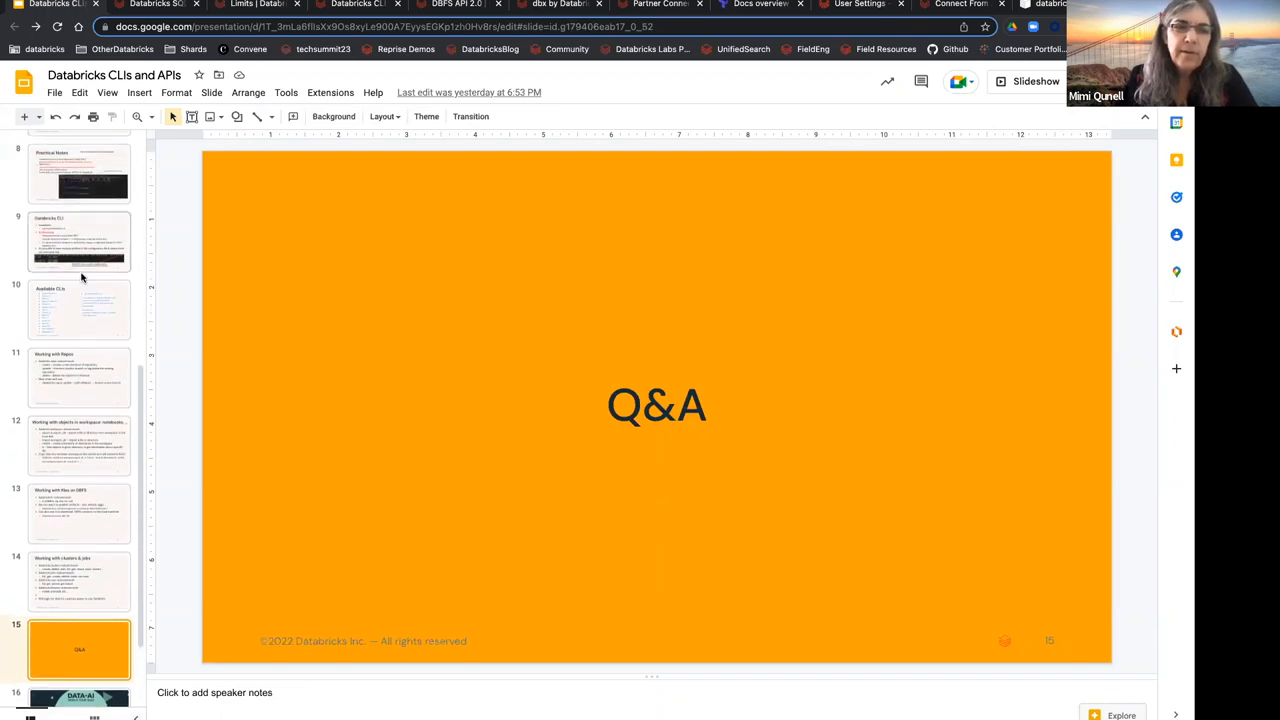
{"action": "left_click", "coordinate": [79, 240]}
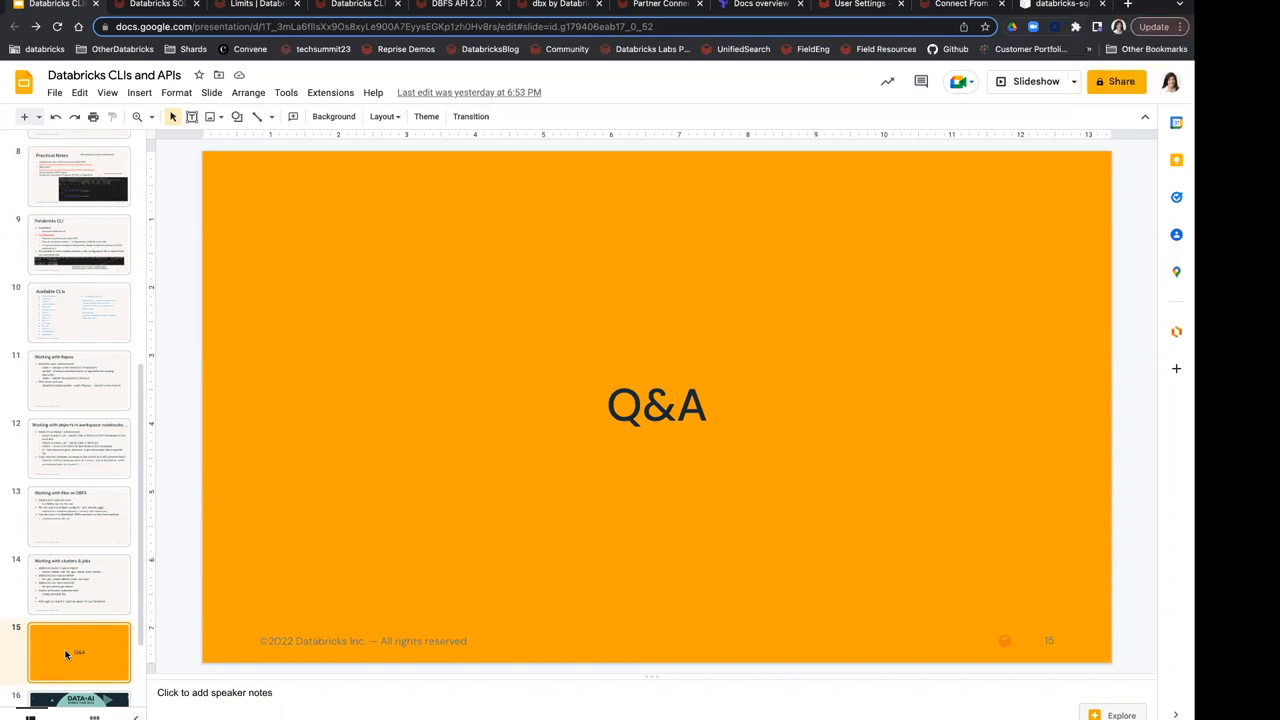
{"action": "mouse_move", "coordinate": [413, 309]}
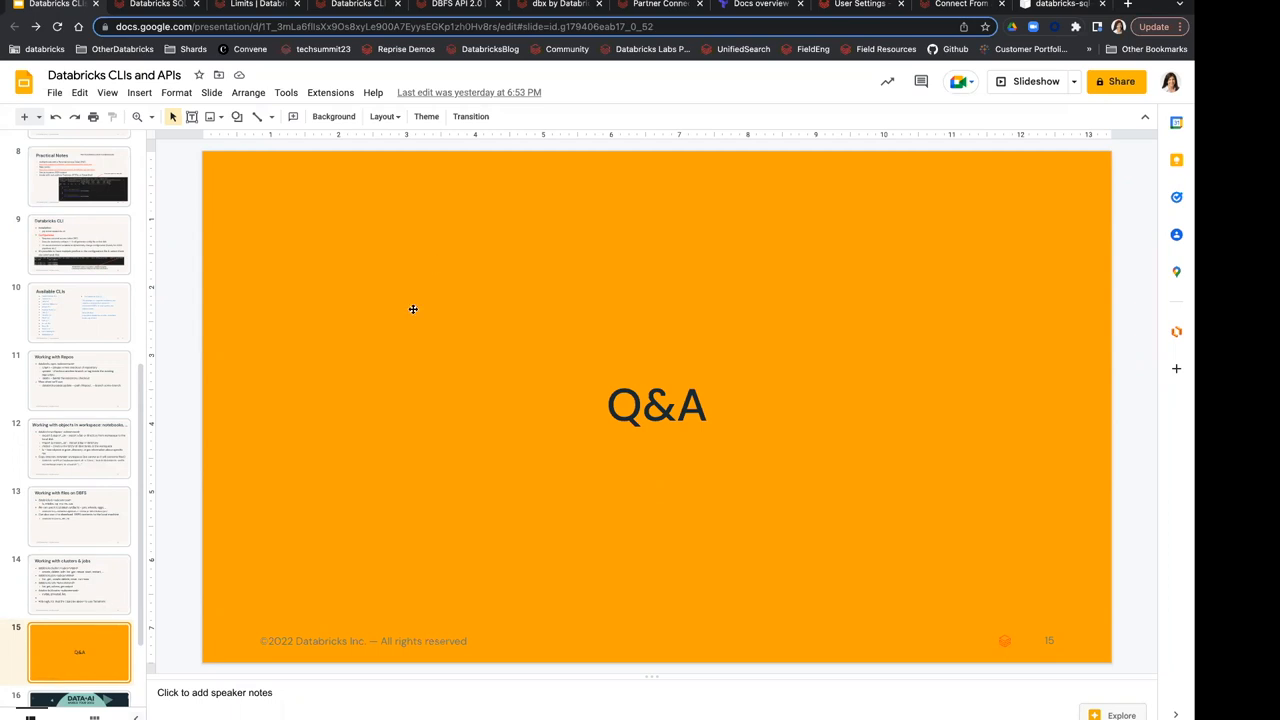
{"action": "mouse_move", "coordinate": [412, 309]}
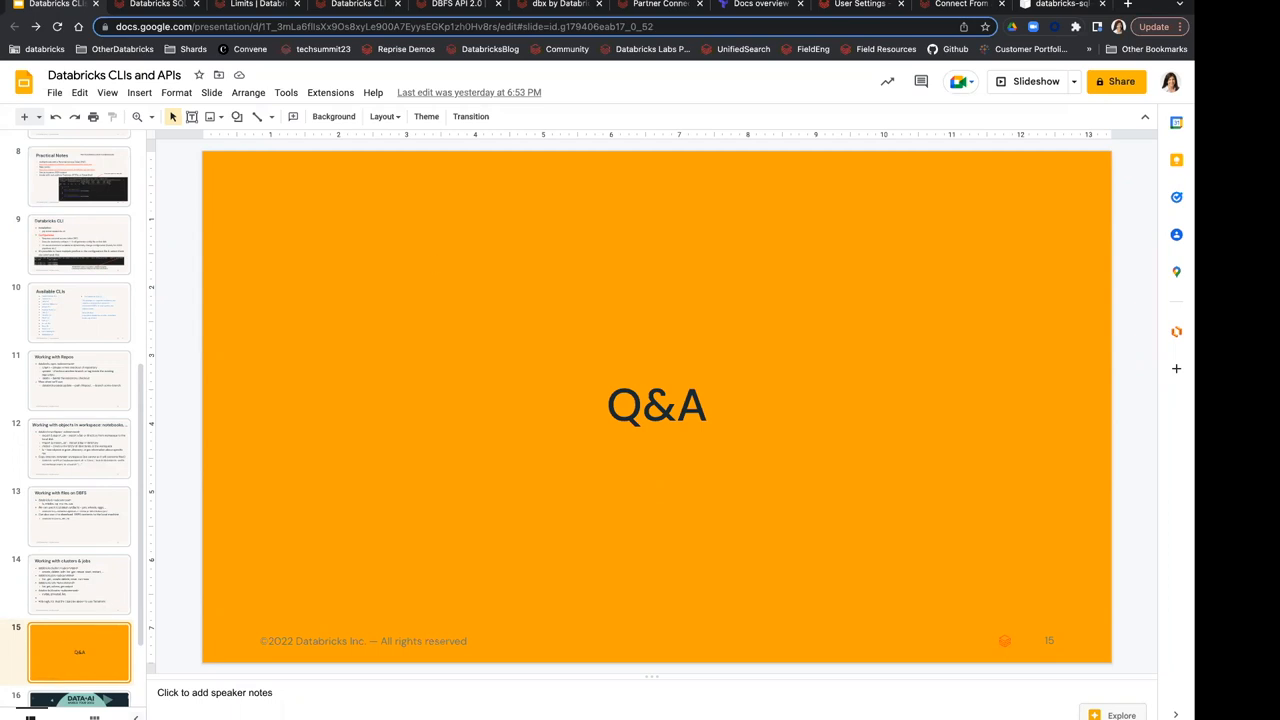